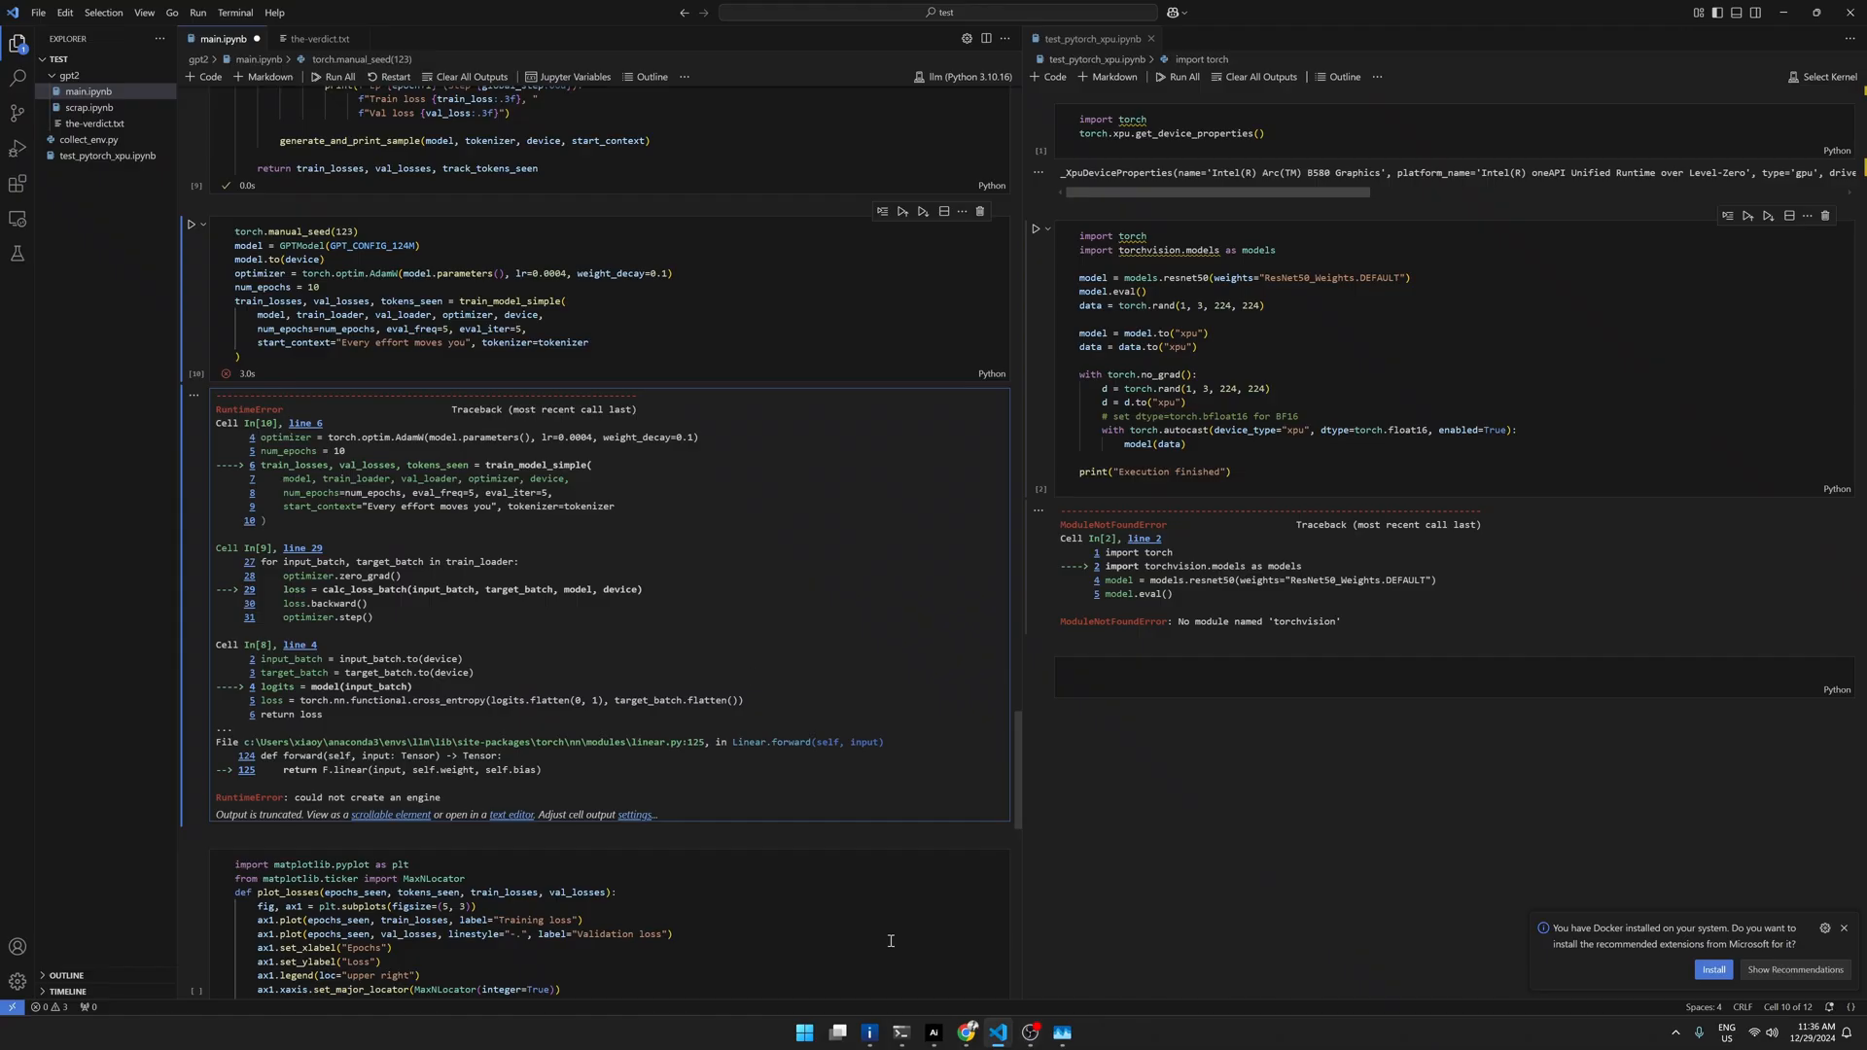
Step: Select the 'RuntimeError: could not create an engine' line in the training cell output
scroll(up, 3)
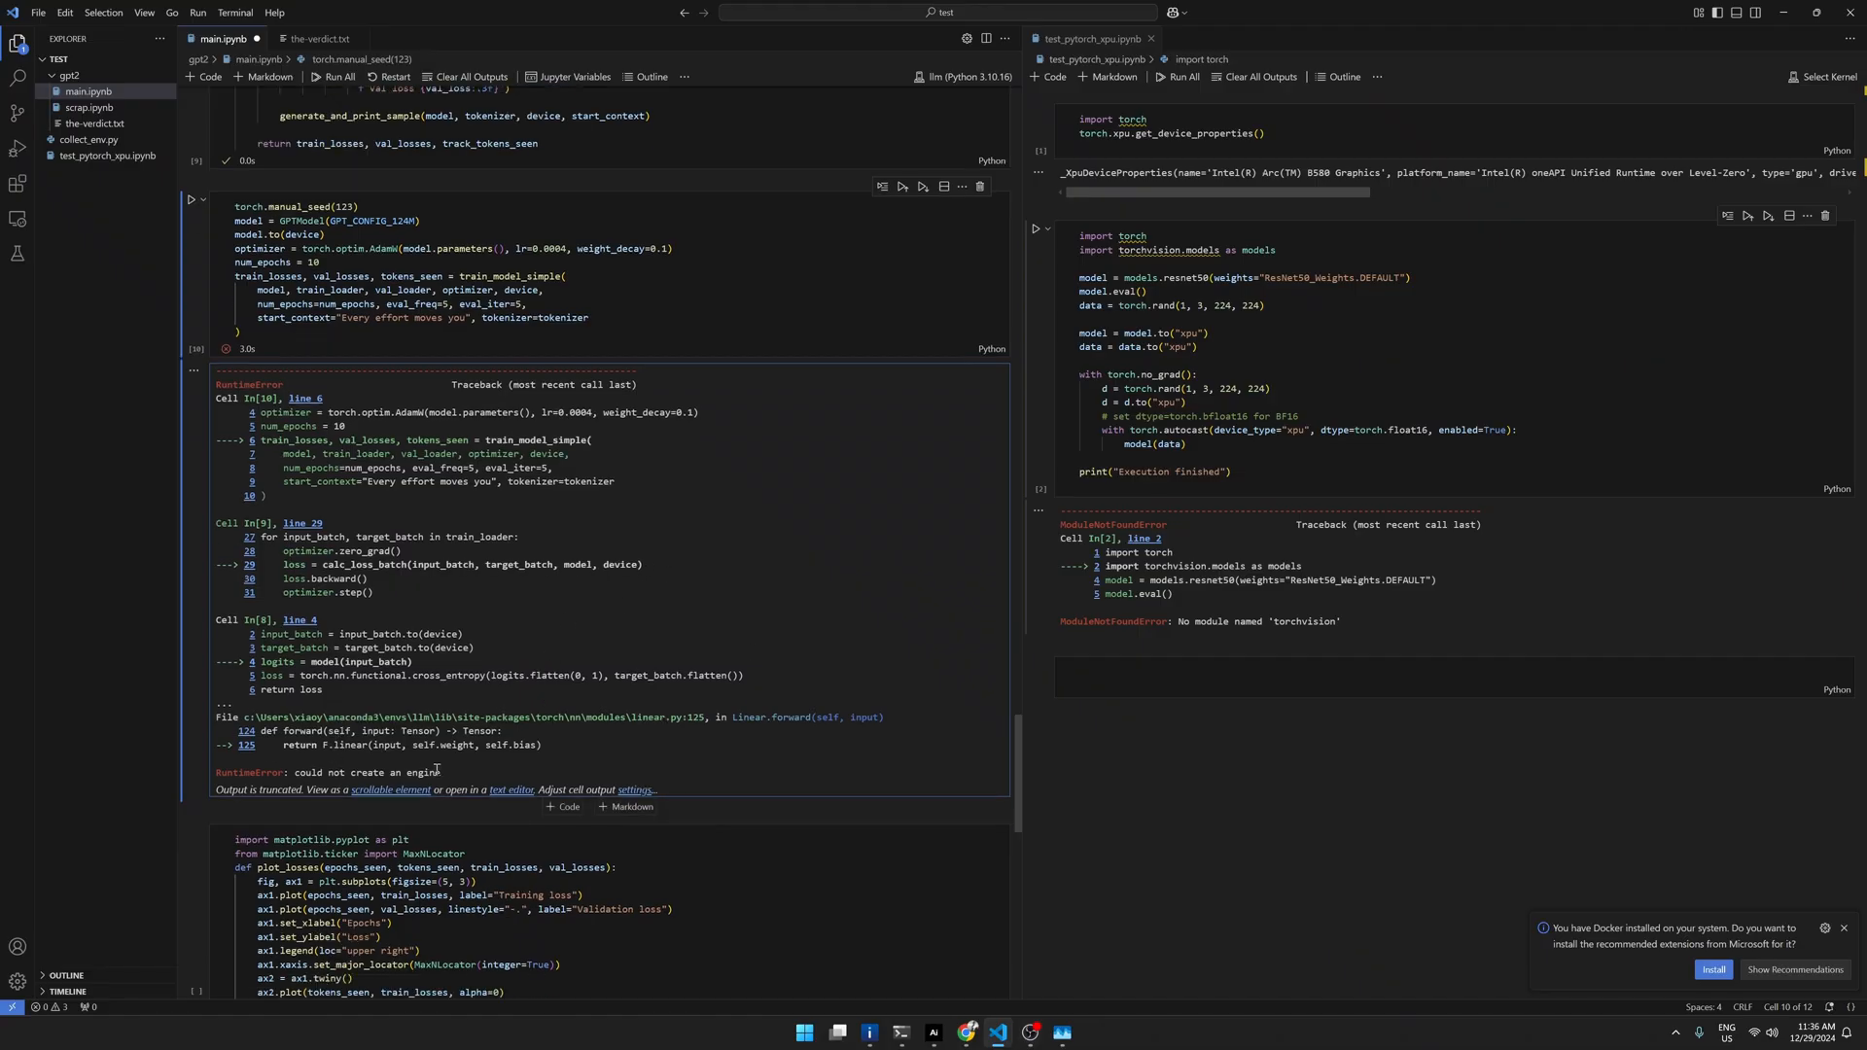
double_click(325, 771)
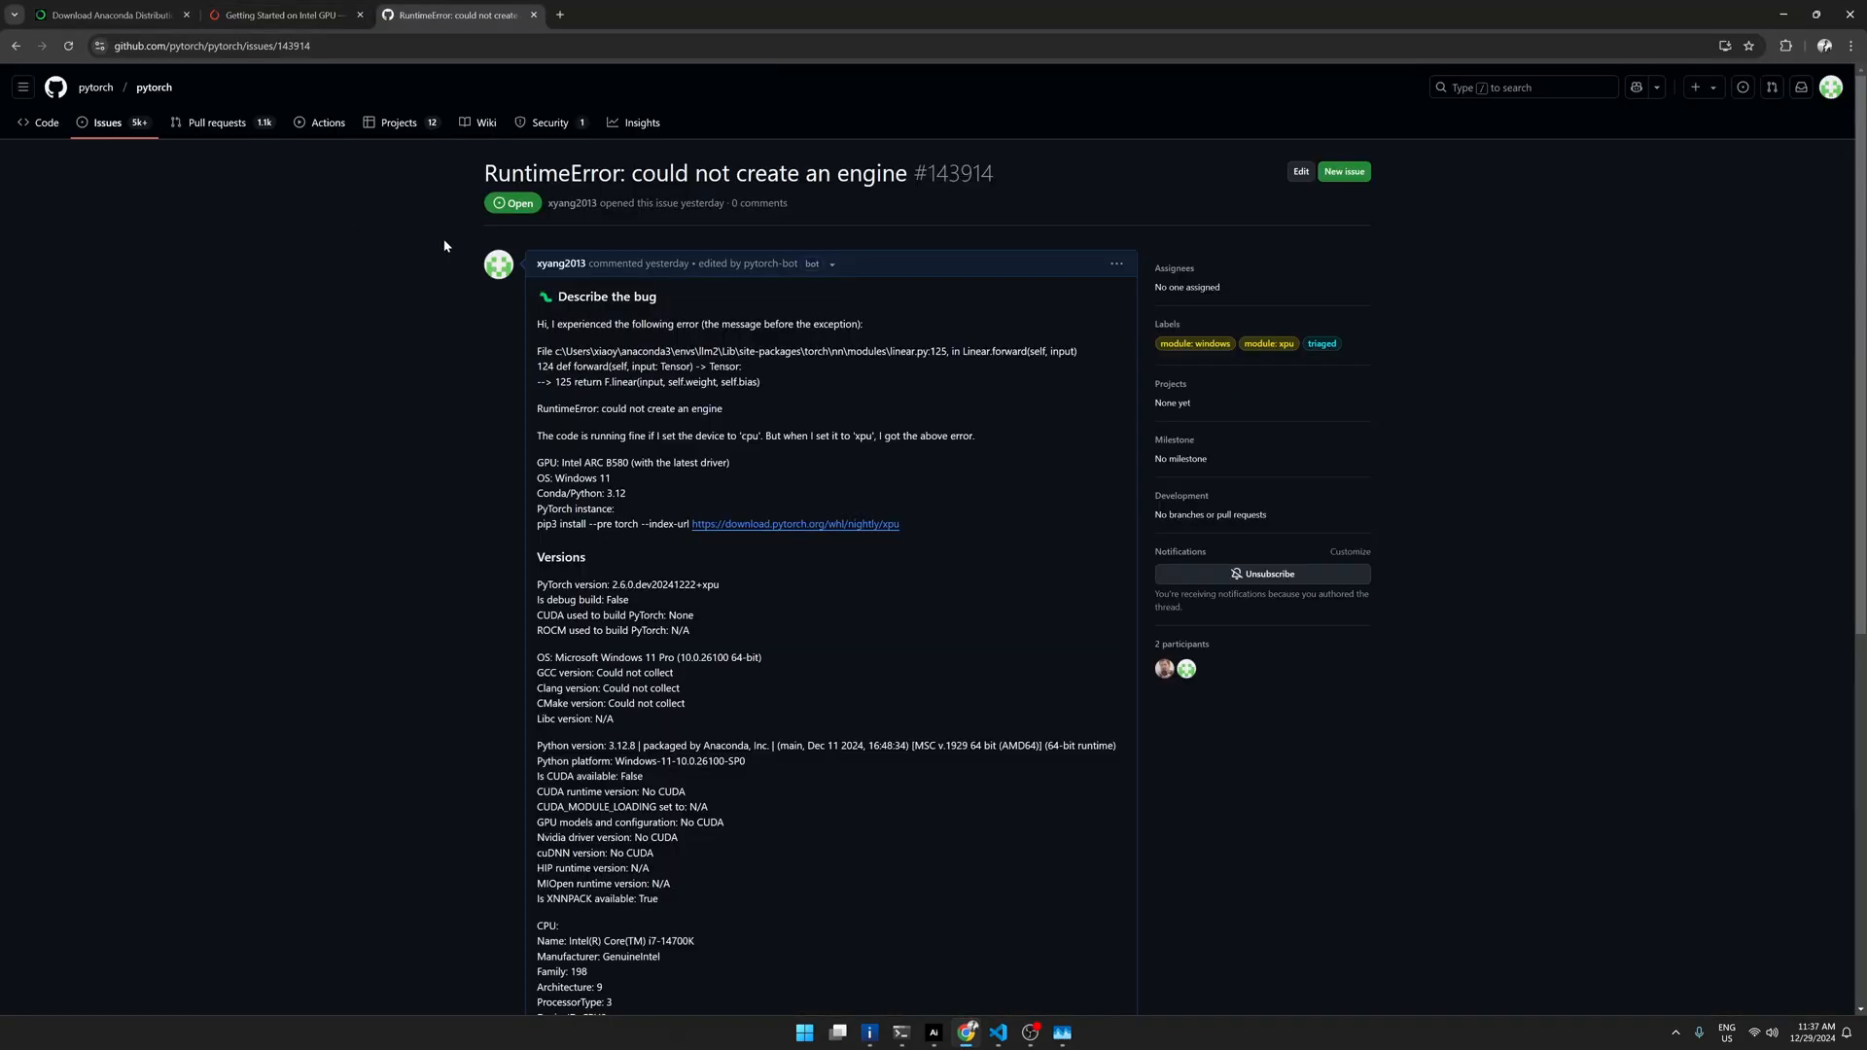
mouse_move(701, 330)
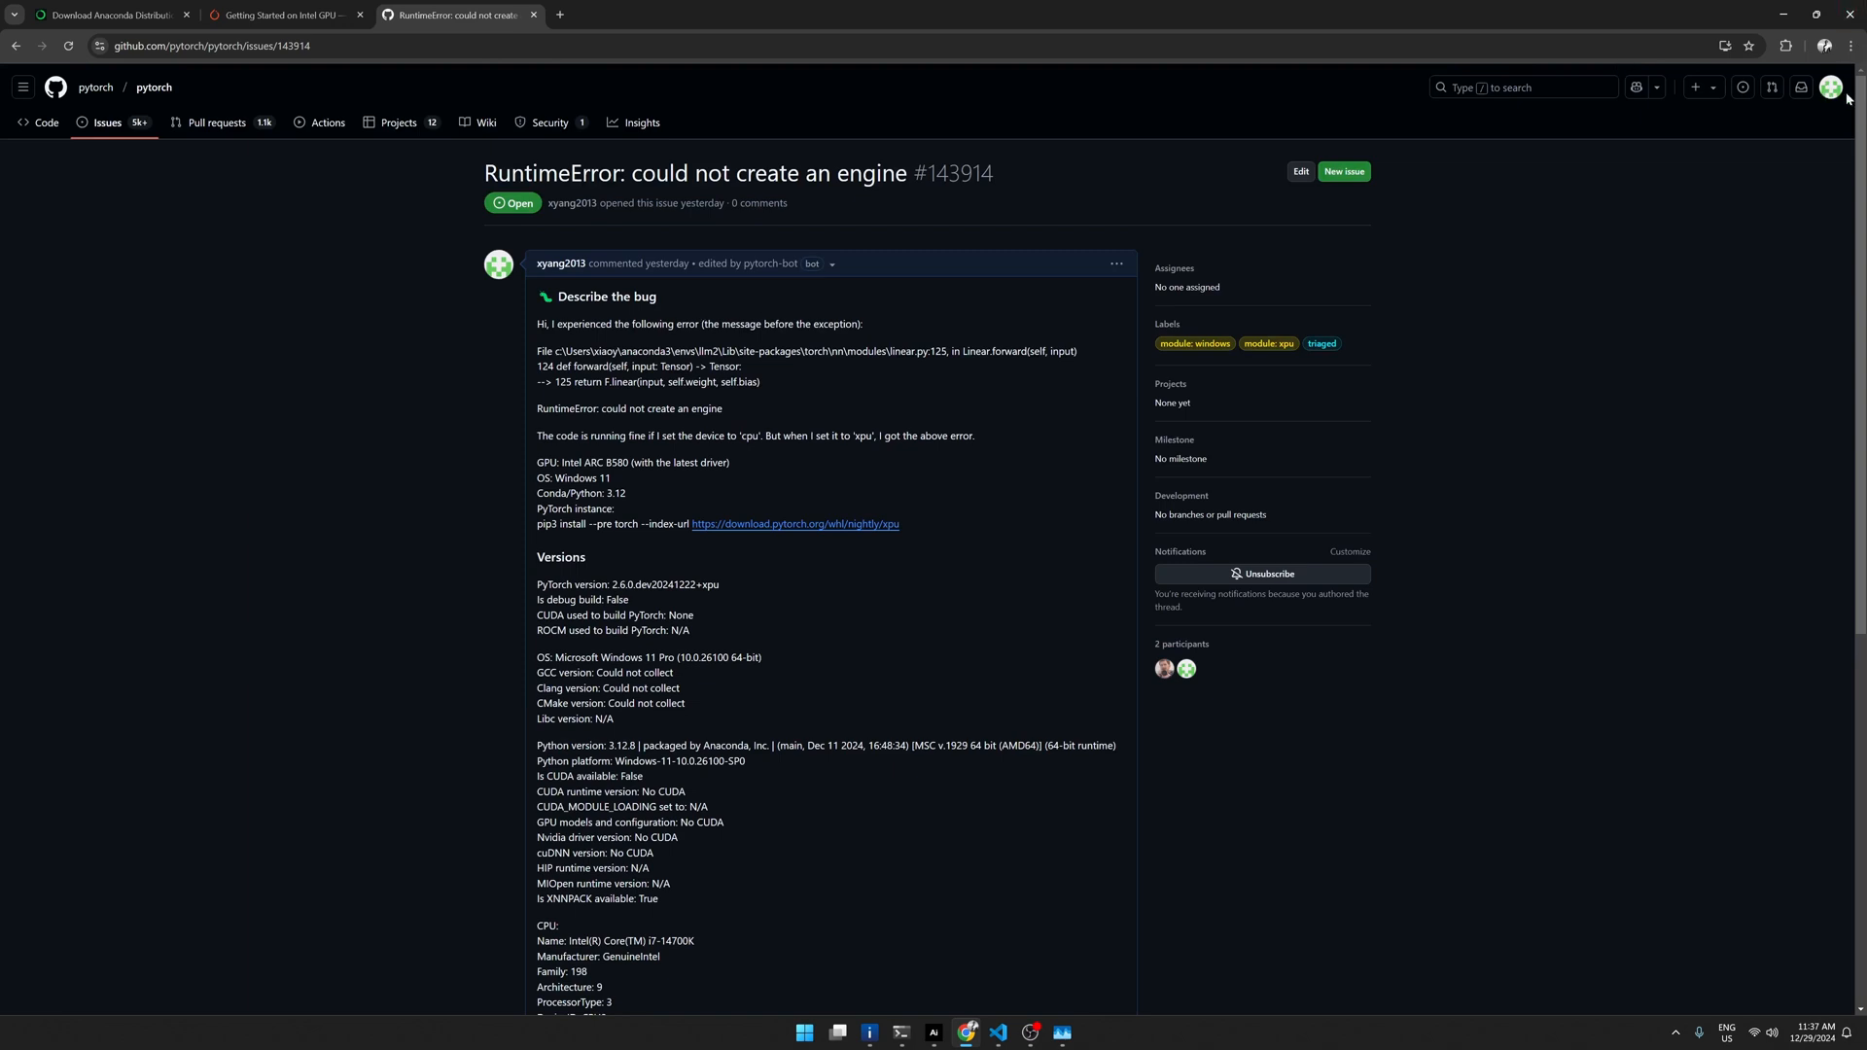
Step: Read PyTorch issue #143914 to the end, then minimize the browser
scroll(down, 3)
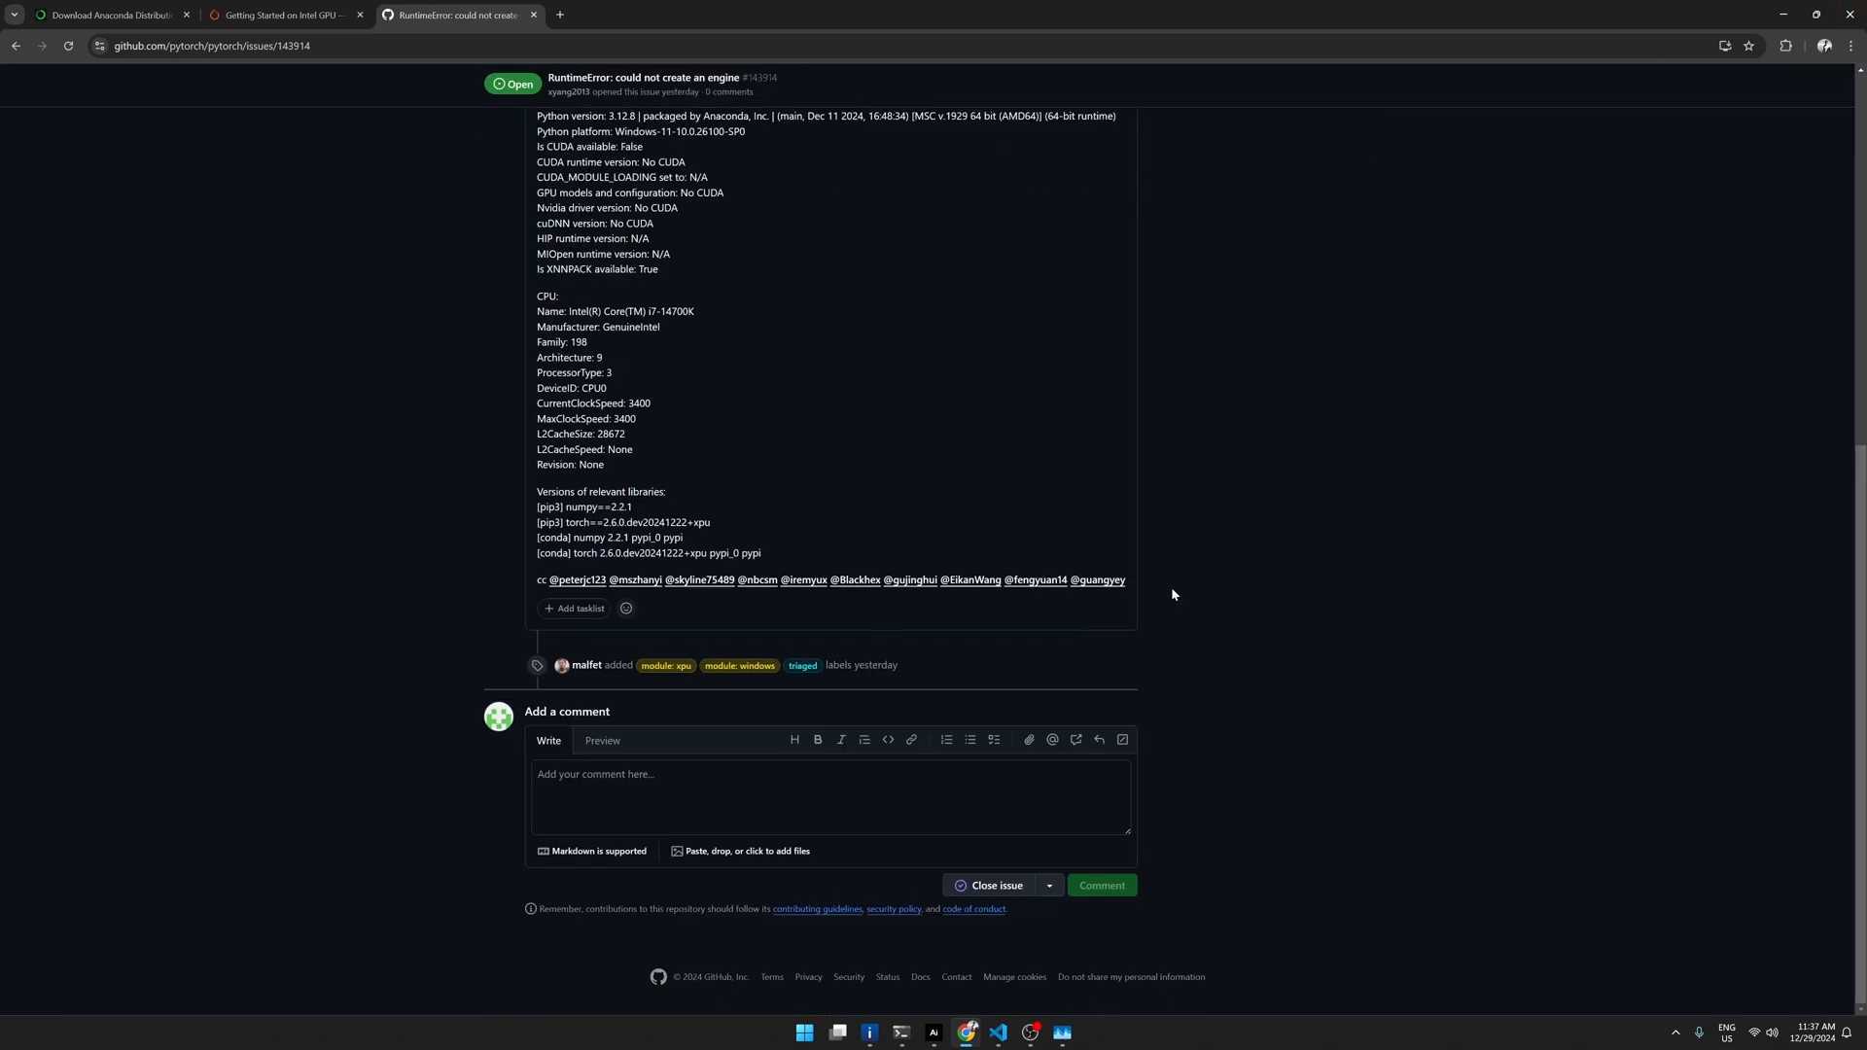
mouse_move(445, 600)
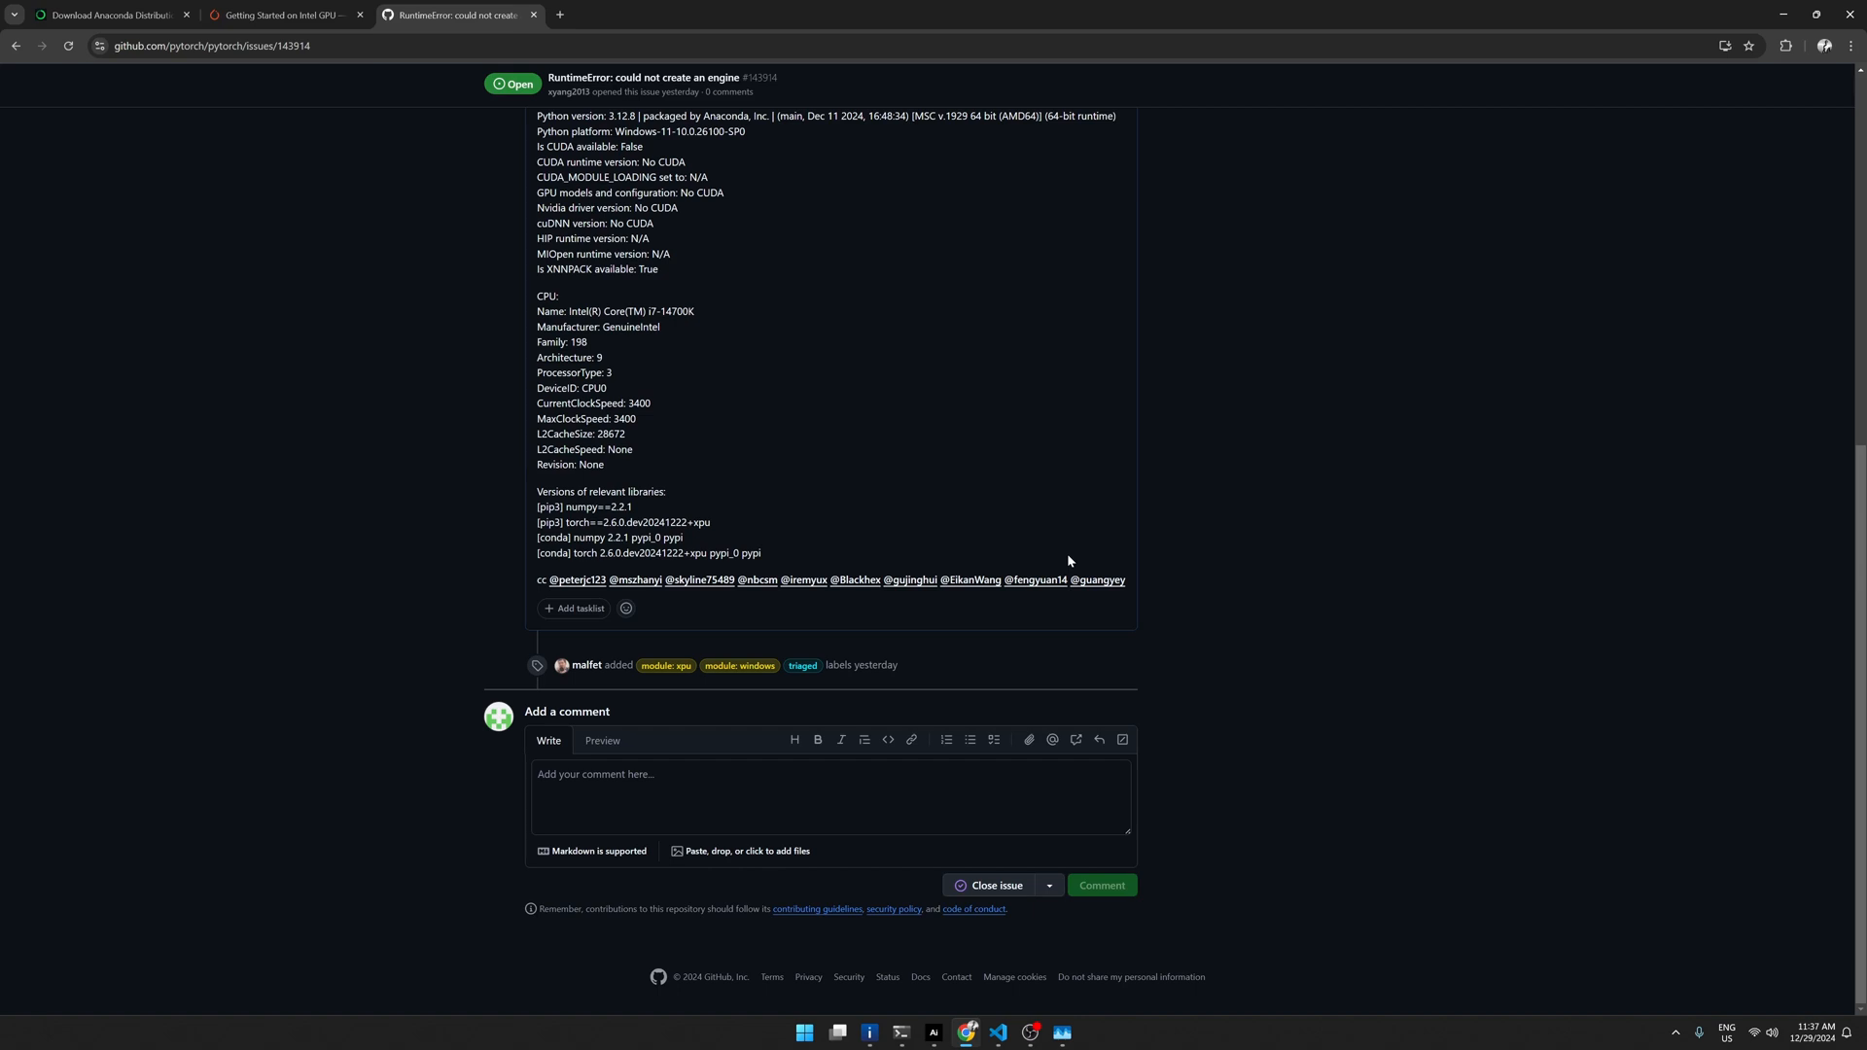
mouse_move(1834, 235)
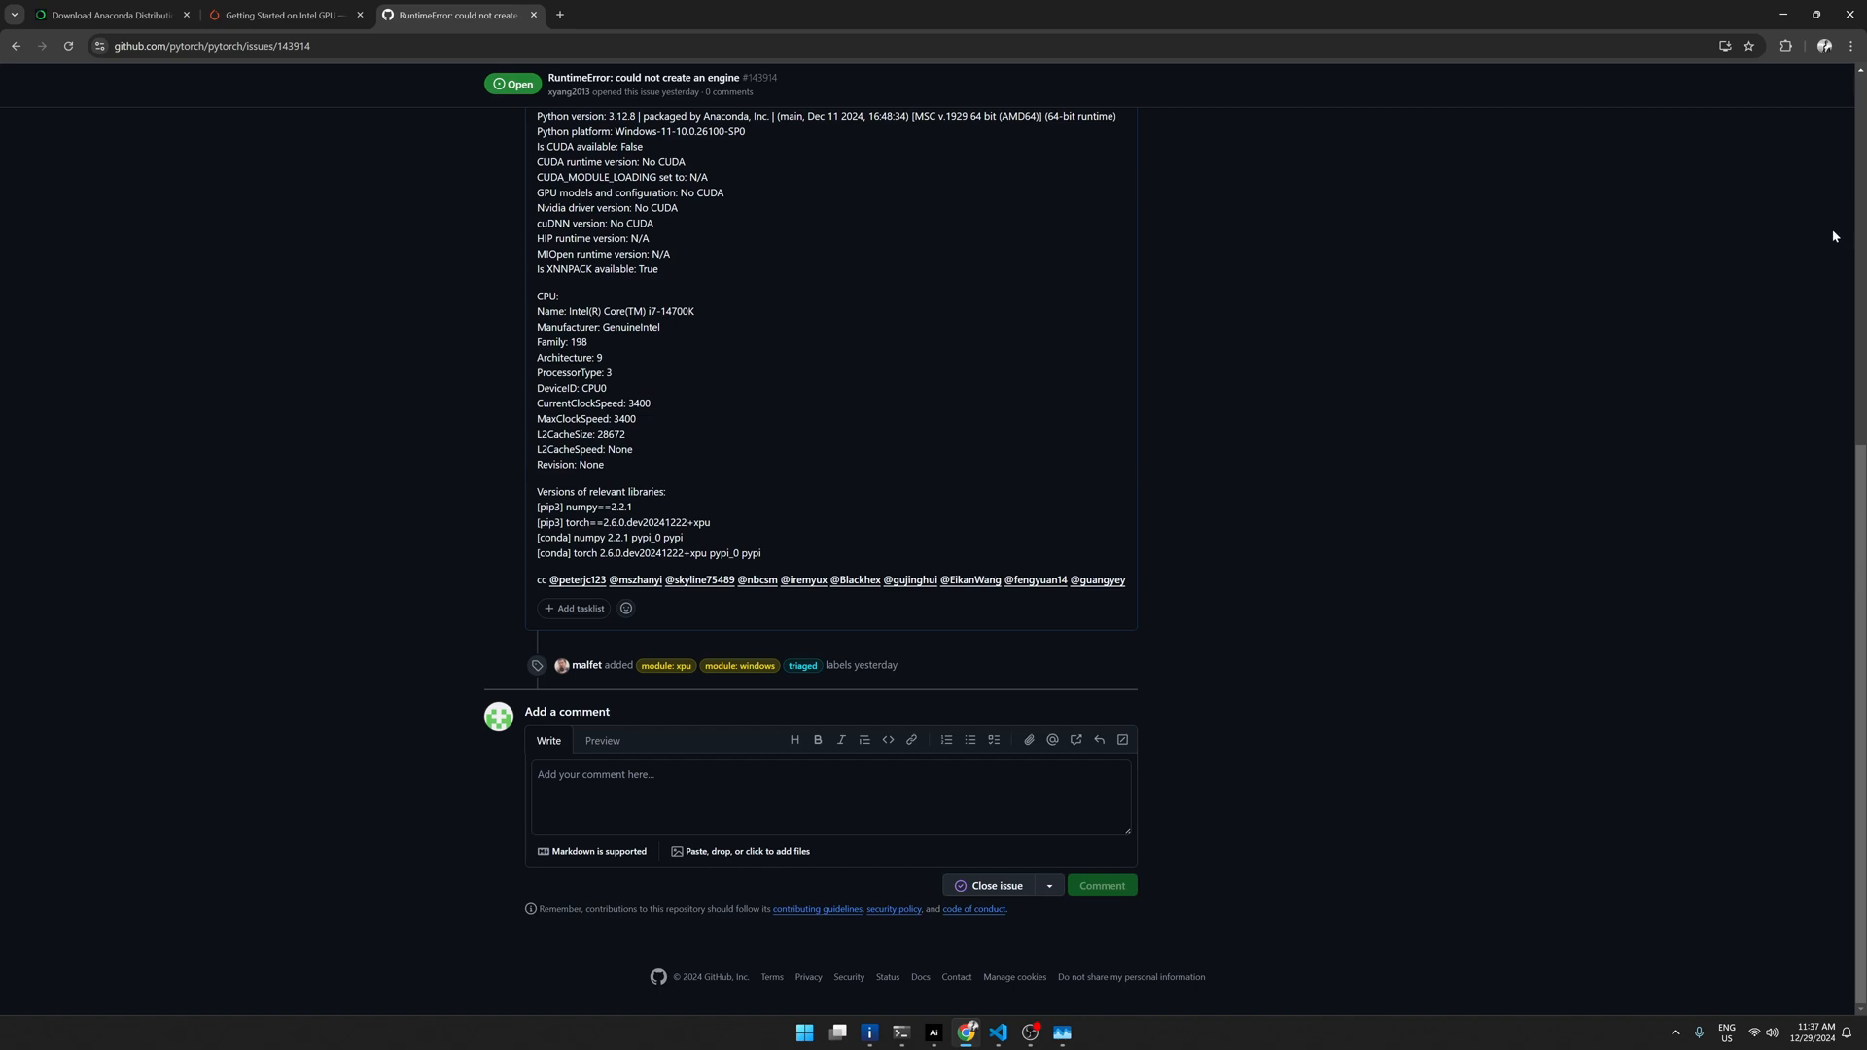
click(997, 1040)
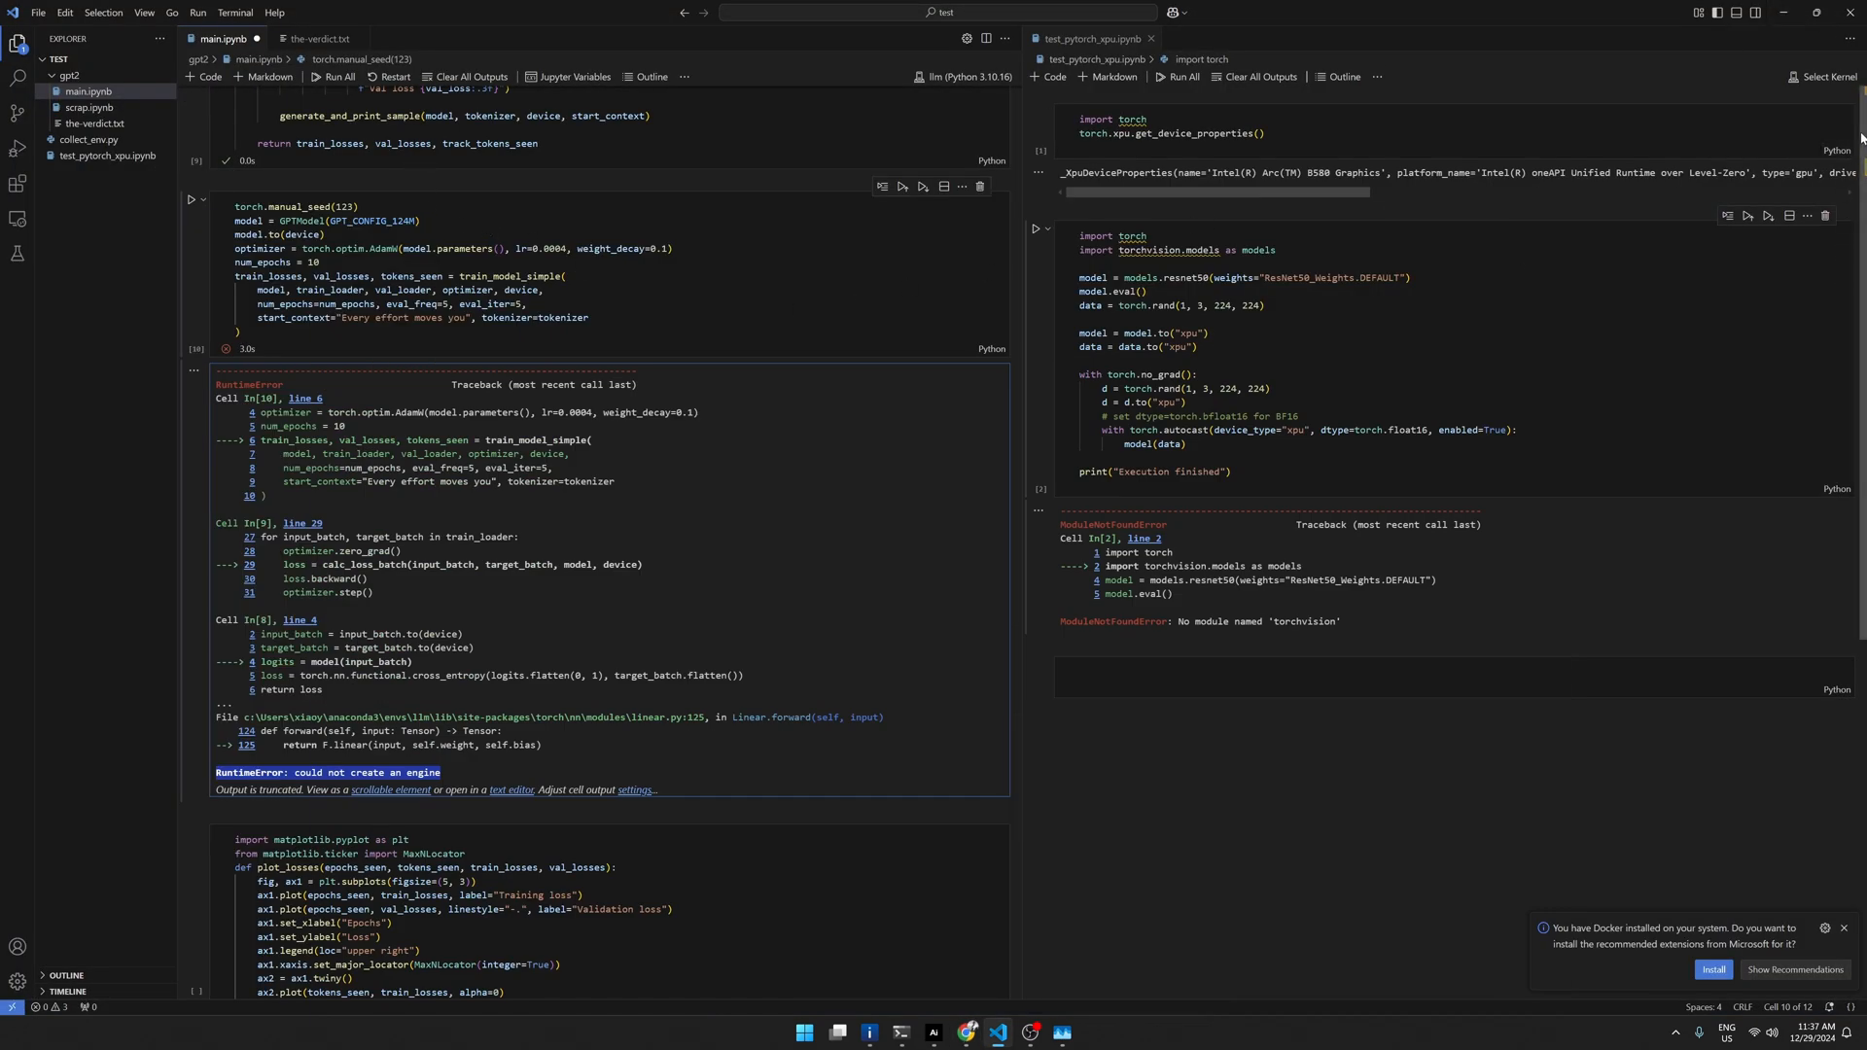
Step: Scroll main.ipynb past the training and model cells to the GPT_CONFIG_124M device cell
scroll(down, 3)
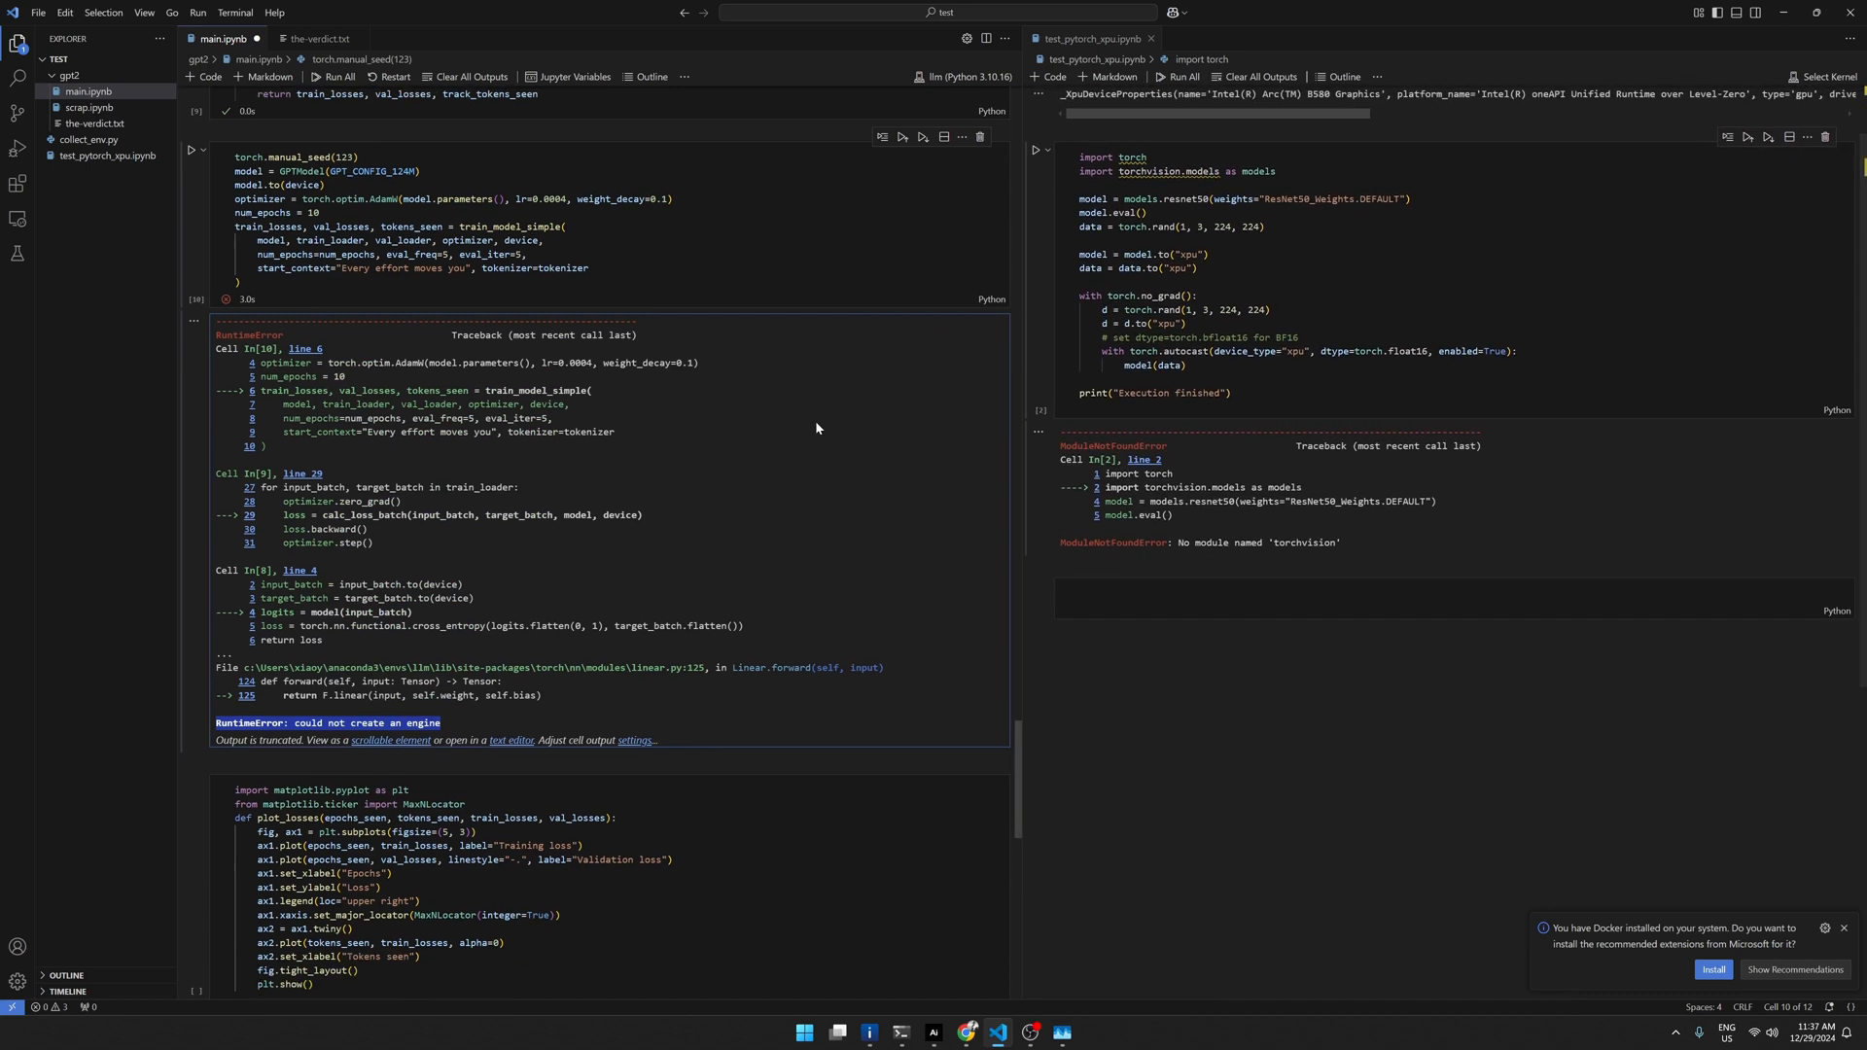
scroll(down, 3)
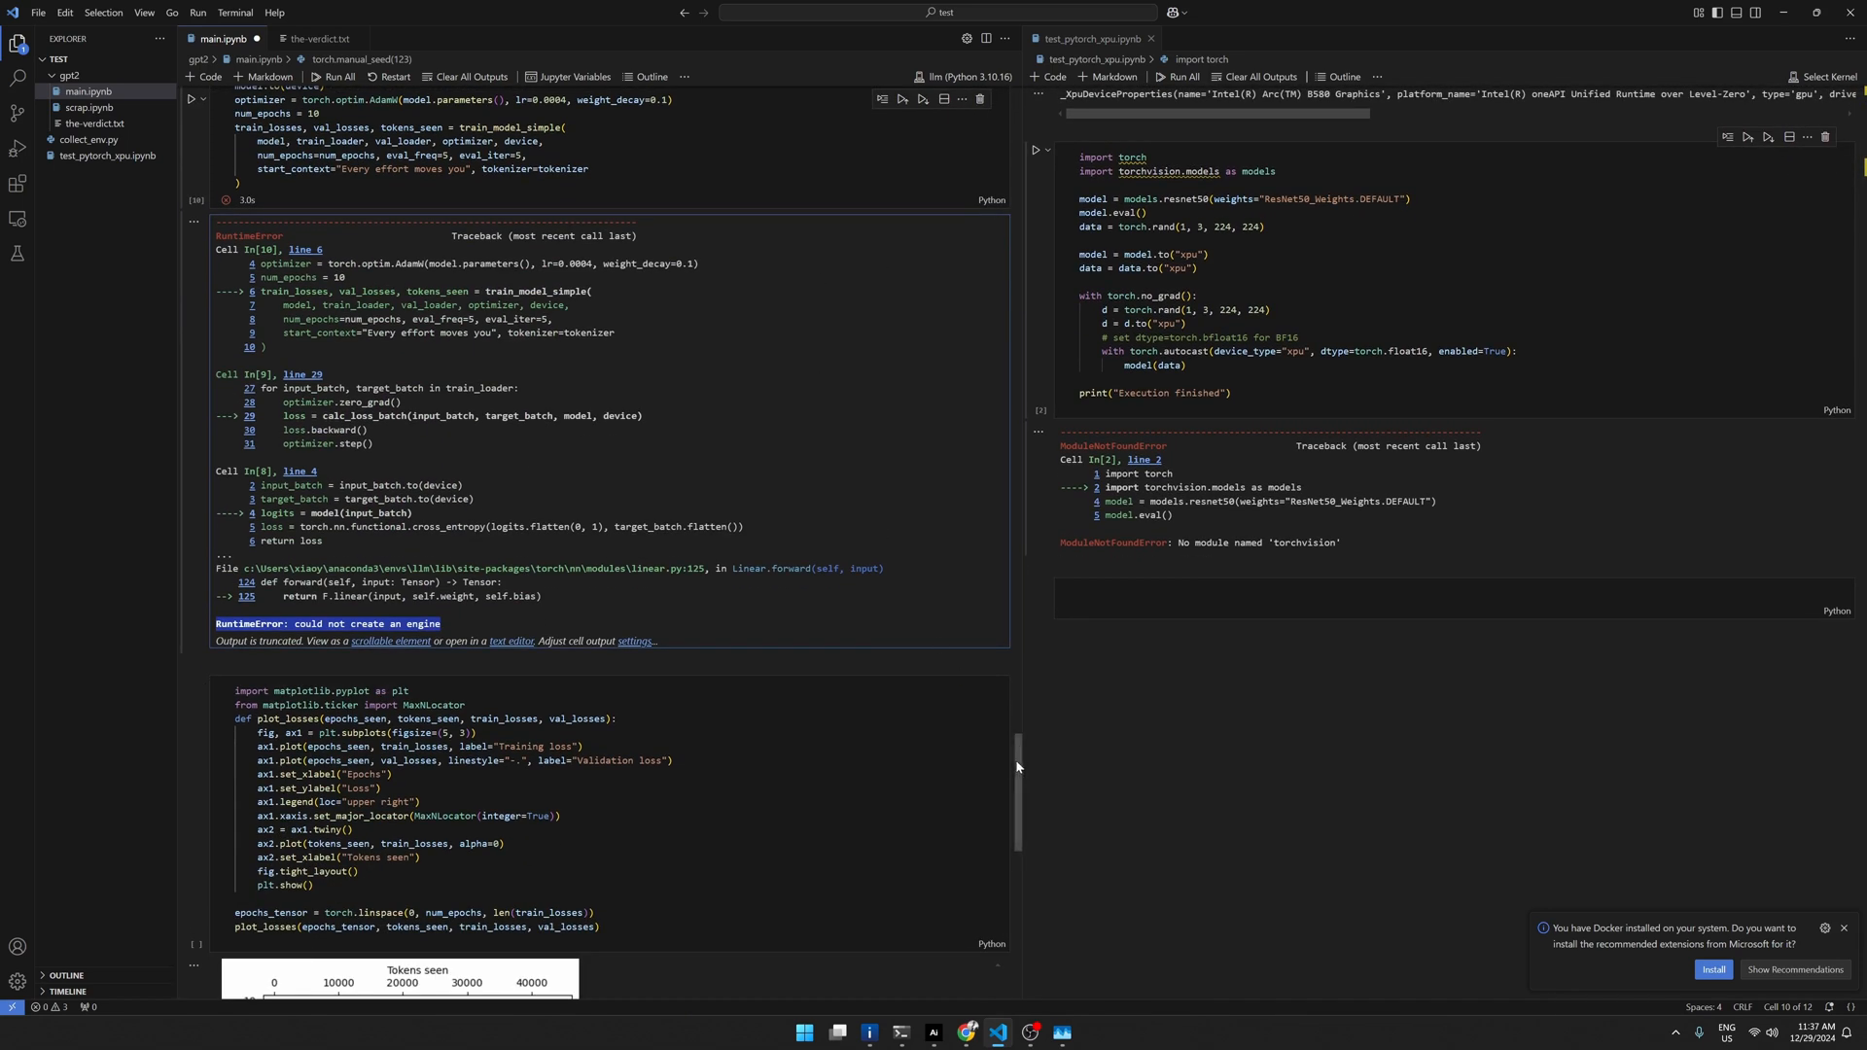
scroll(down, 3)
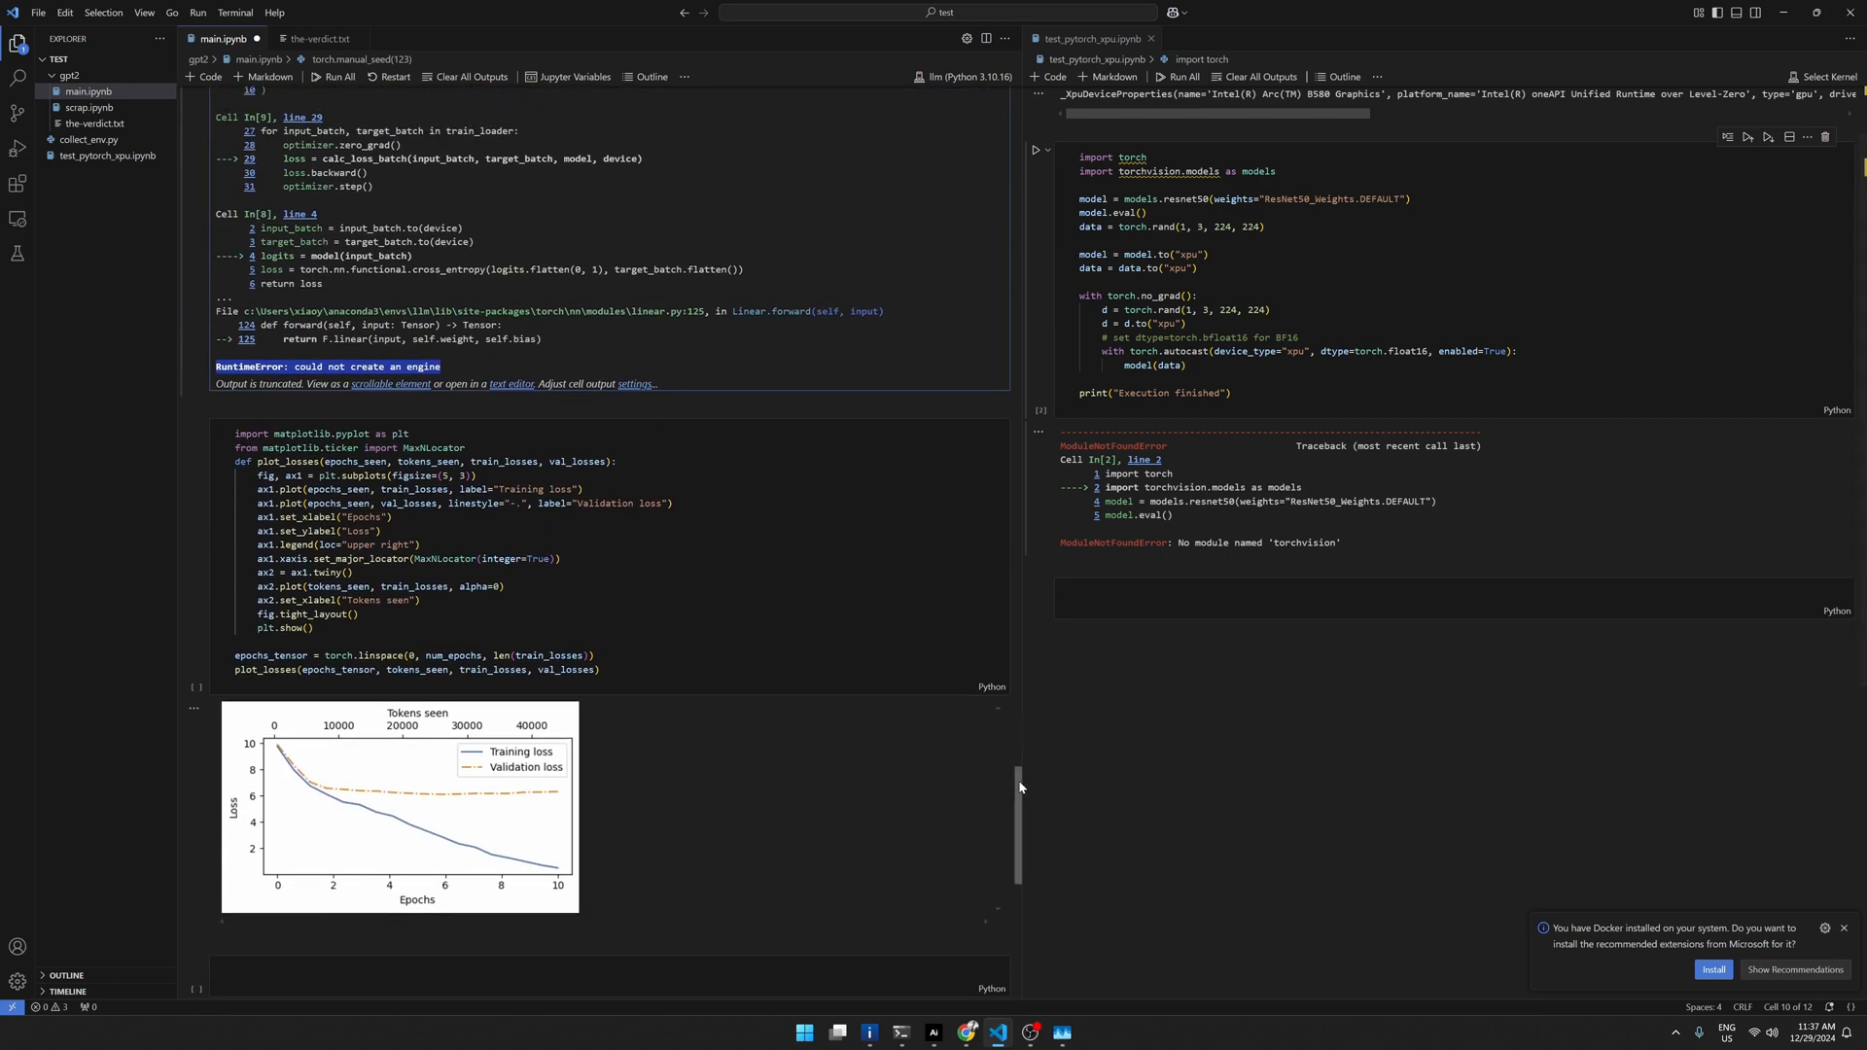
scroll(up, 3)
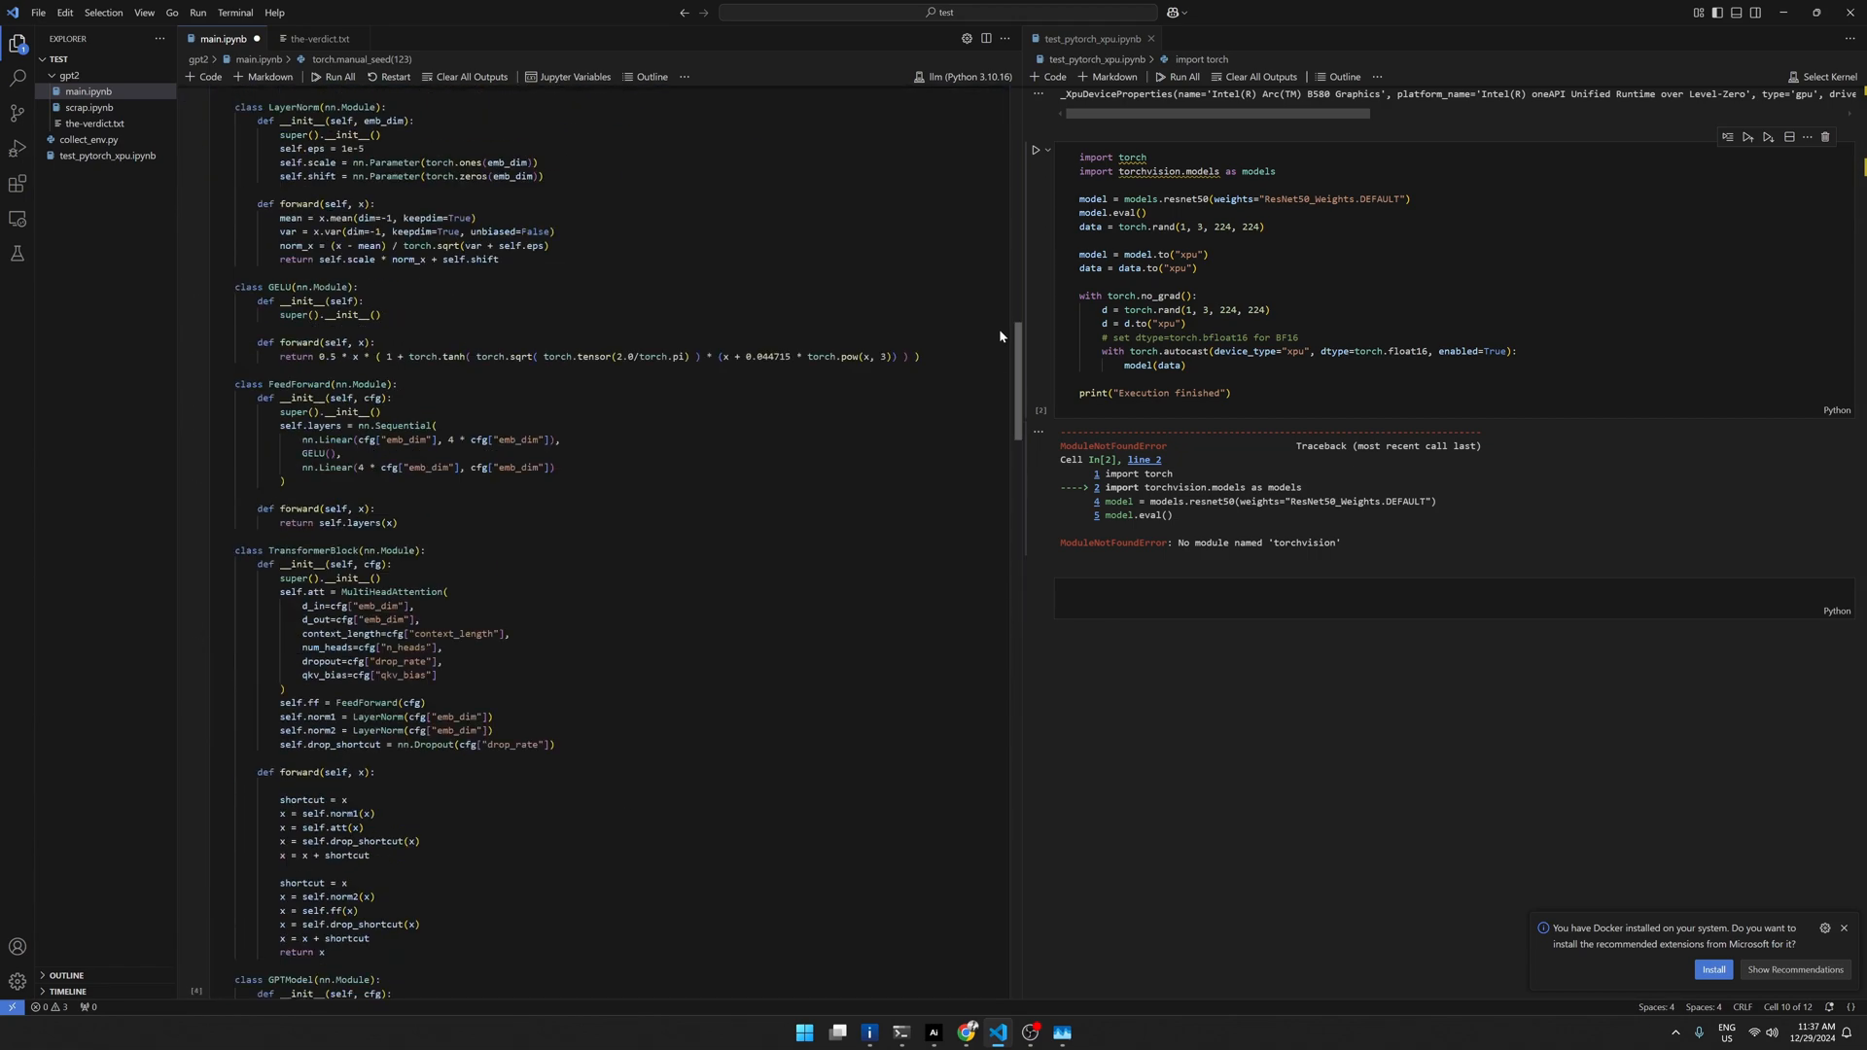
scroll(up, 3)
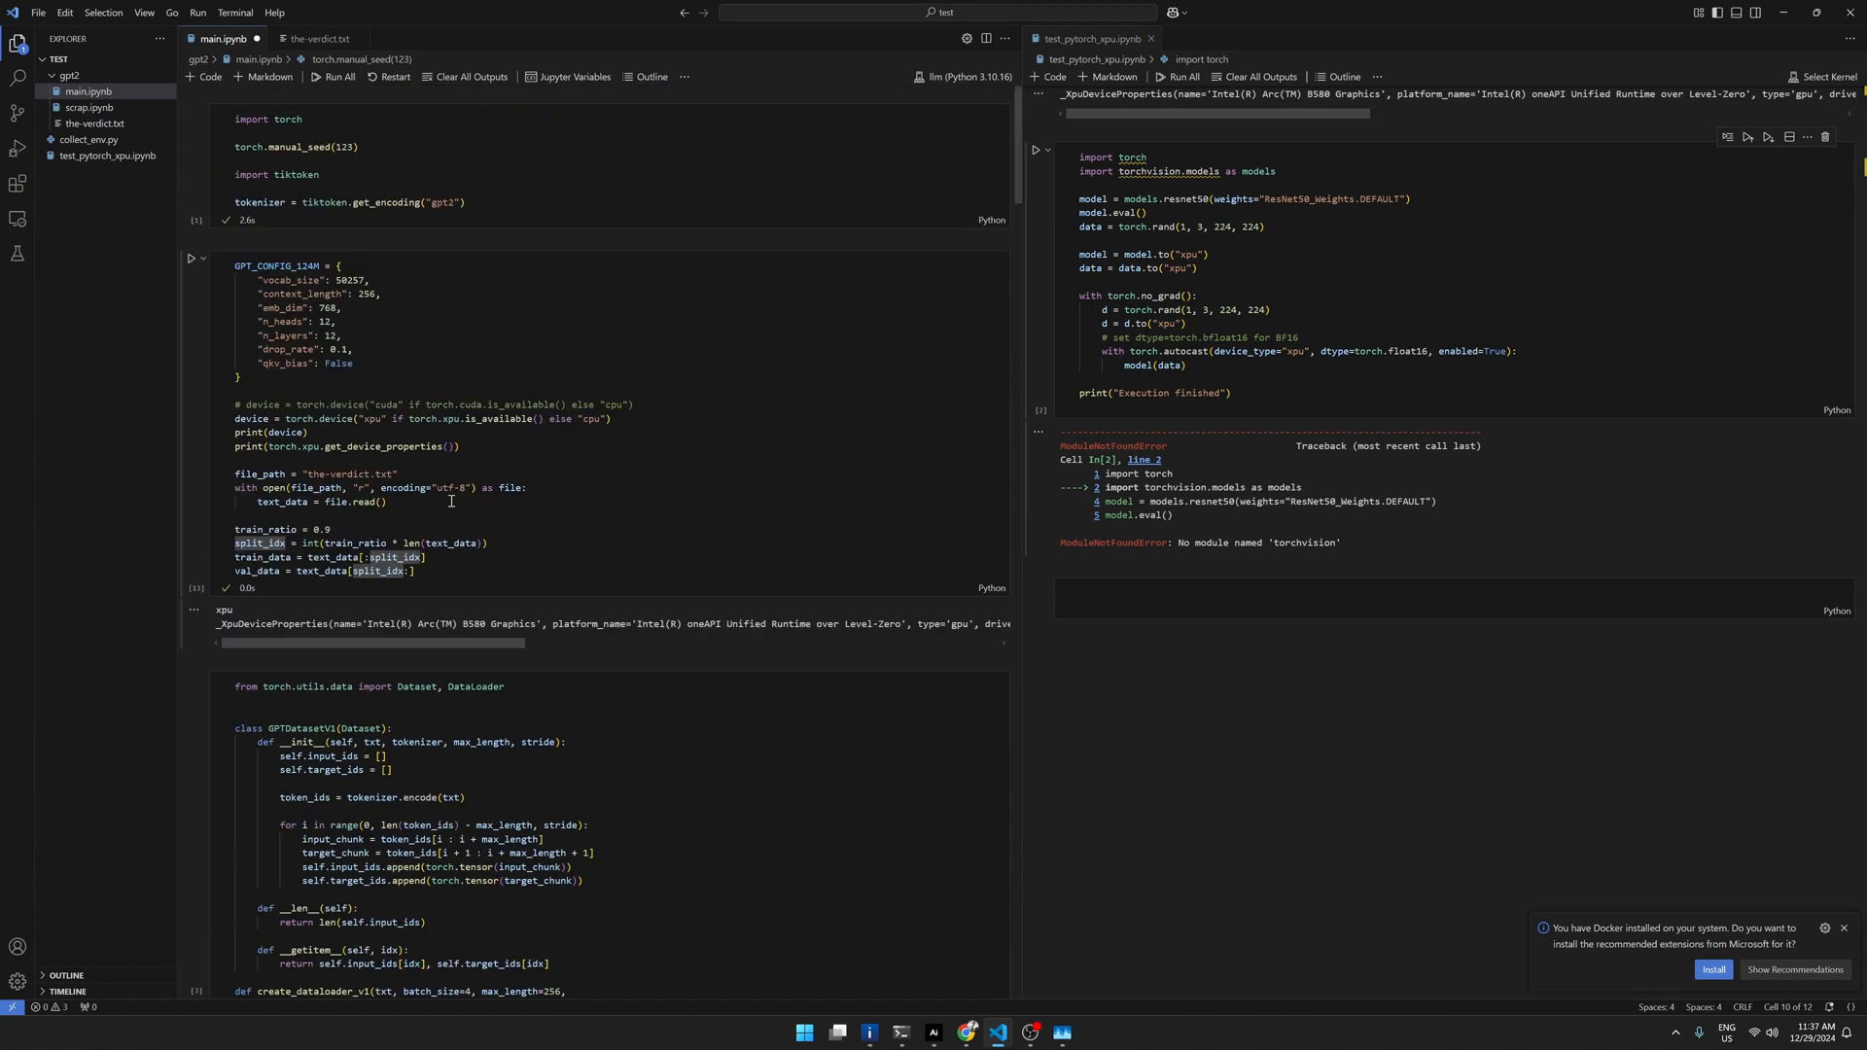
Step: Add device = torch.device("cpu") after the device properties print line
click(456, 446)
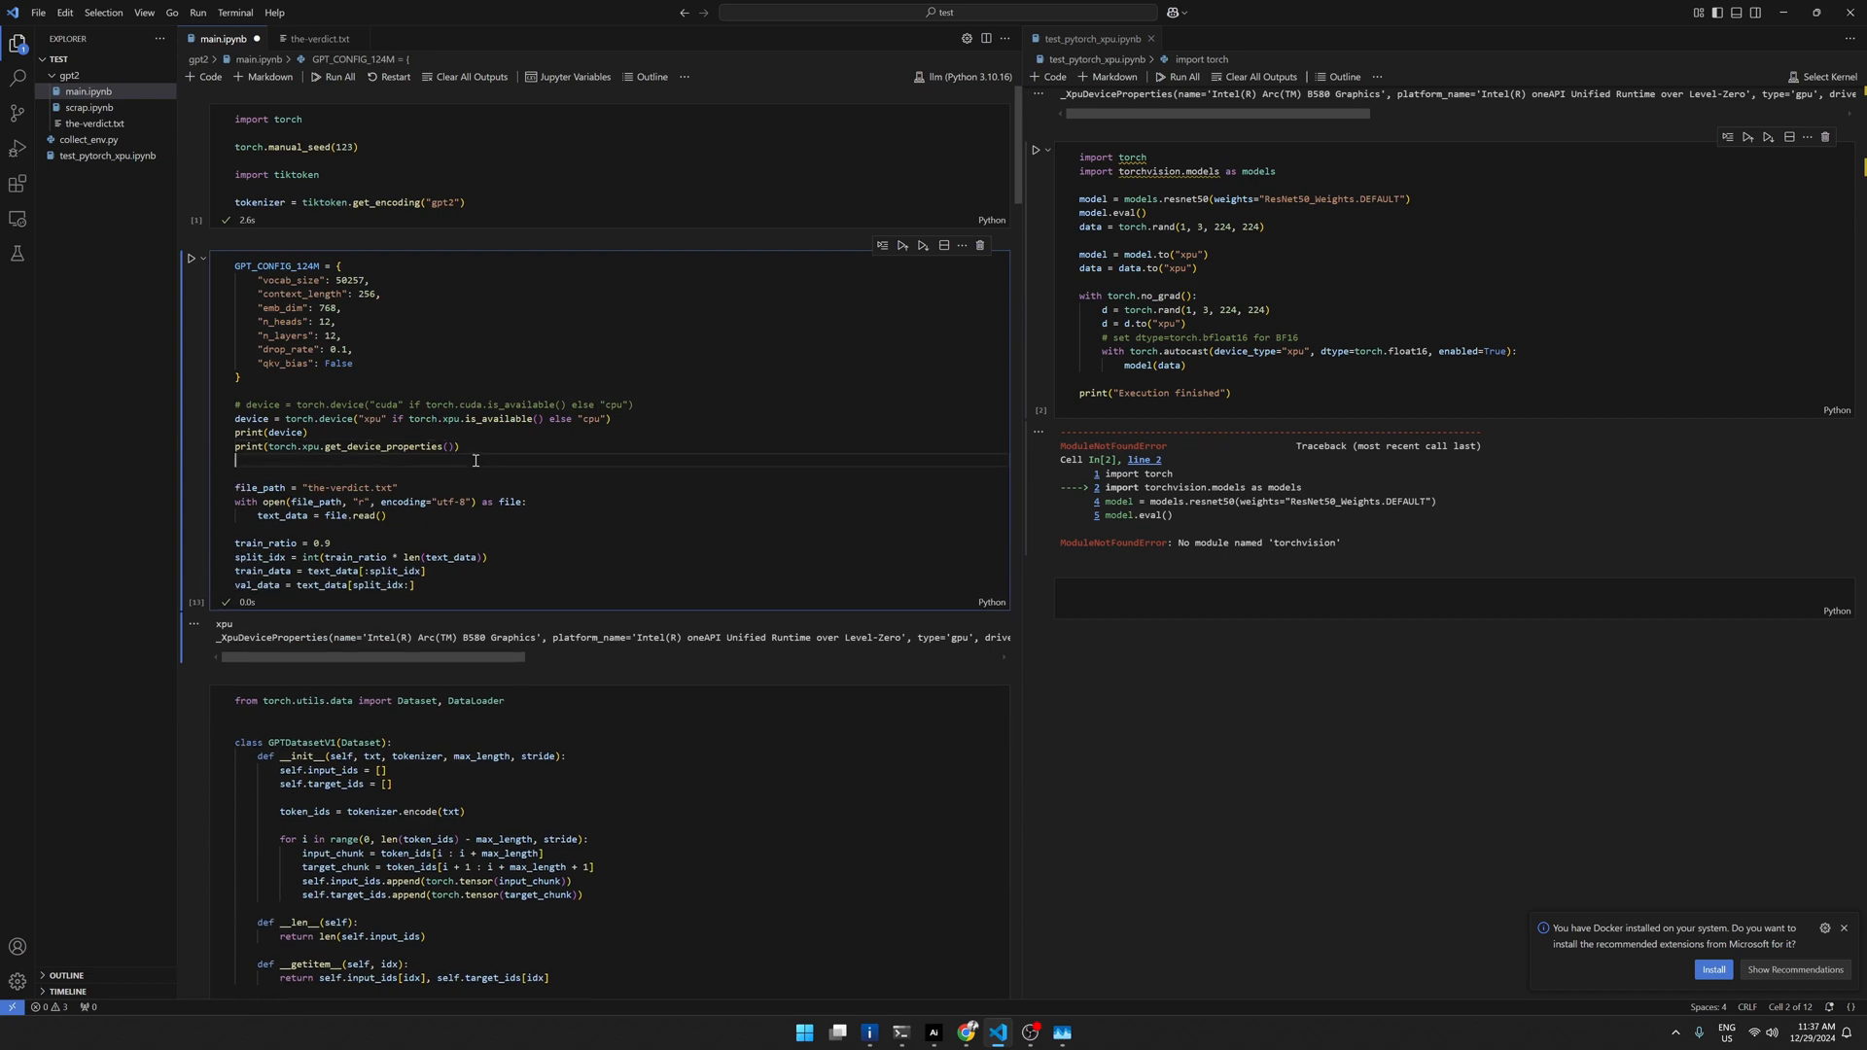
text(device)
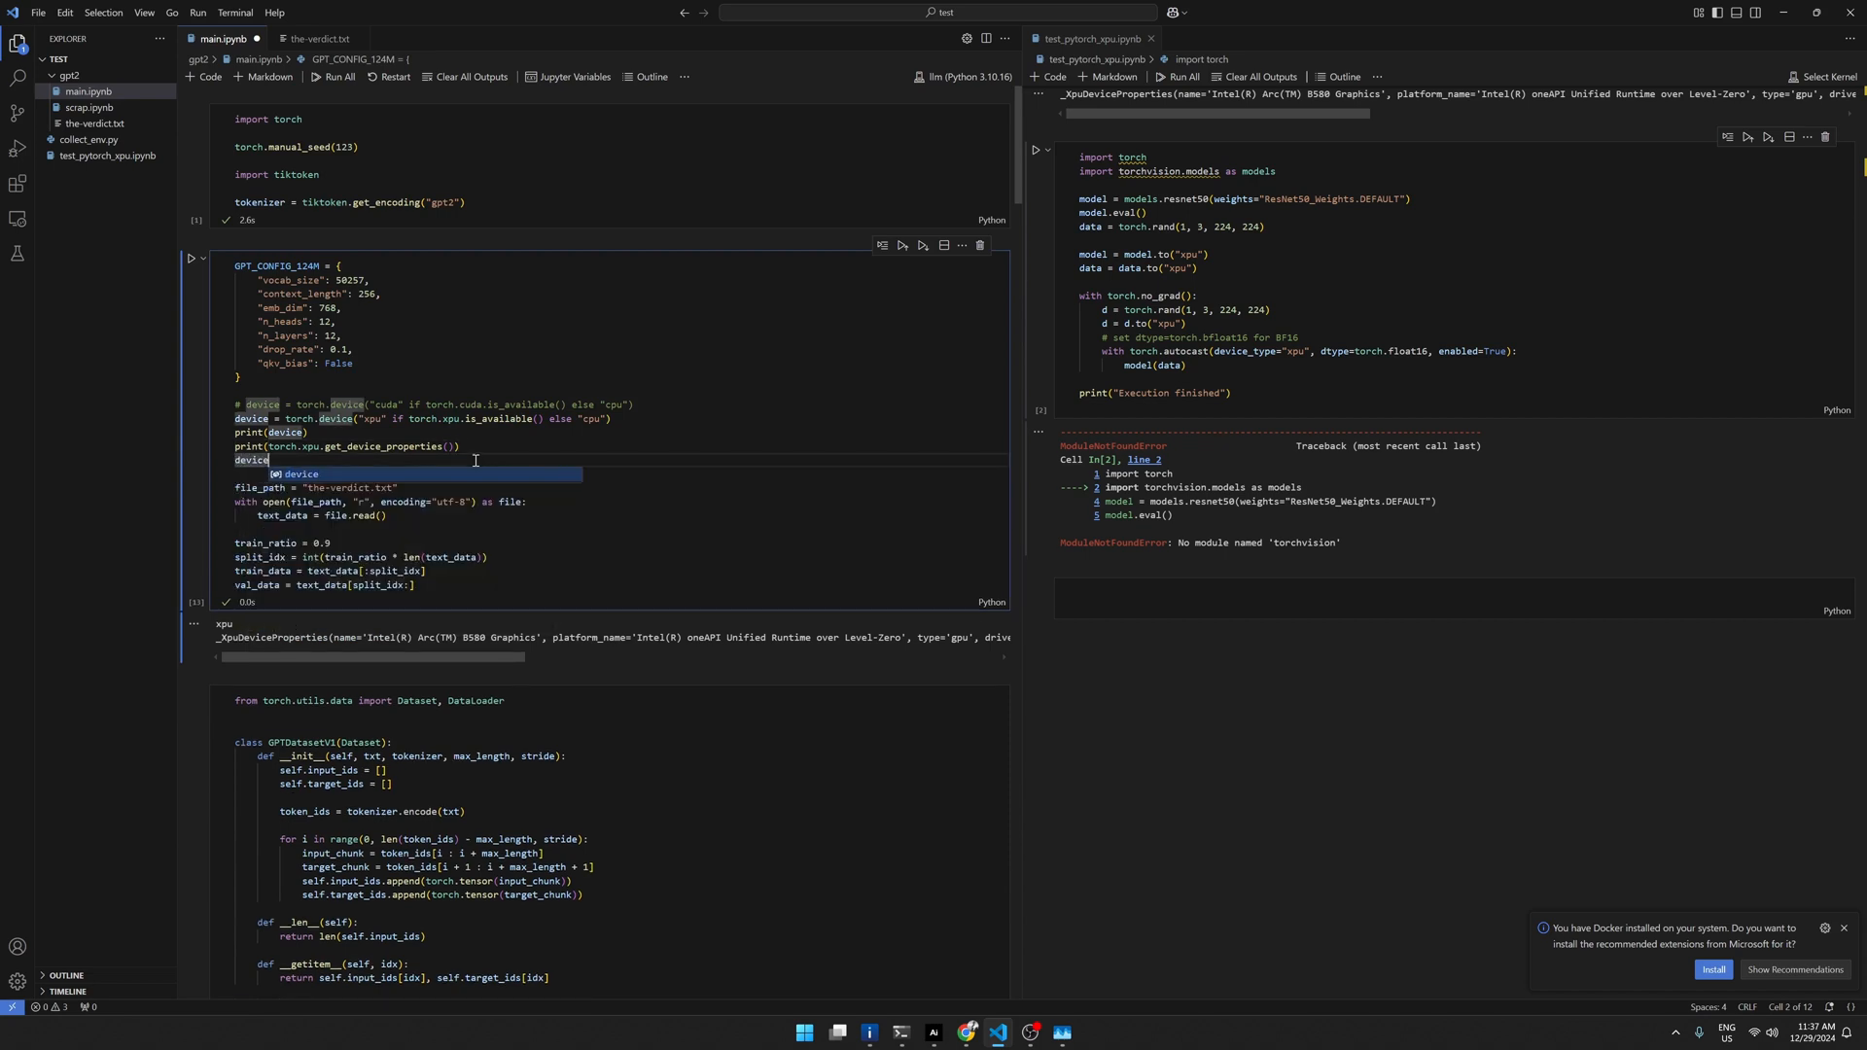
key(Escape)
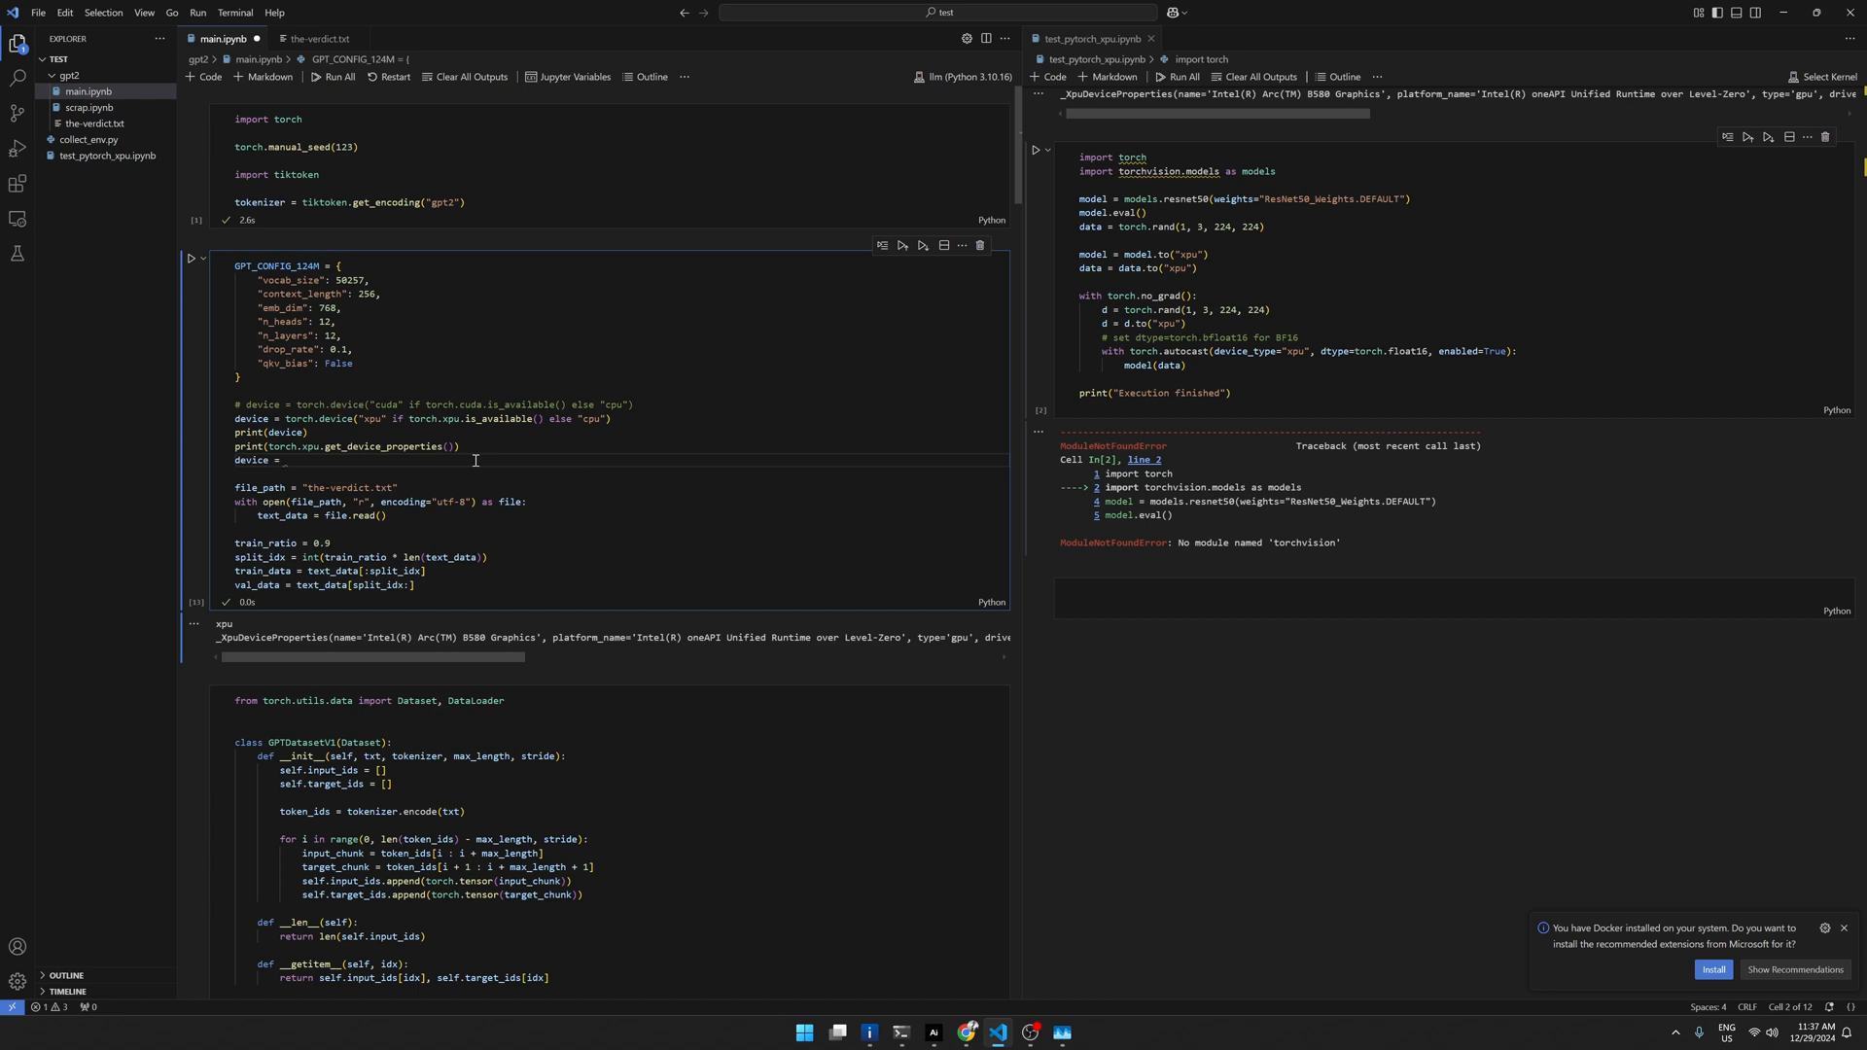
double_click(344, 418)
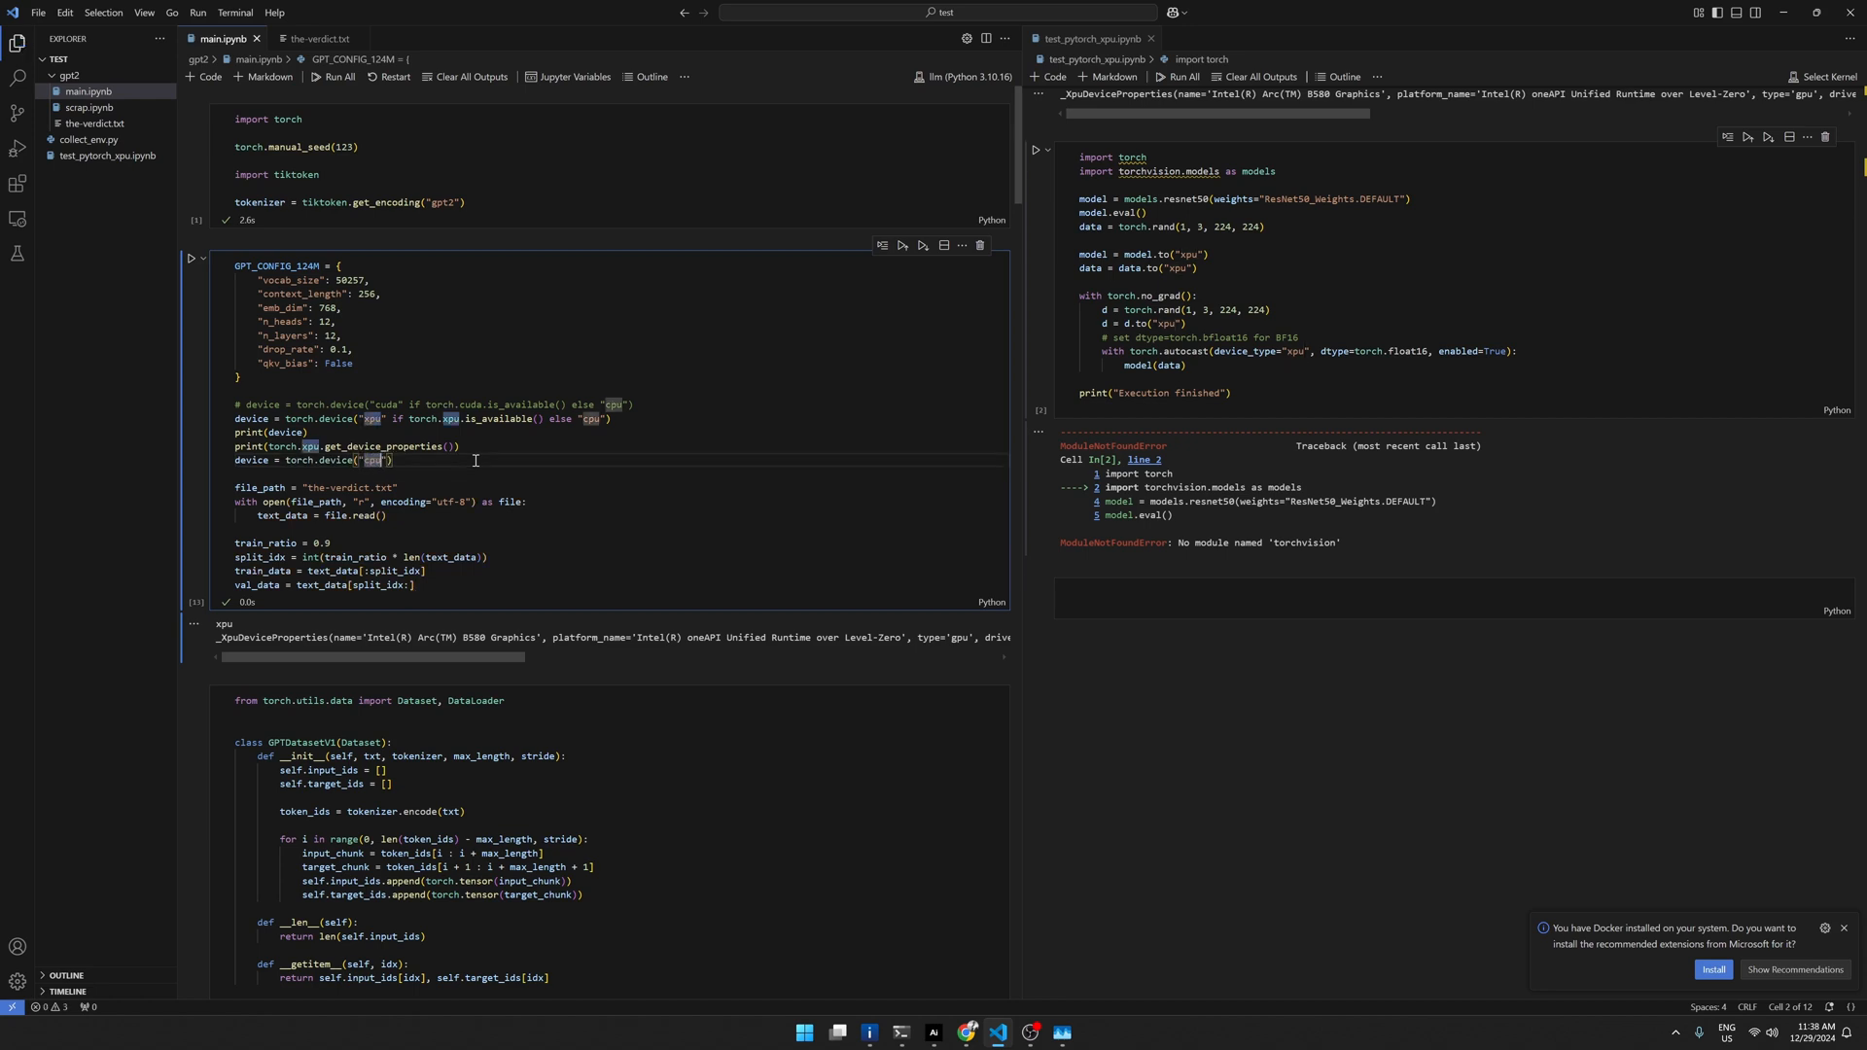
mouse_move(336, 76)
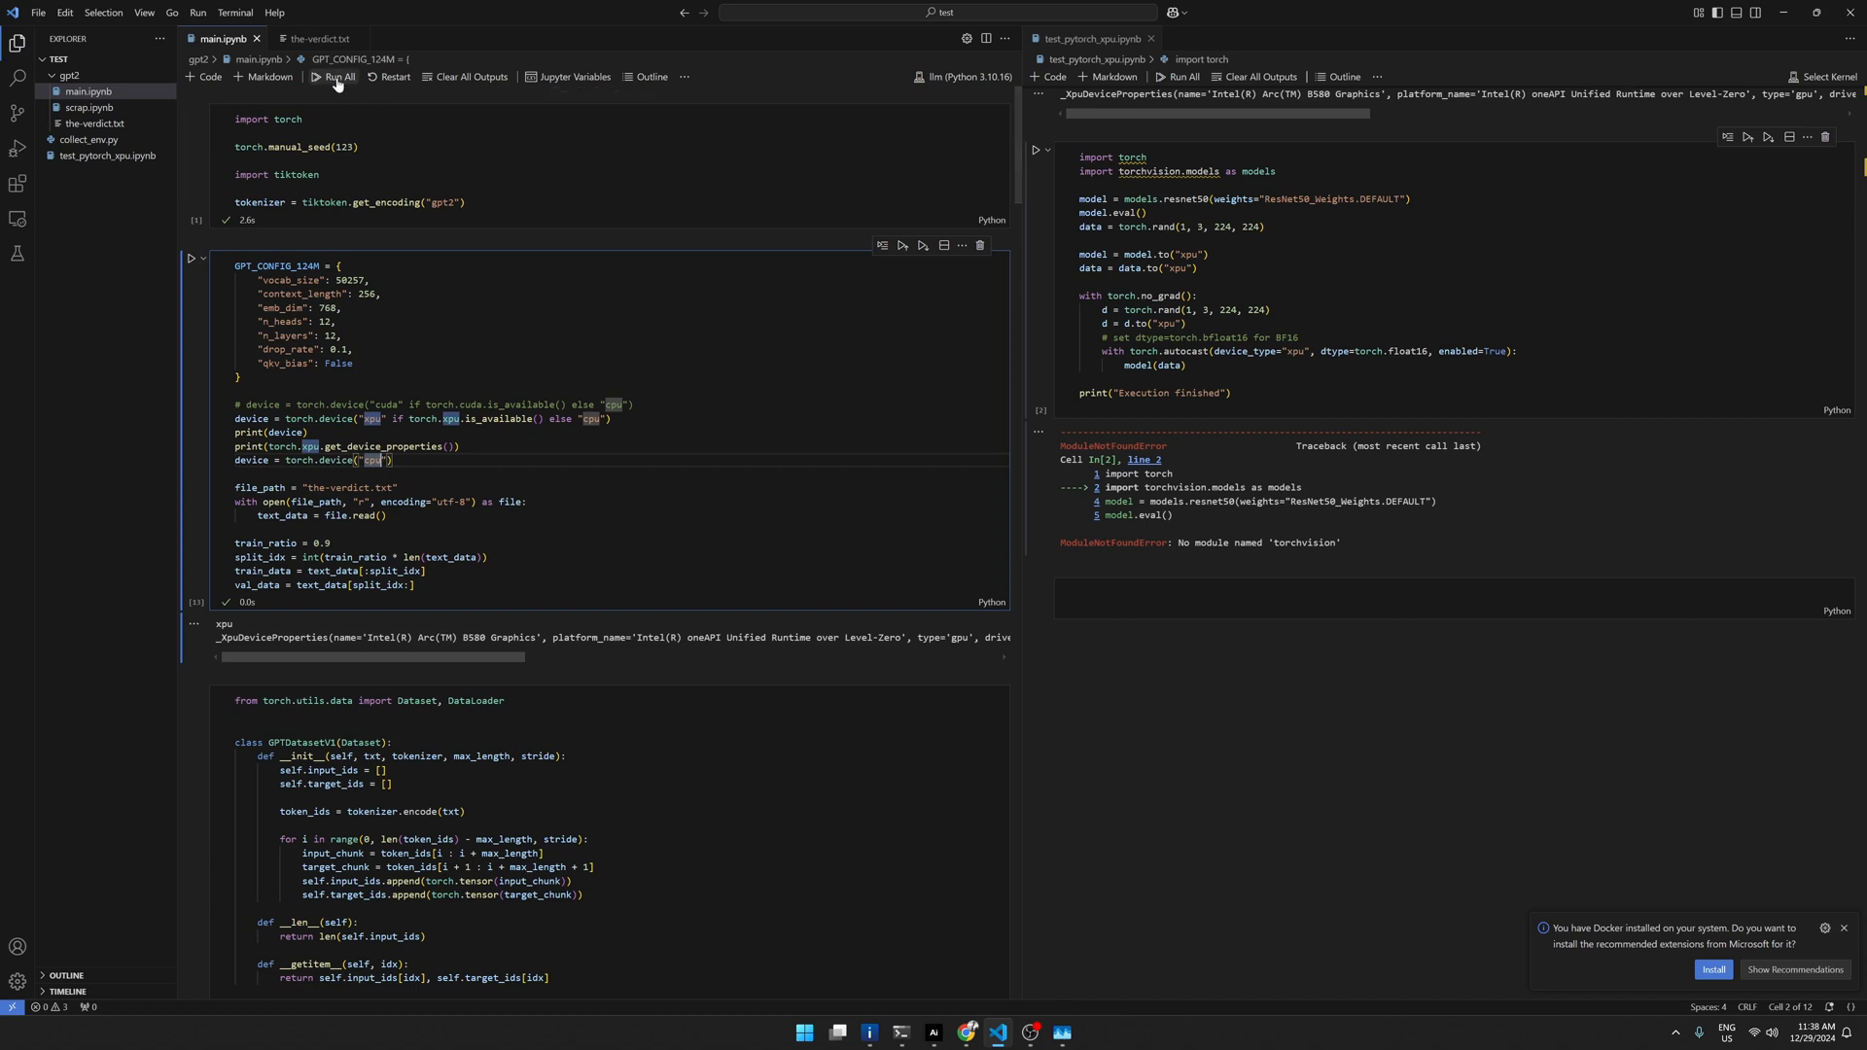
Step: Run All cells and watch training print epoch losses and sample text on CPU
click(335, 76)
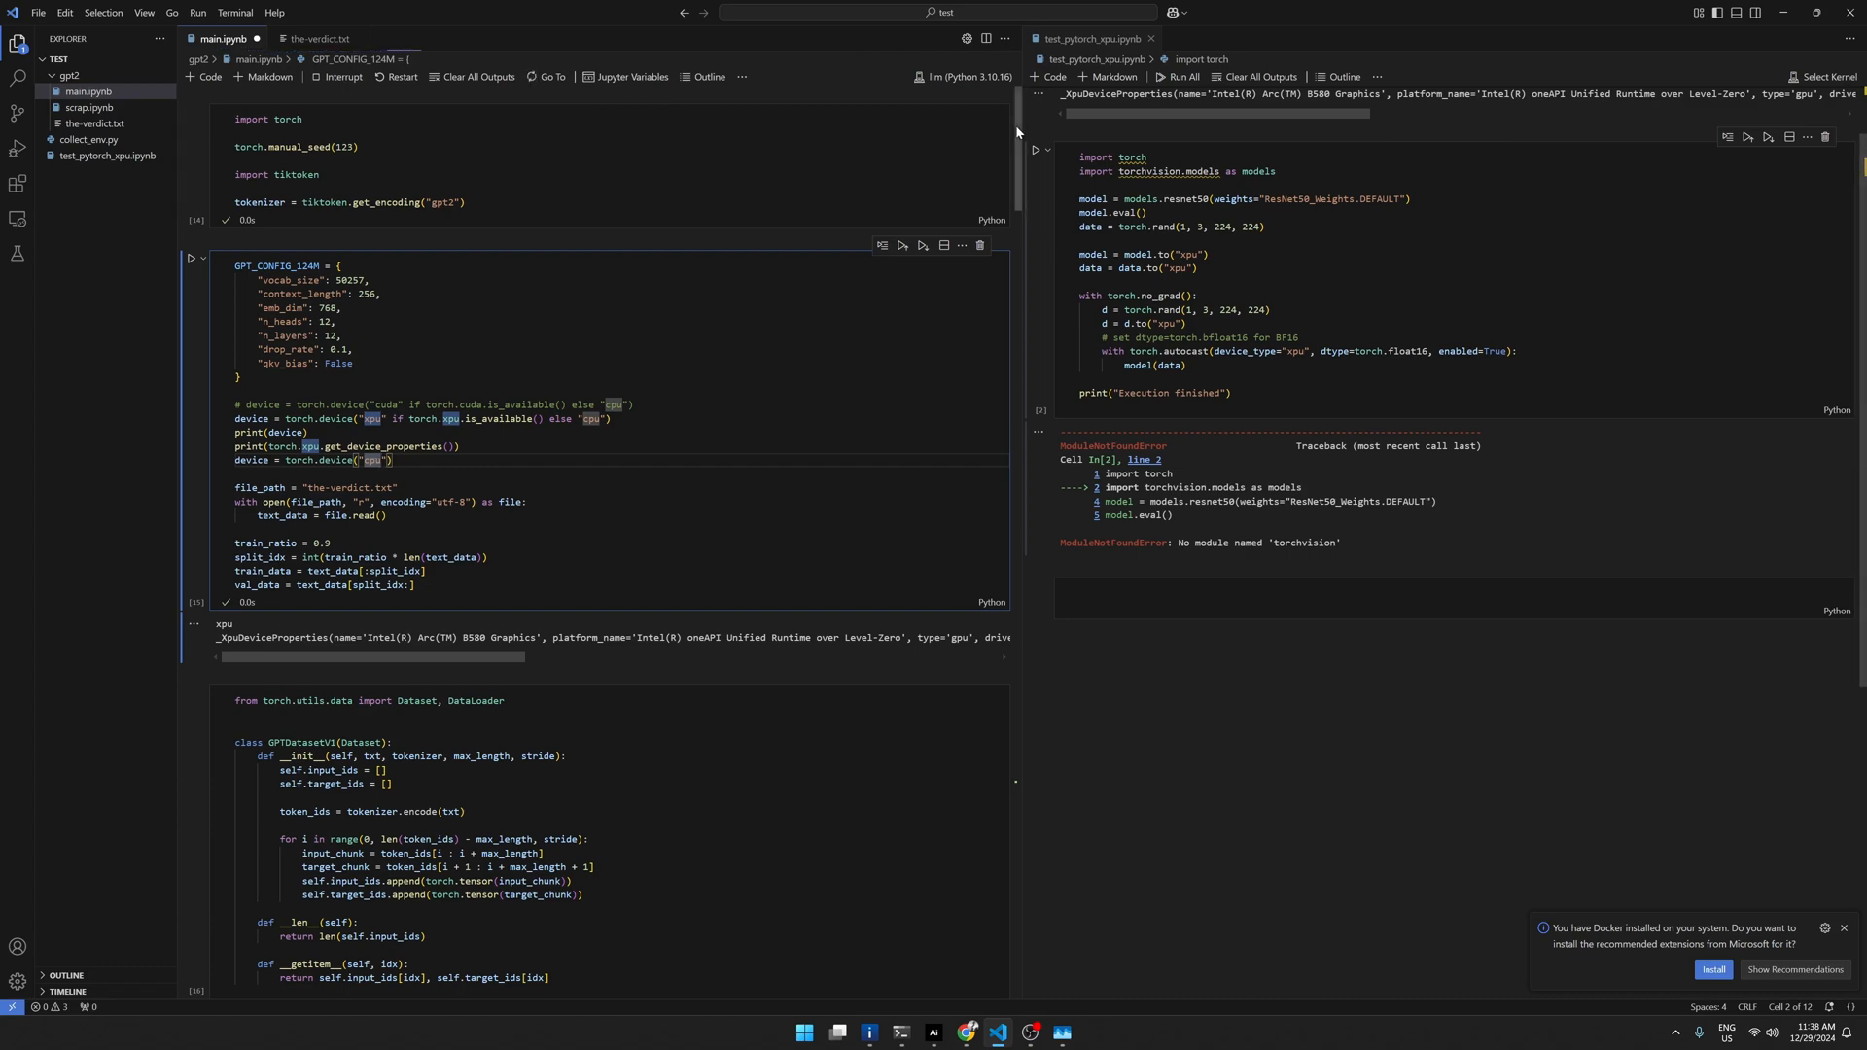
scroll(down, 3)
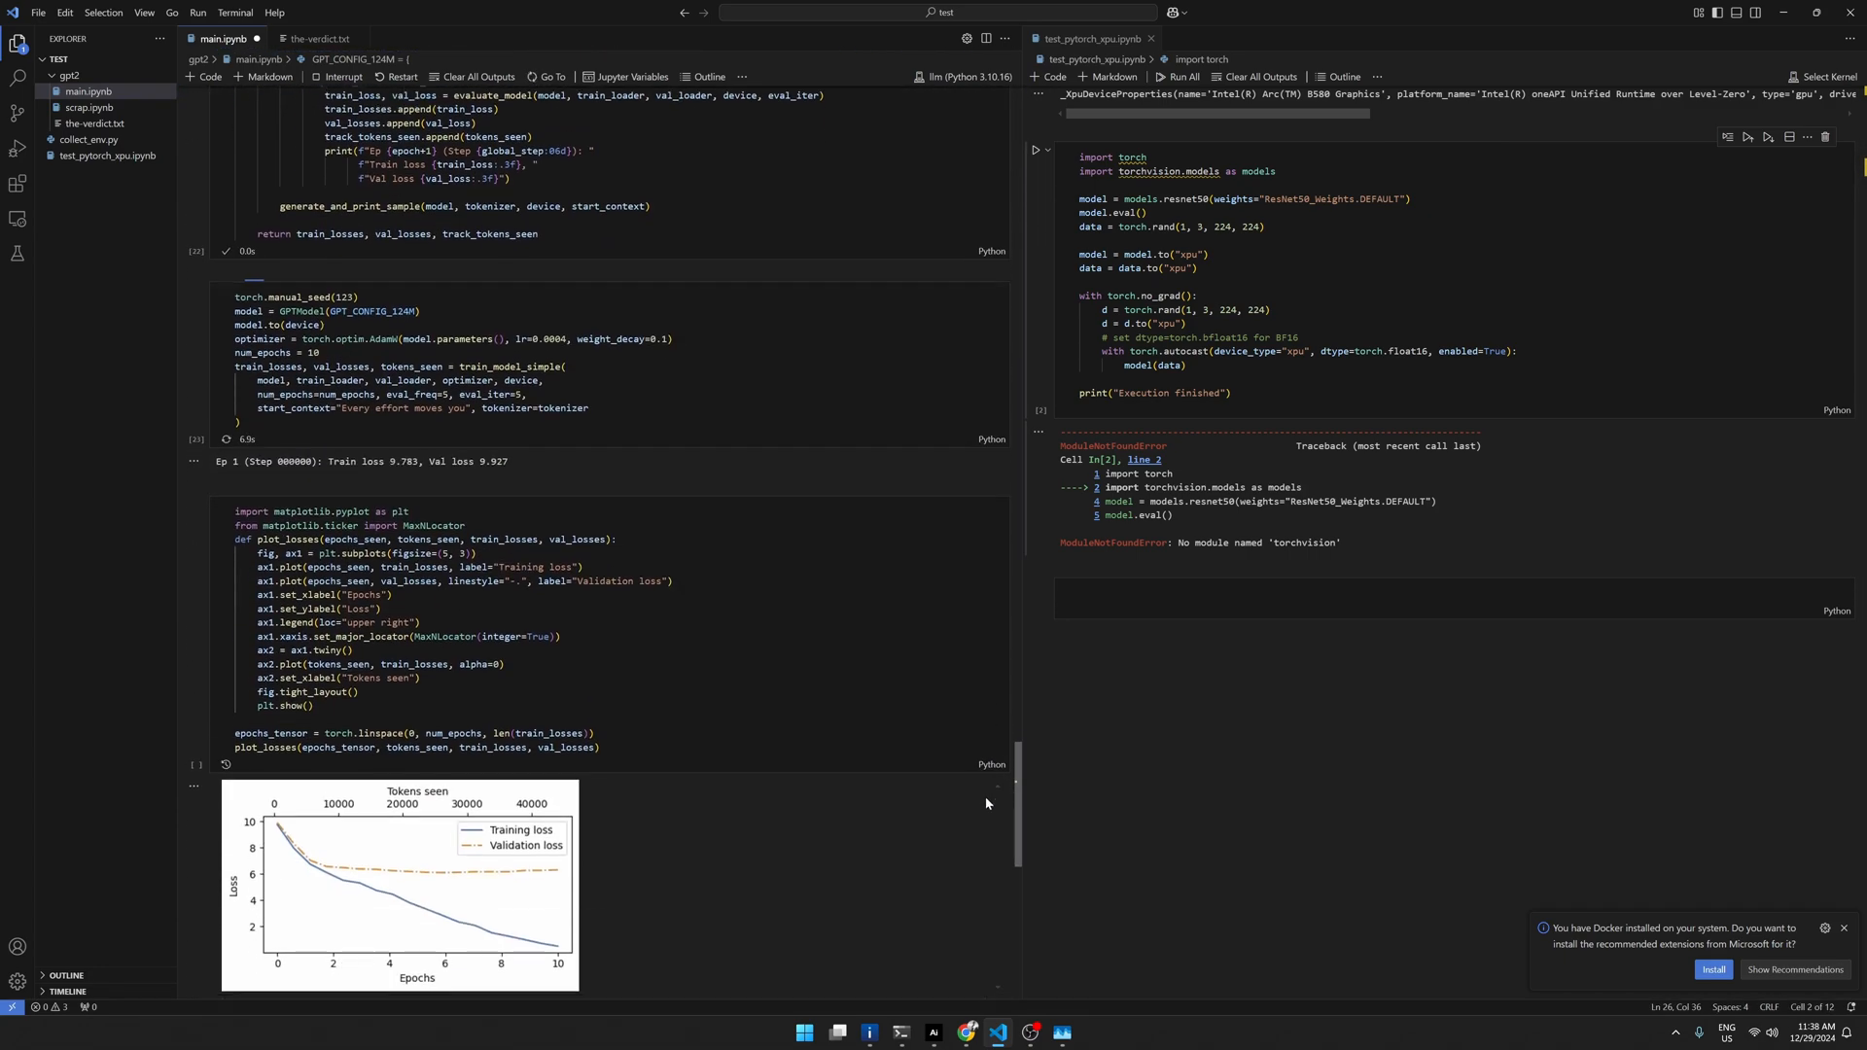
scroll(up, 3)
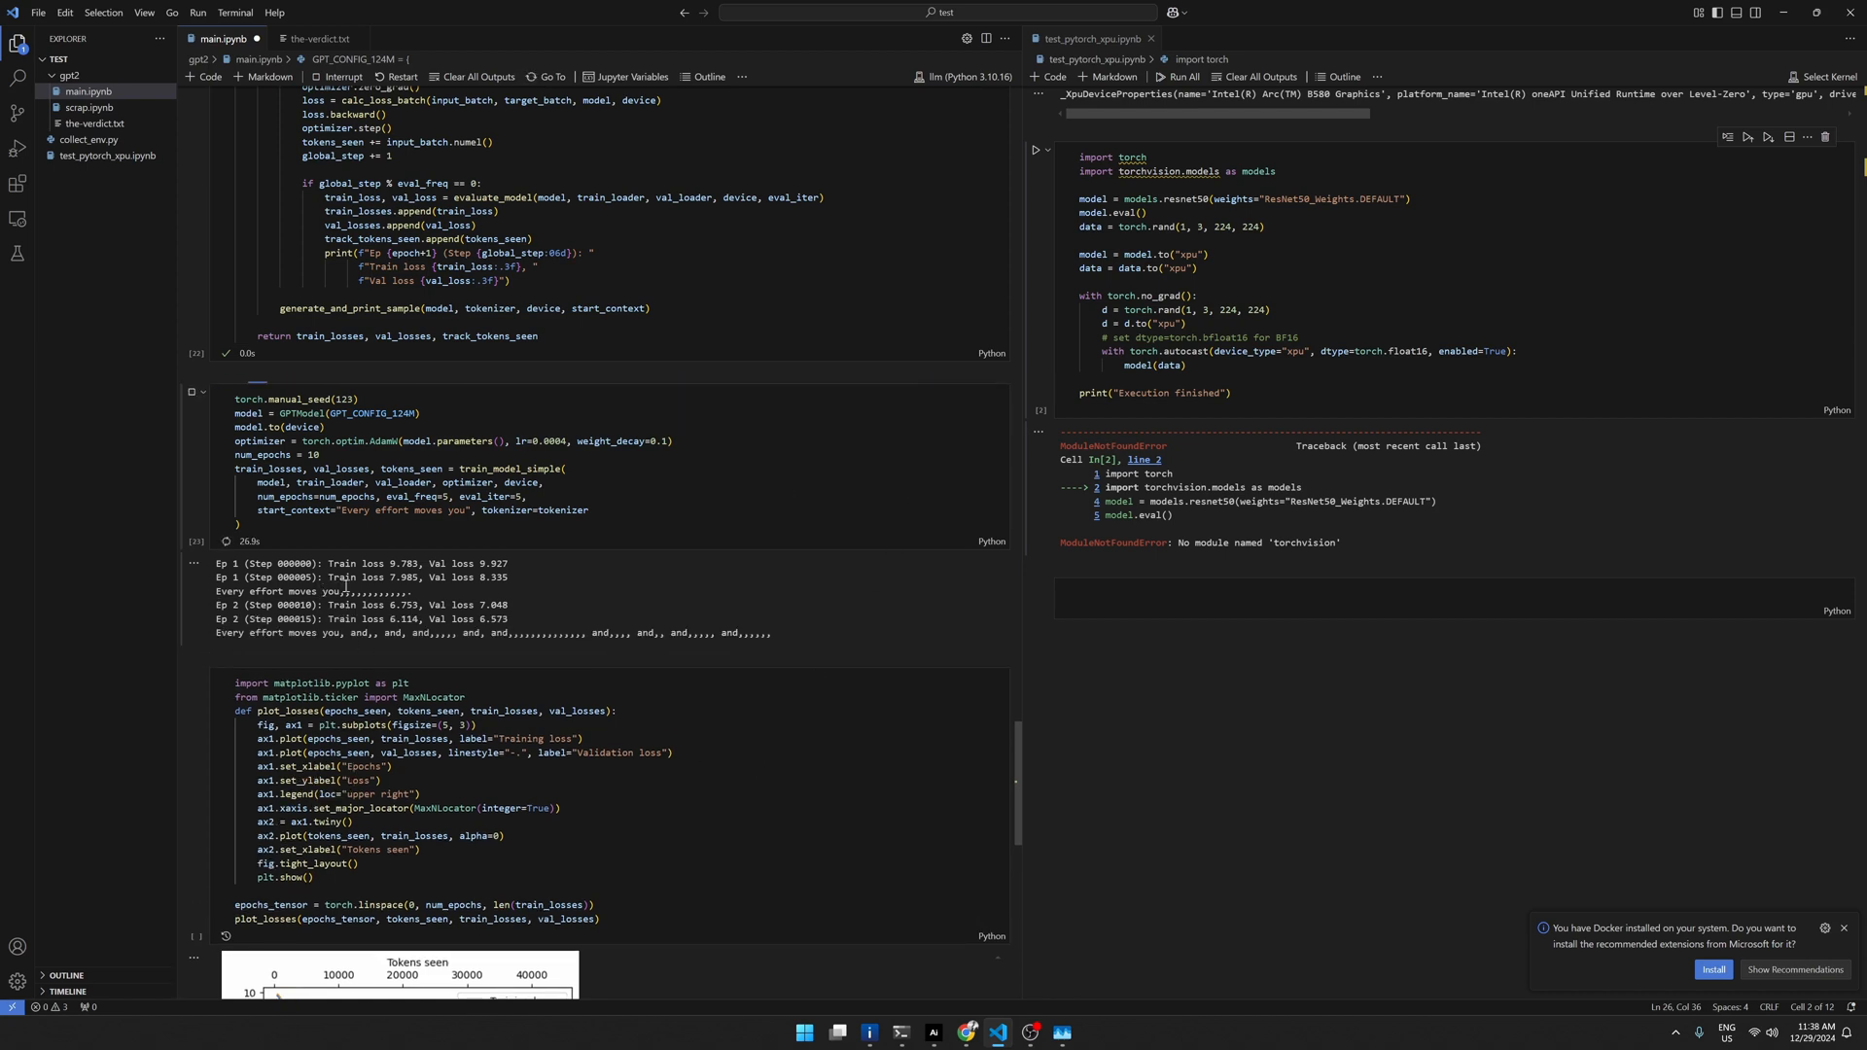
mouse_move(290, 653)
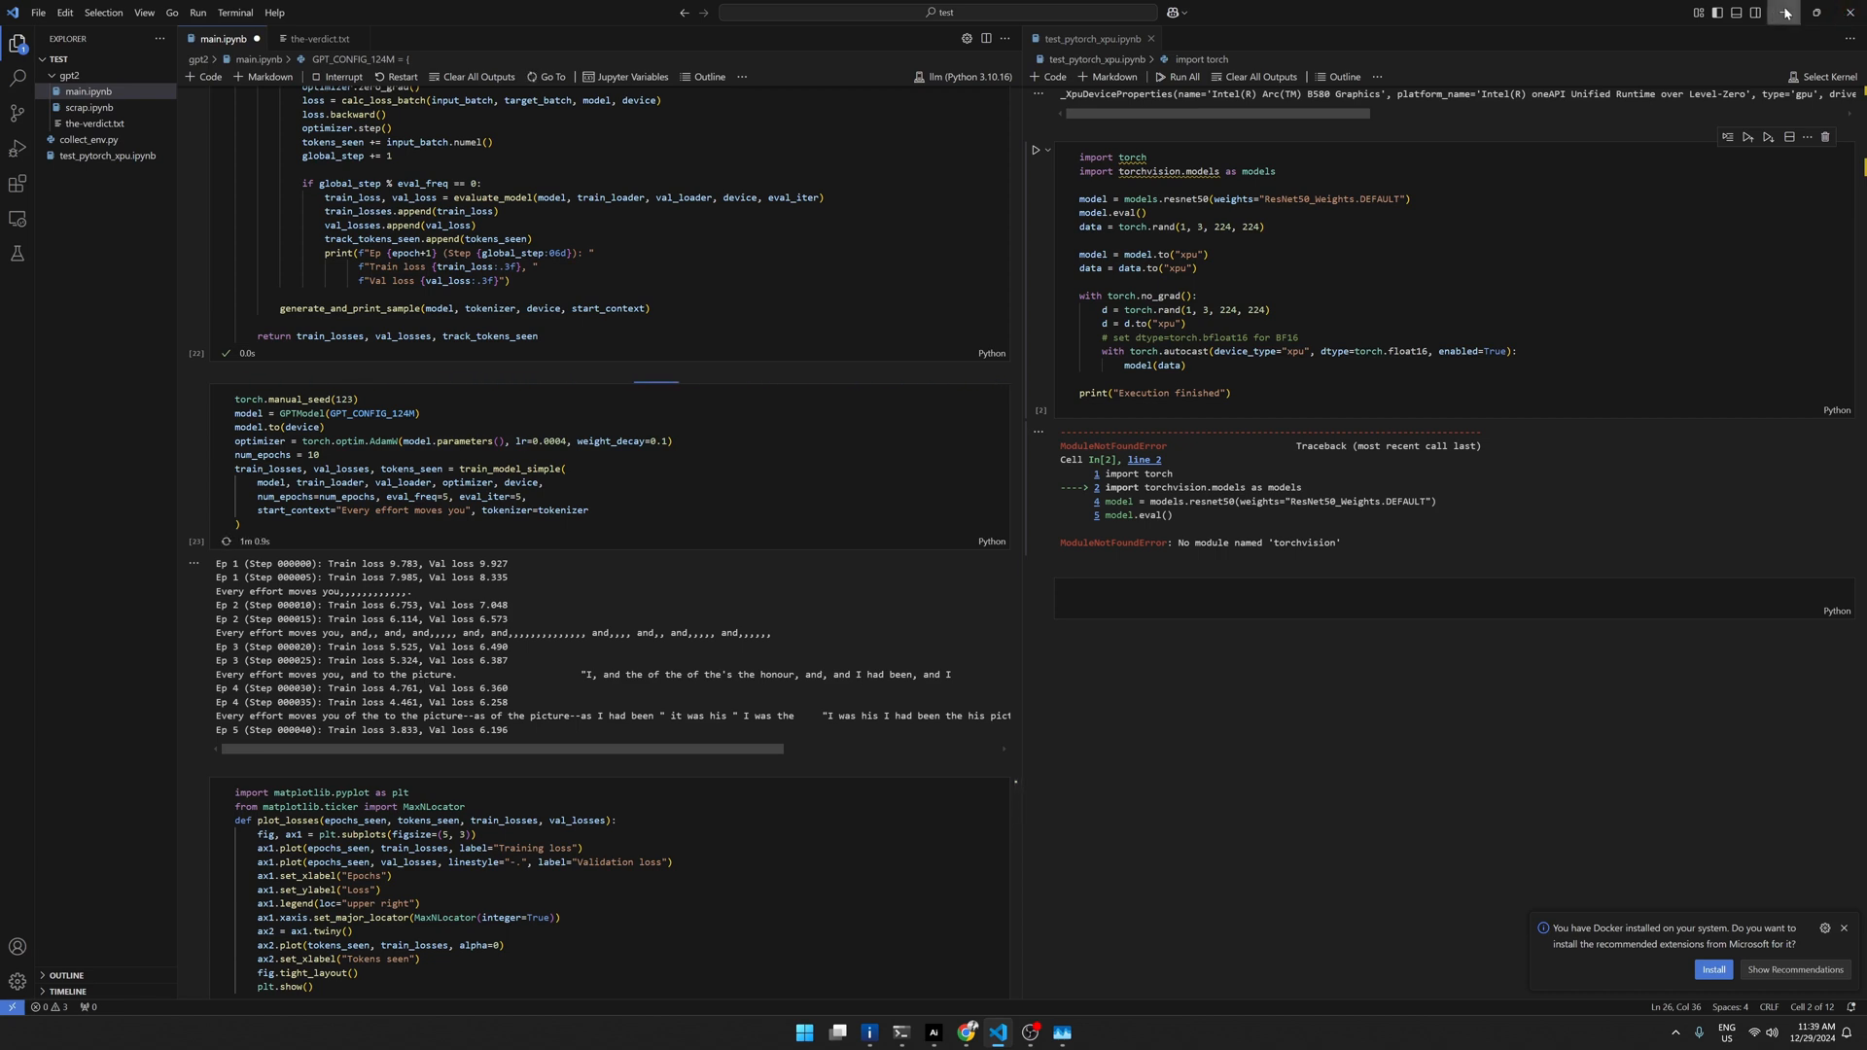
Step: Bring up AI Playground maximized, showing the Python median-calculation chat answer
click(901, 1033)
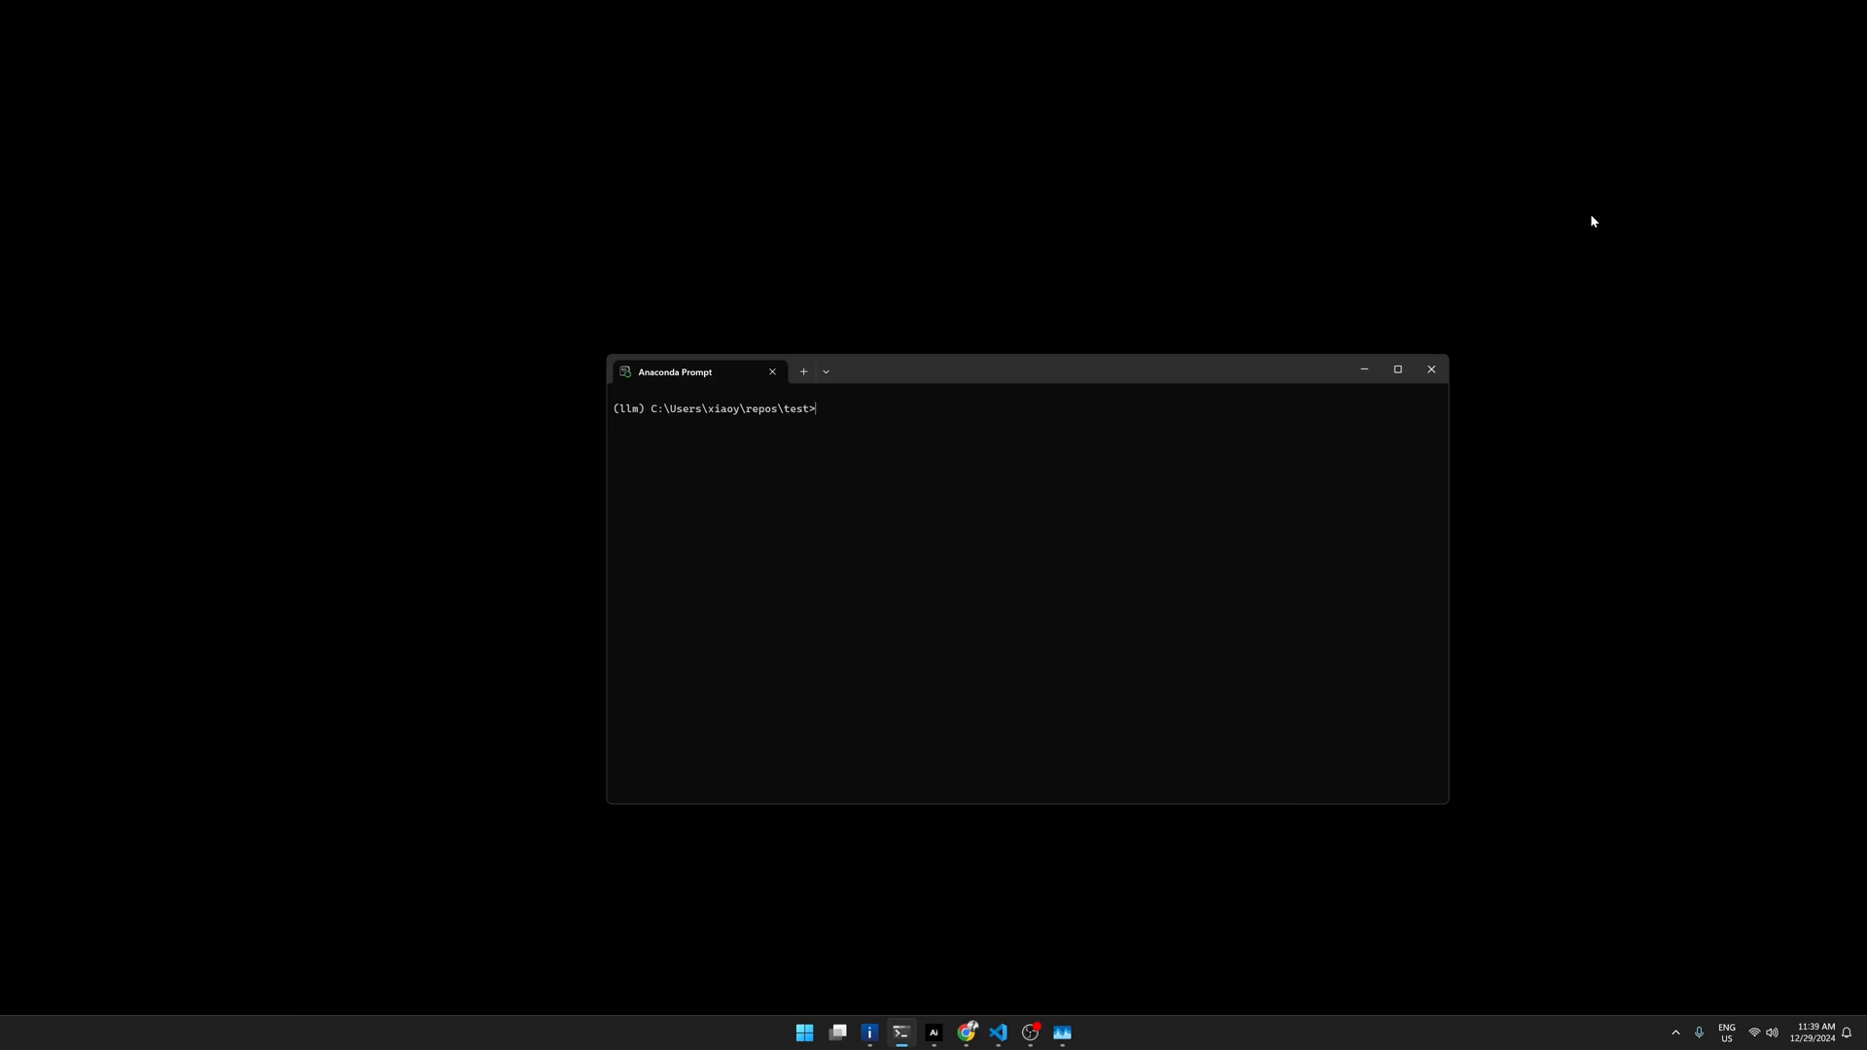
mouse_move(1094, 829)
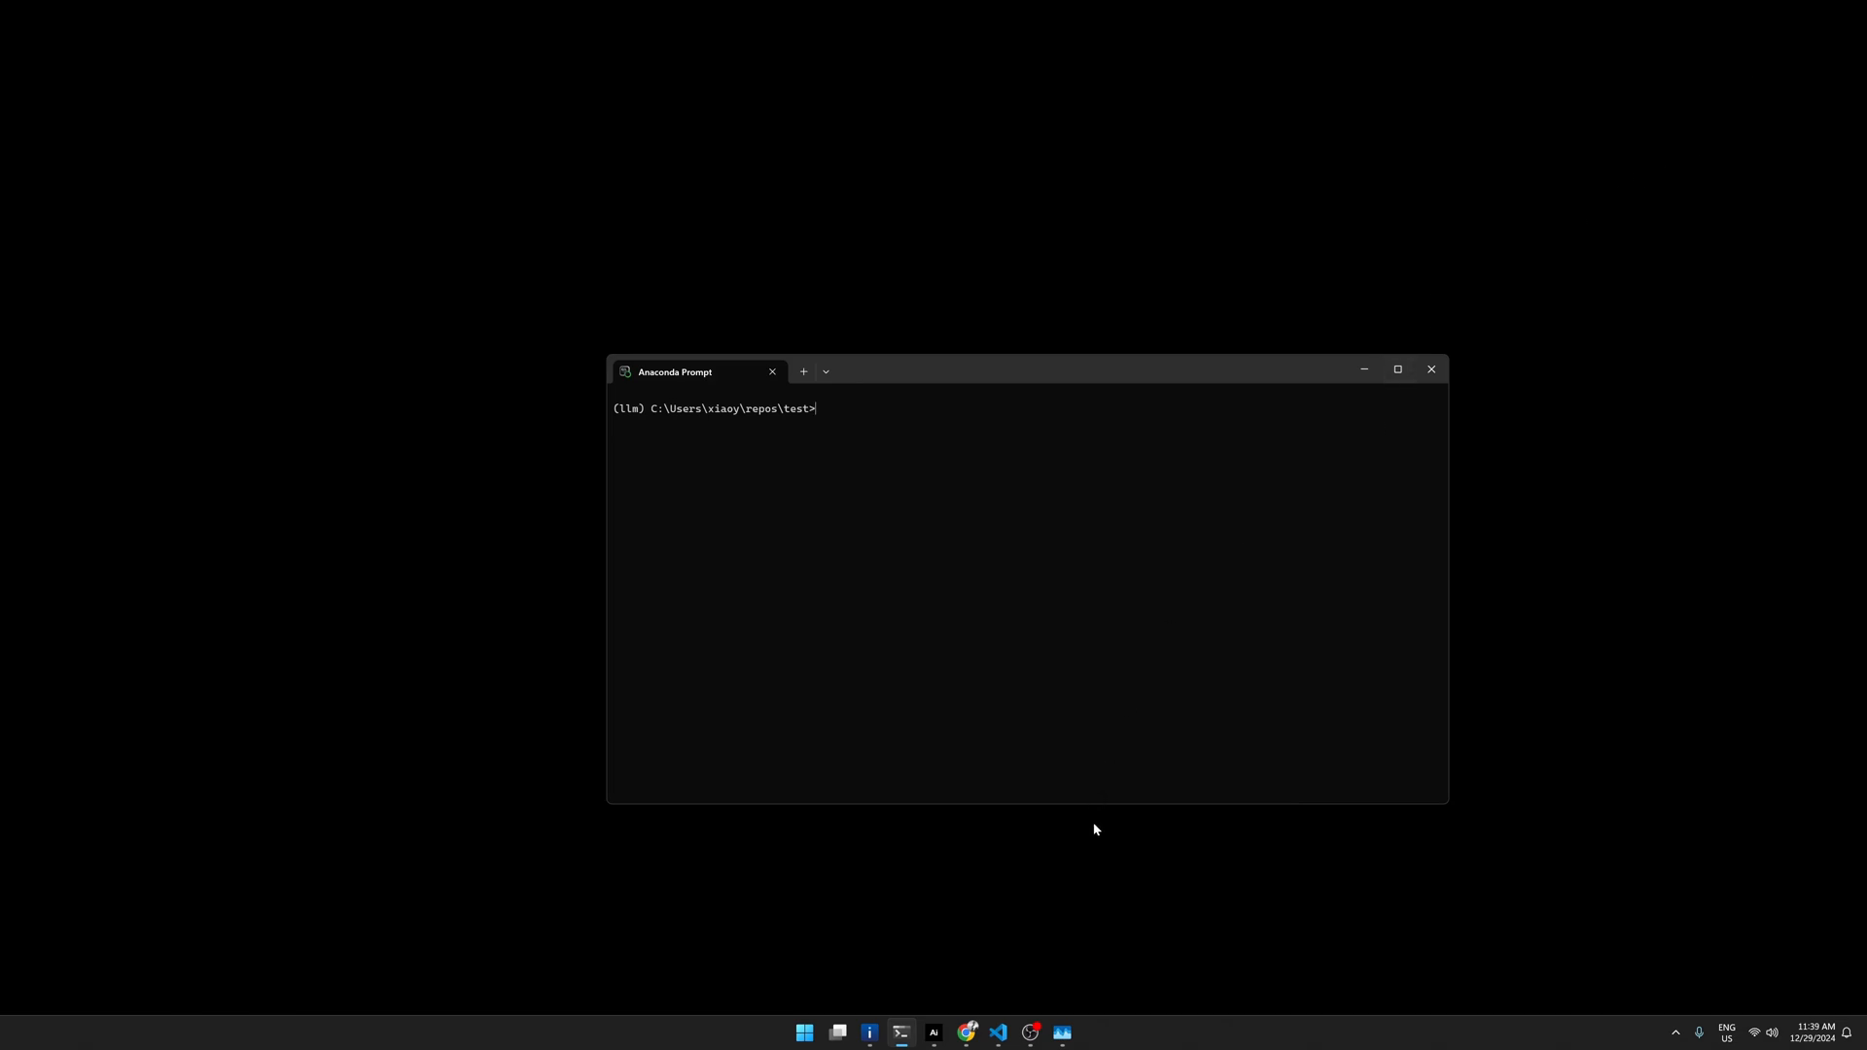
click(934, 1033)
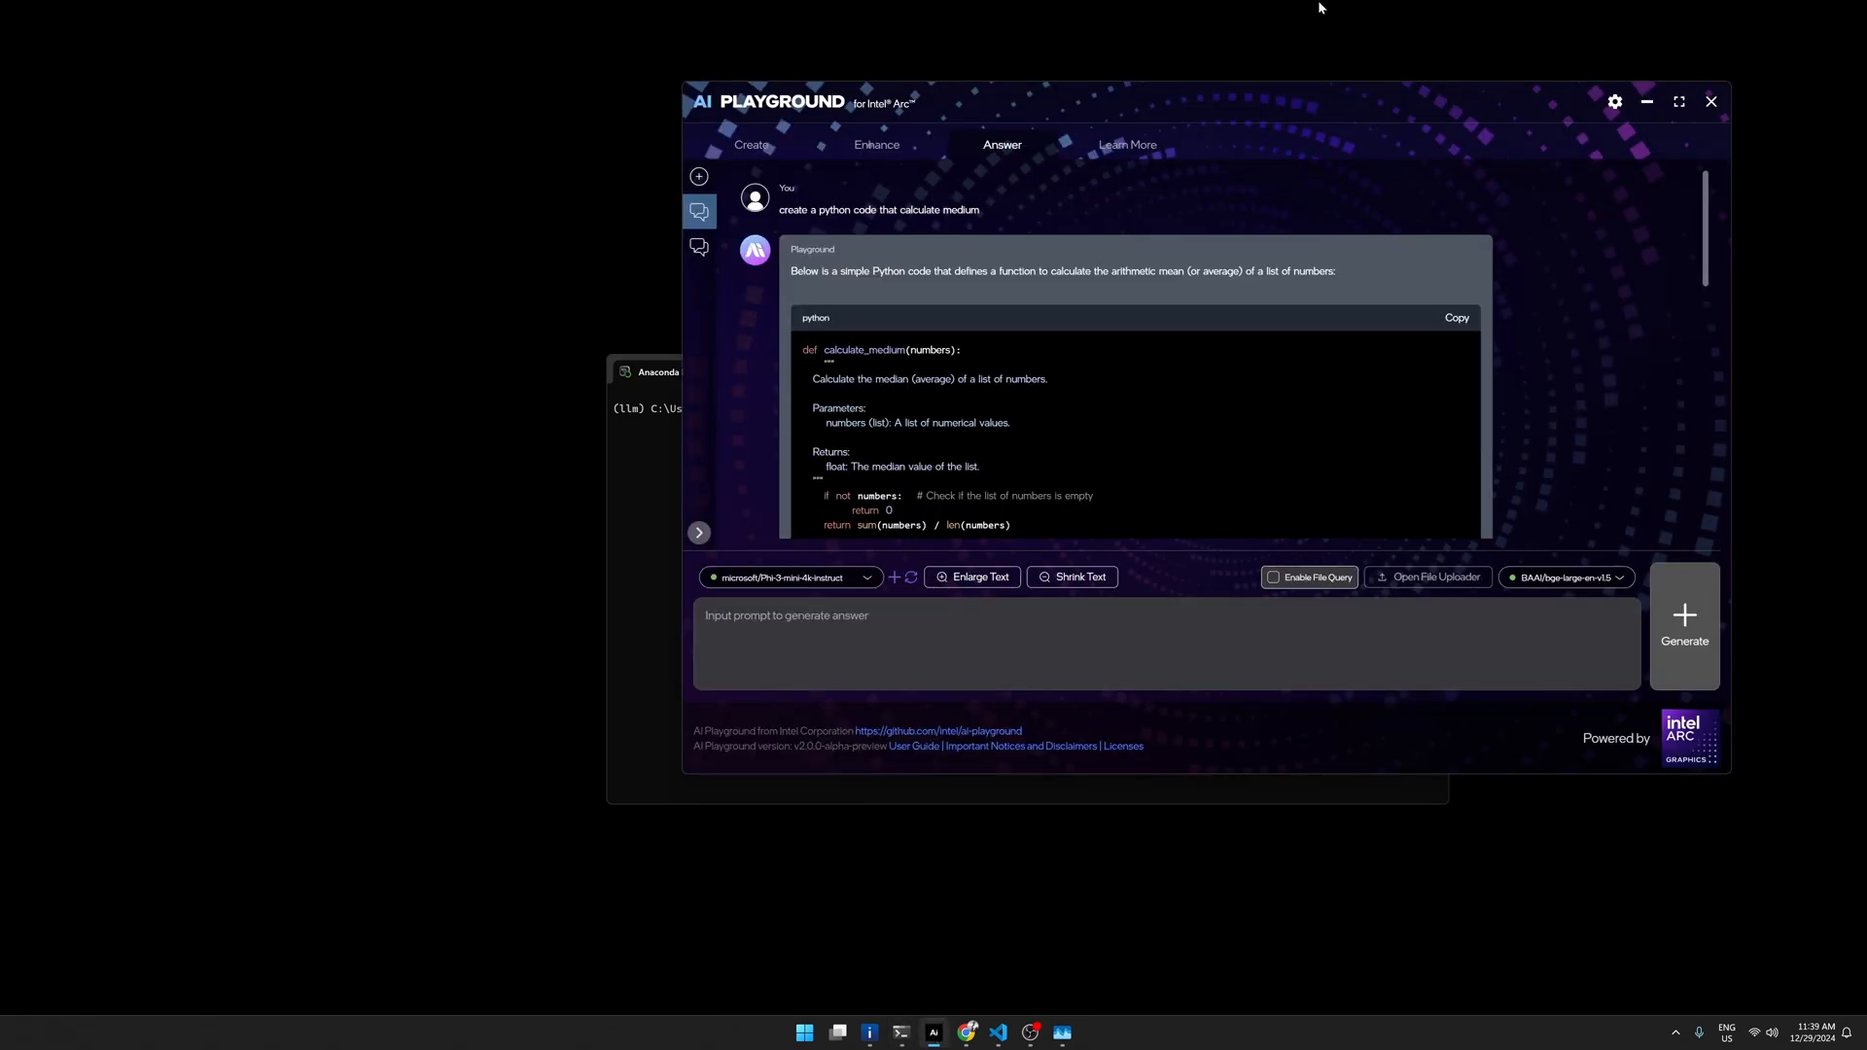
click(1680, 101)
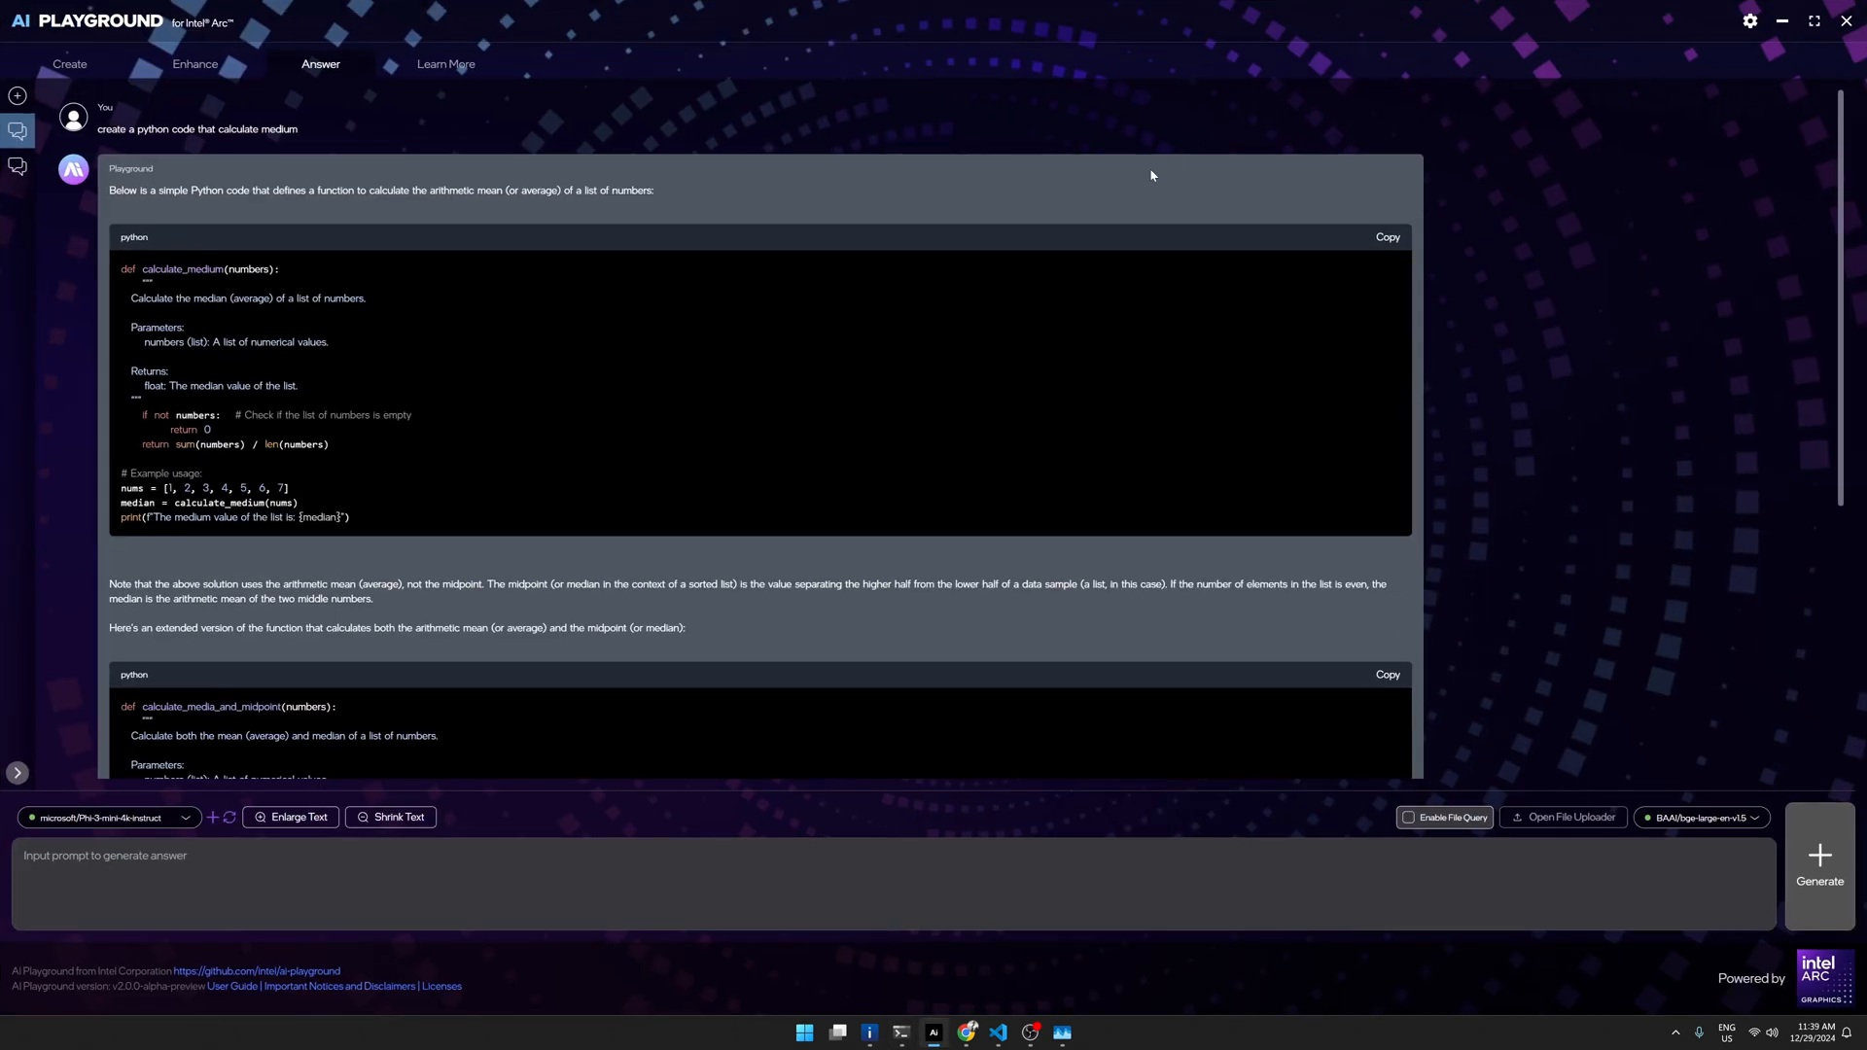
mouse_move(408, 285)
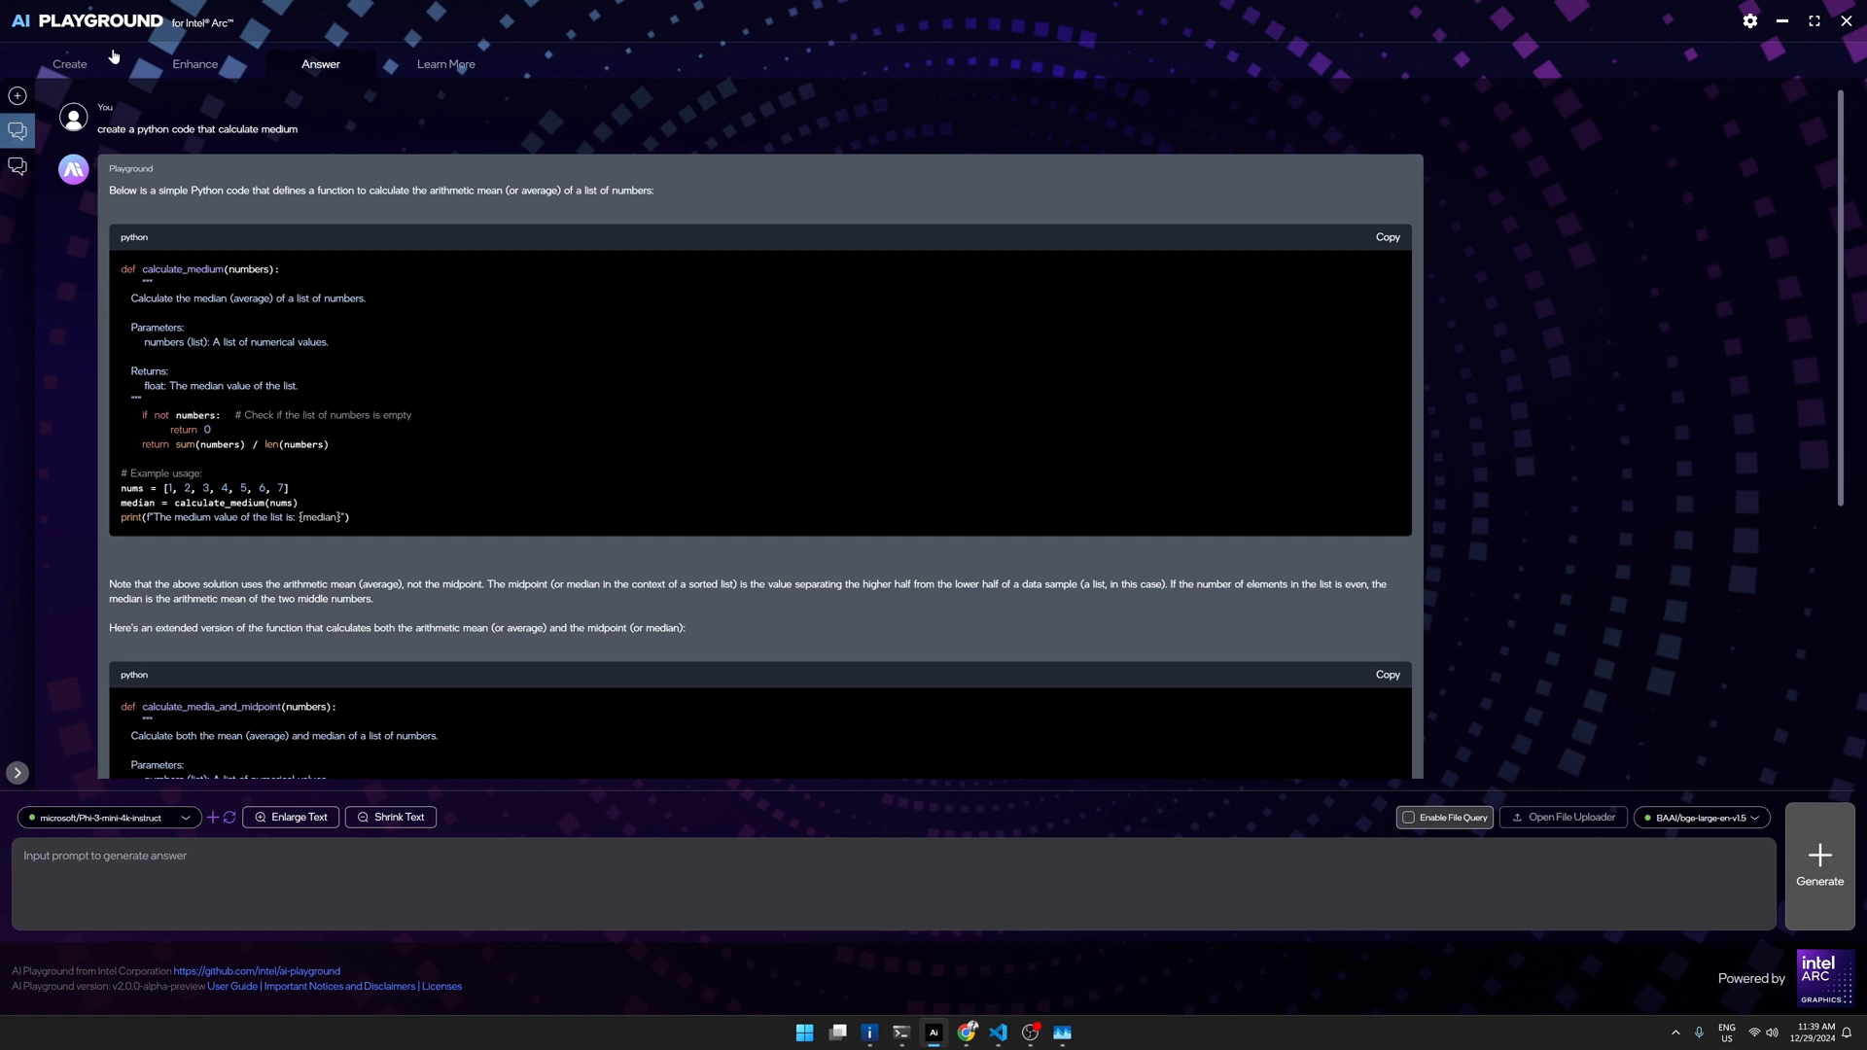
mouse_move(188, 123)
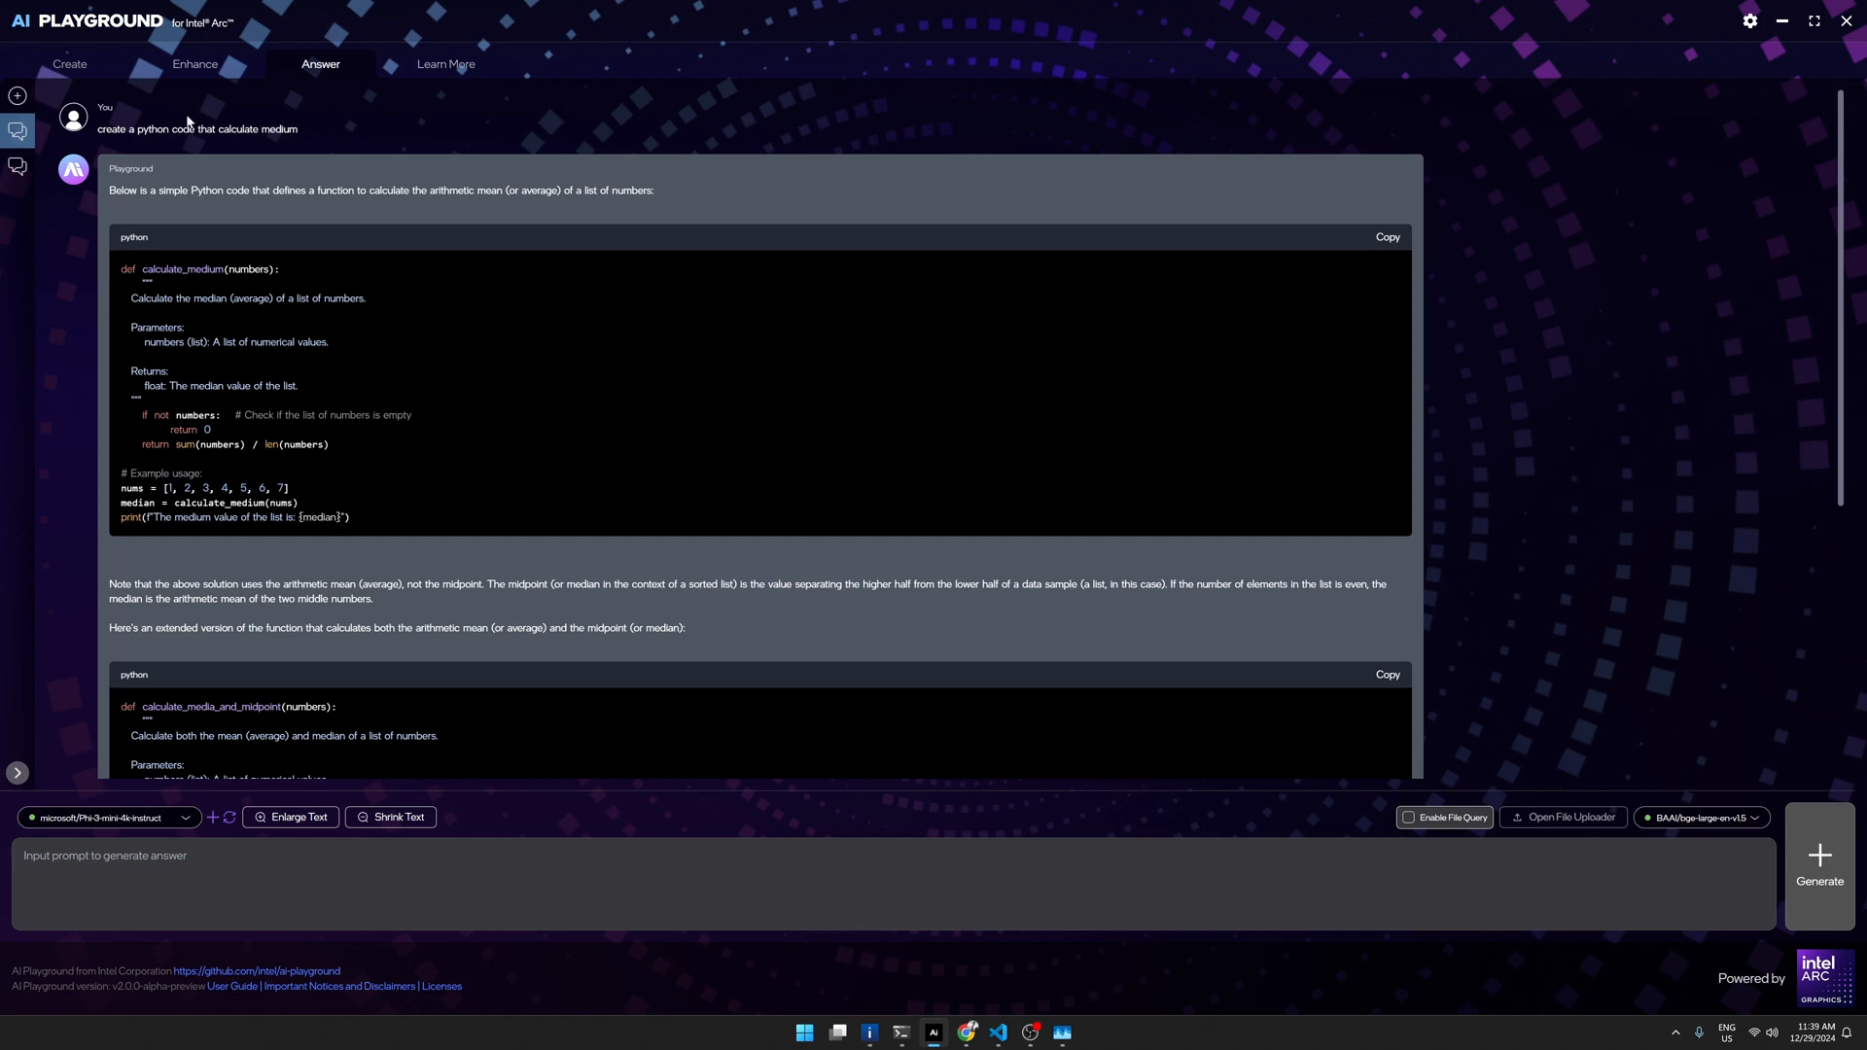
mouse_move(140, 156)
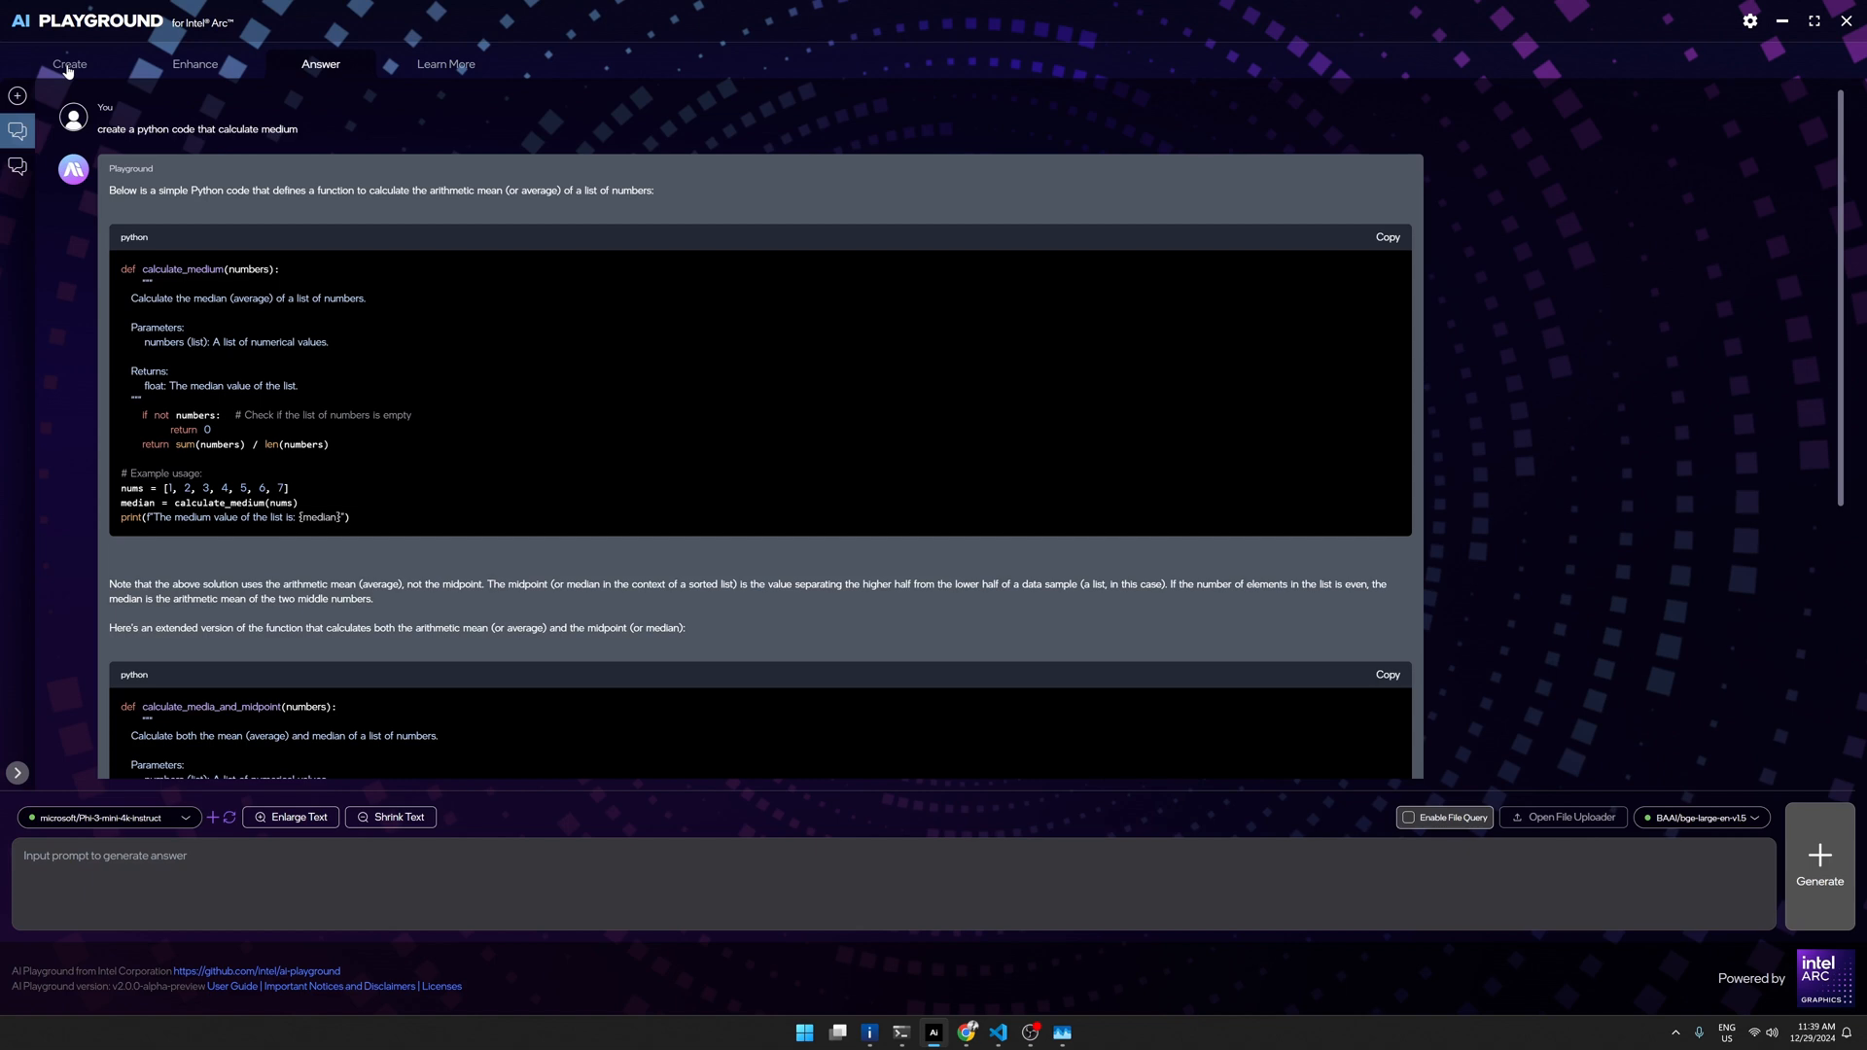
Step: On the Create page, enter the prompt 'create an abstract log with llama'
click(69, 63)
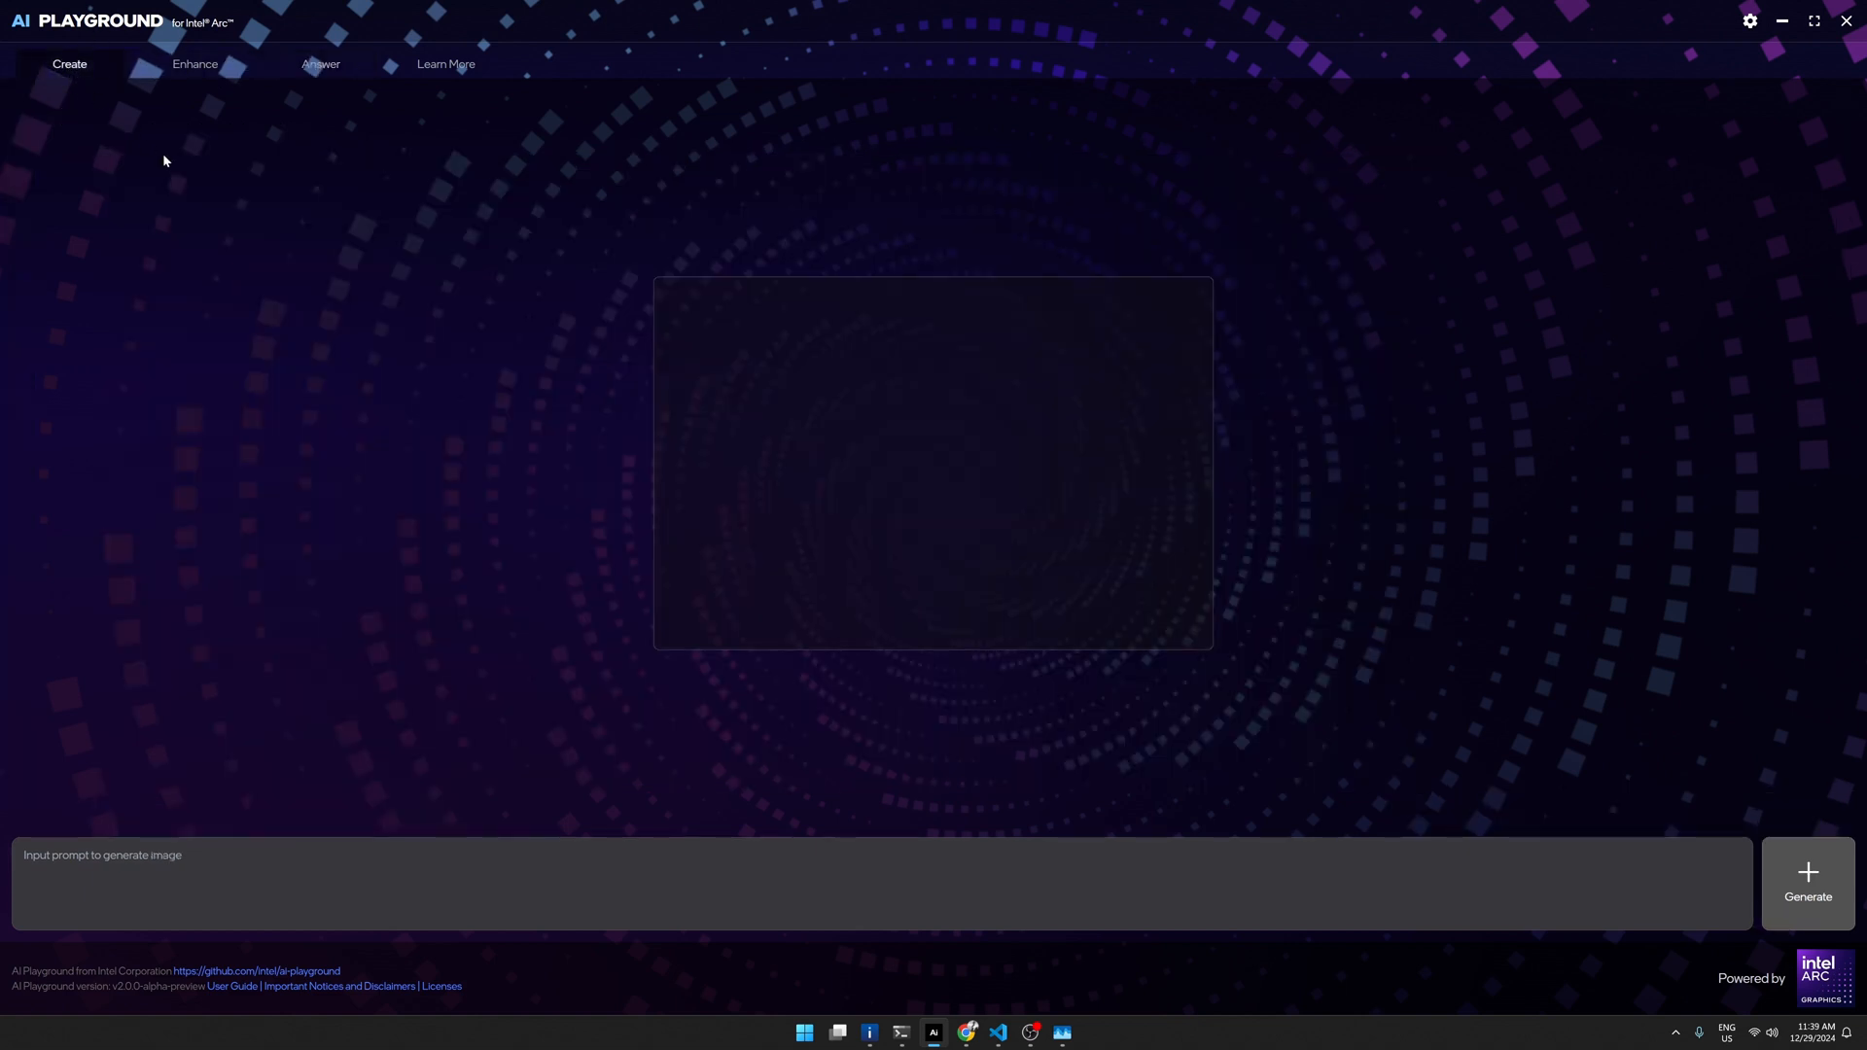
mouse_move(375, 780)
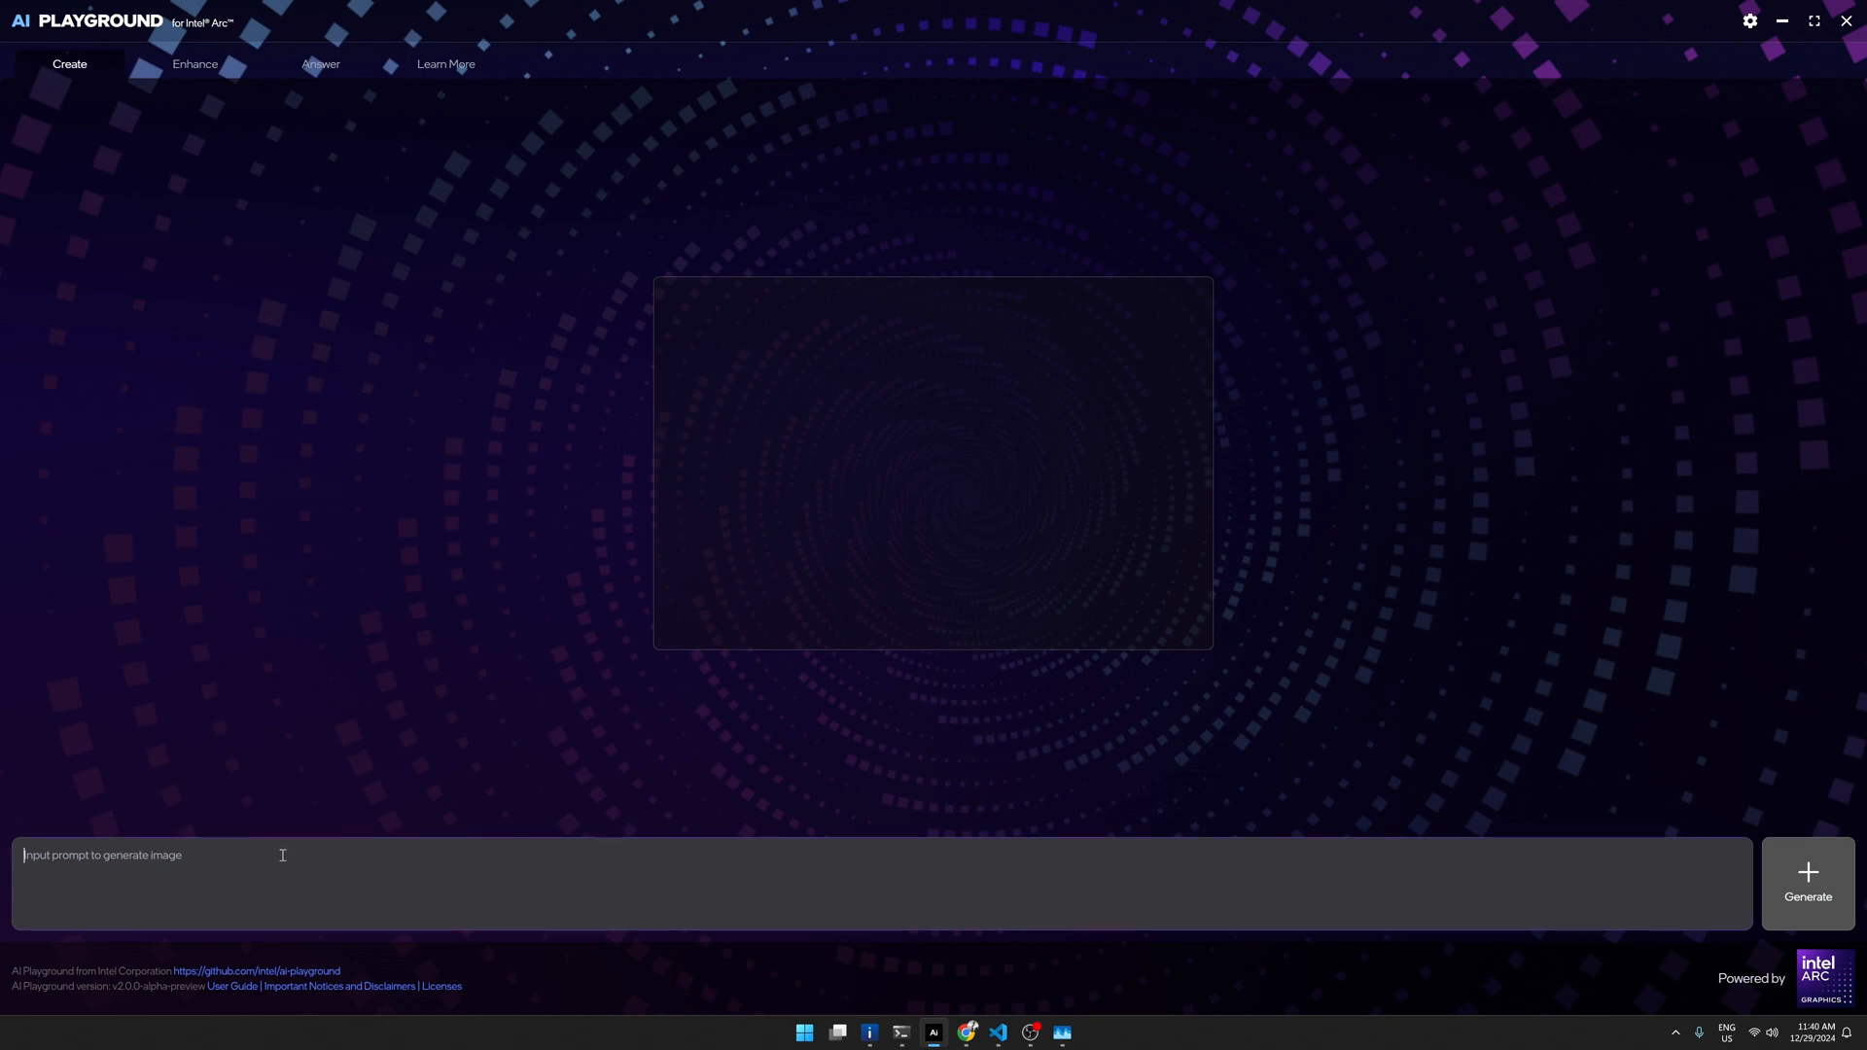
text(d)
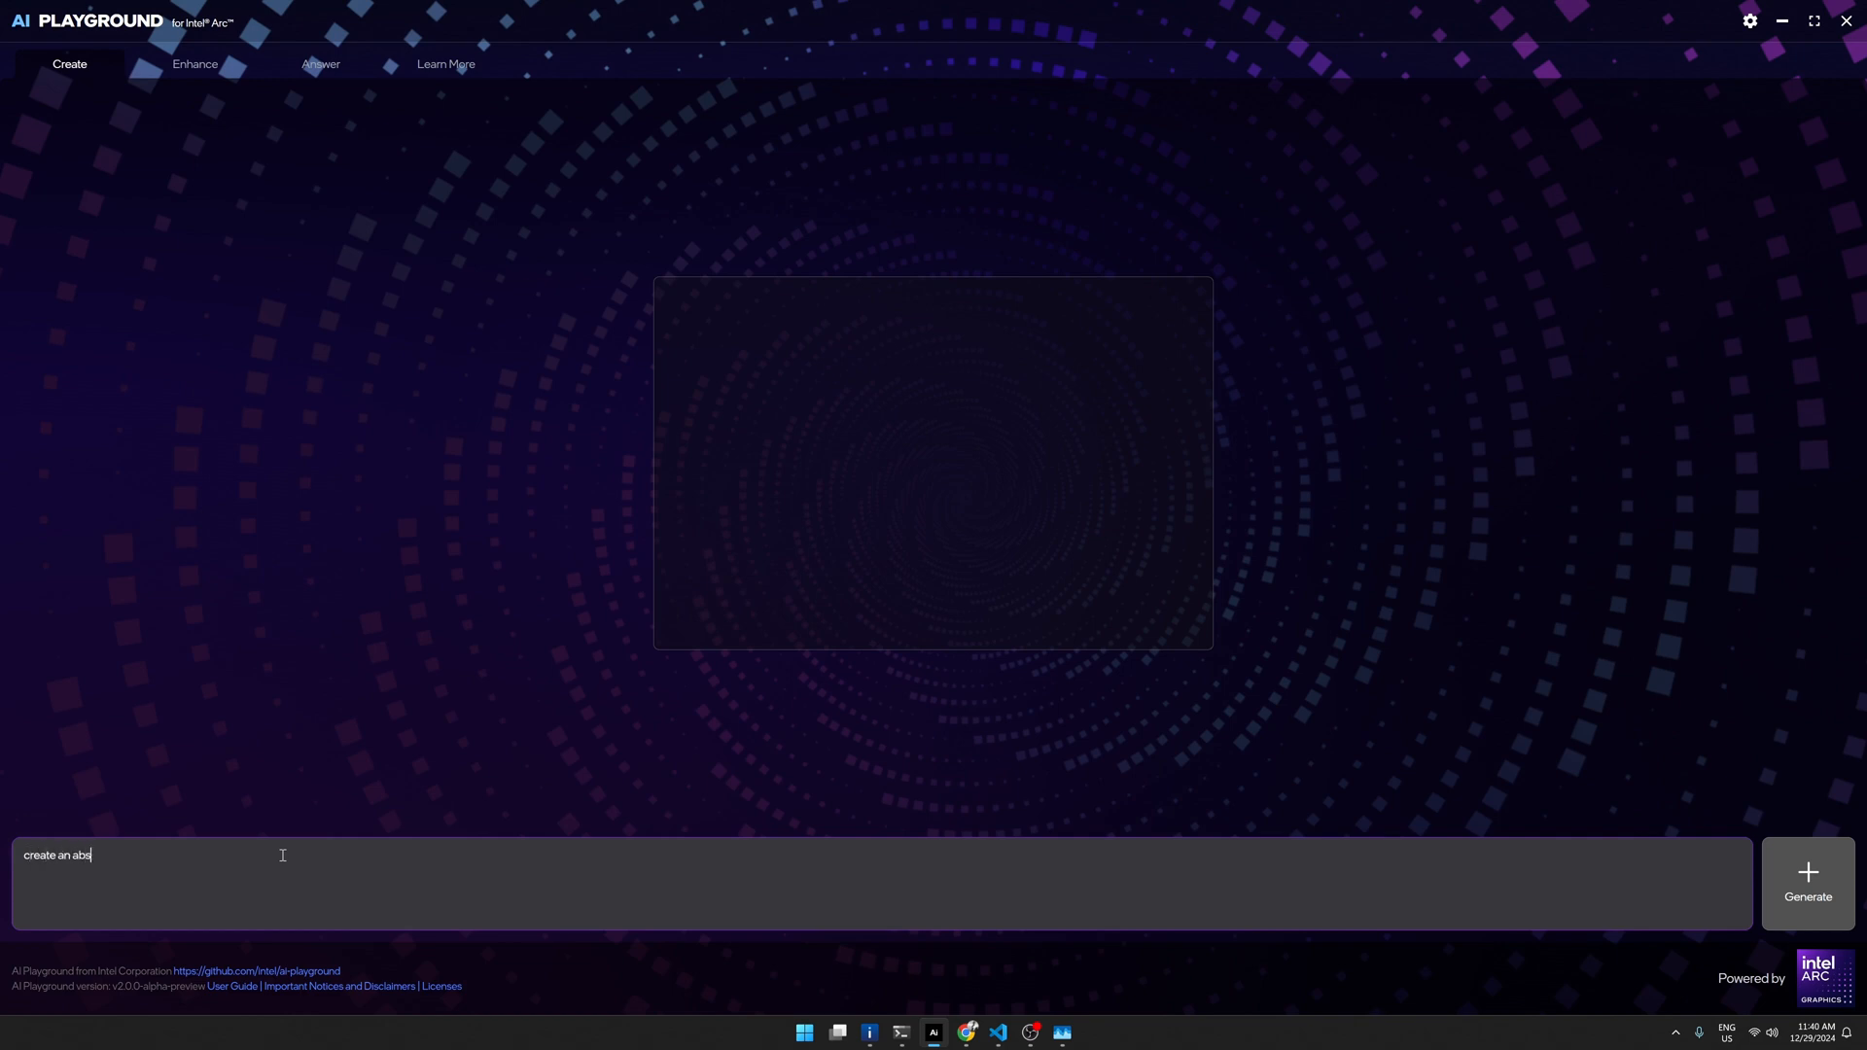
text(tract log)
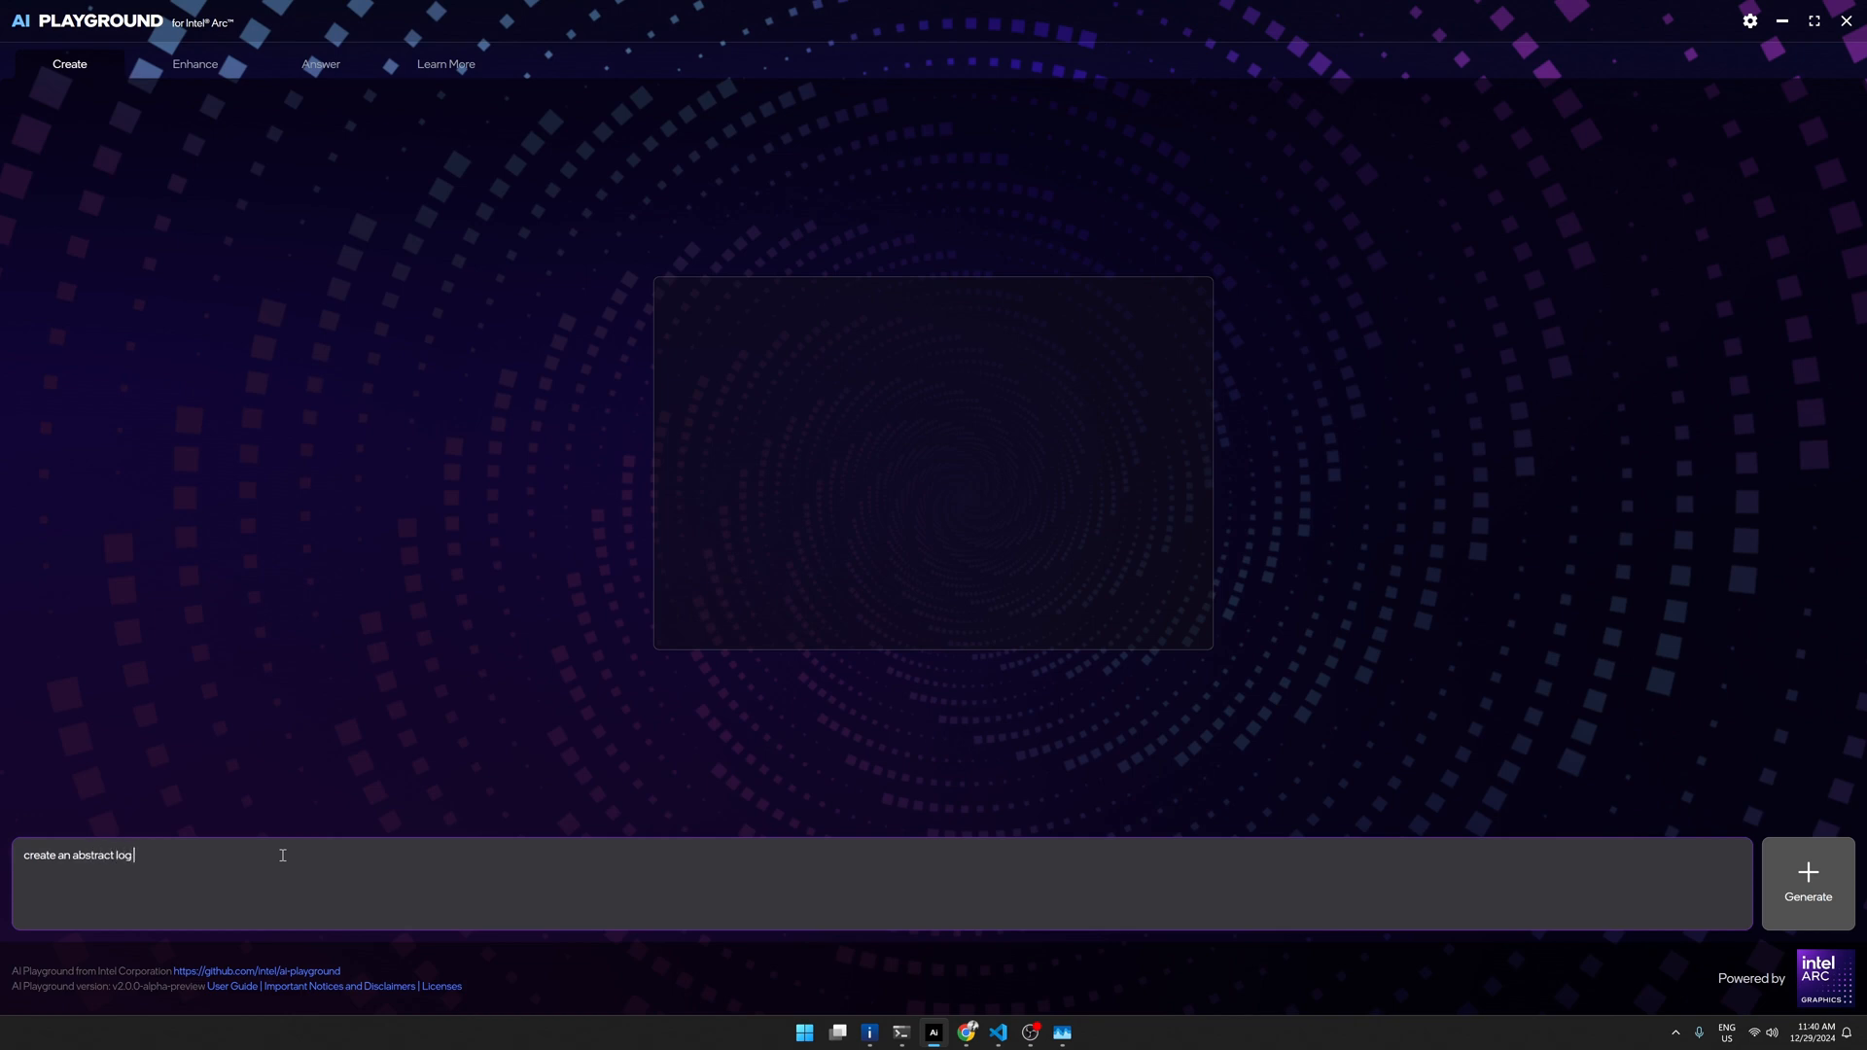
text(with llam)
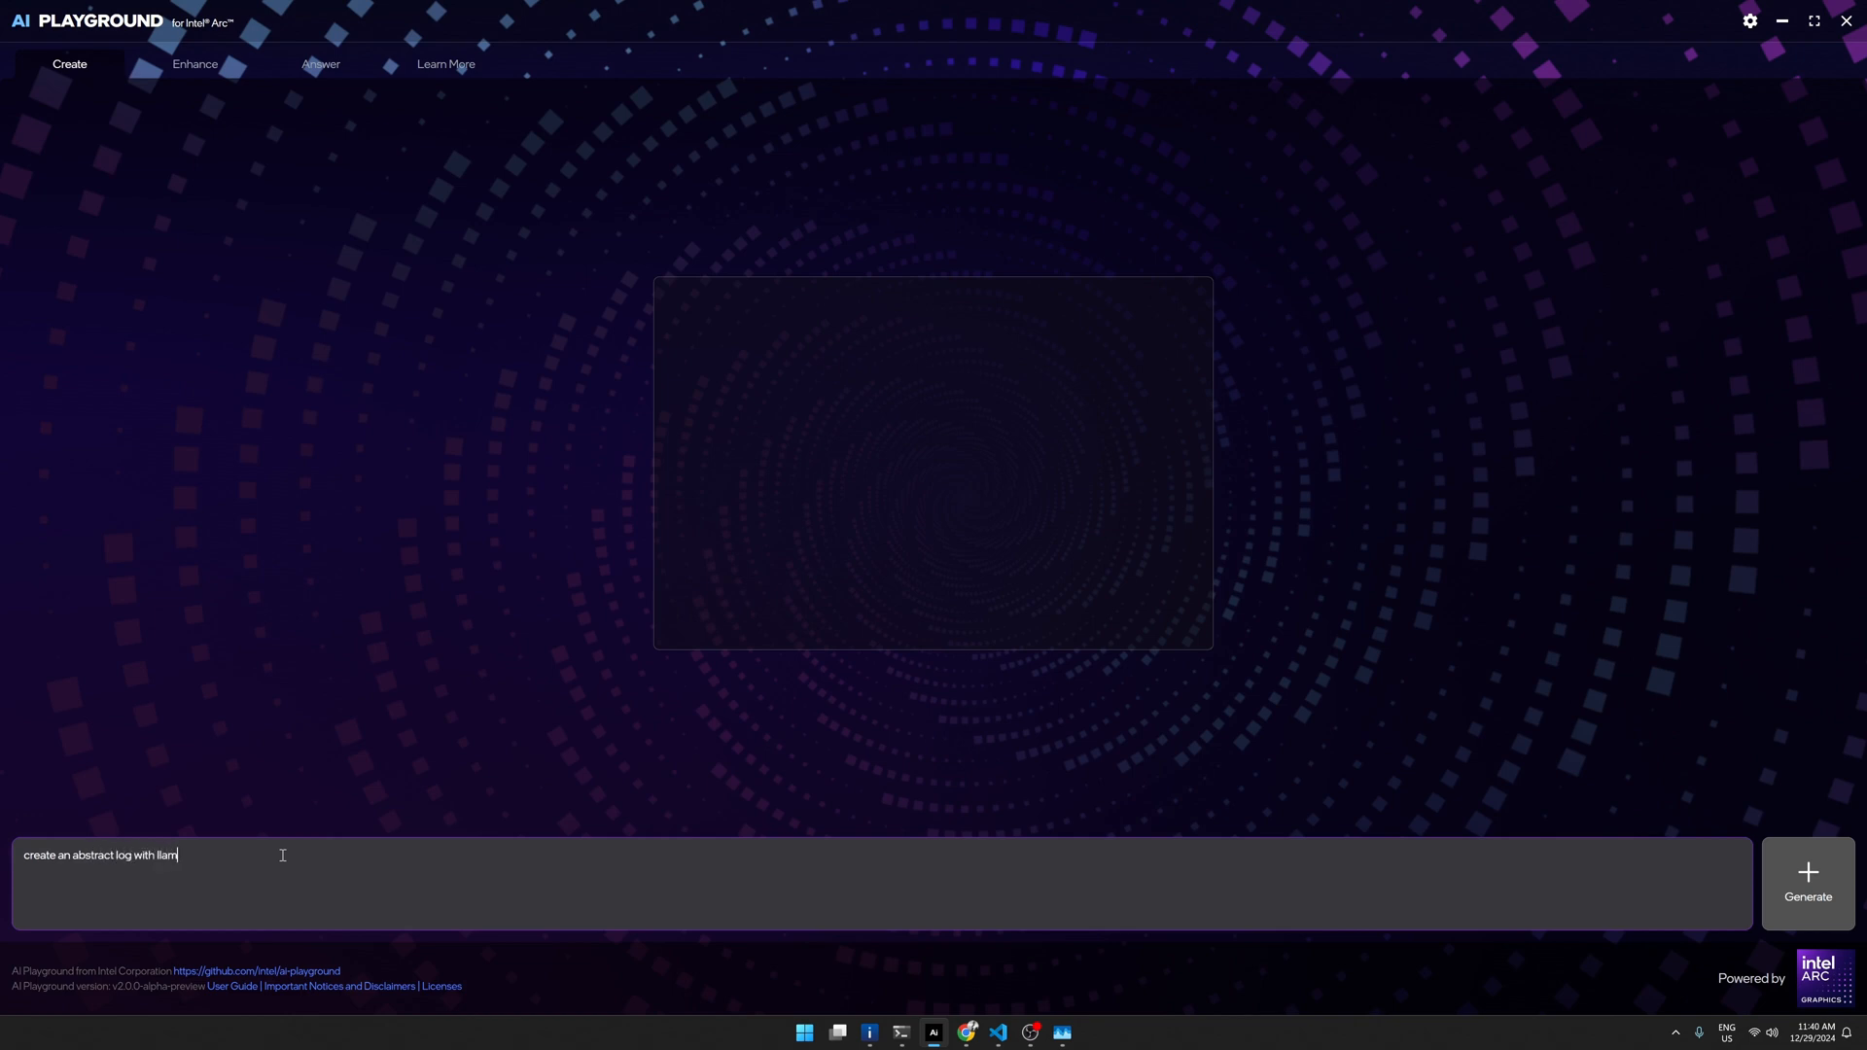
text(a)
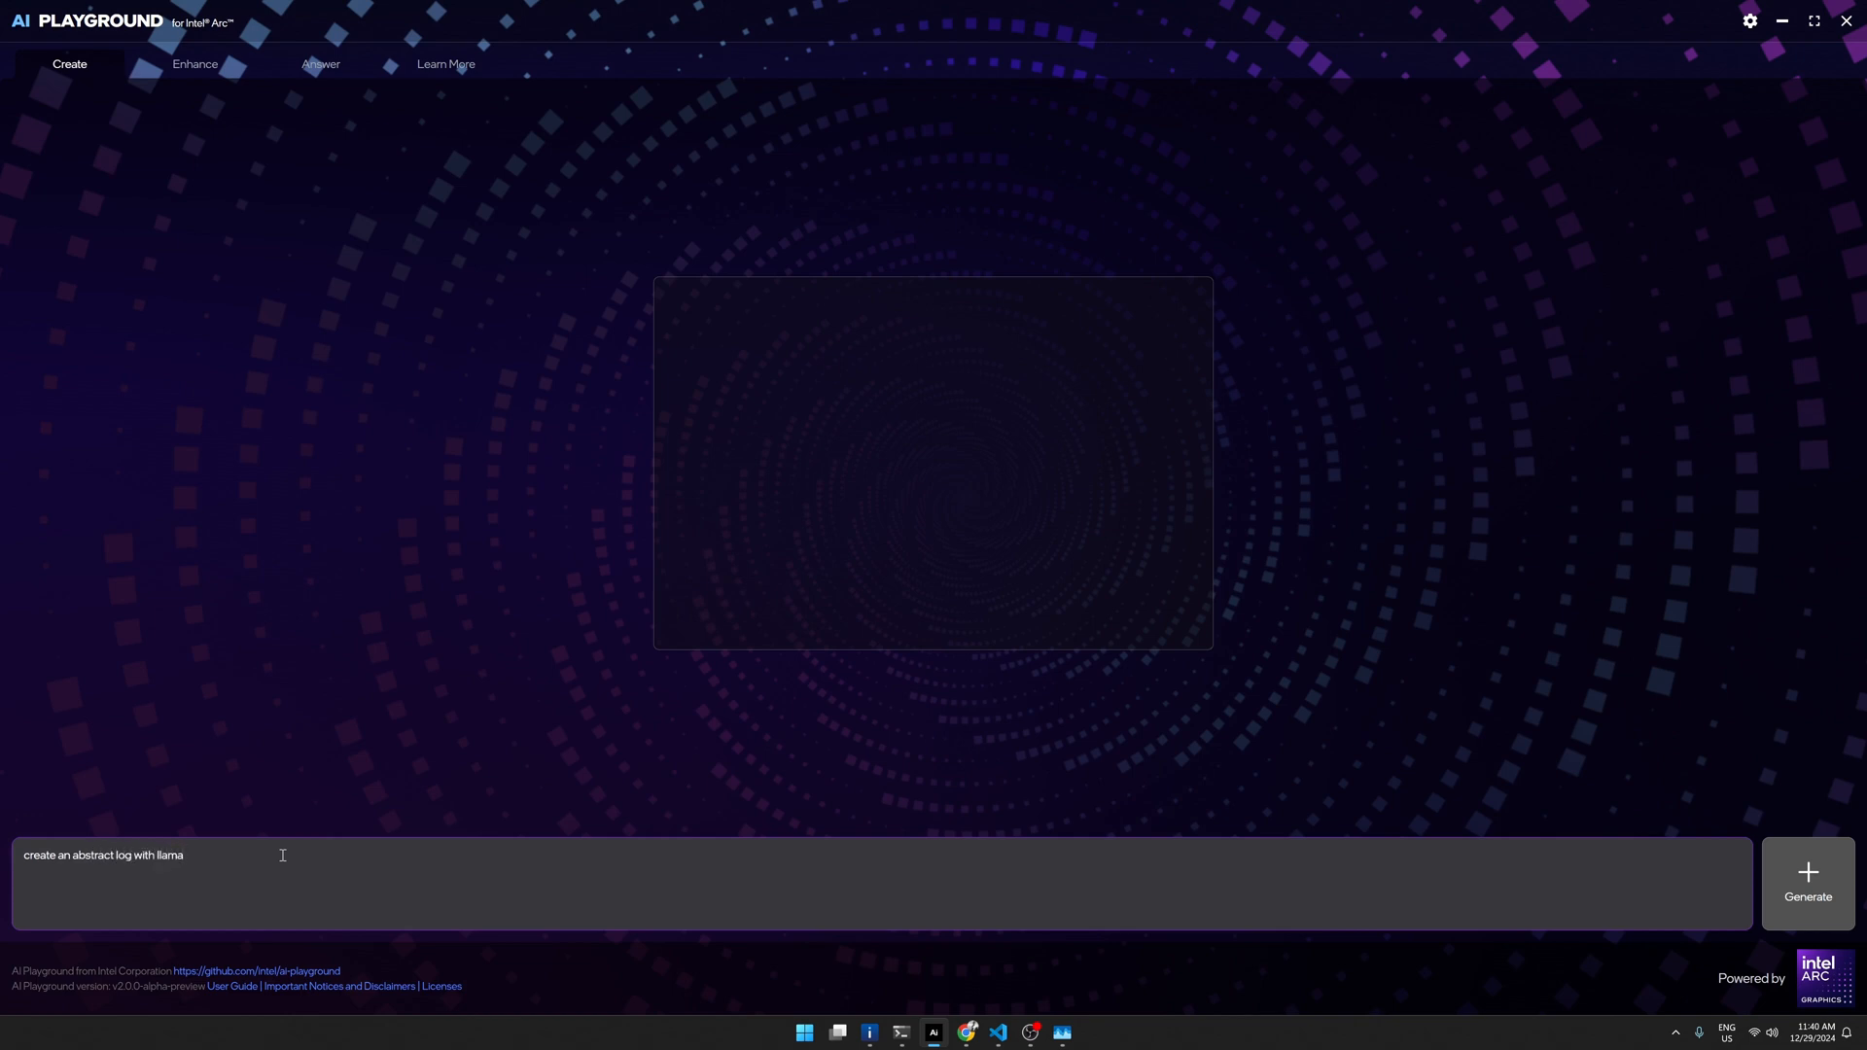
Step: Generate the llama image, producing a white llama among purple crystals
click(1808, 884)
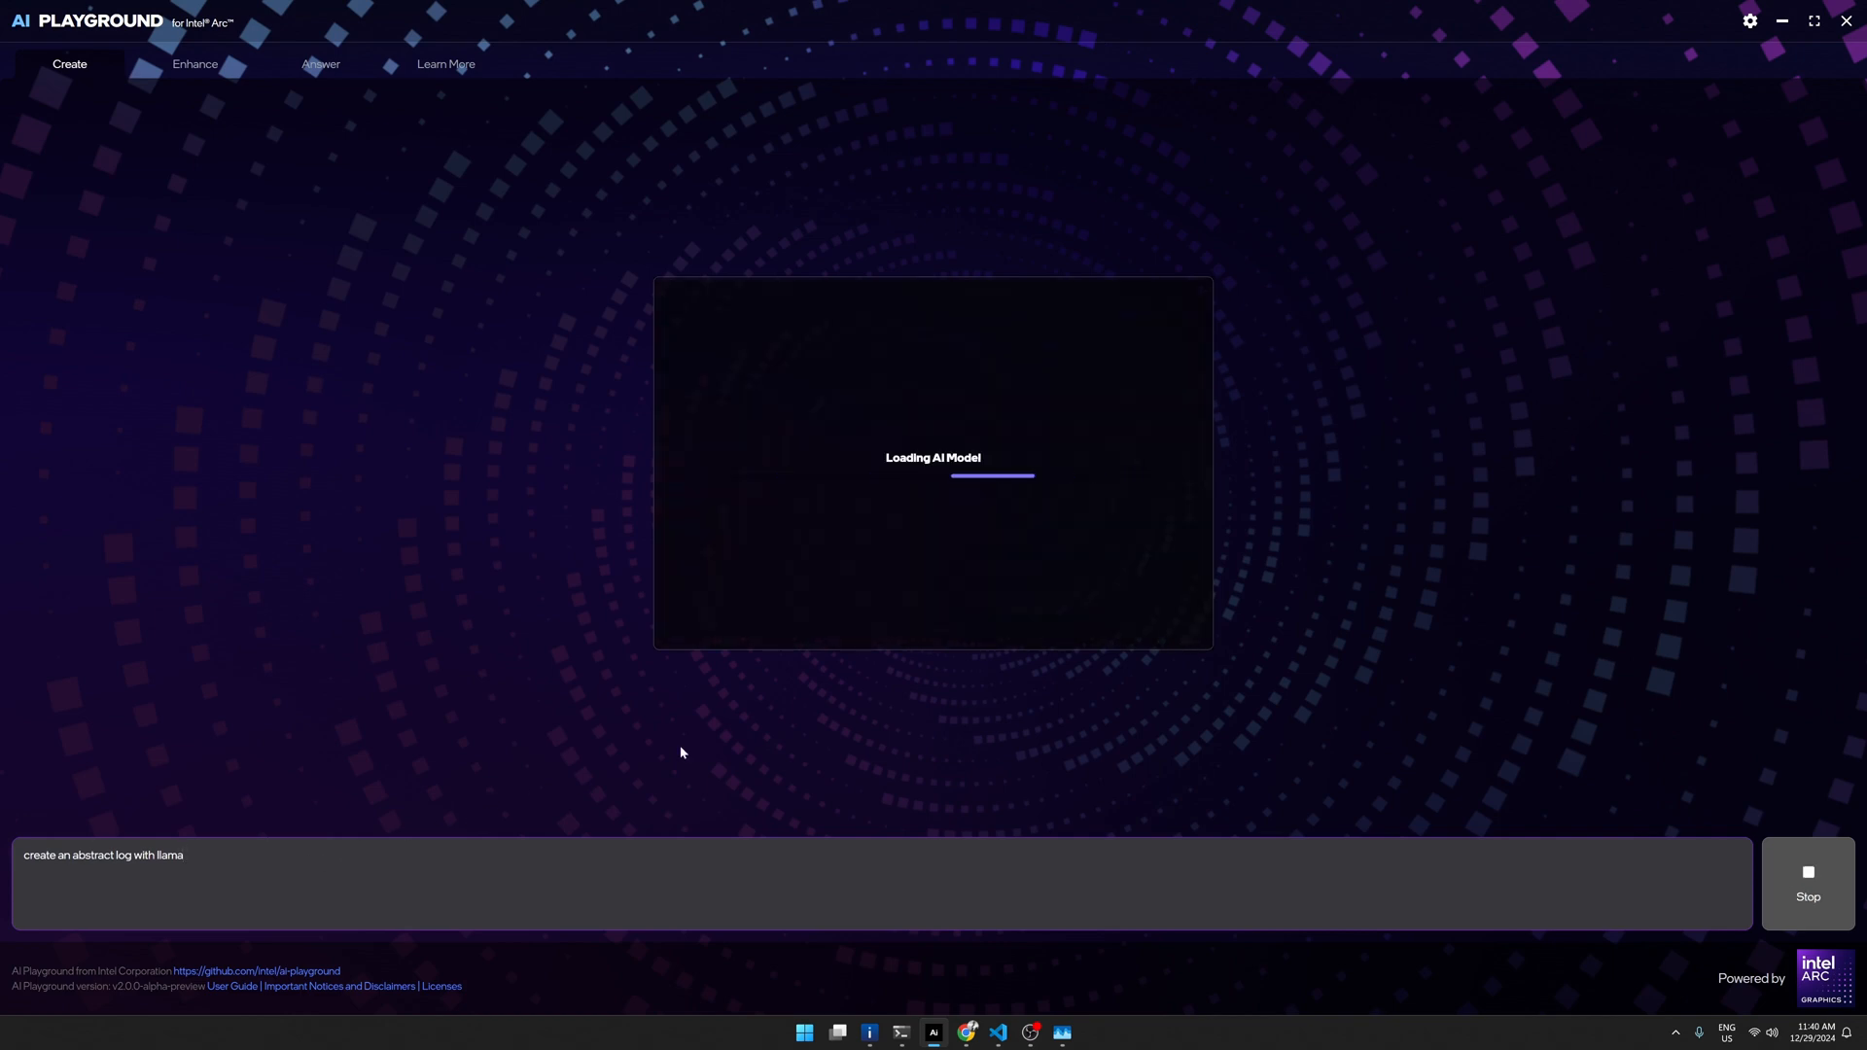
mouse_move(967, 1033)
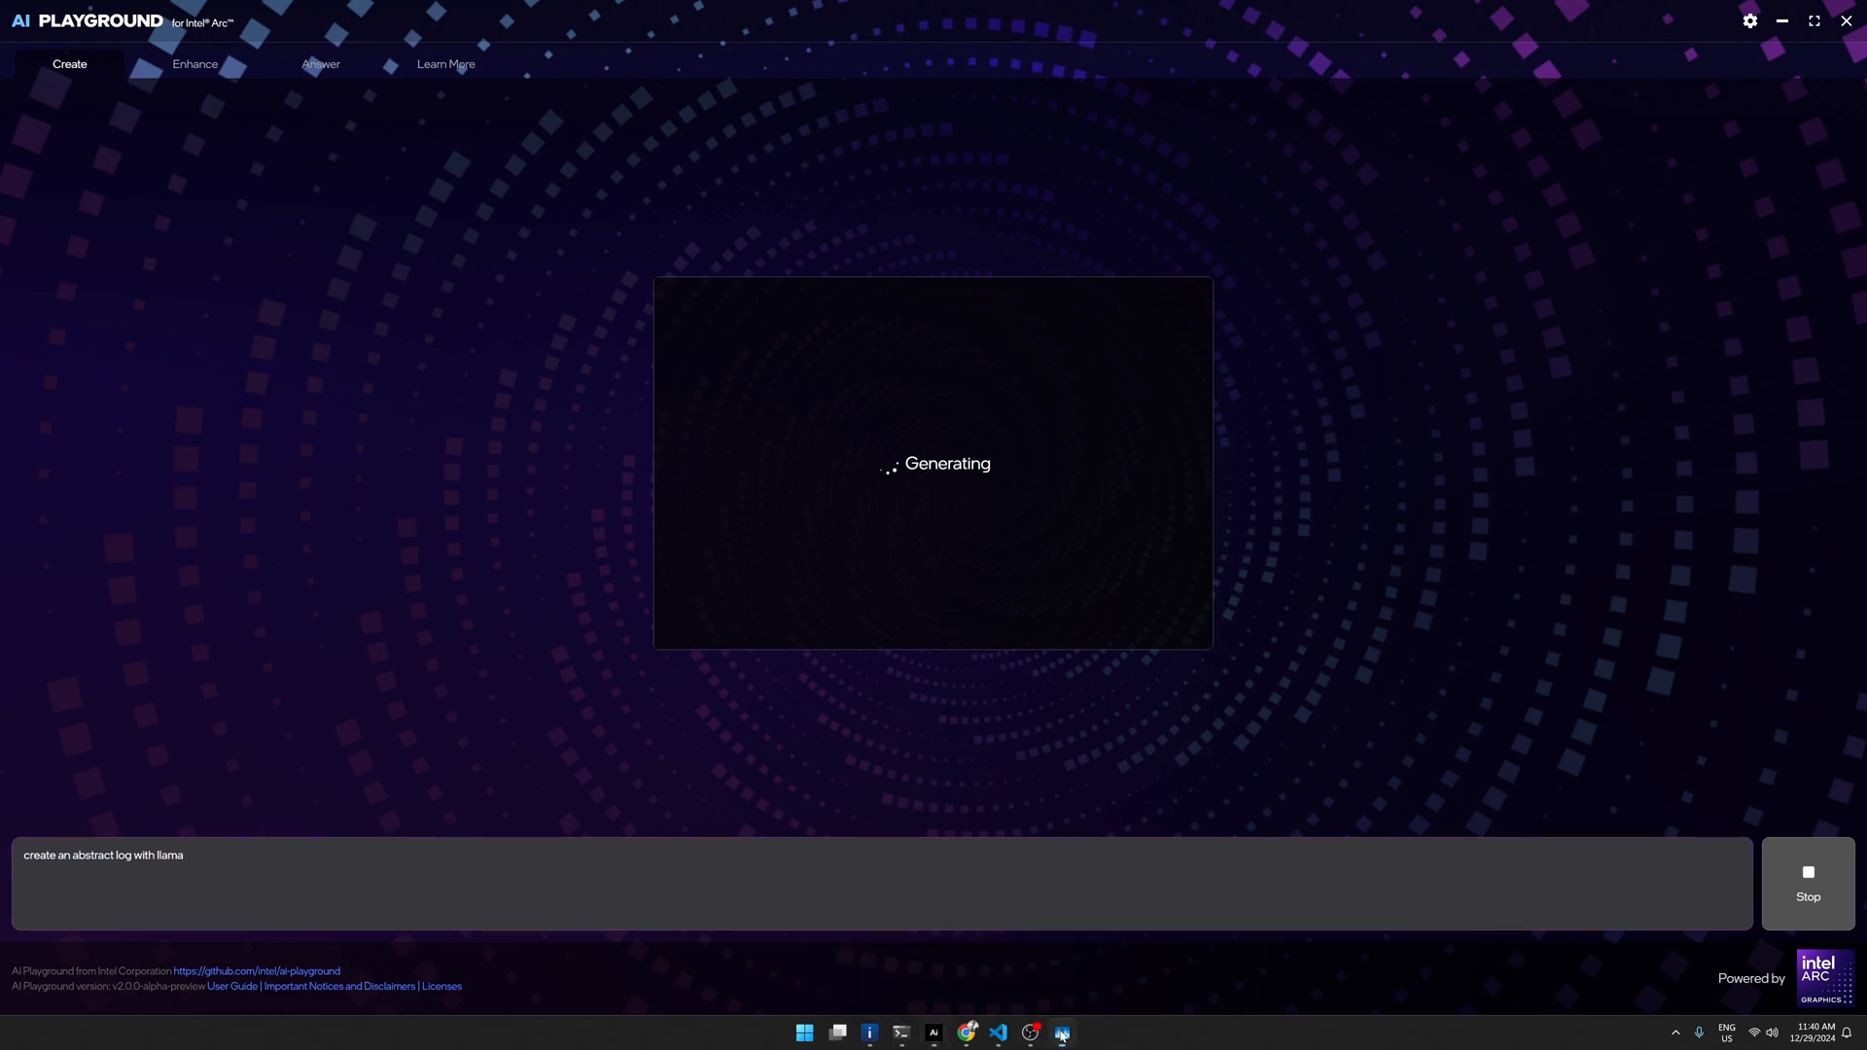
click(1060, 1033)
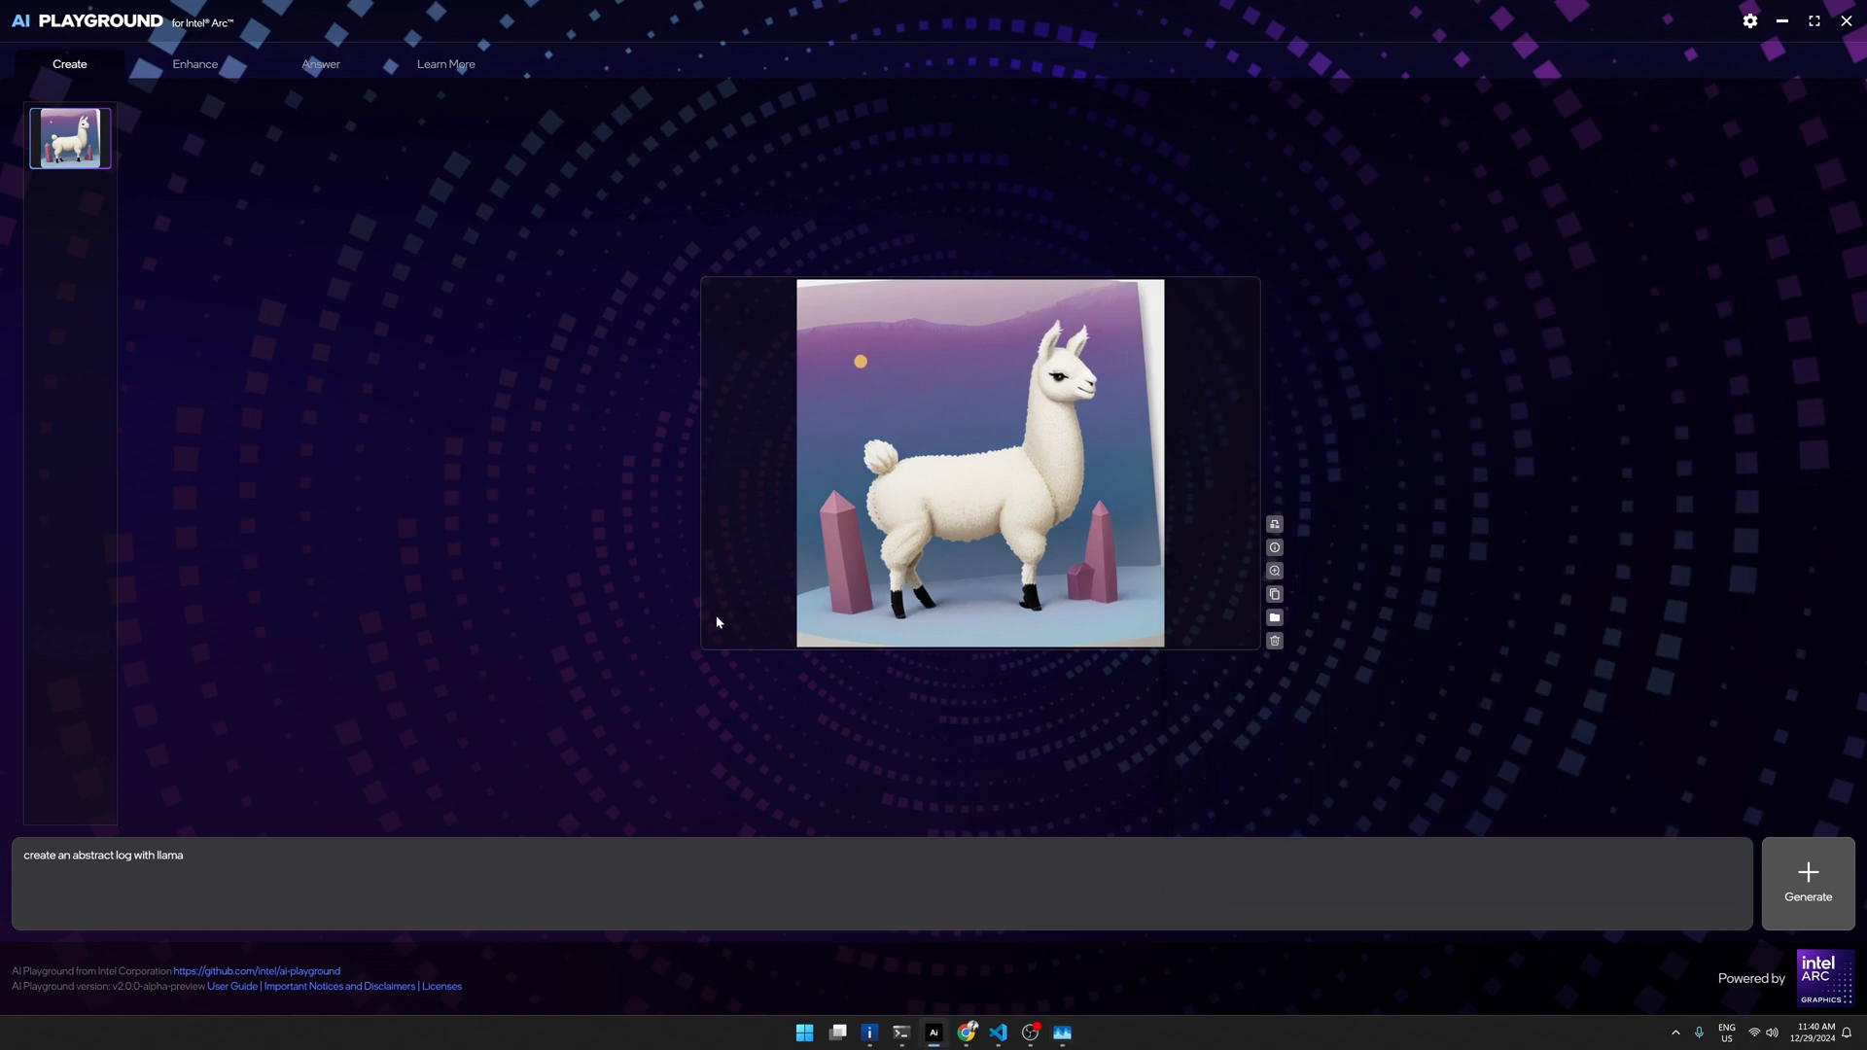
mouse_move(971, 391)
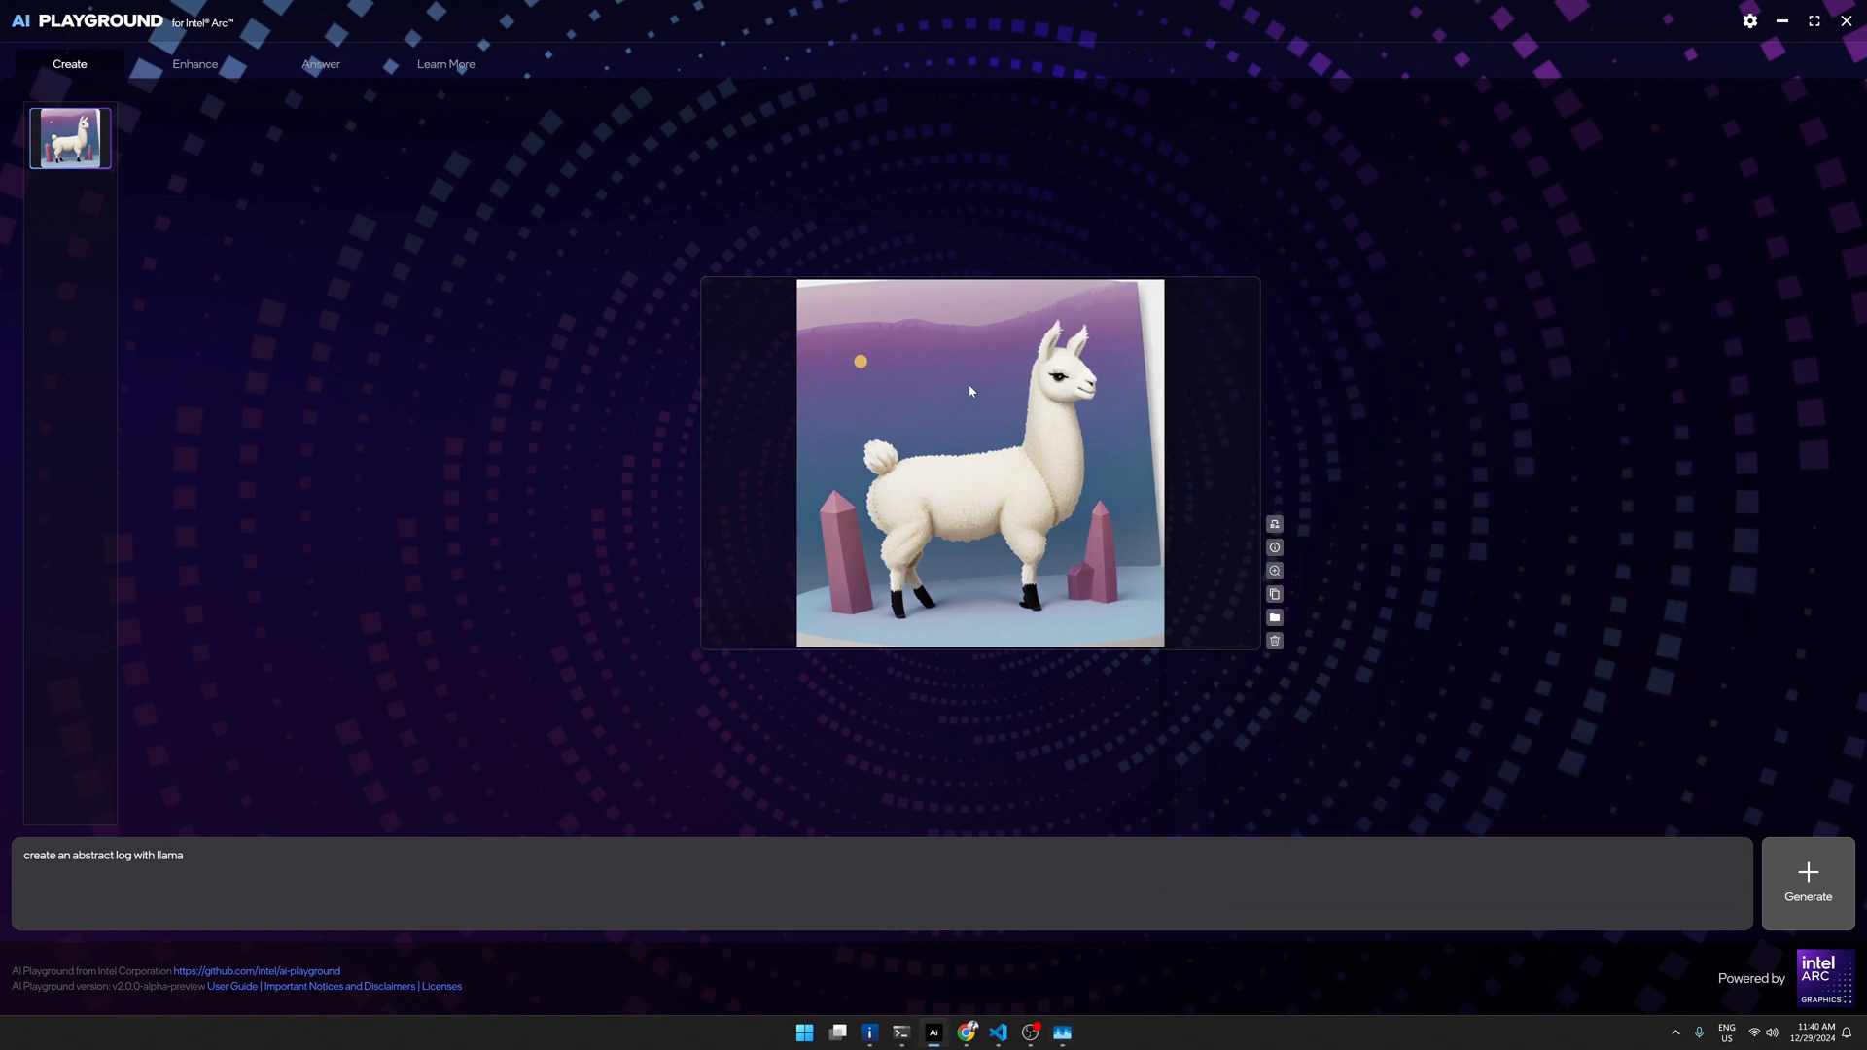
mouse_move(454, 216)
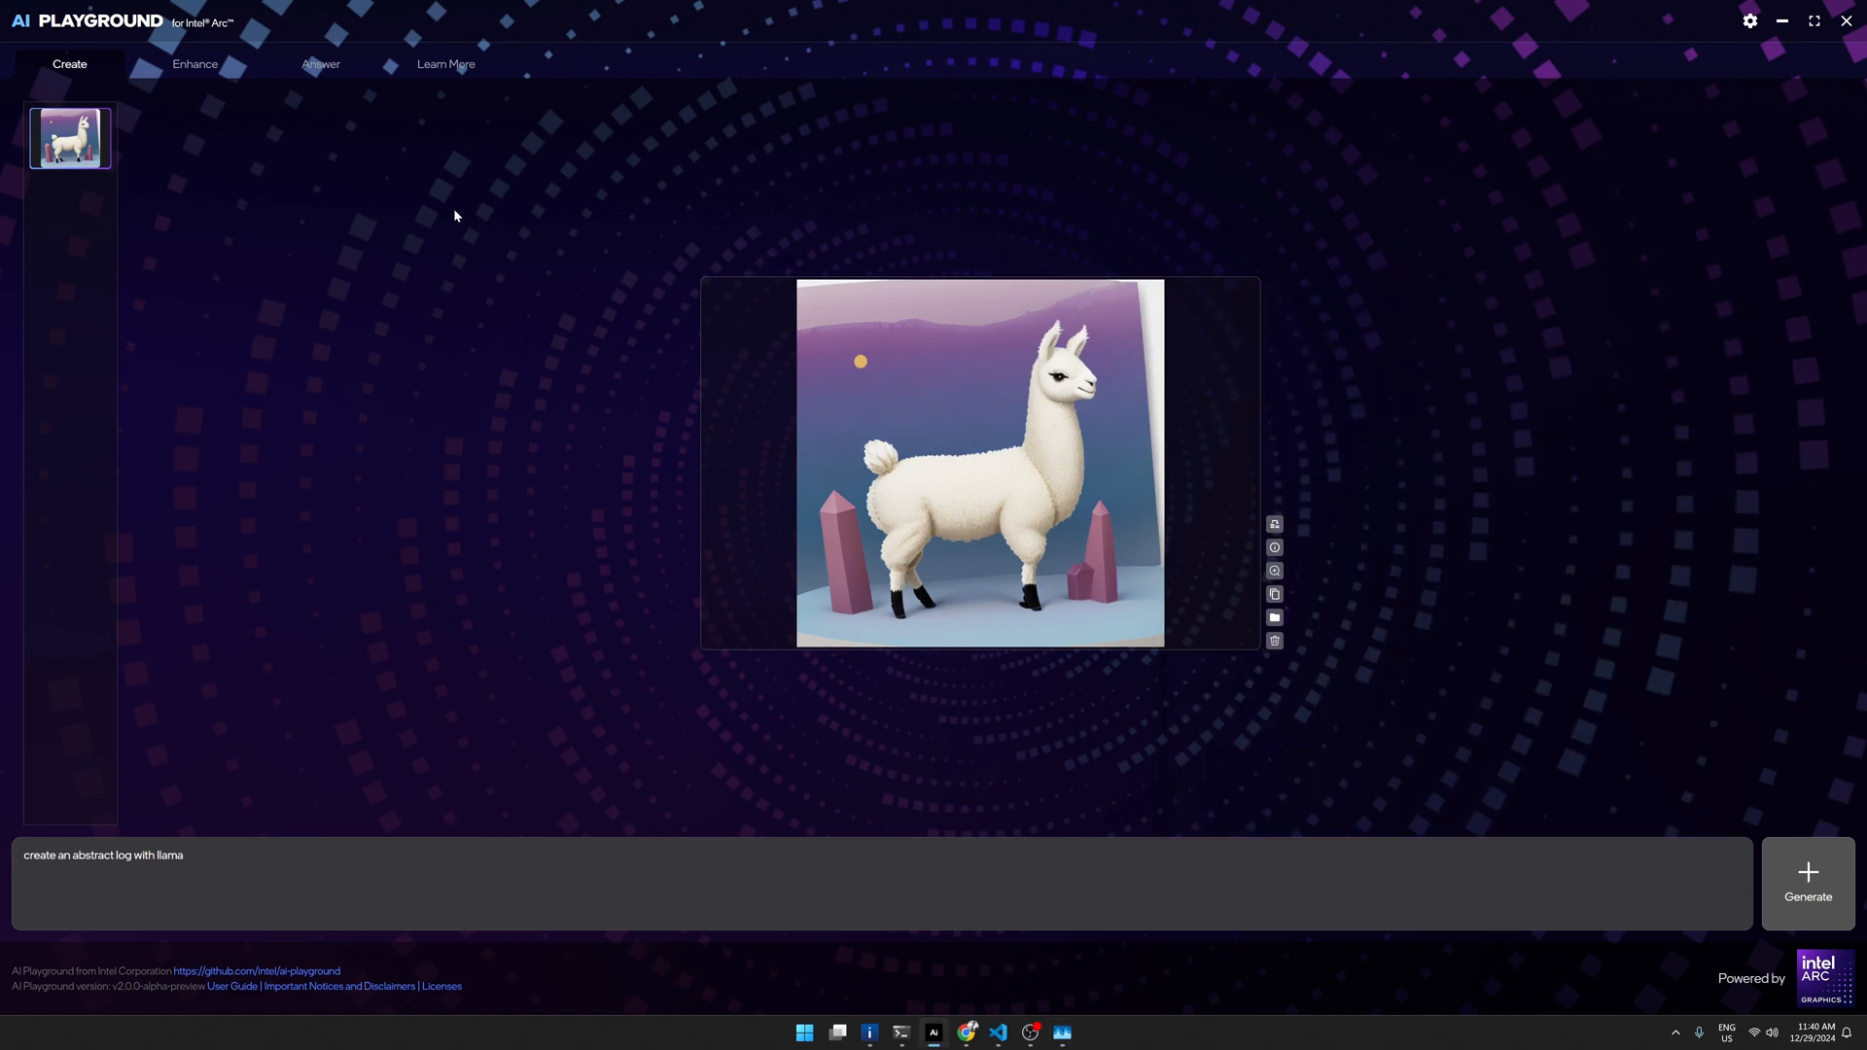
Step: On the Enhance page, upload the cargo bicycle photo and start generating
click(195, 63)
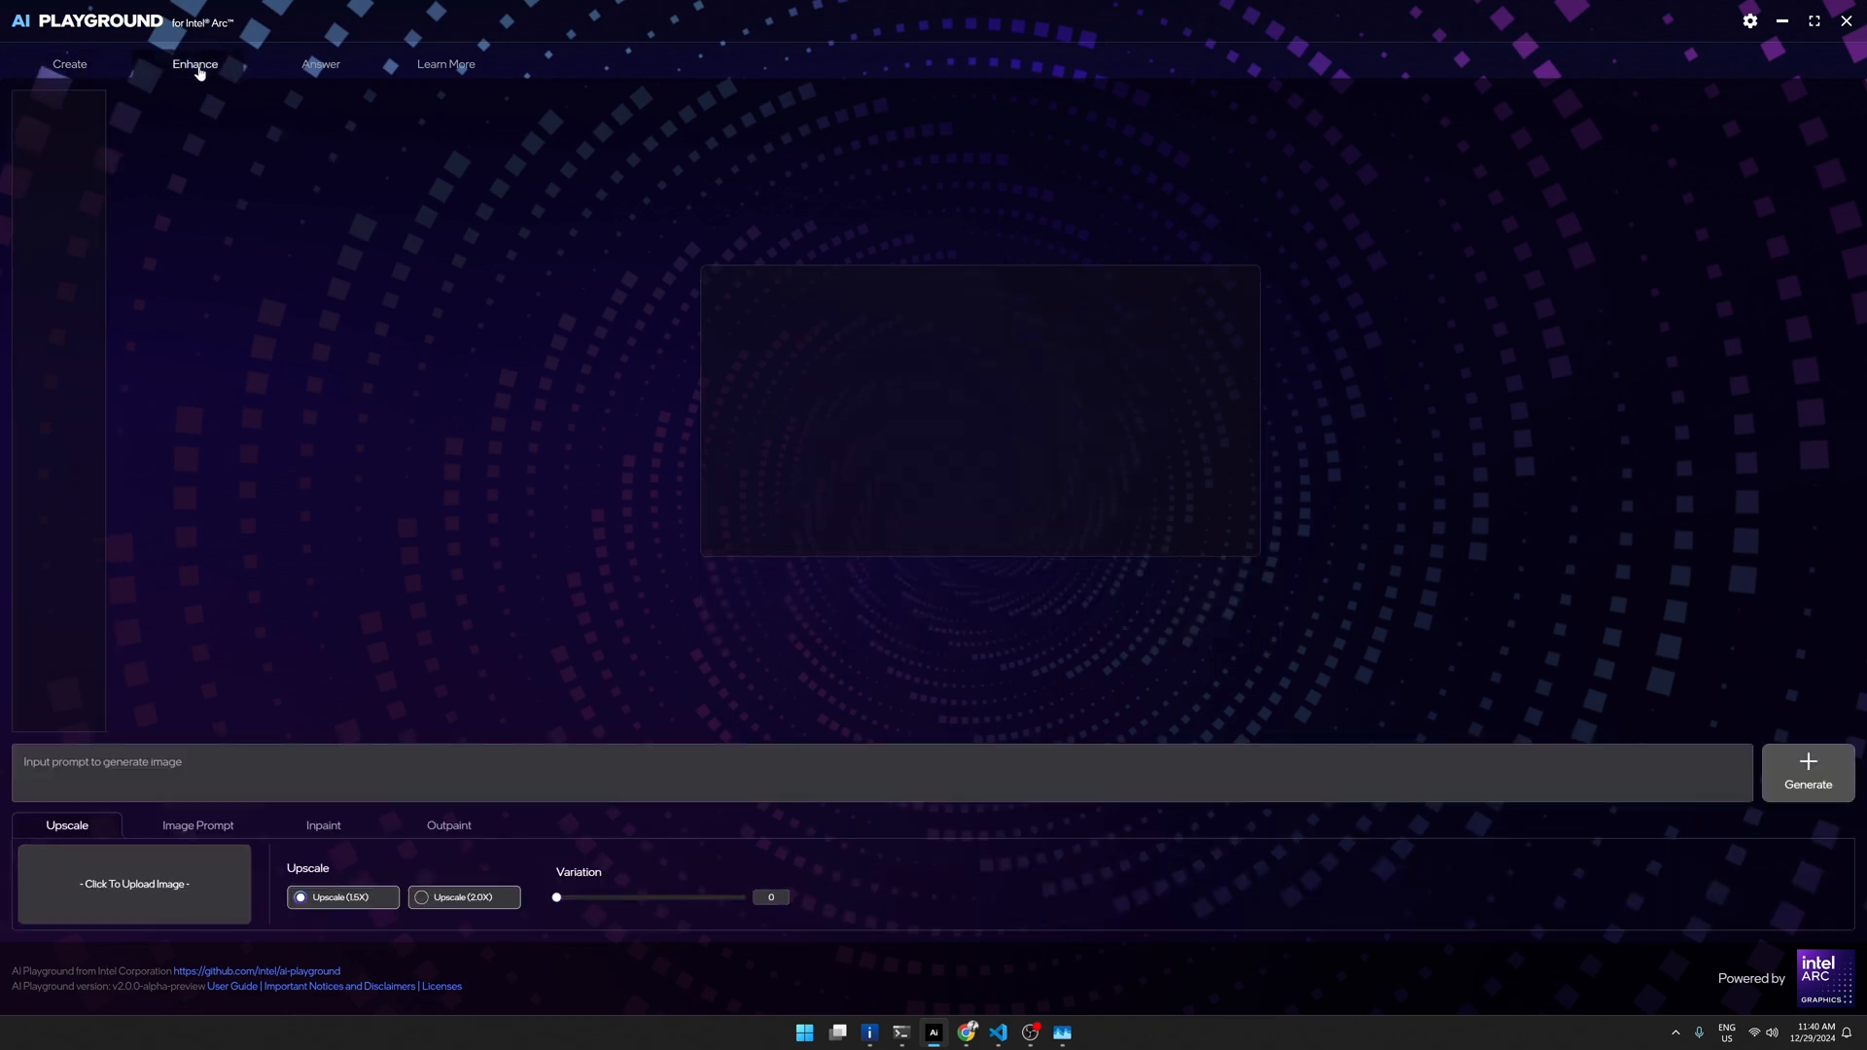
mouse_move(414, 249)
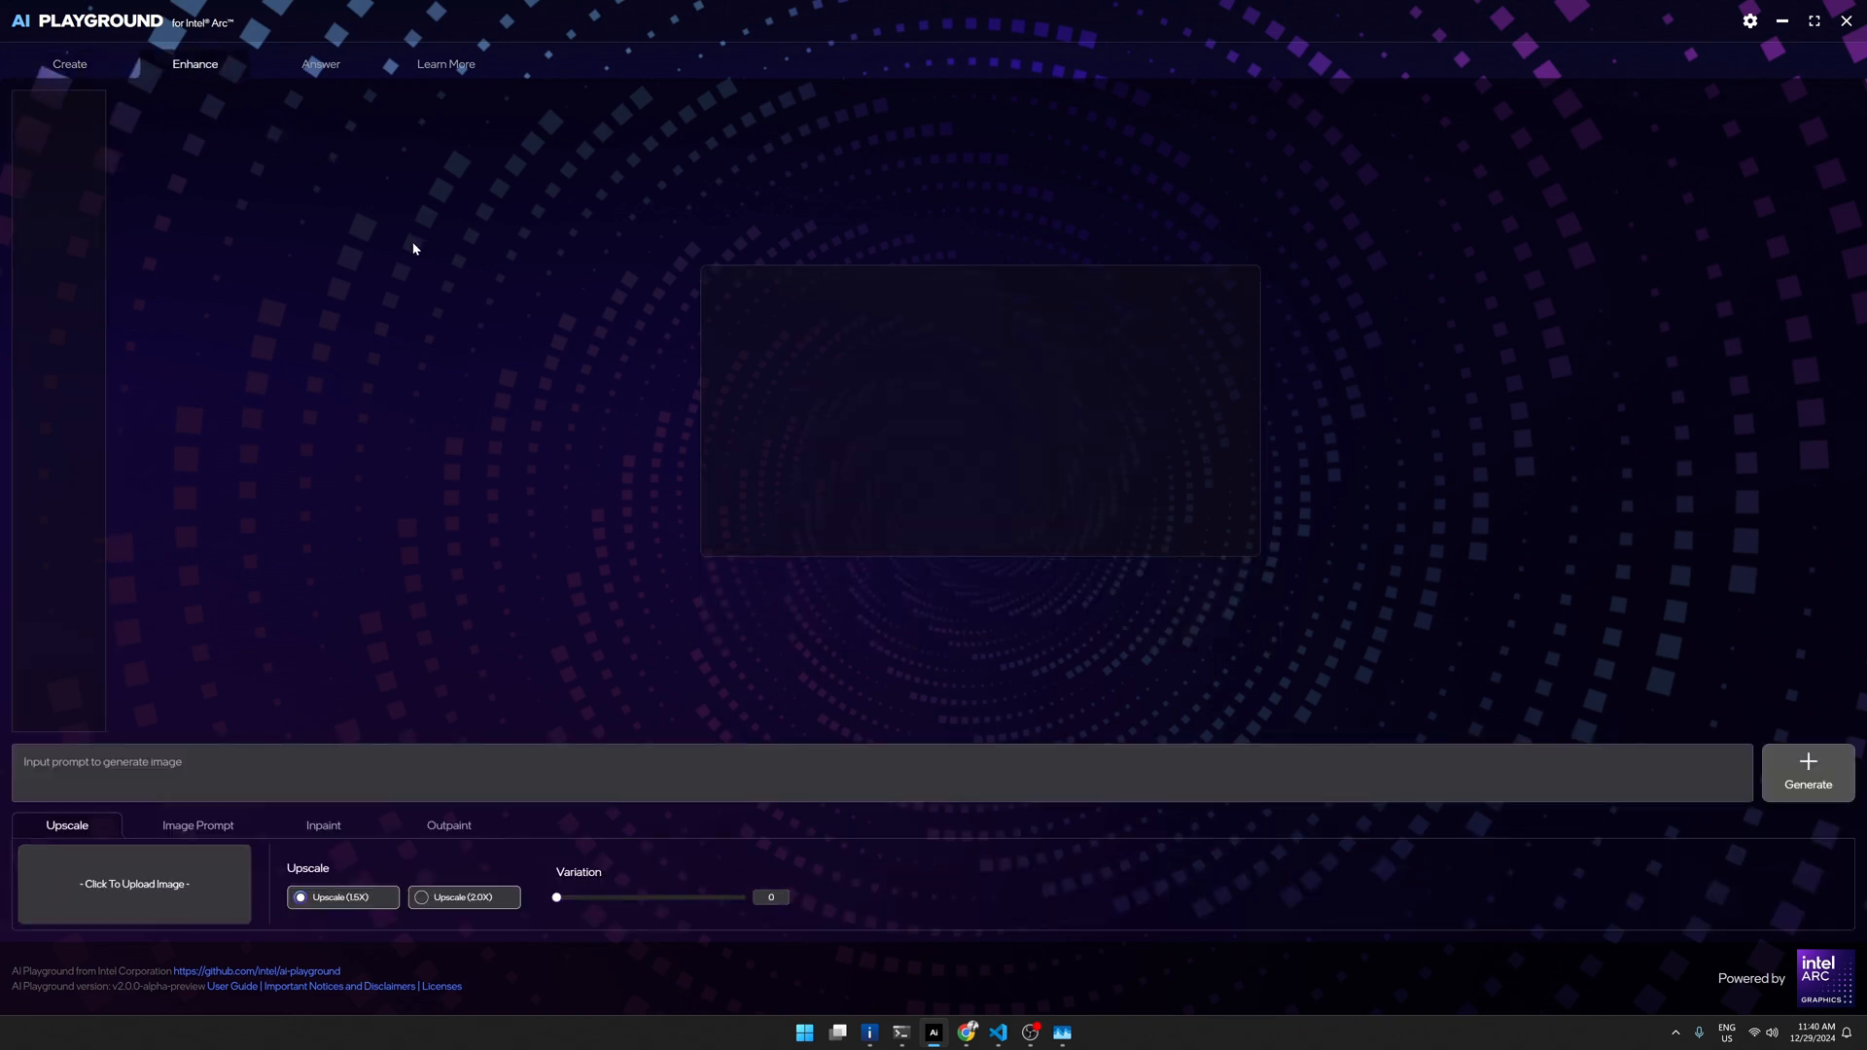
click(133, 884)
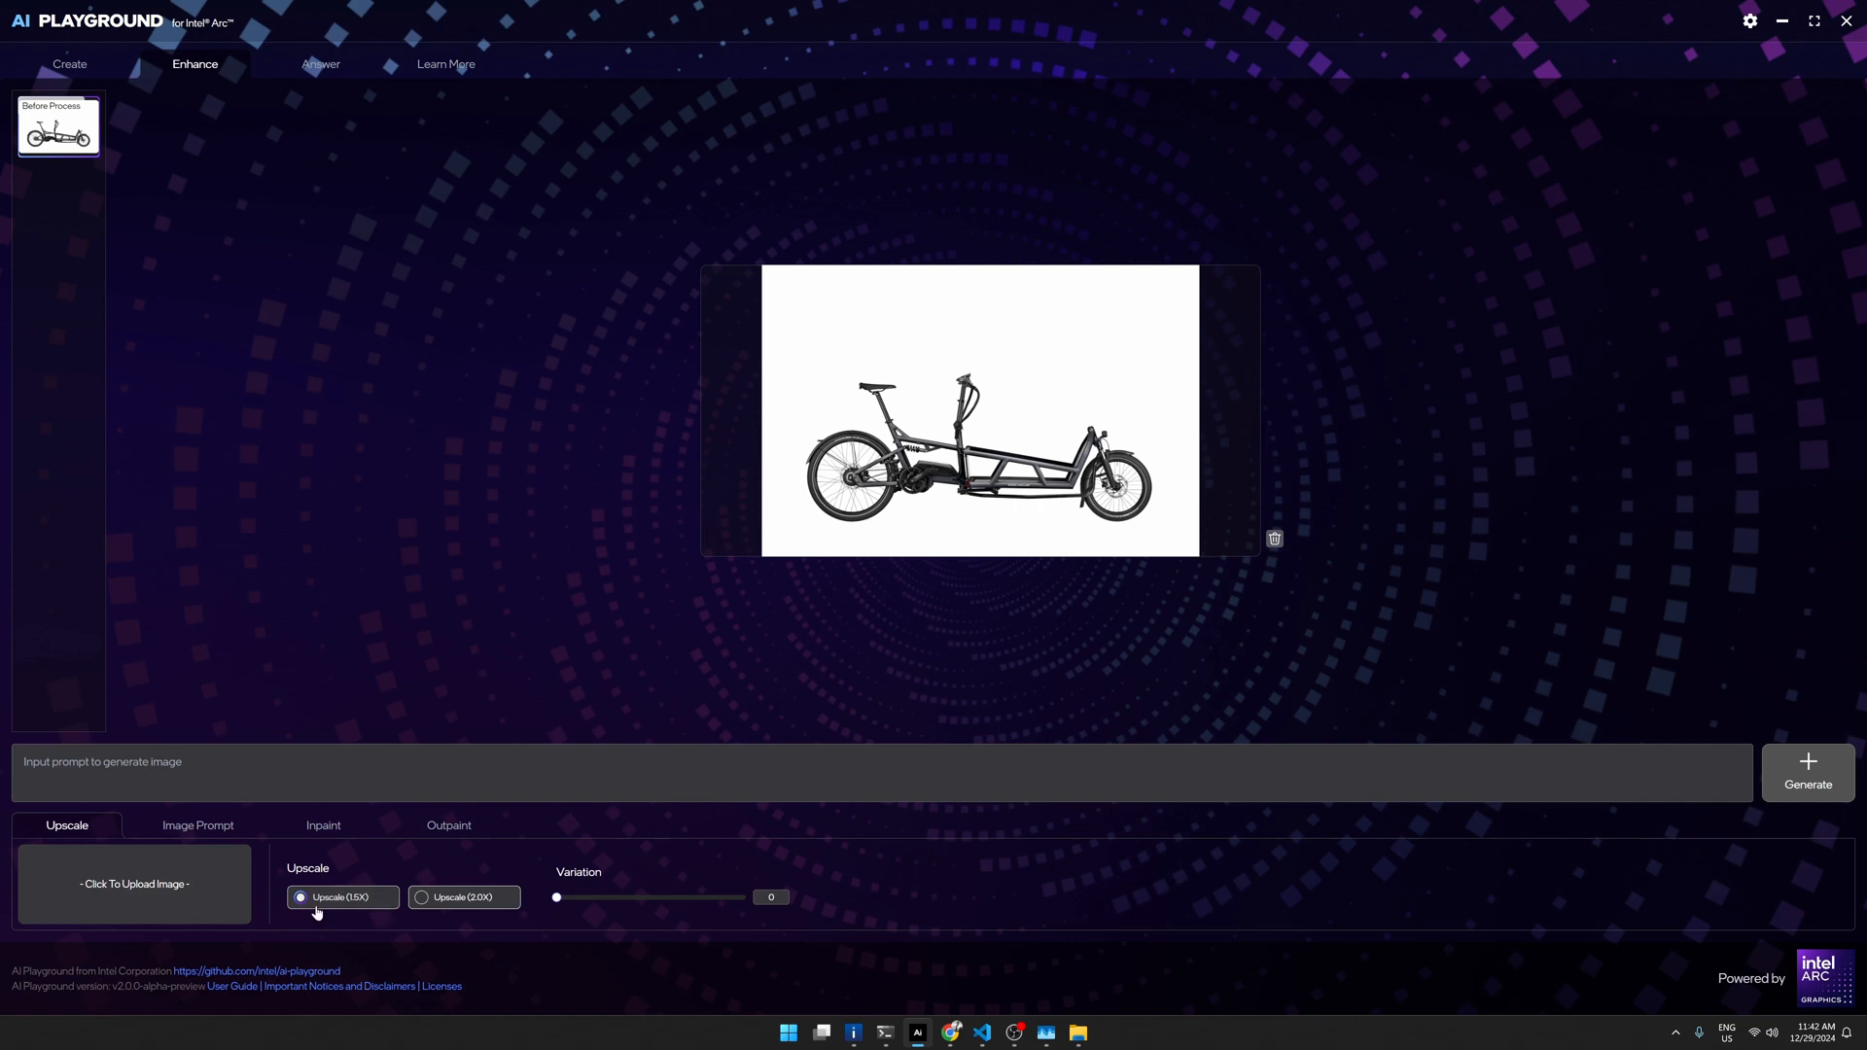
mouse_move(348, 800)
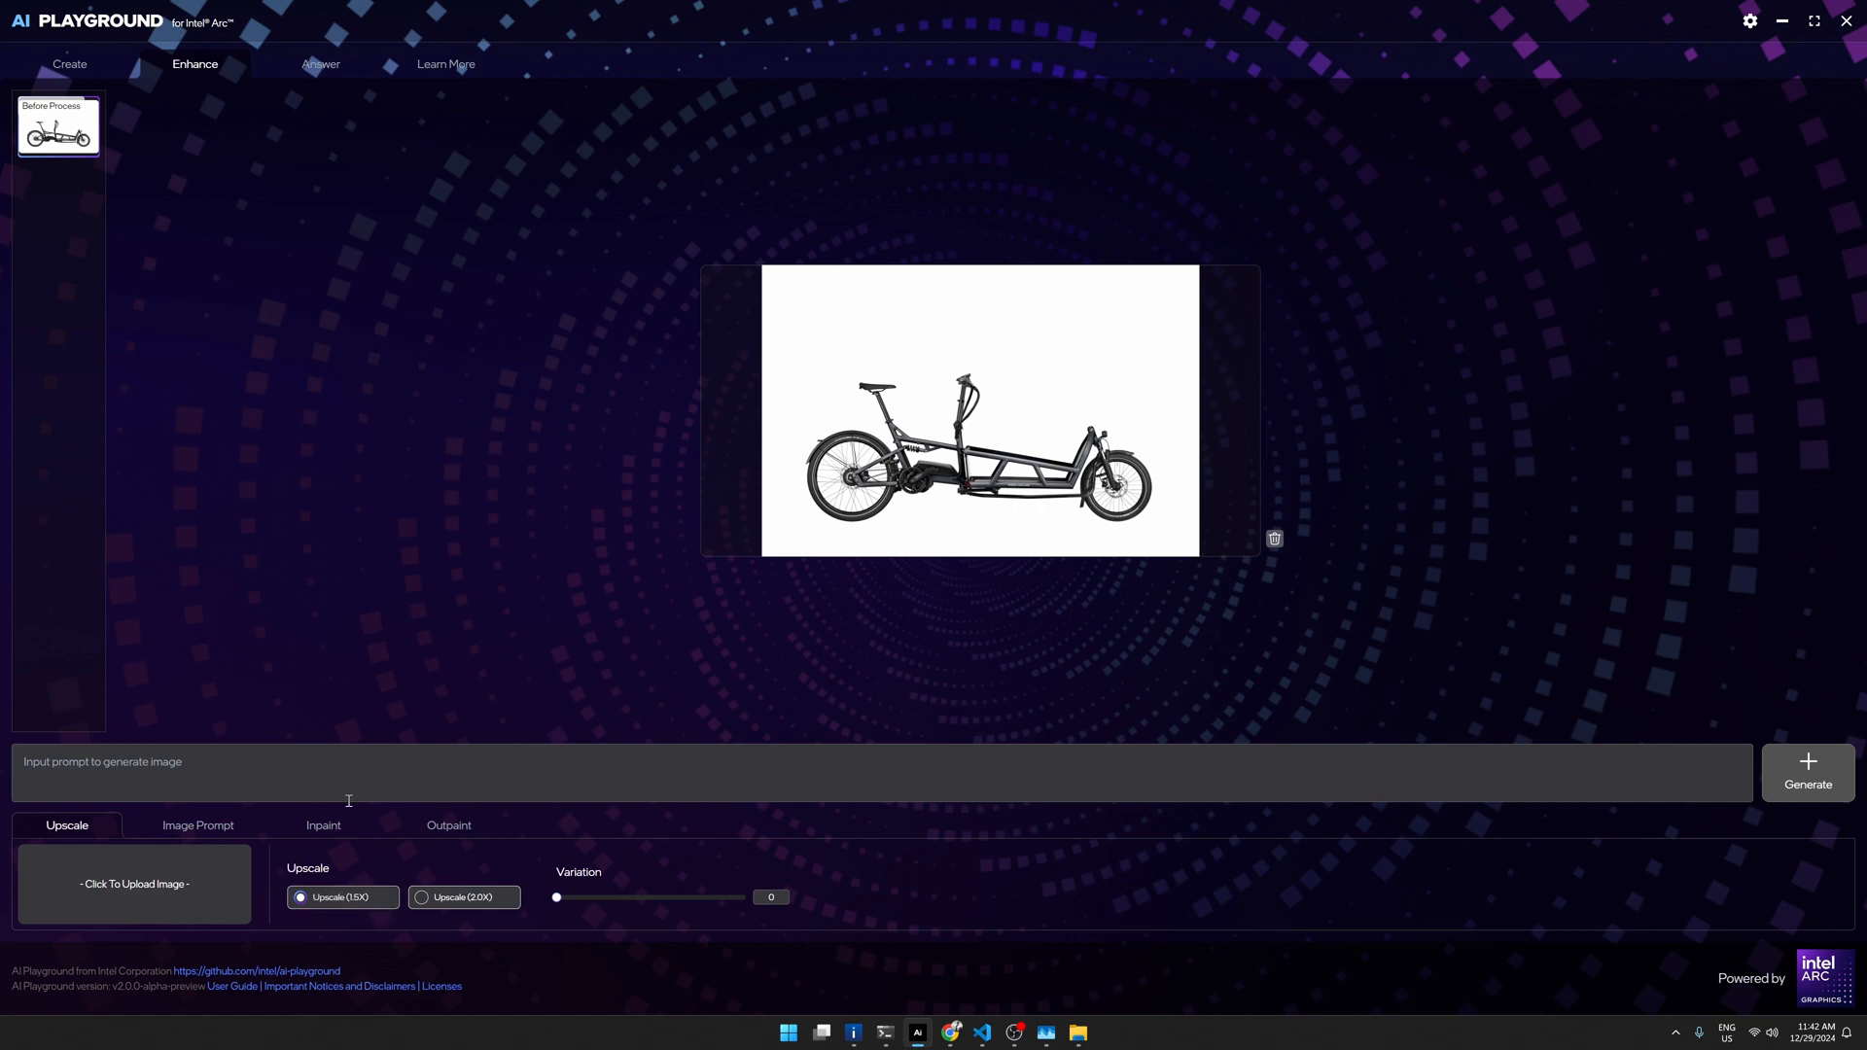
mouse_move(163, 844)
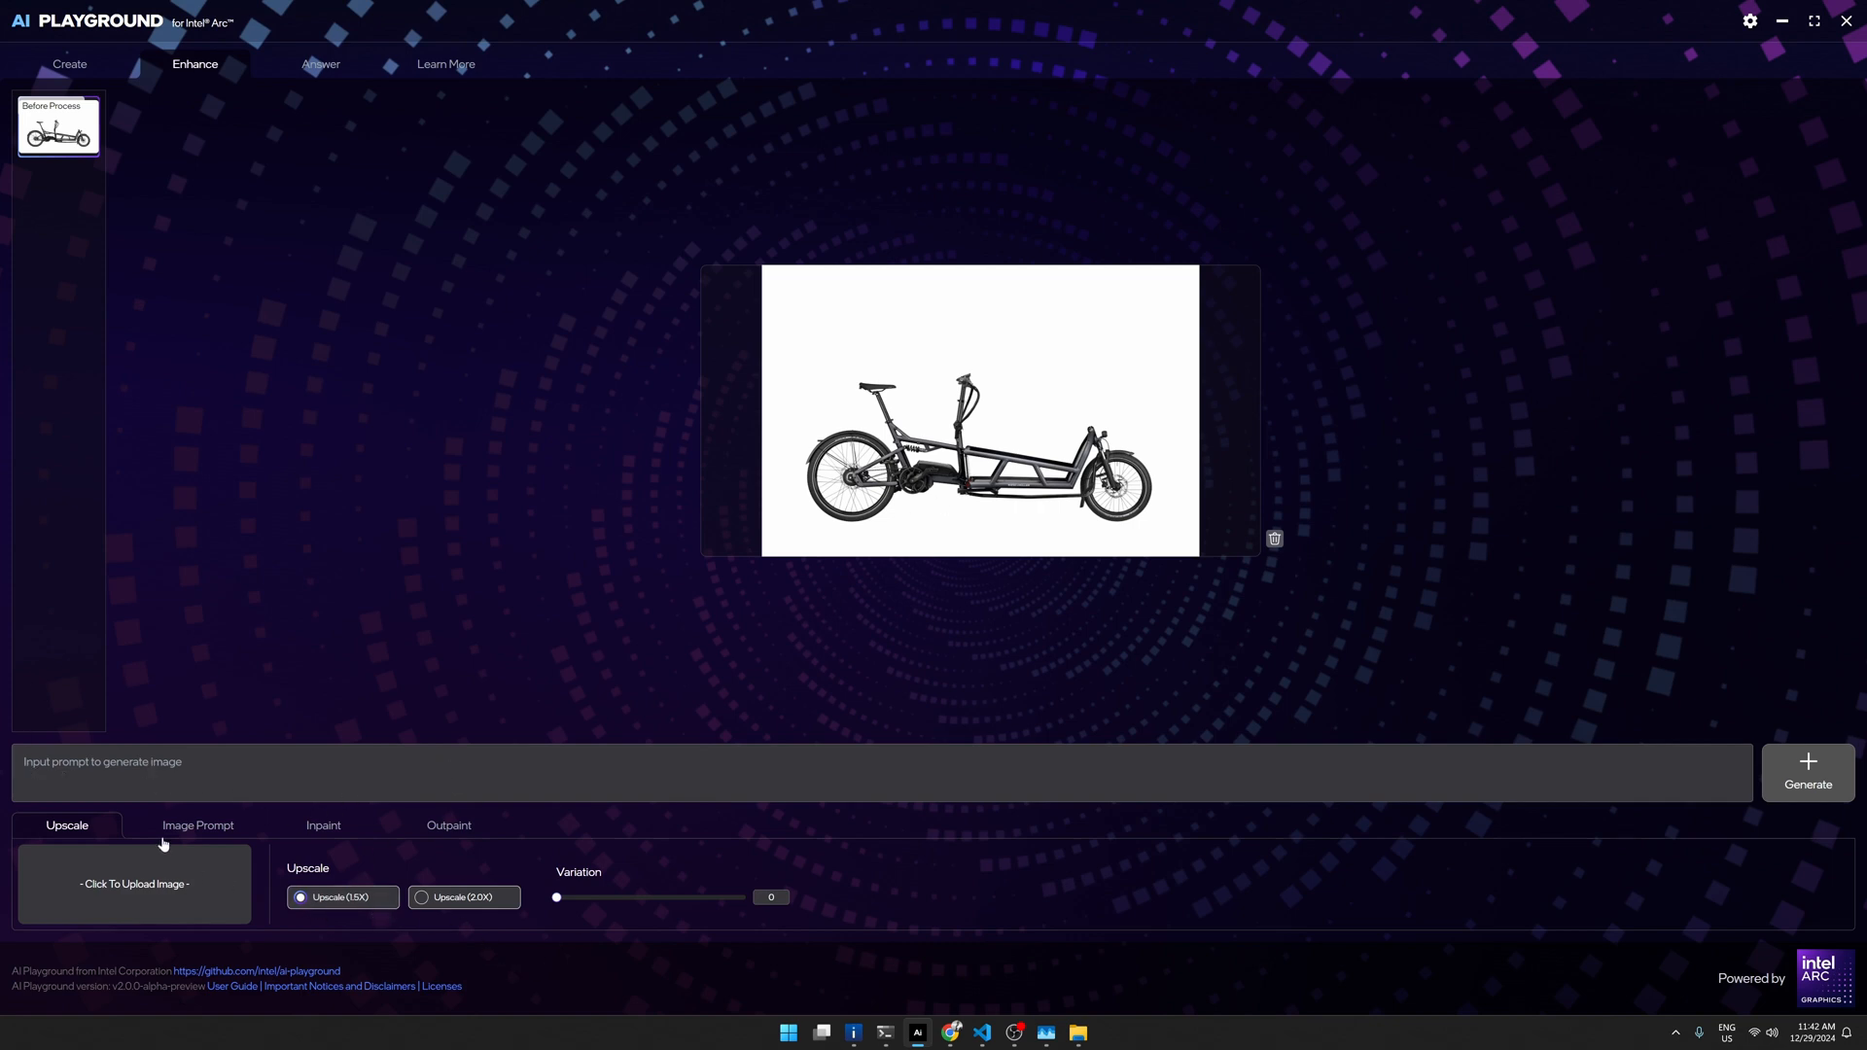
mouse_move(102, 733)
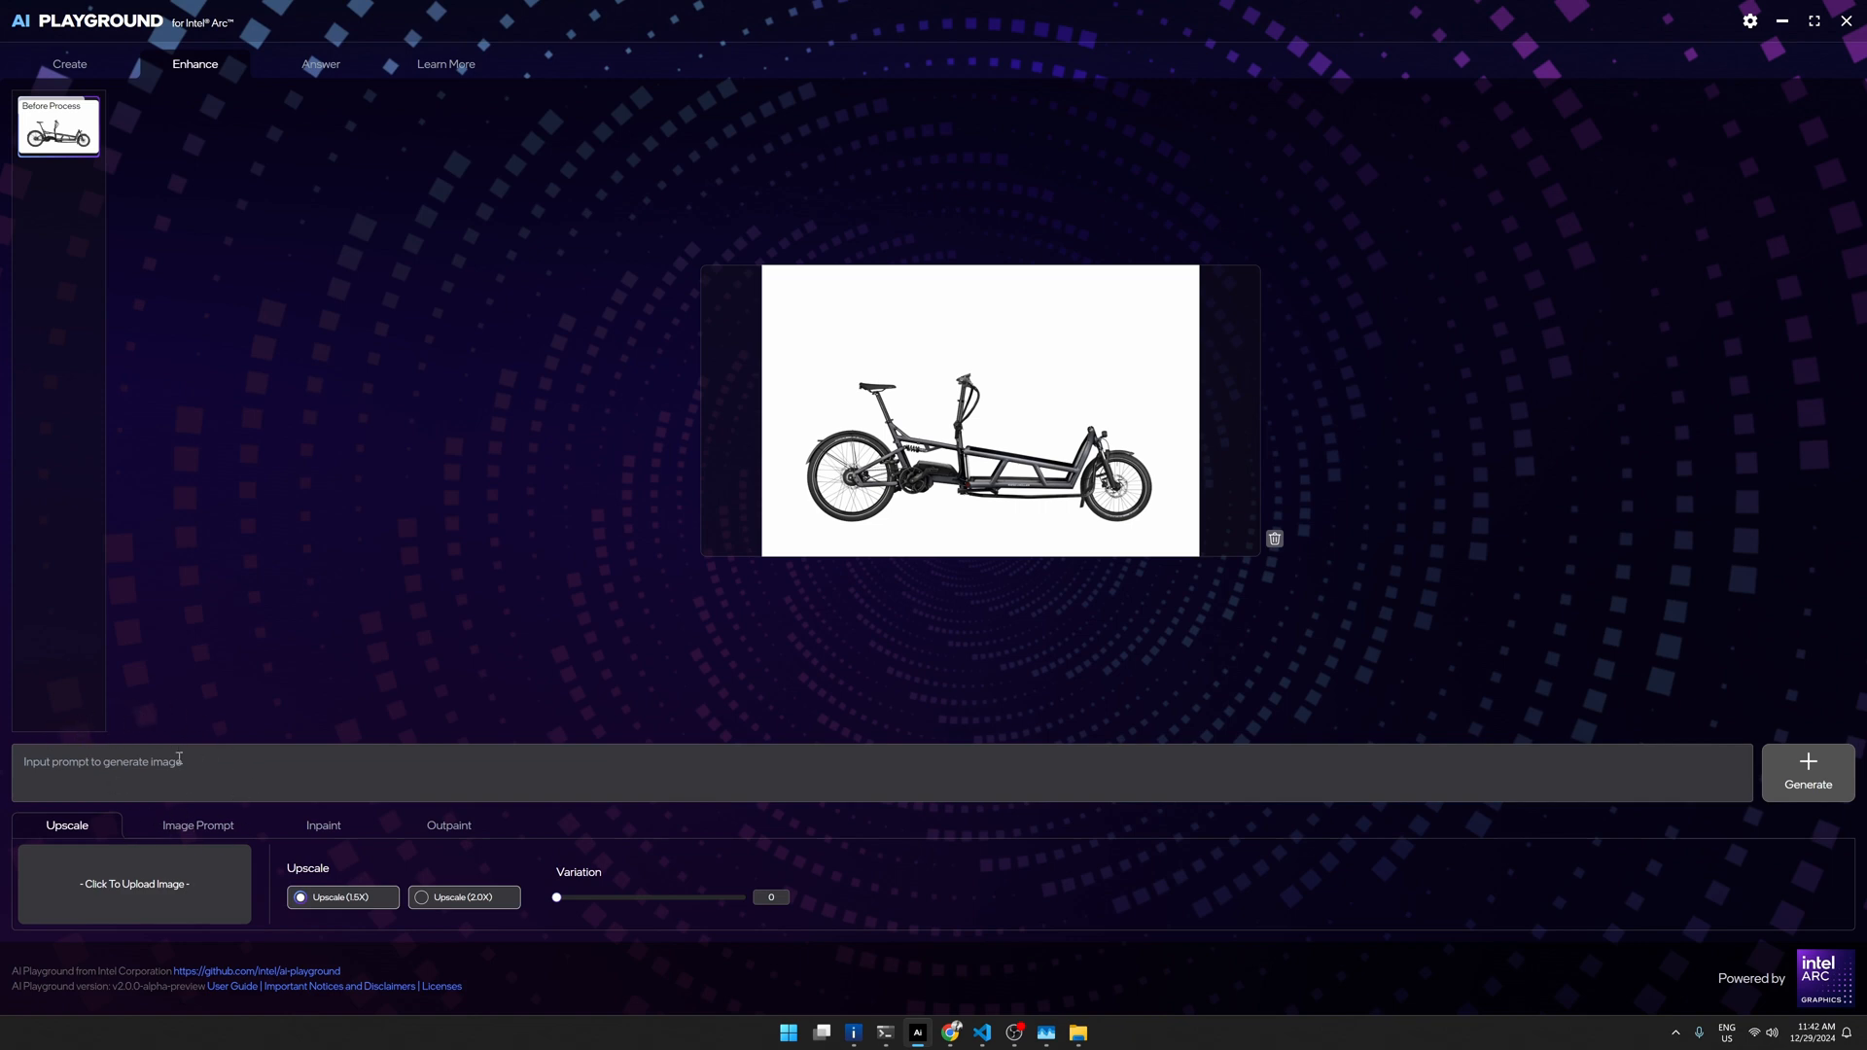
click(1807, 771)
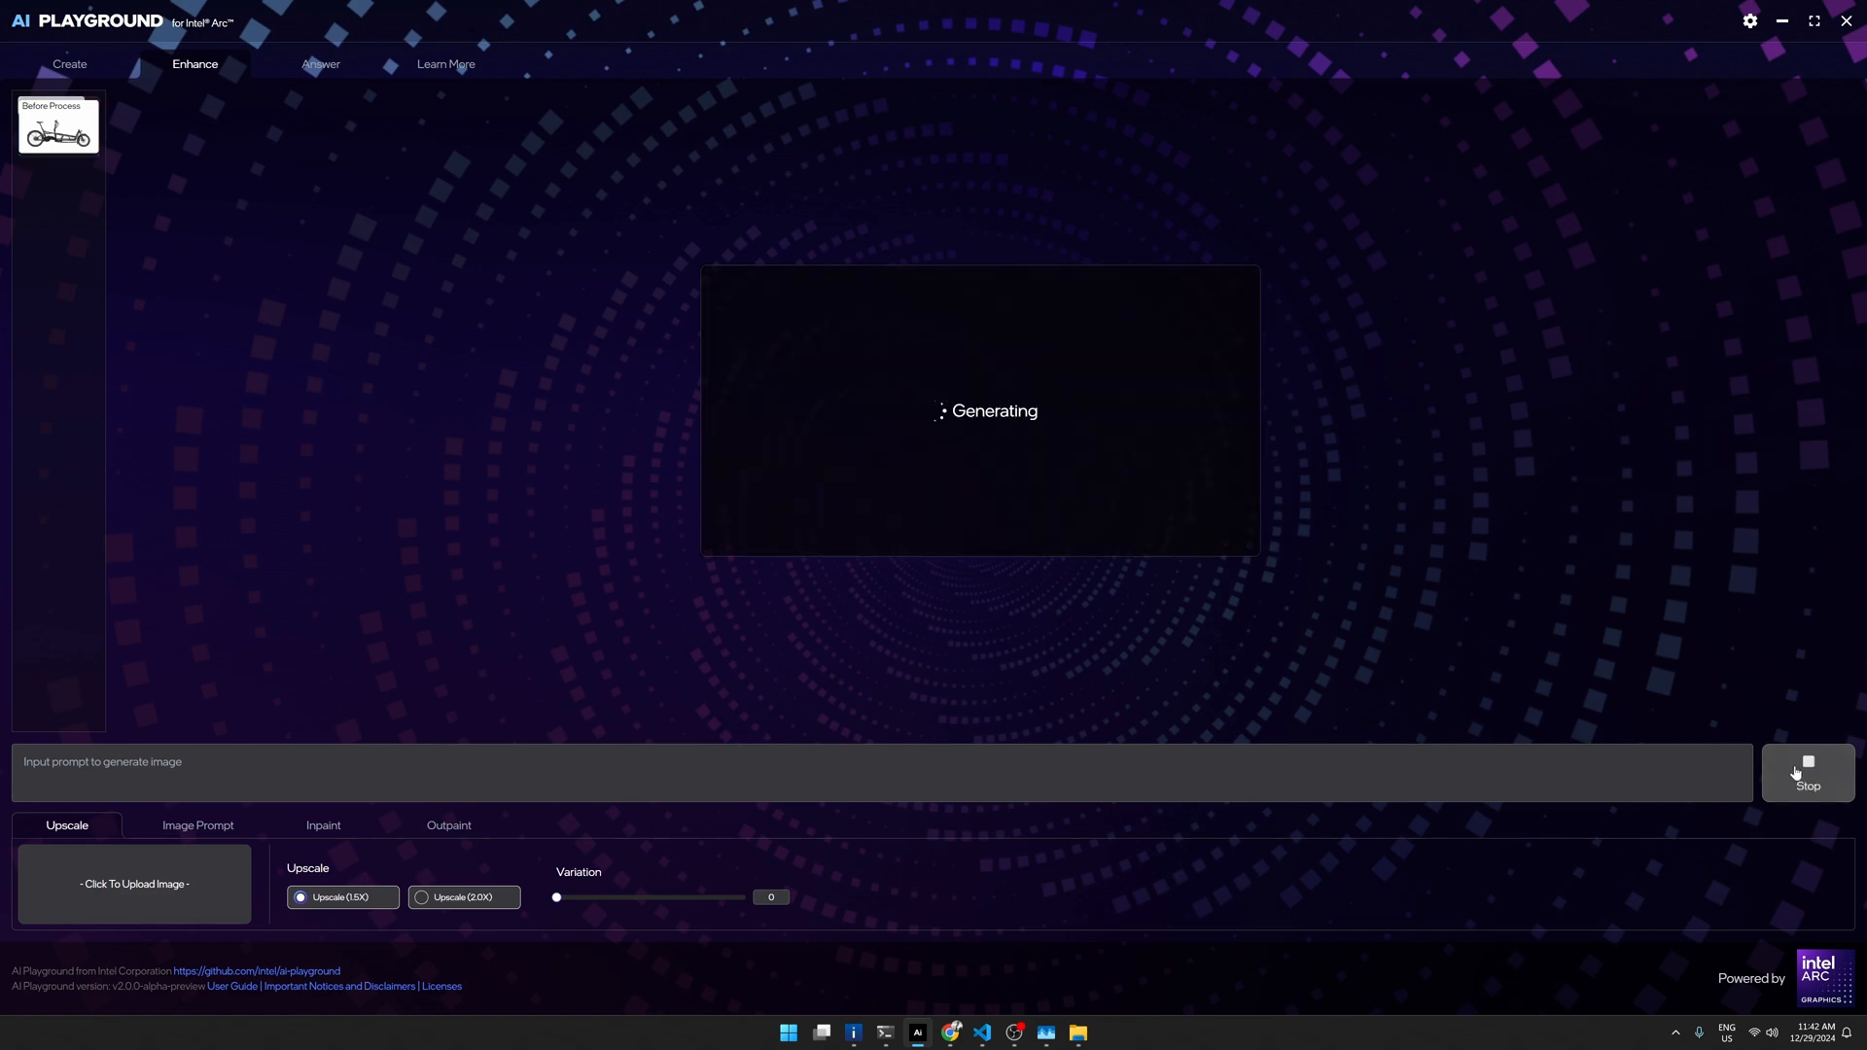
mouse_move(1653, 723)
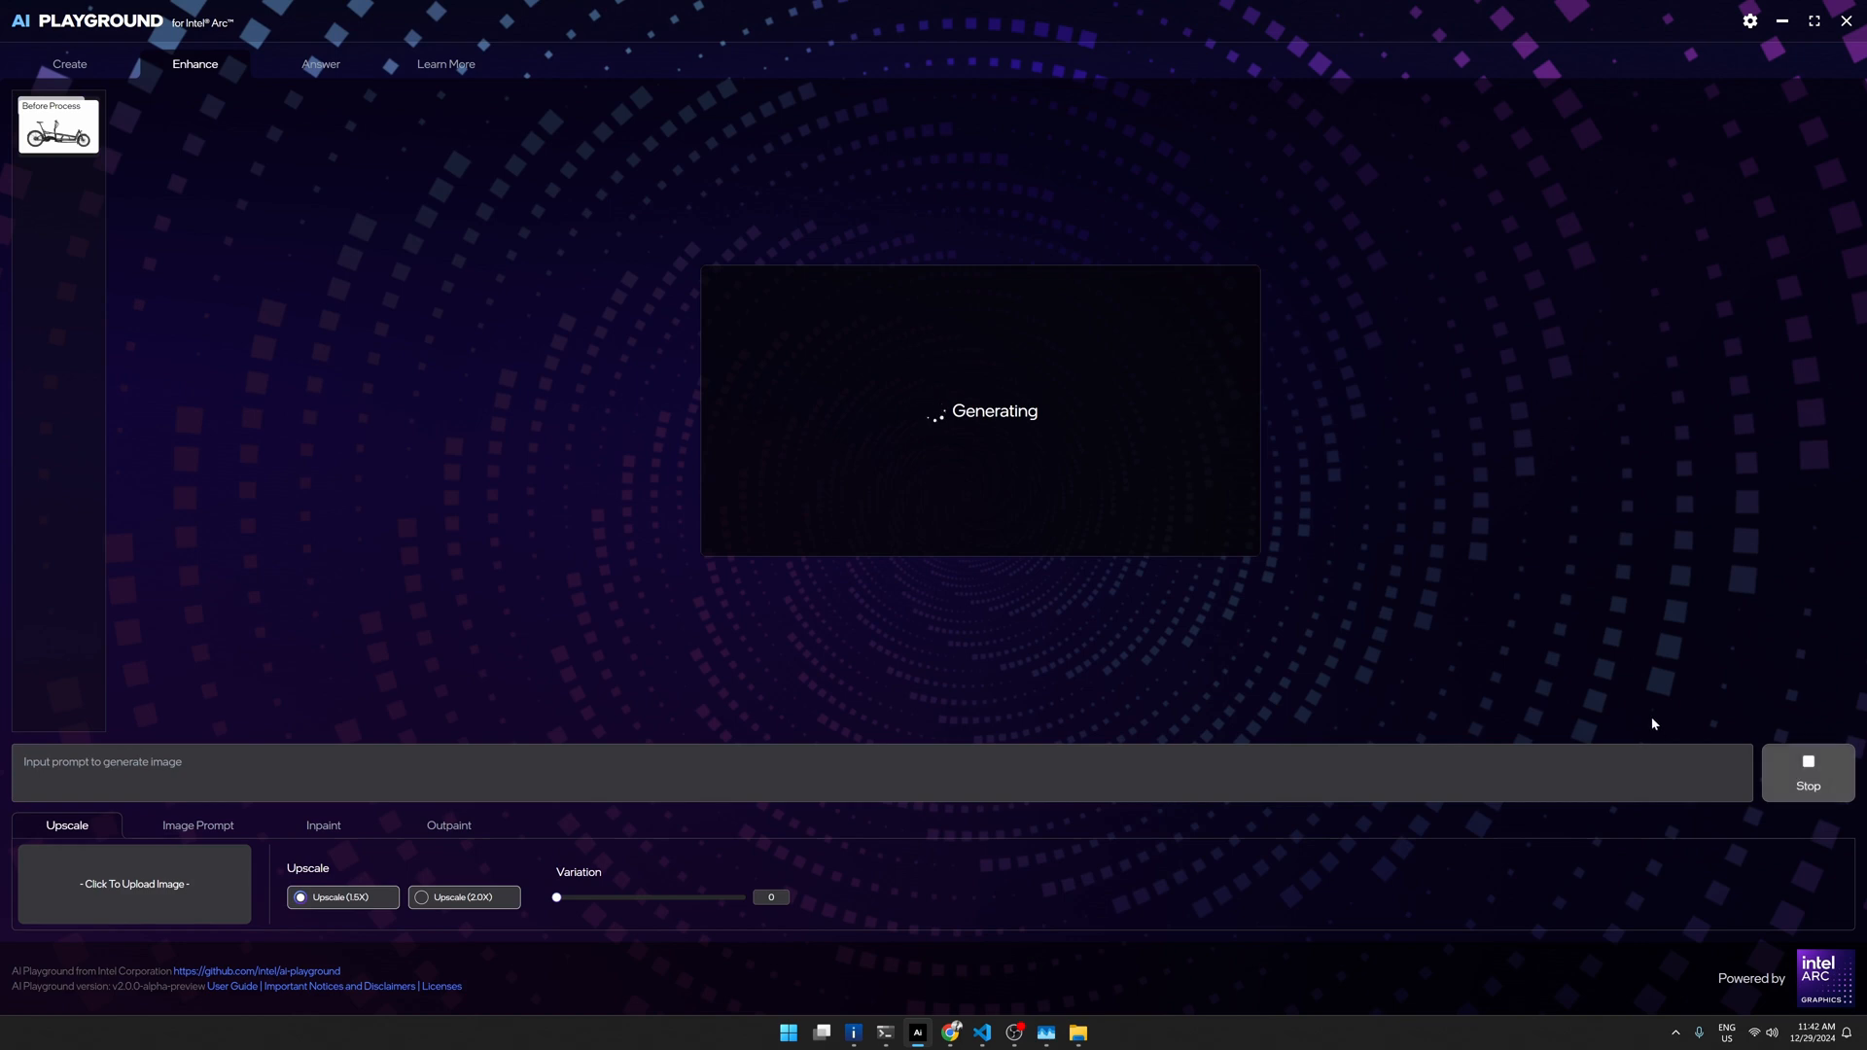
Step: View the 1.5X upscaled bicycle image at full size in a photo viewer
click(1046, 1033)
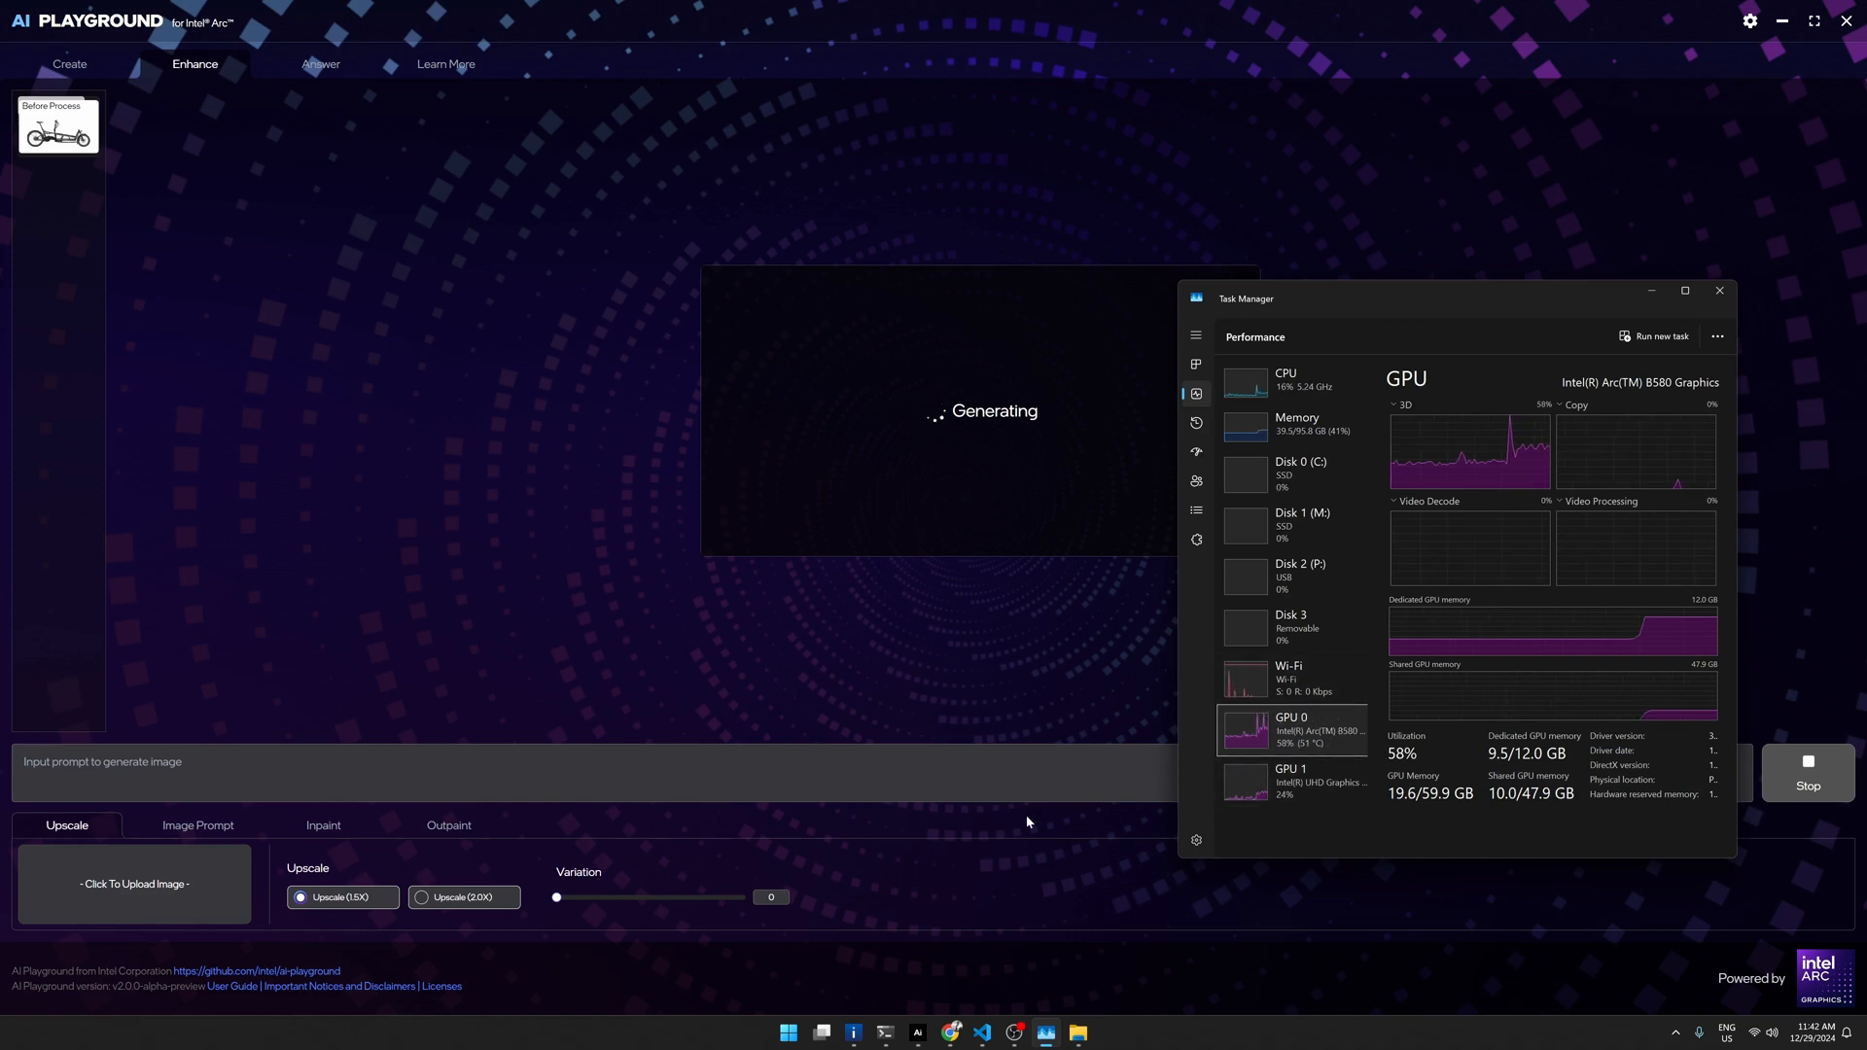
mouse_move(951, 844)
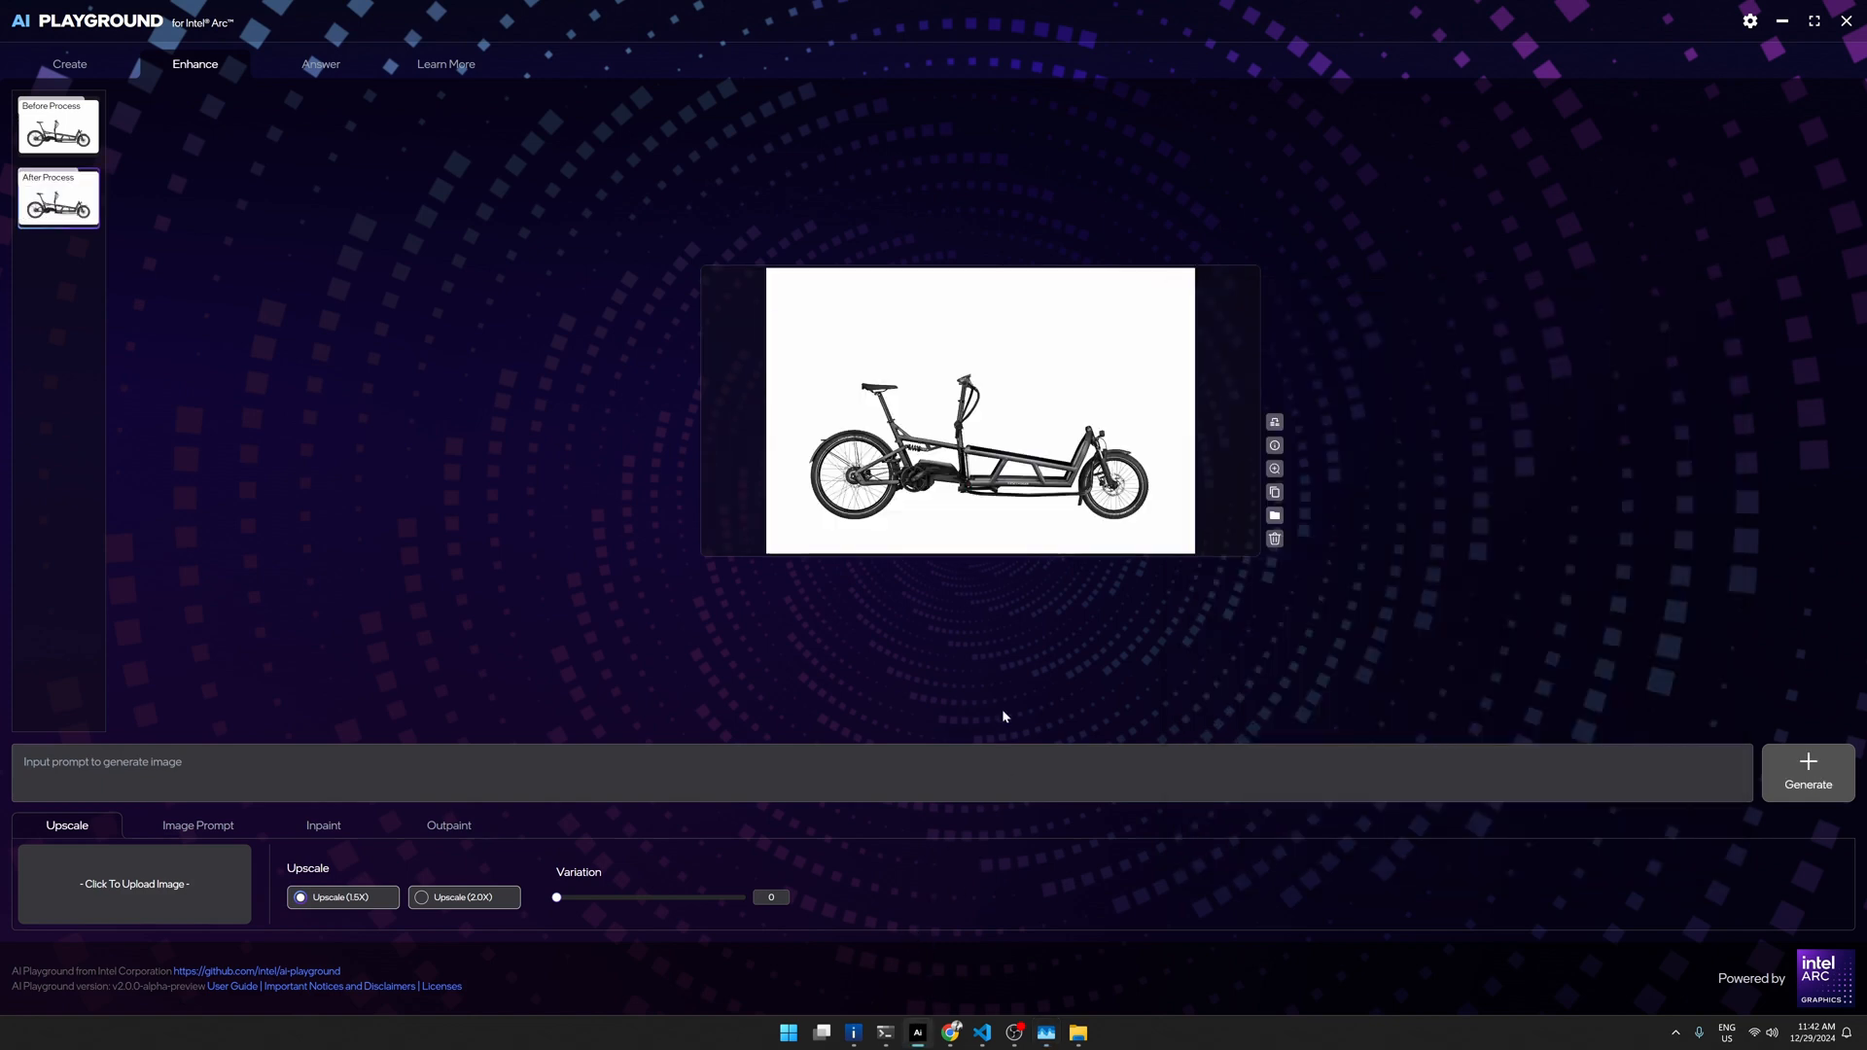
mouse_move(1245, 495)
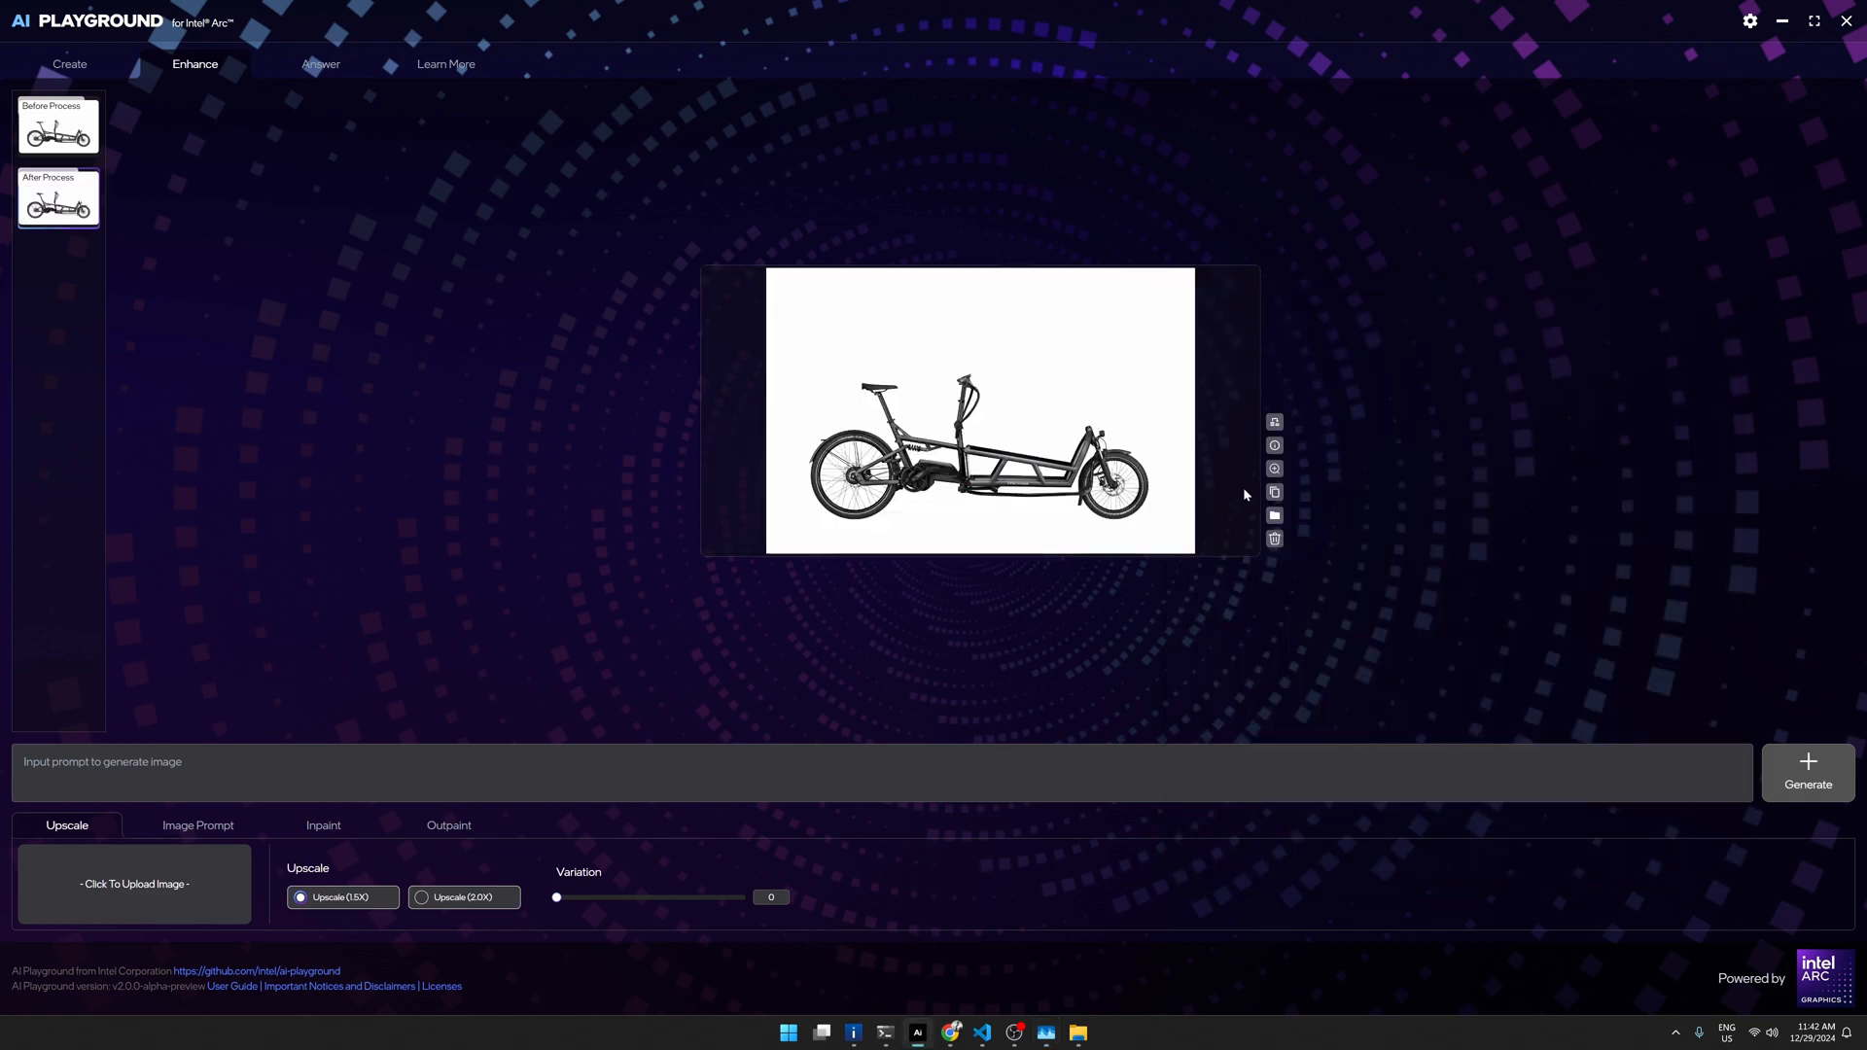
mouse_move(1274, 489)
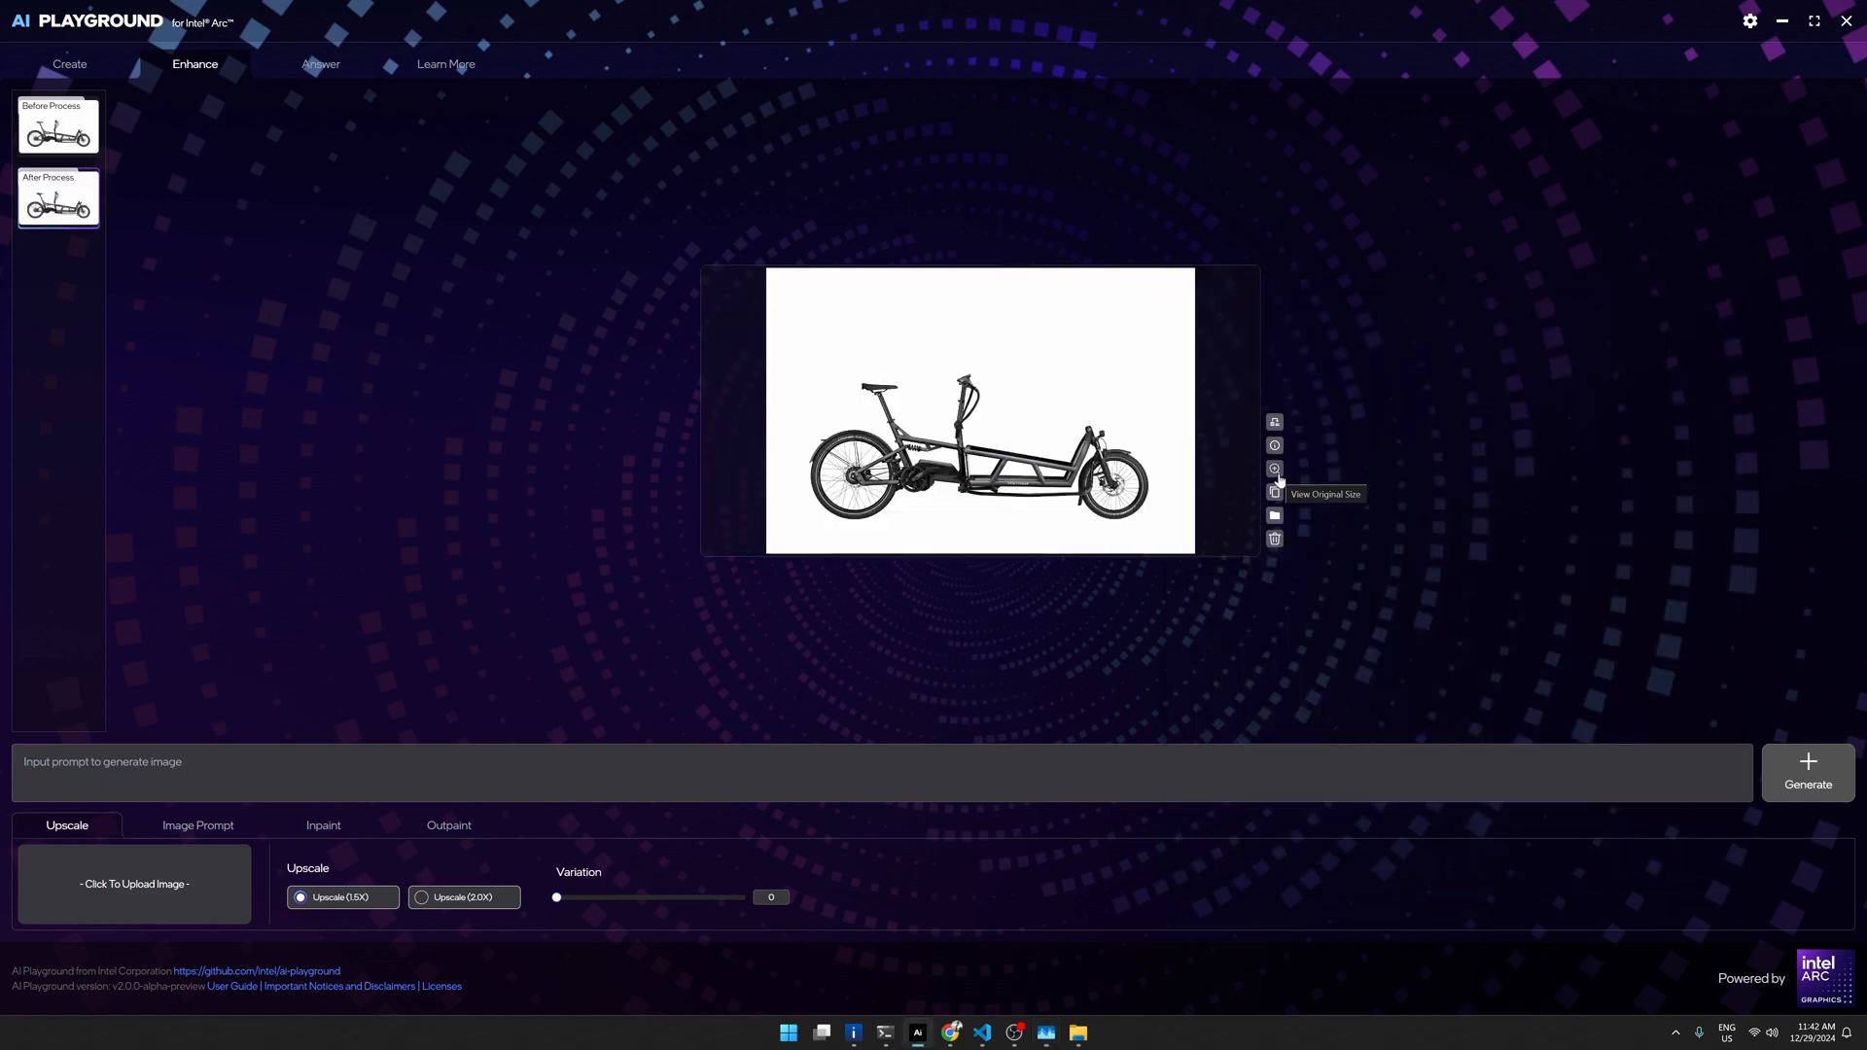
click(1273, 467)
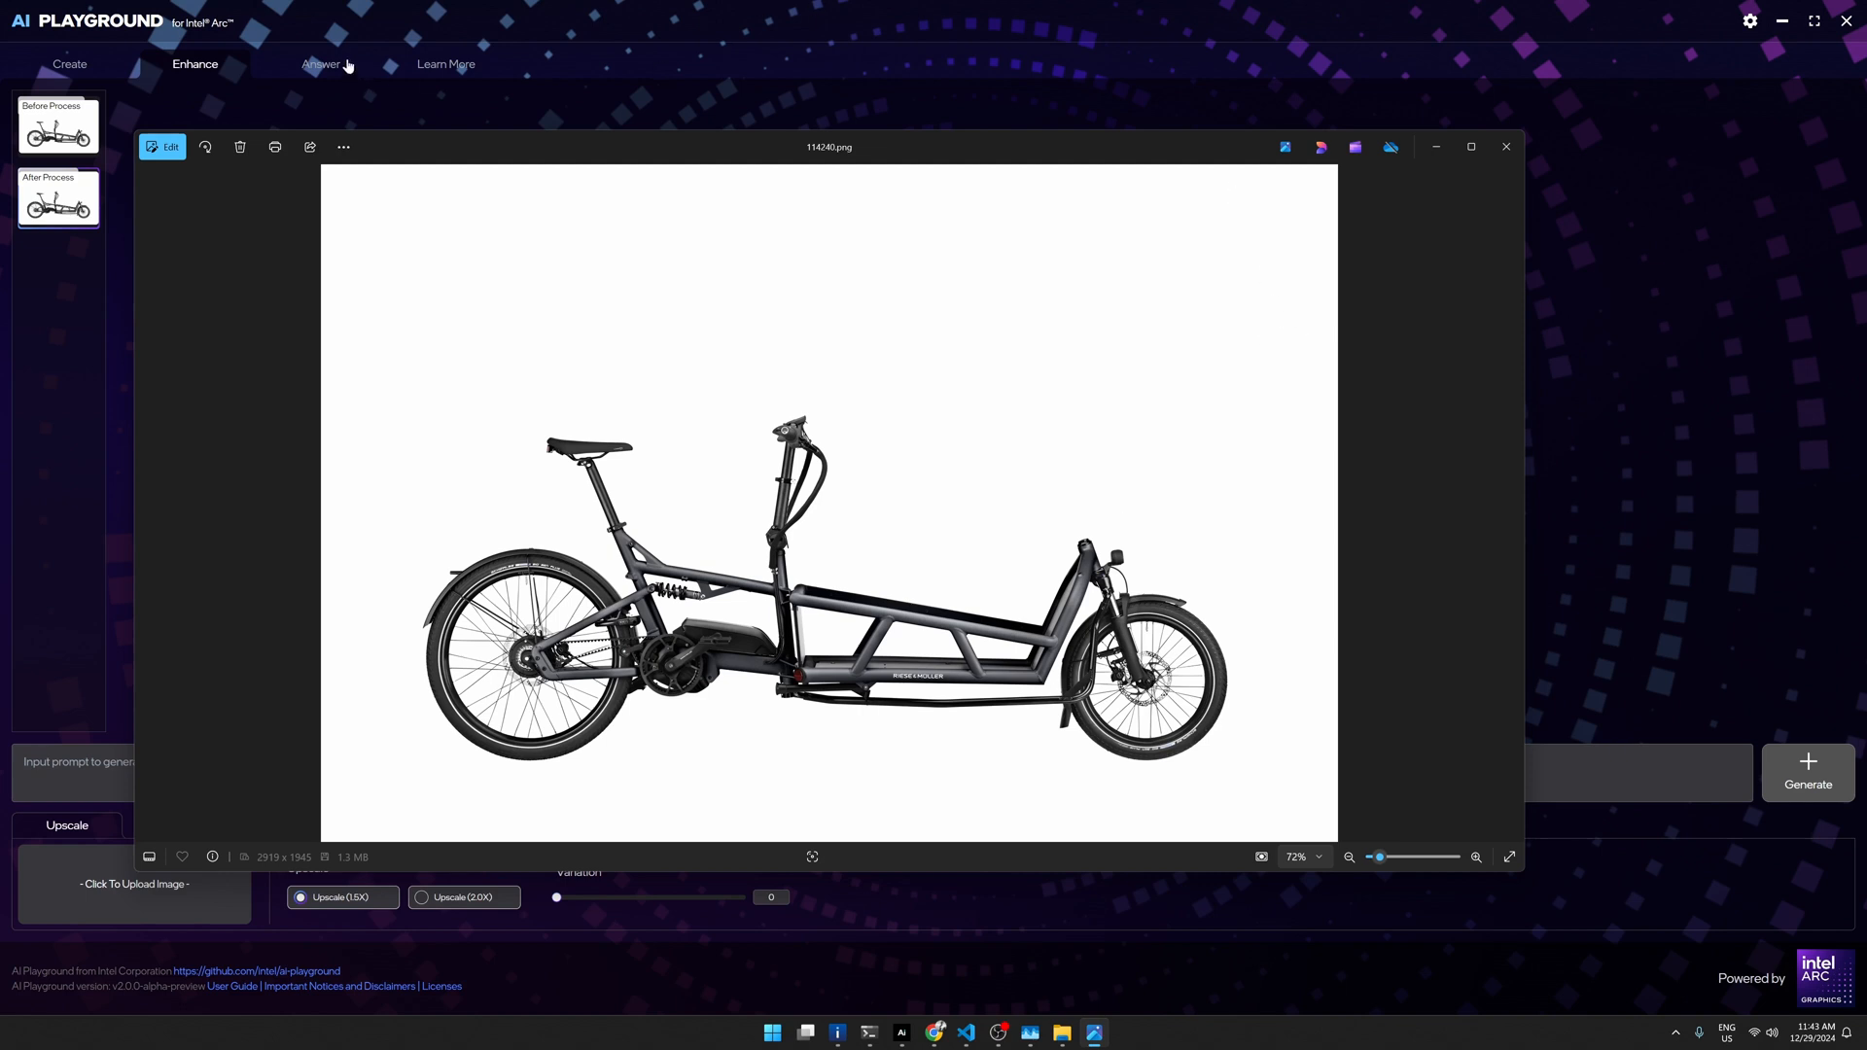
Step: Return to AI Playground's Answer tab showing the earlier Python median code answer
click(320, 64)
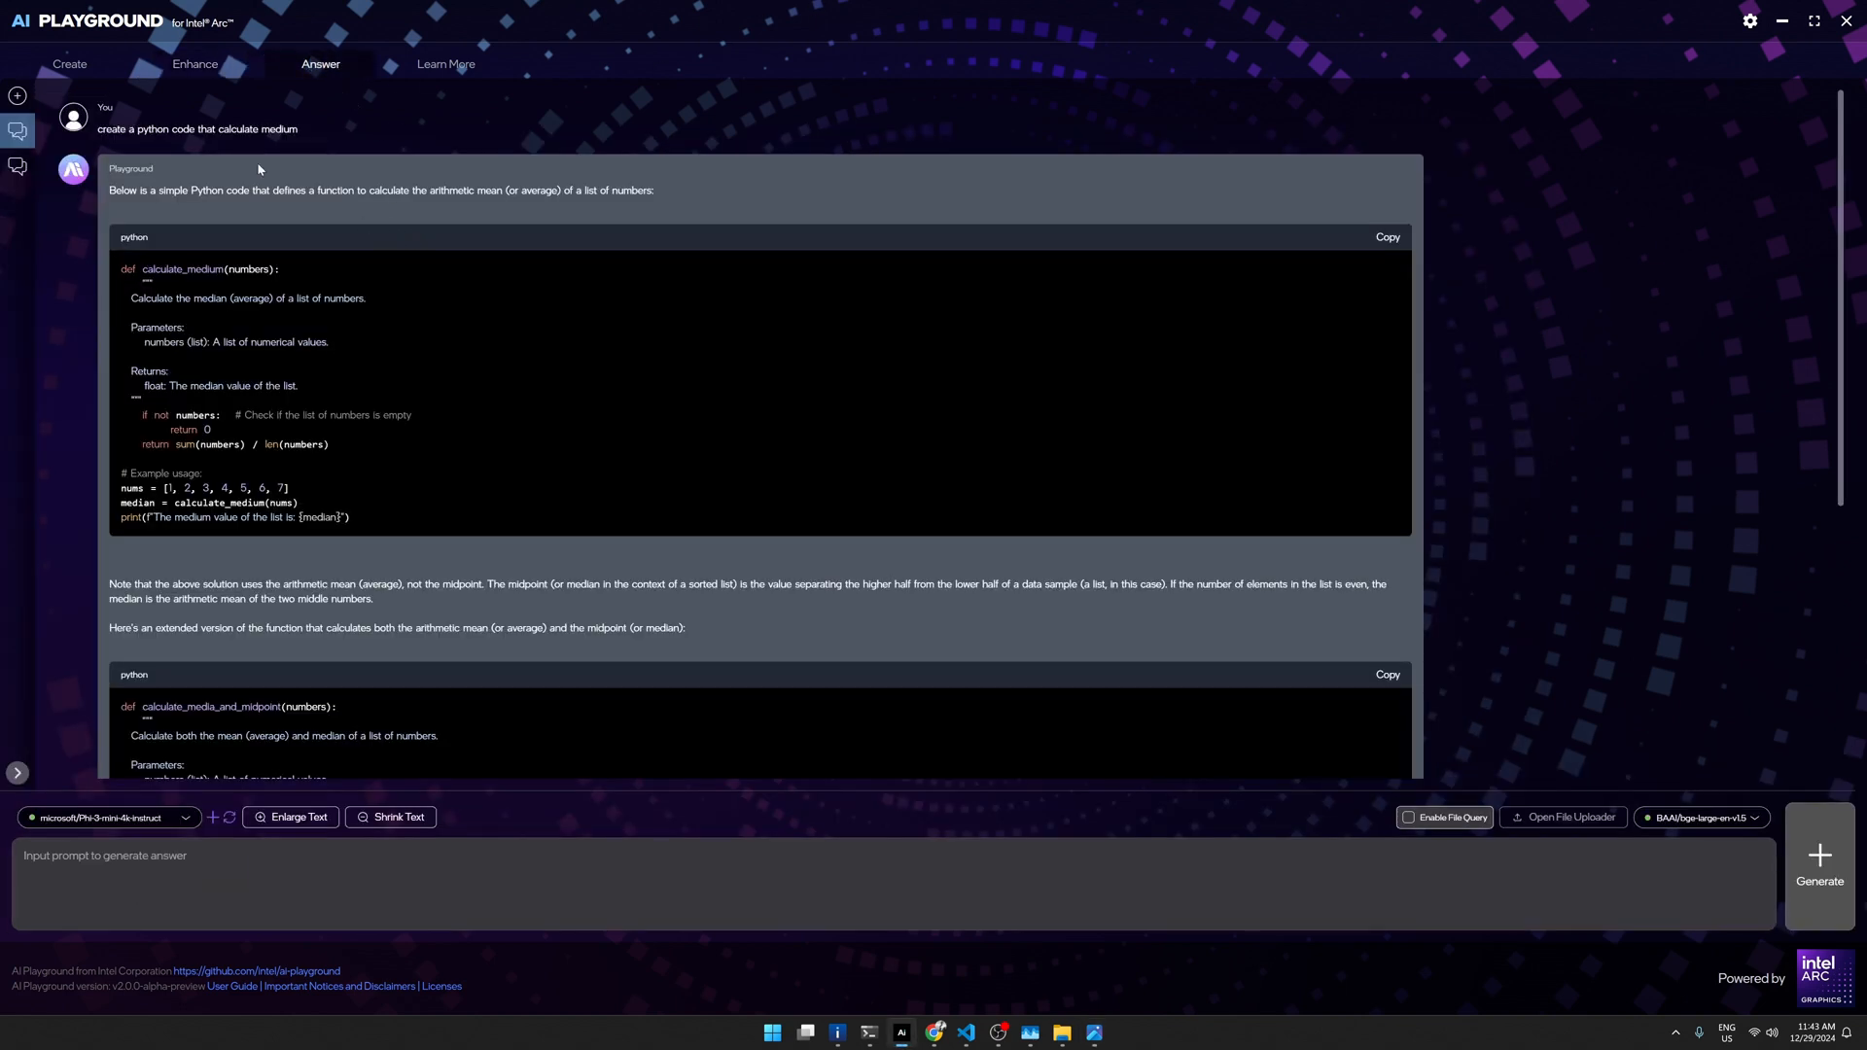
mouse_move(234, 123)
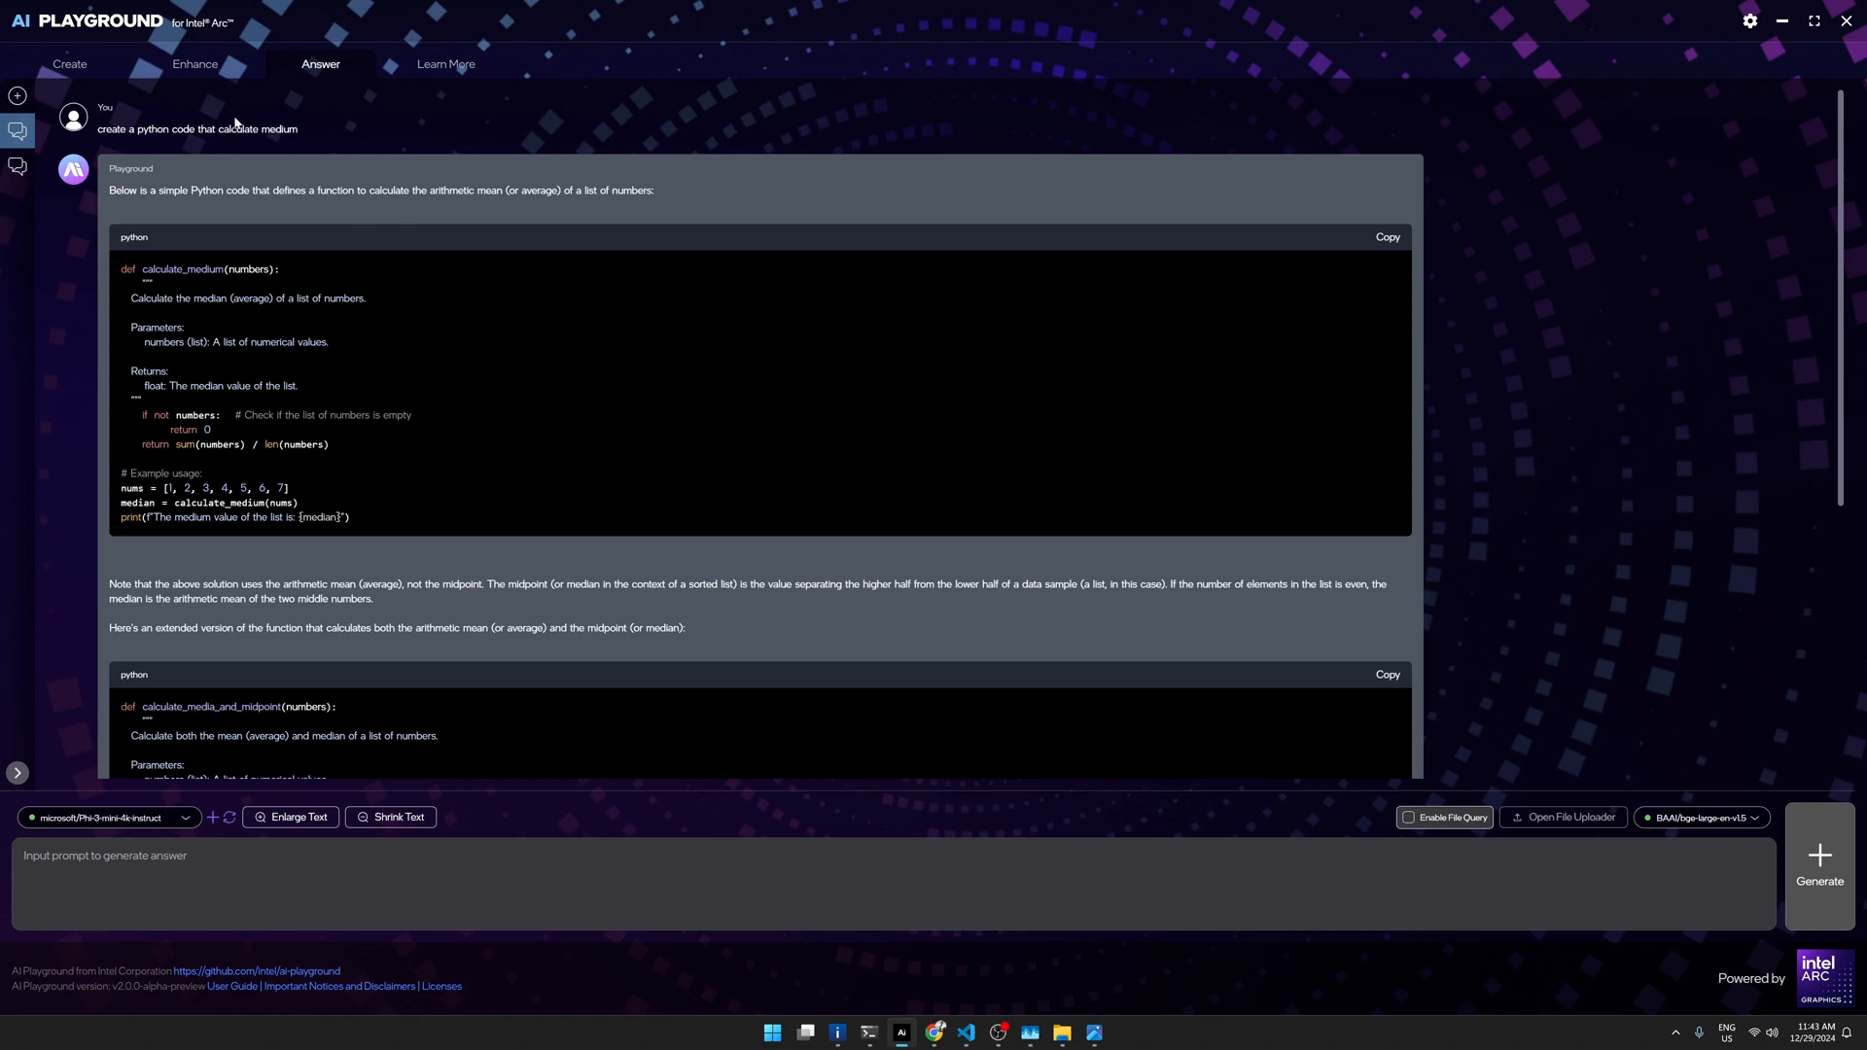
mouse_move(162, 264)
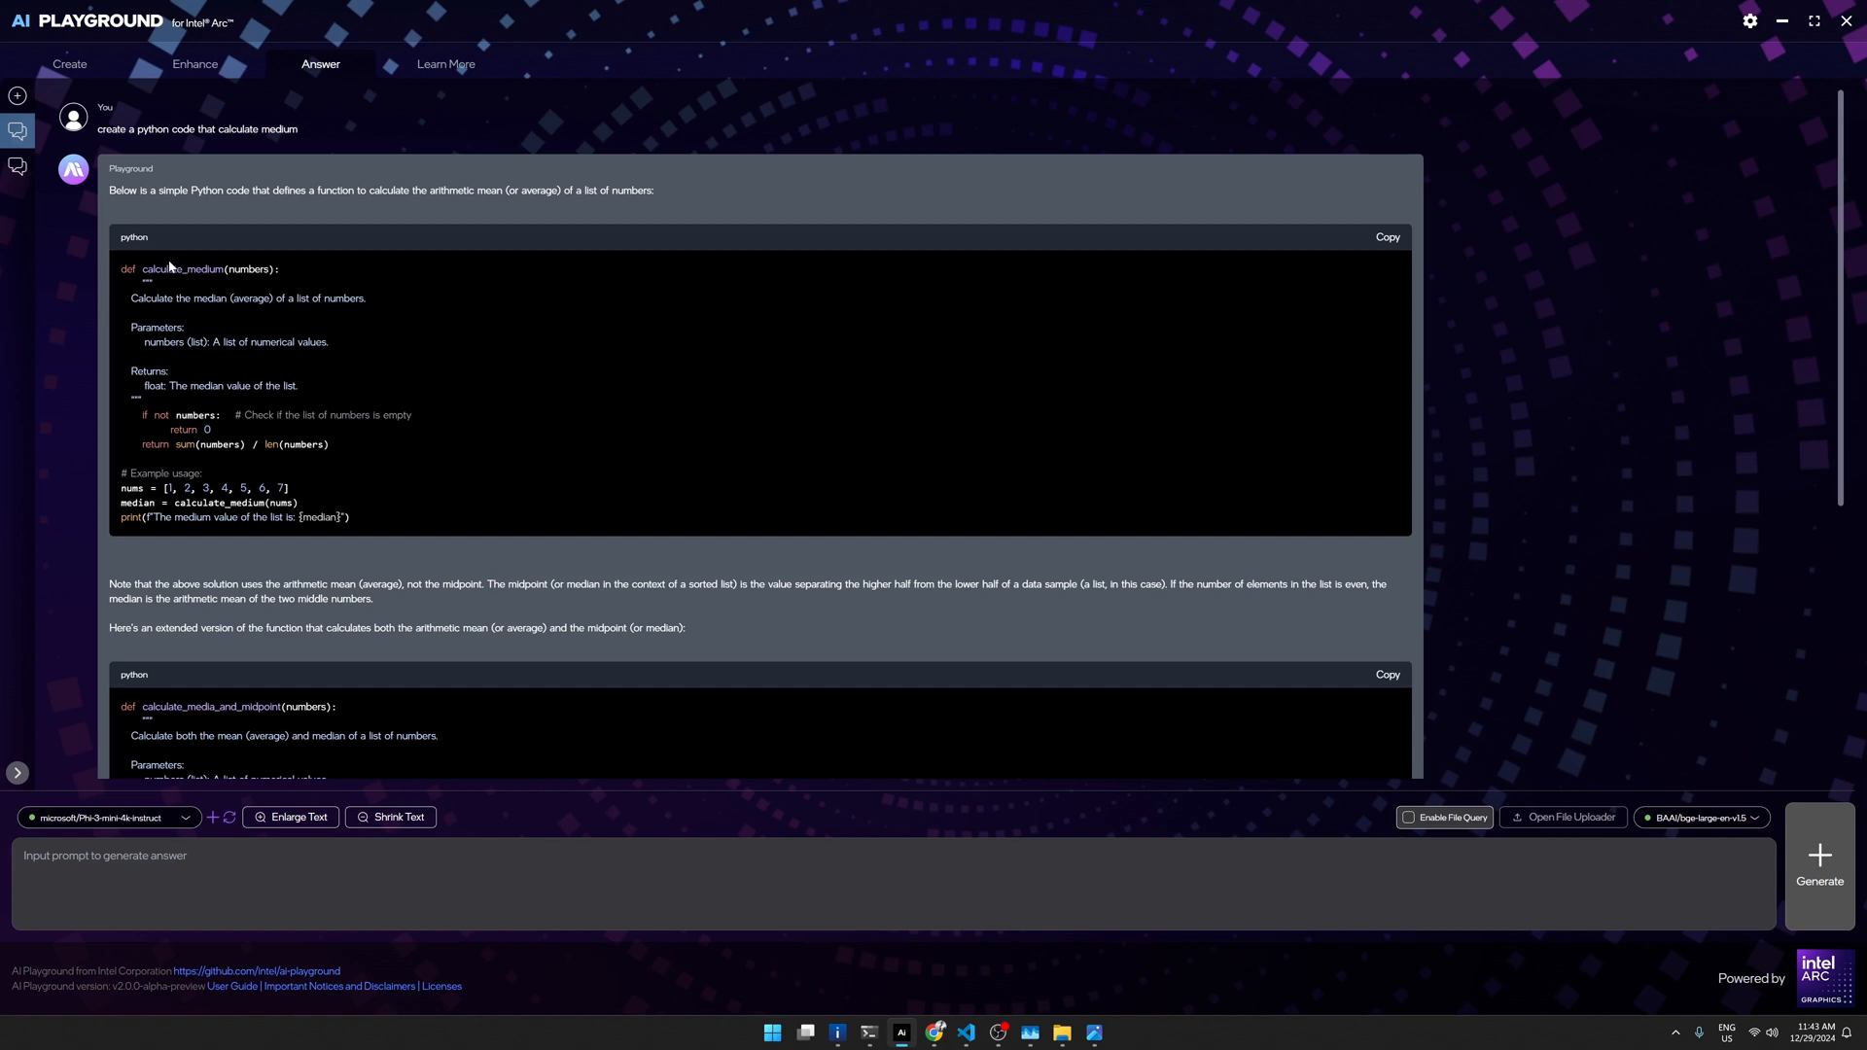
scroll(down, 3)
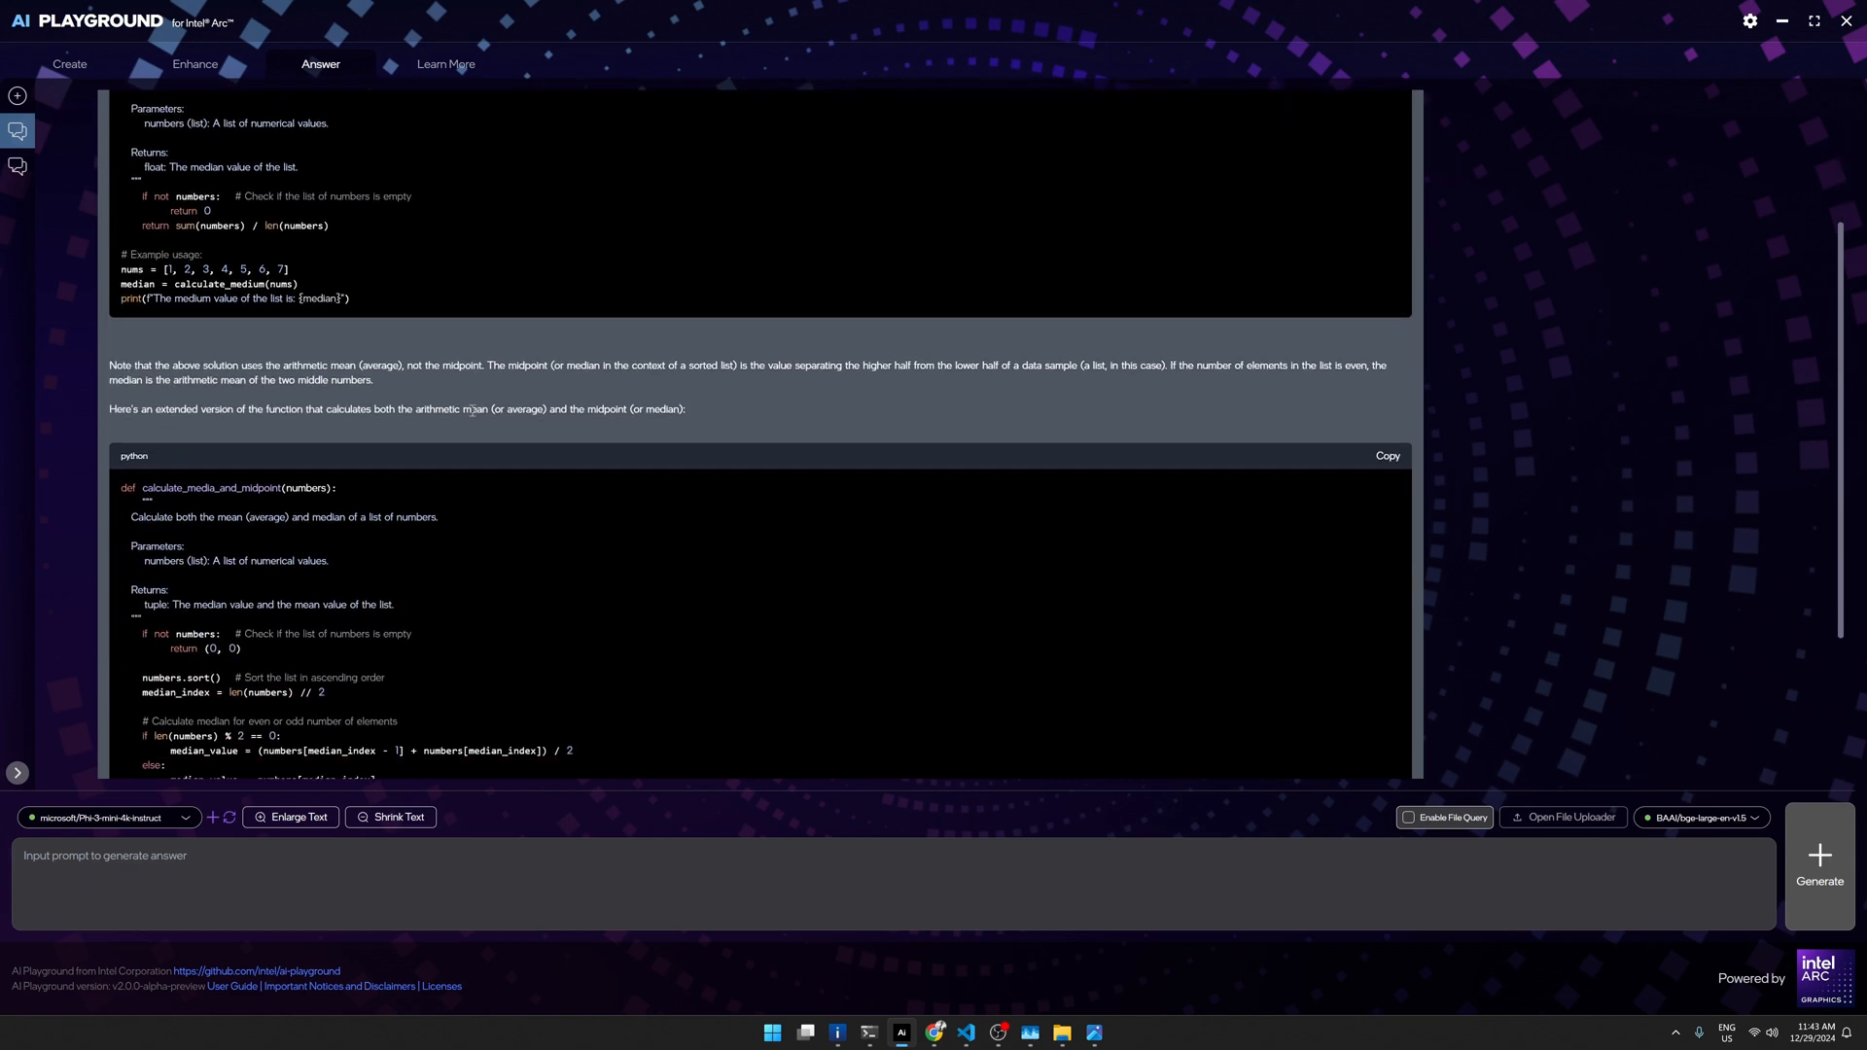
scroll(down, 3)
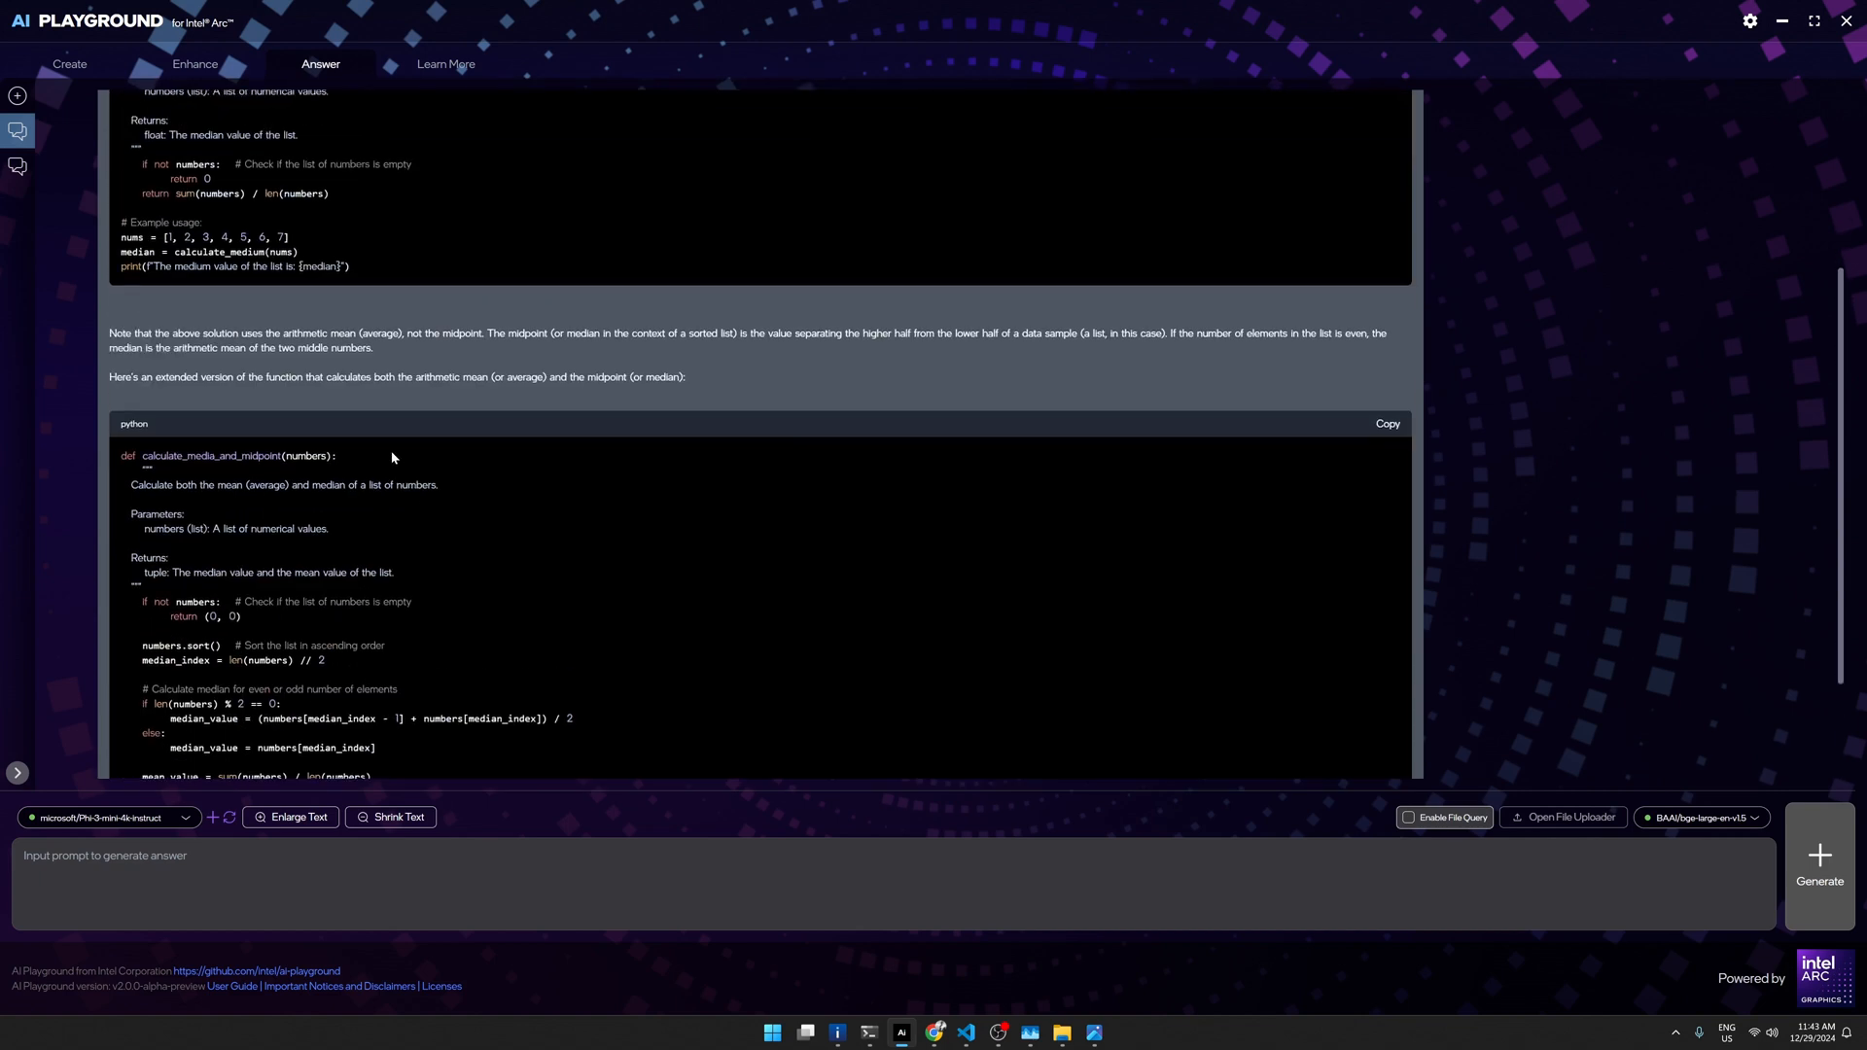
scroll(down, 3)
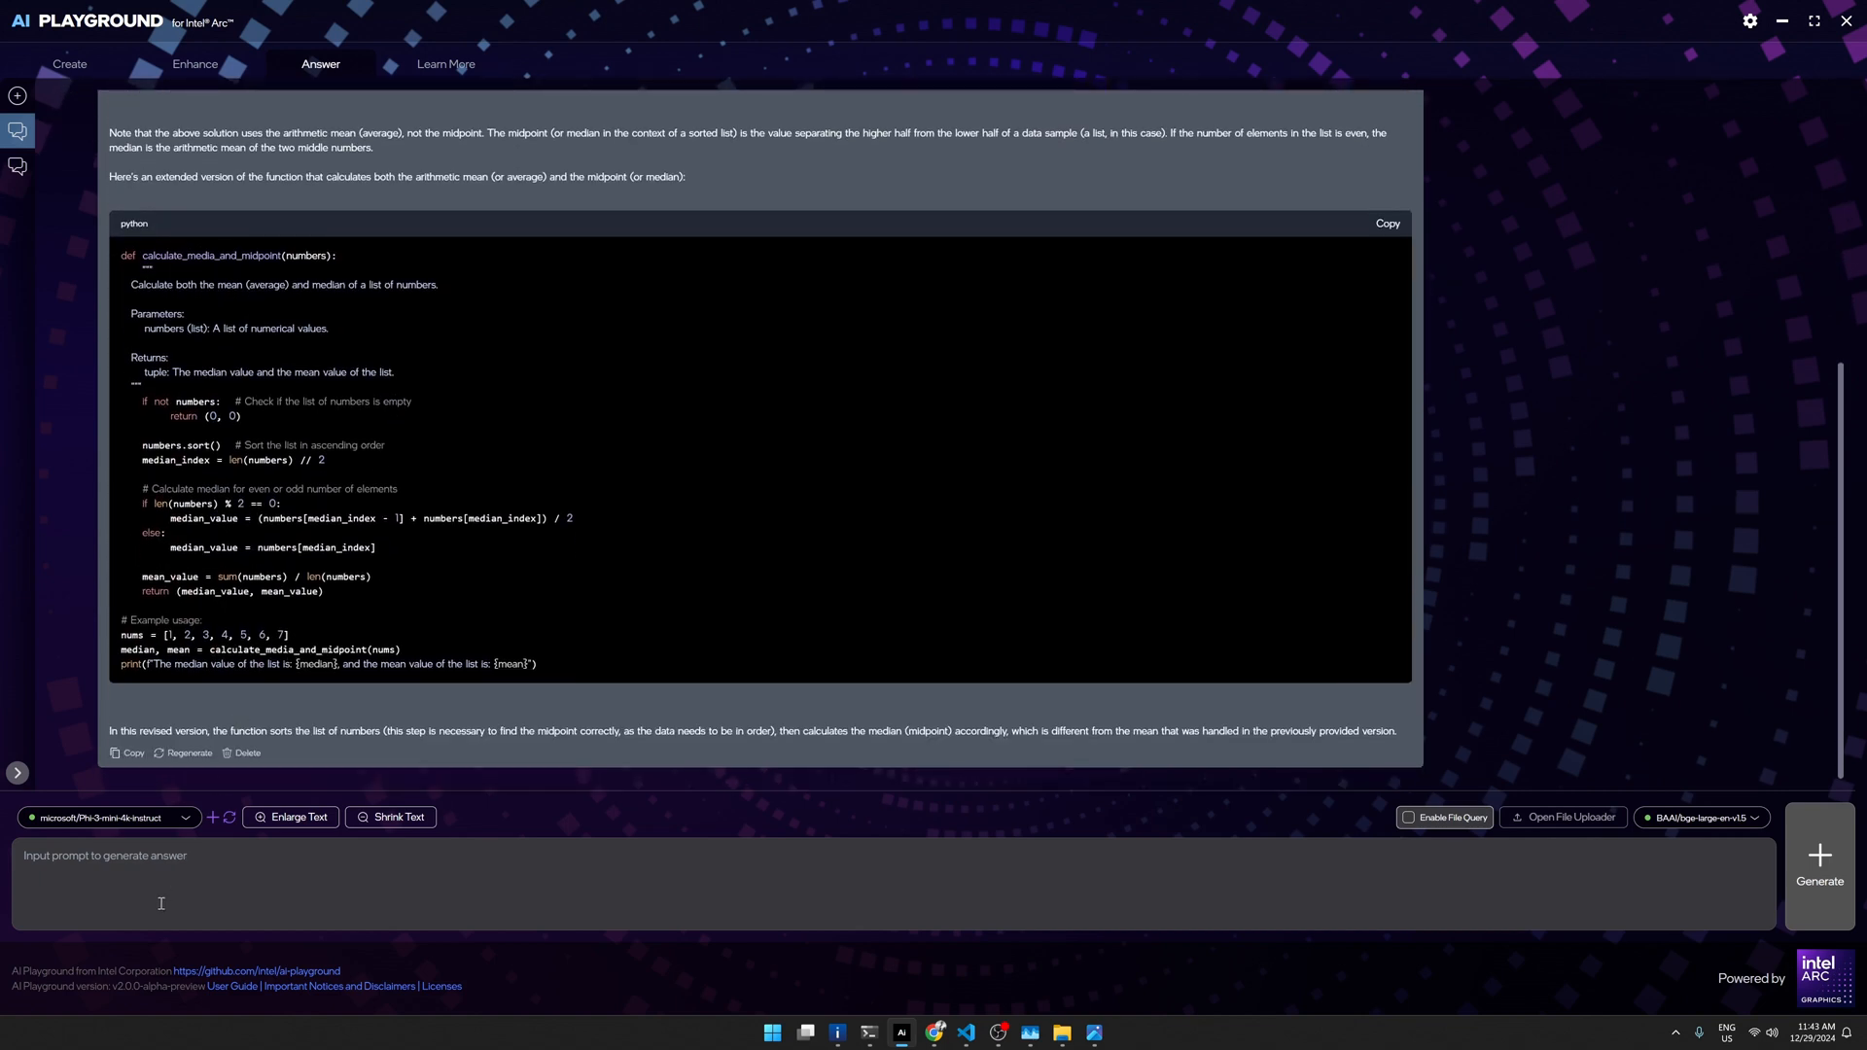
mouse_move(6, 833)
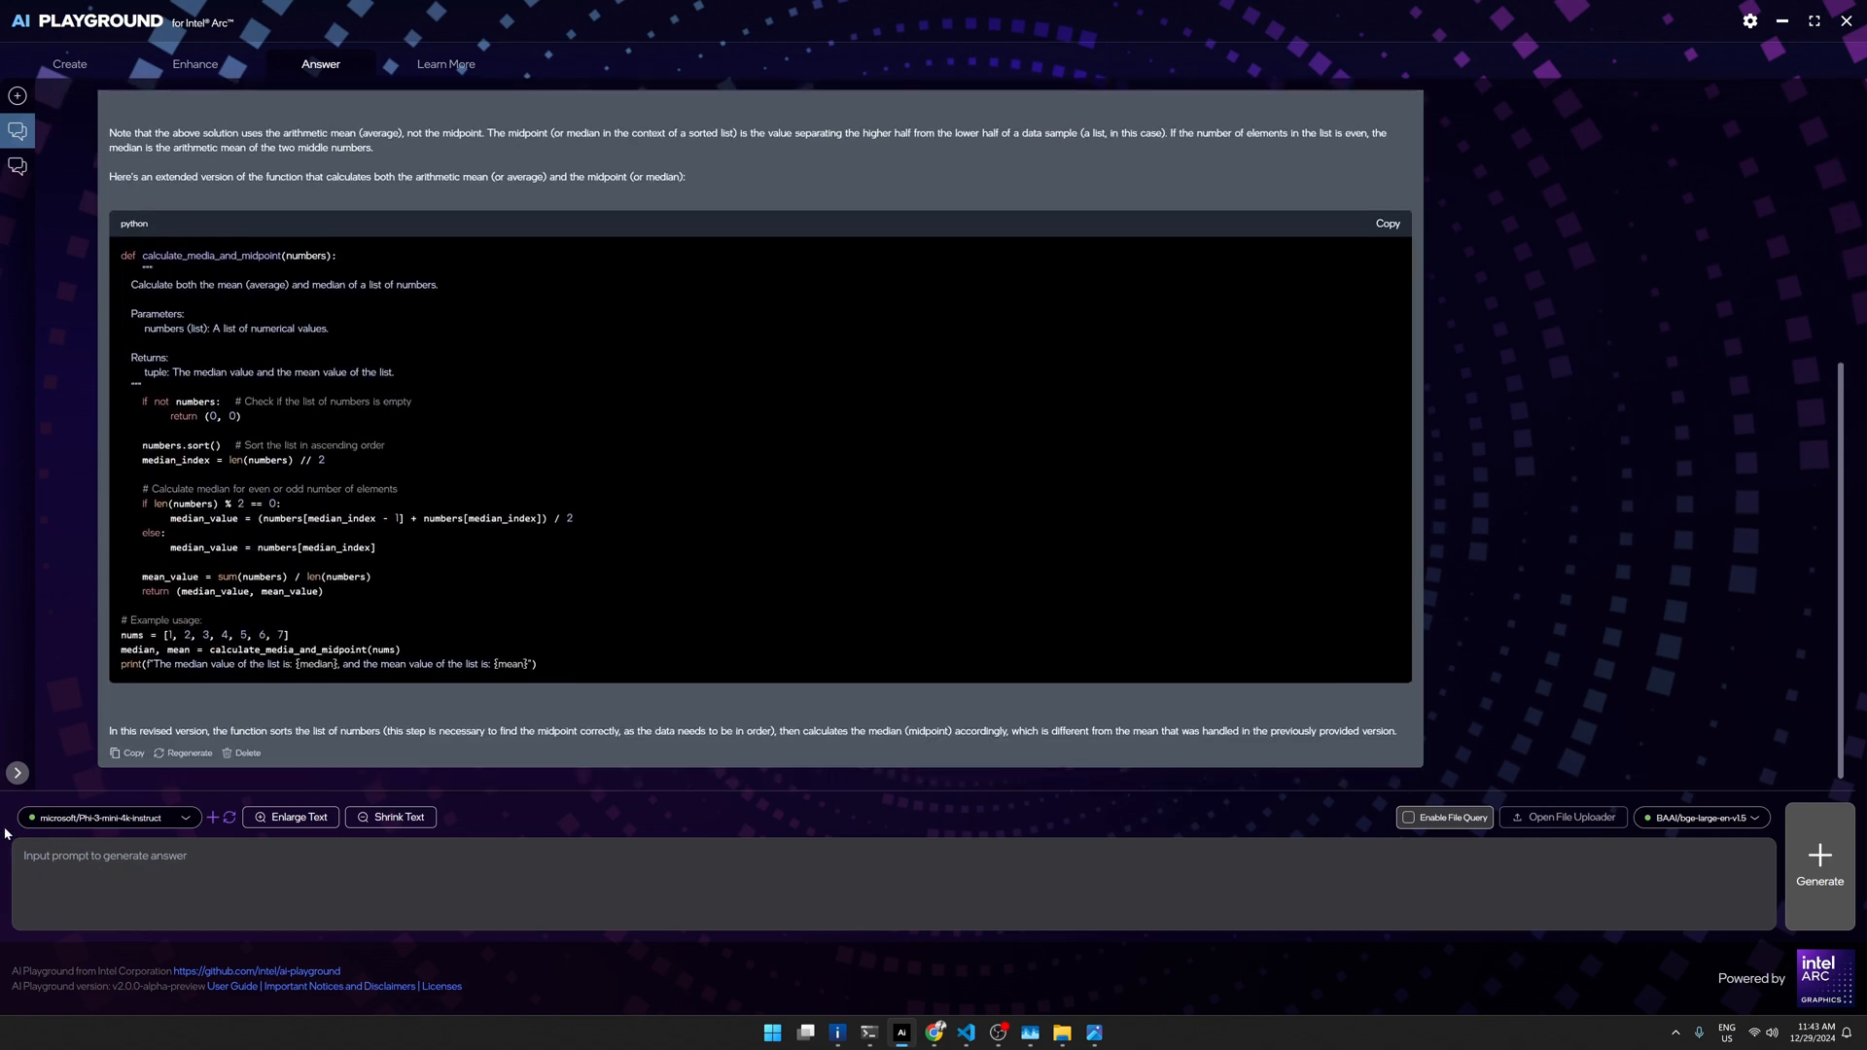
mouse_move(84, 833)
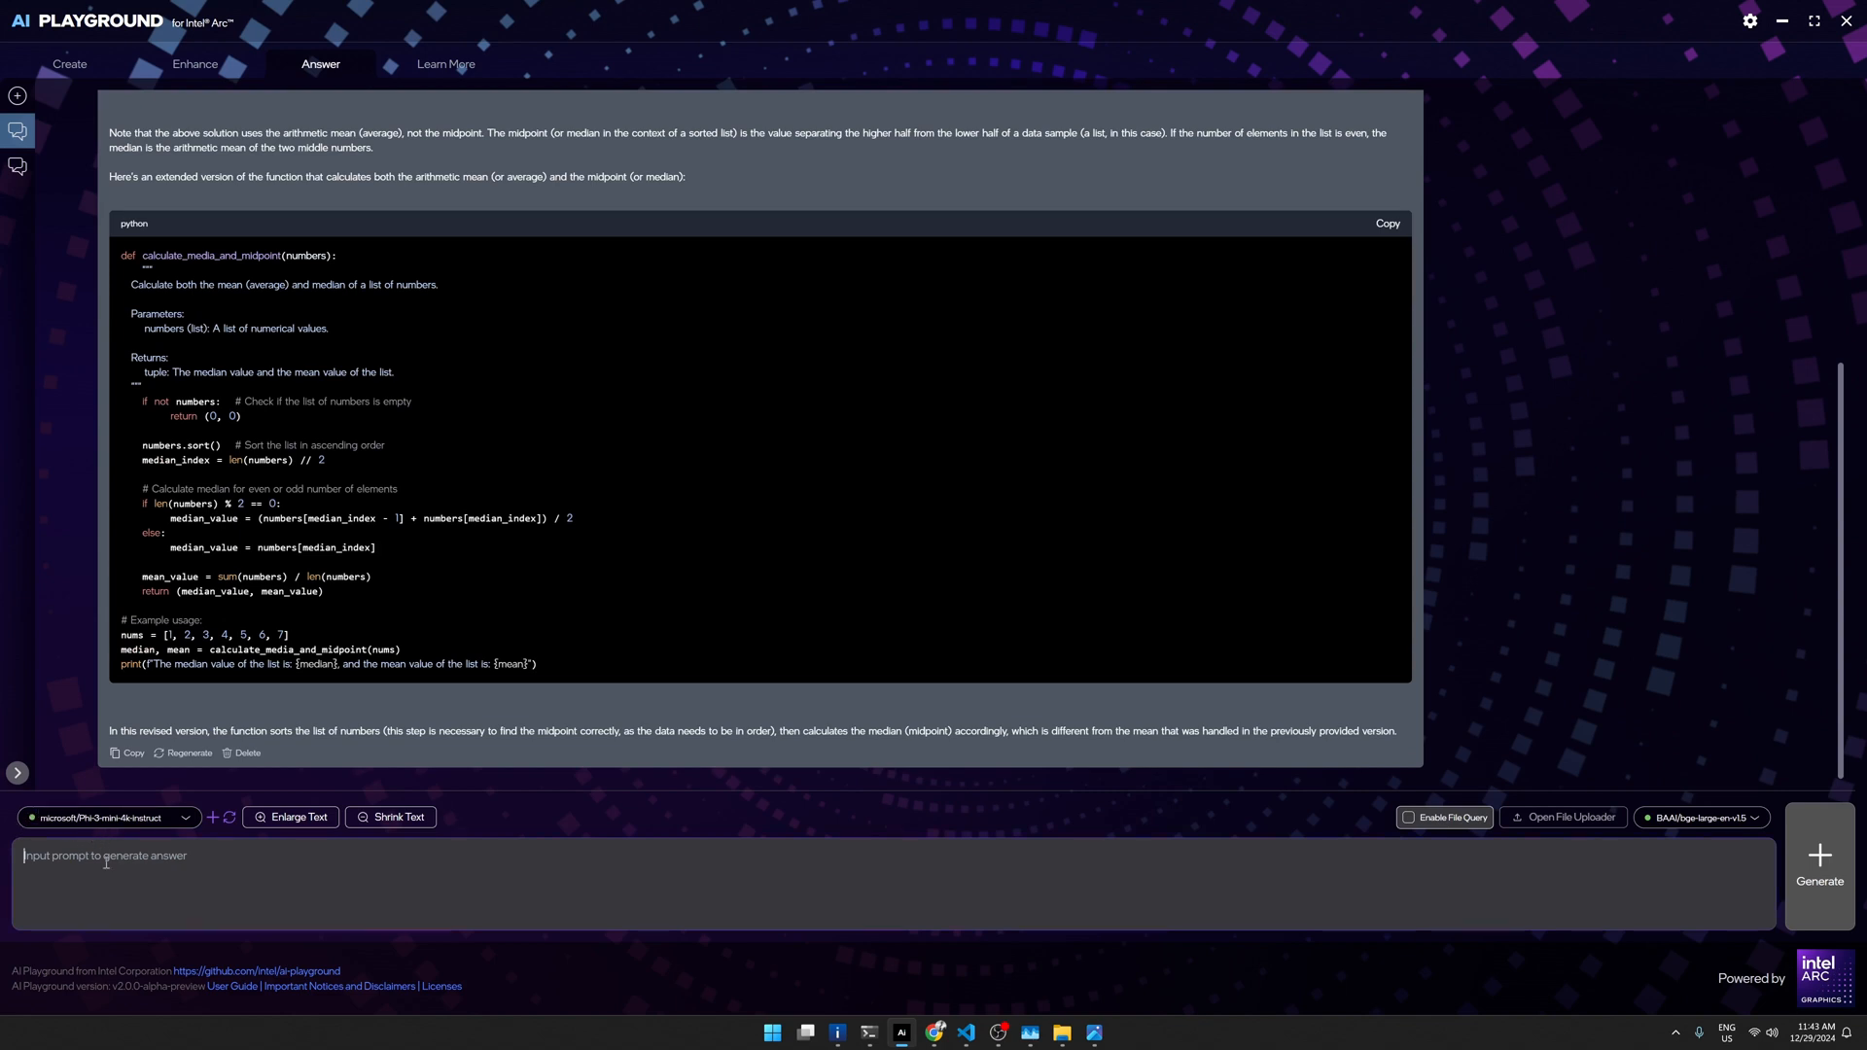
Step: Submit the prompt 'Write an Python program that traverse a graph structure'
text(W)
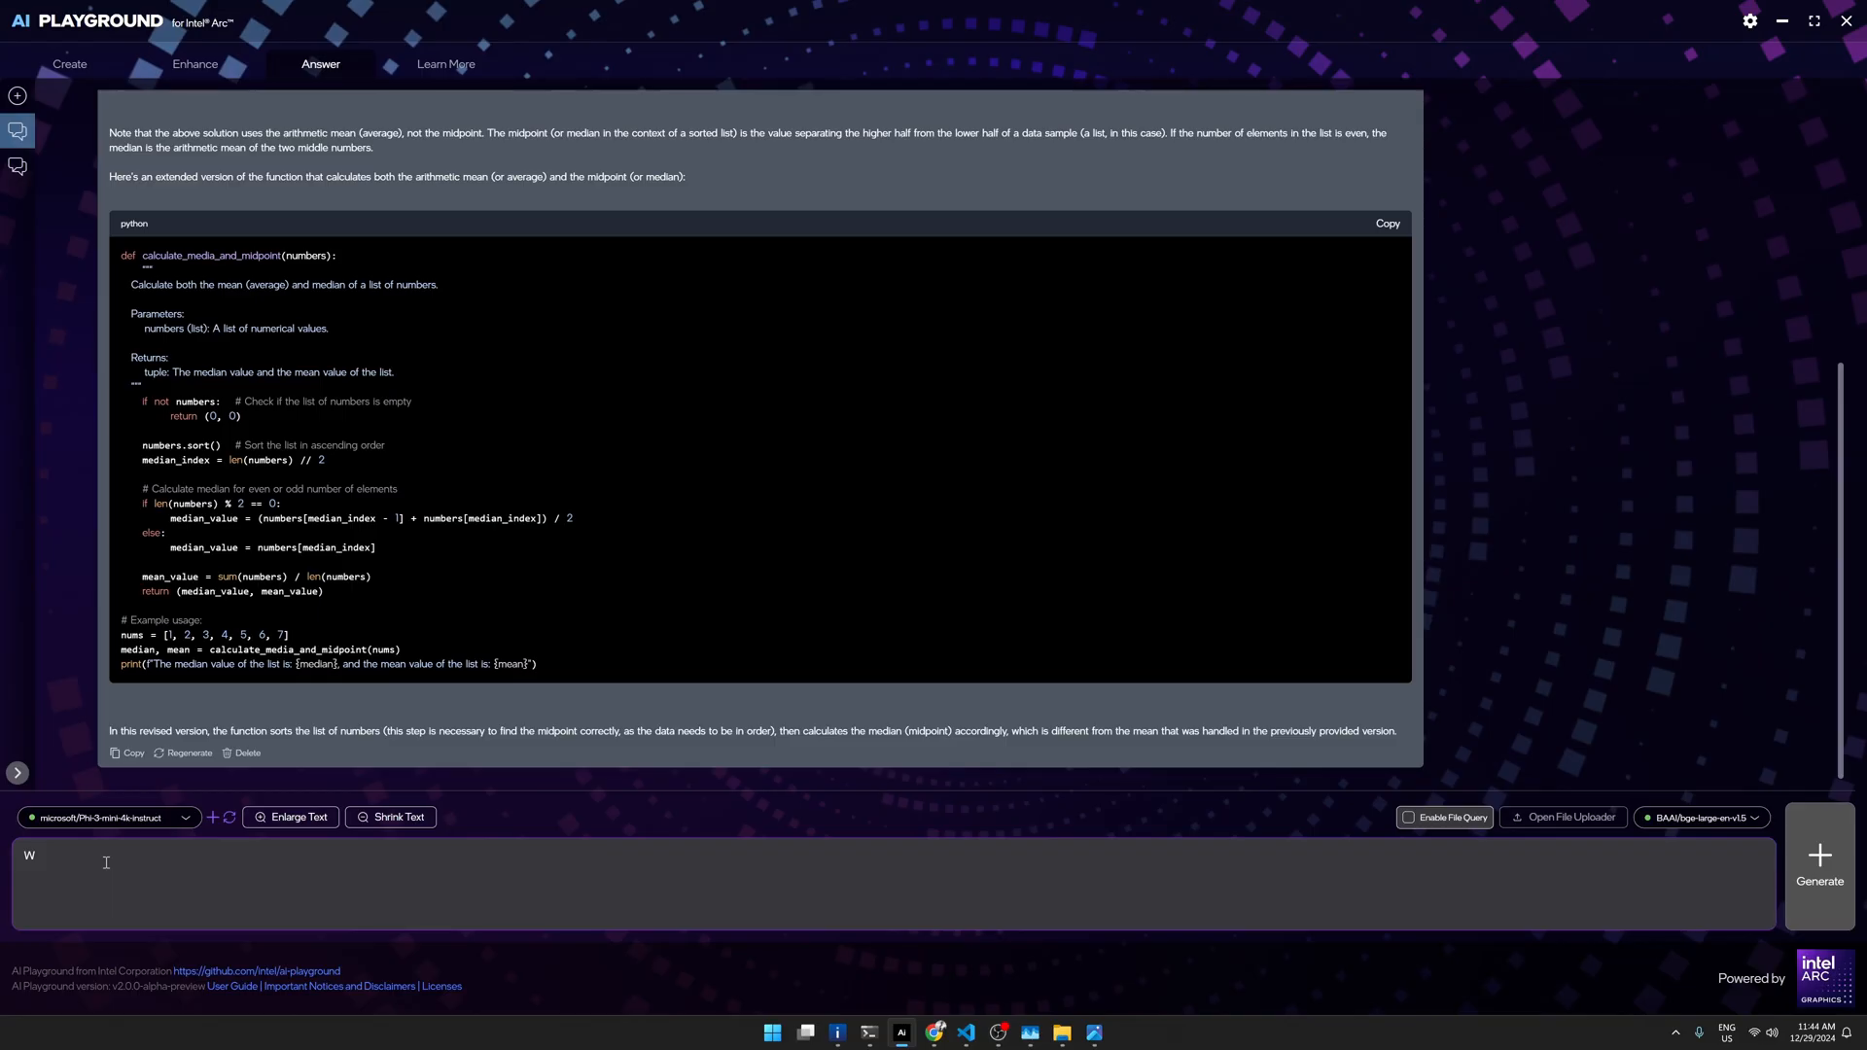
key(Backspace)
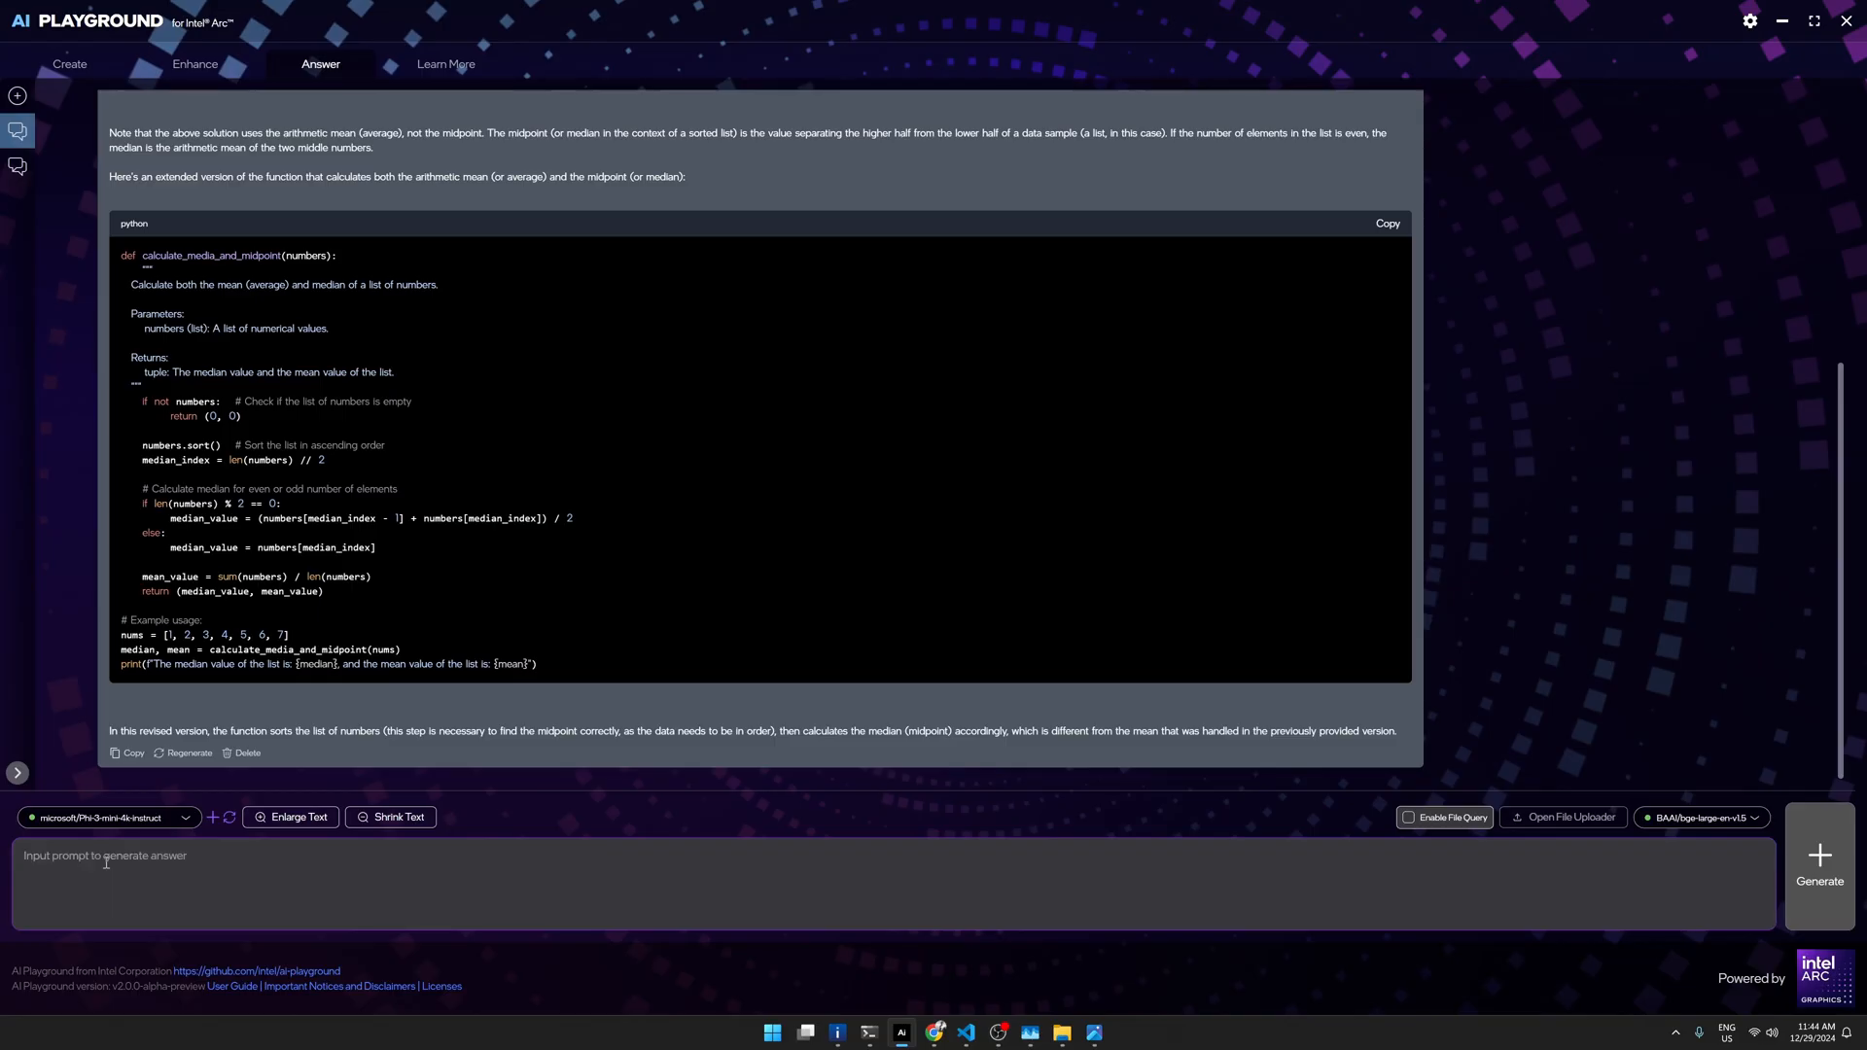
text(Wh)
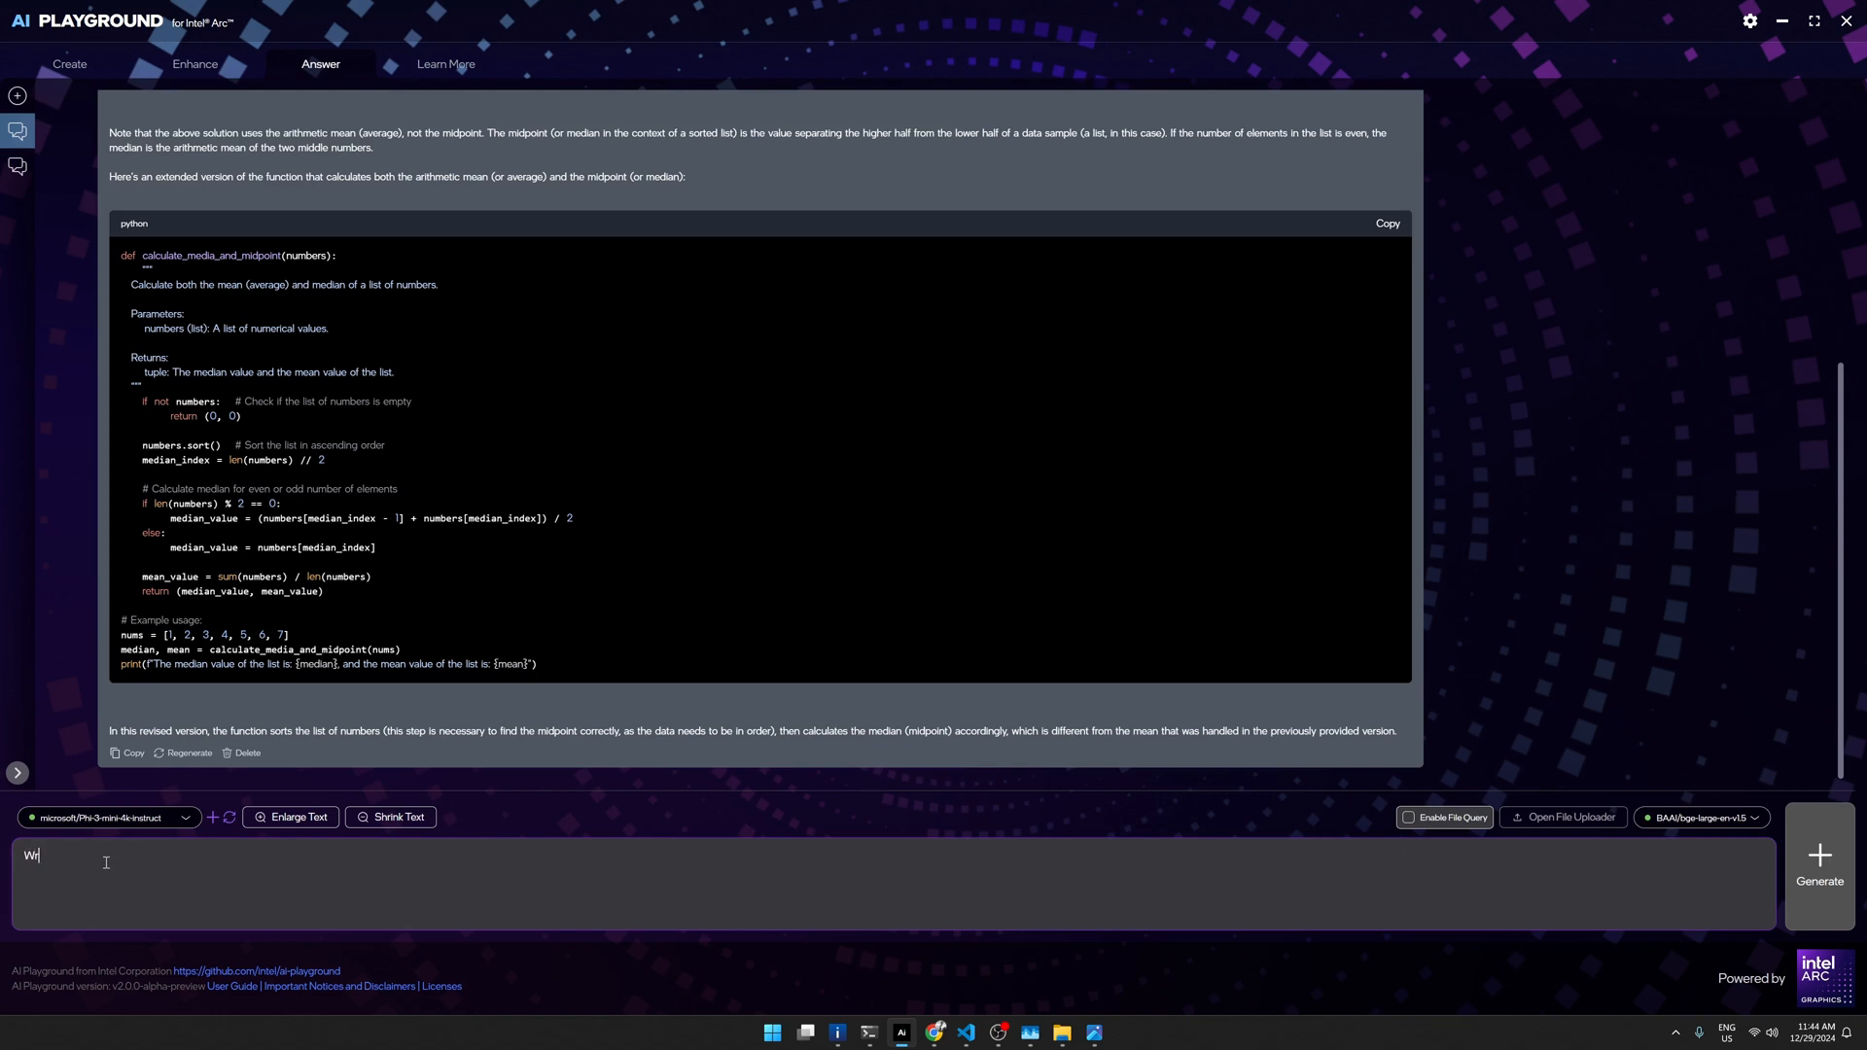
text(ite an Pyth)
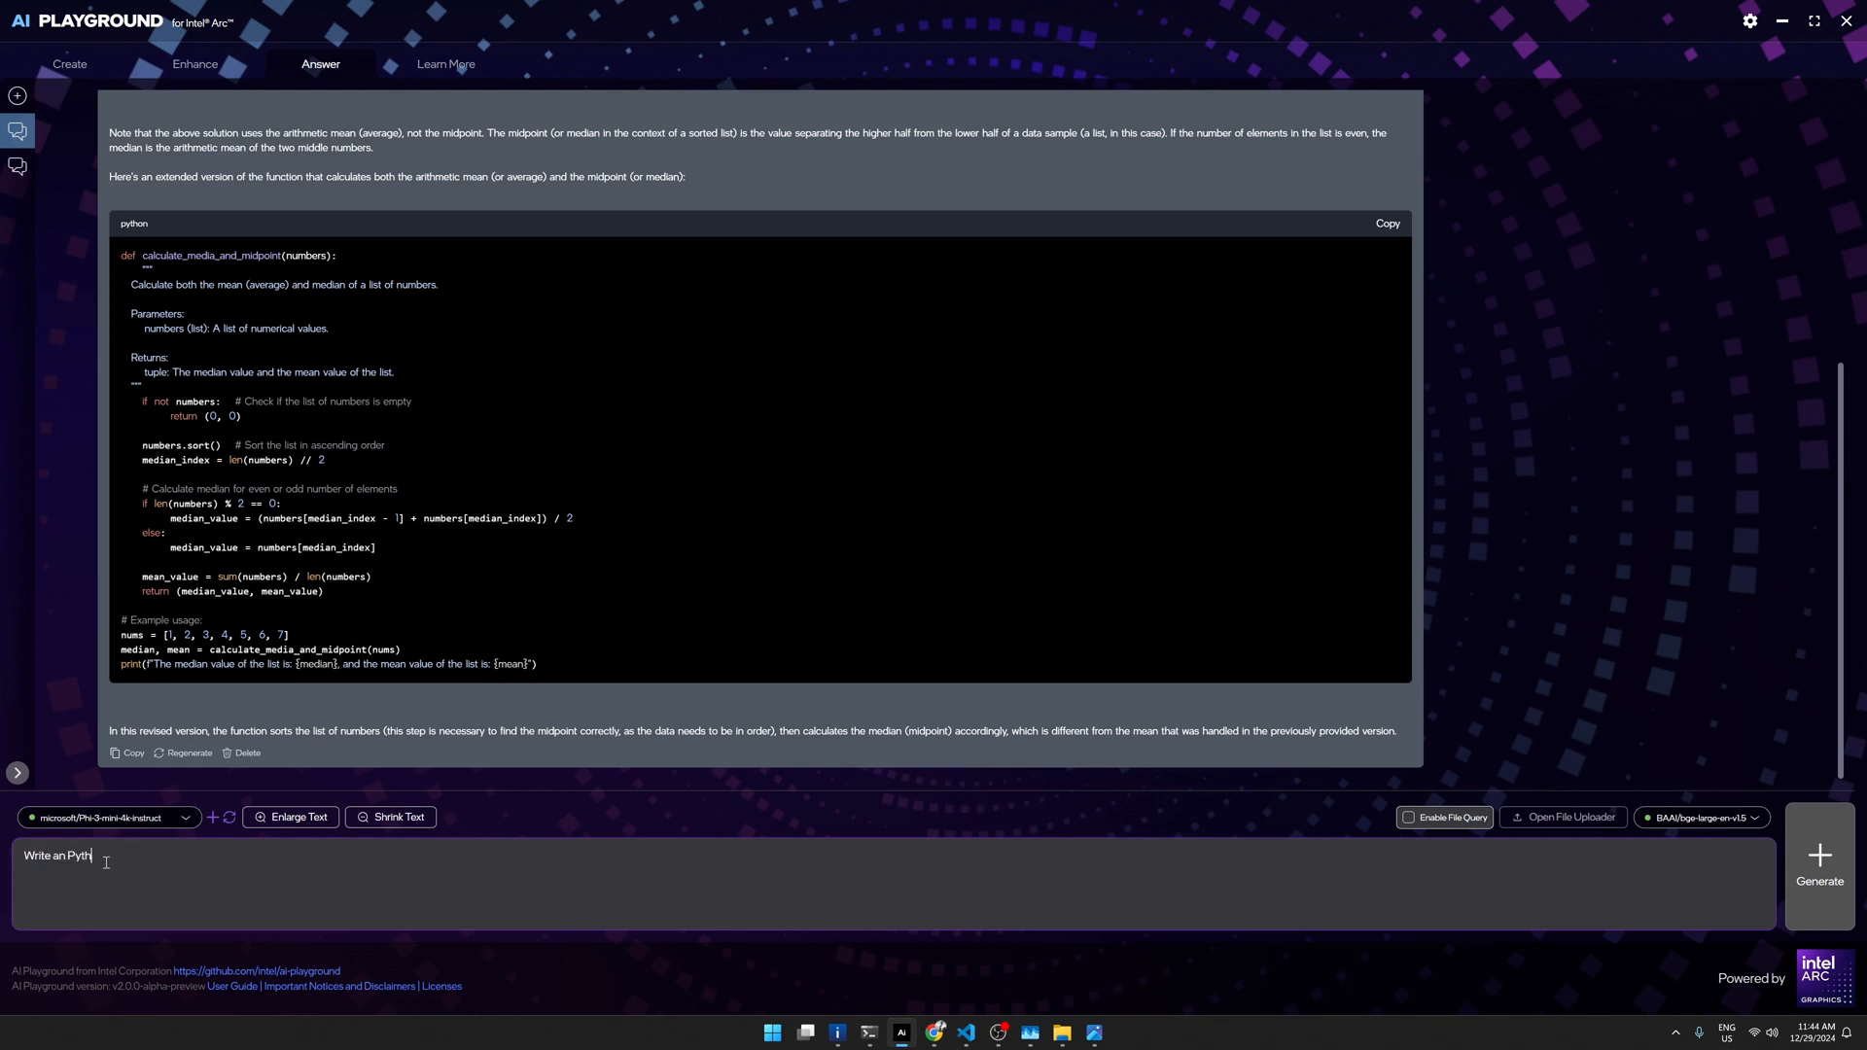
text(on)
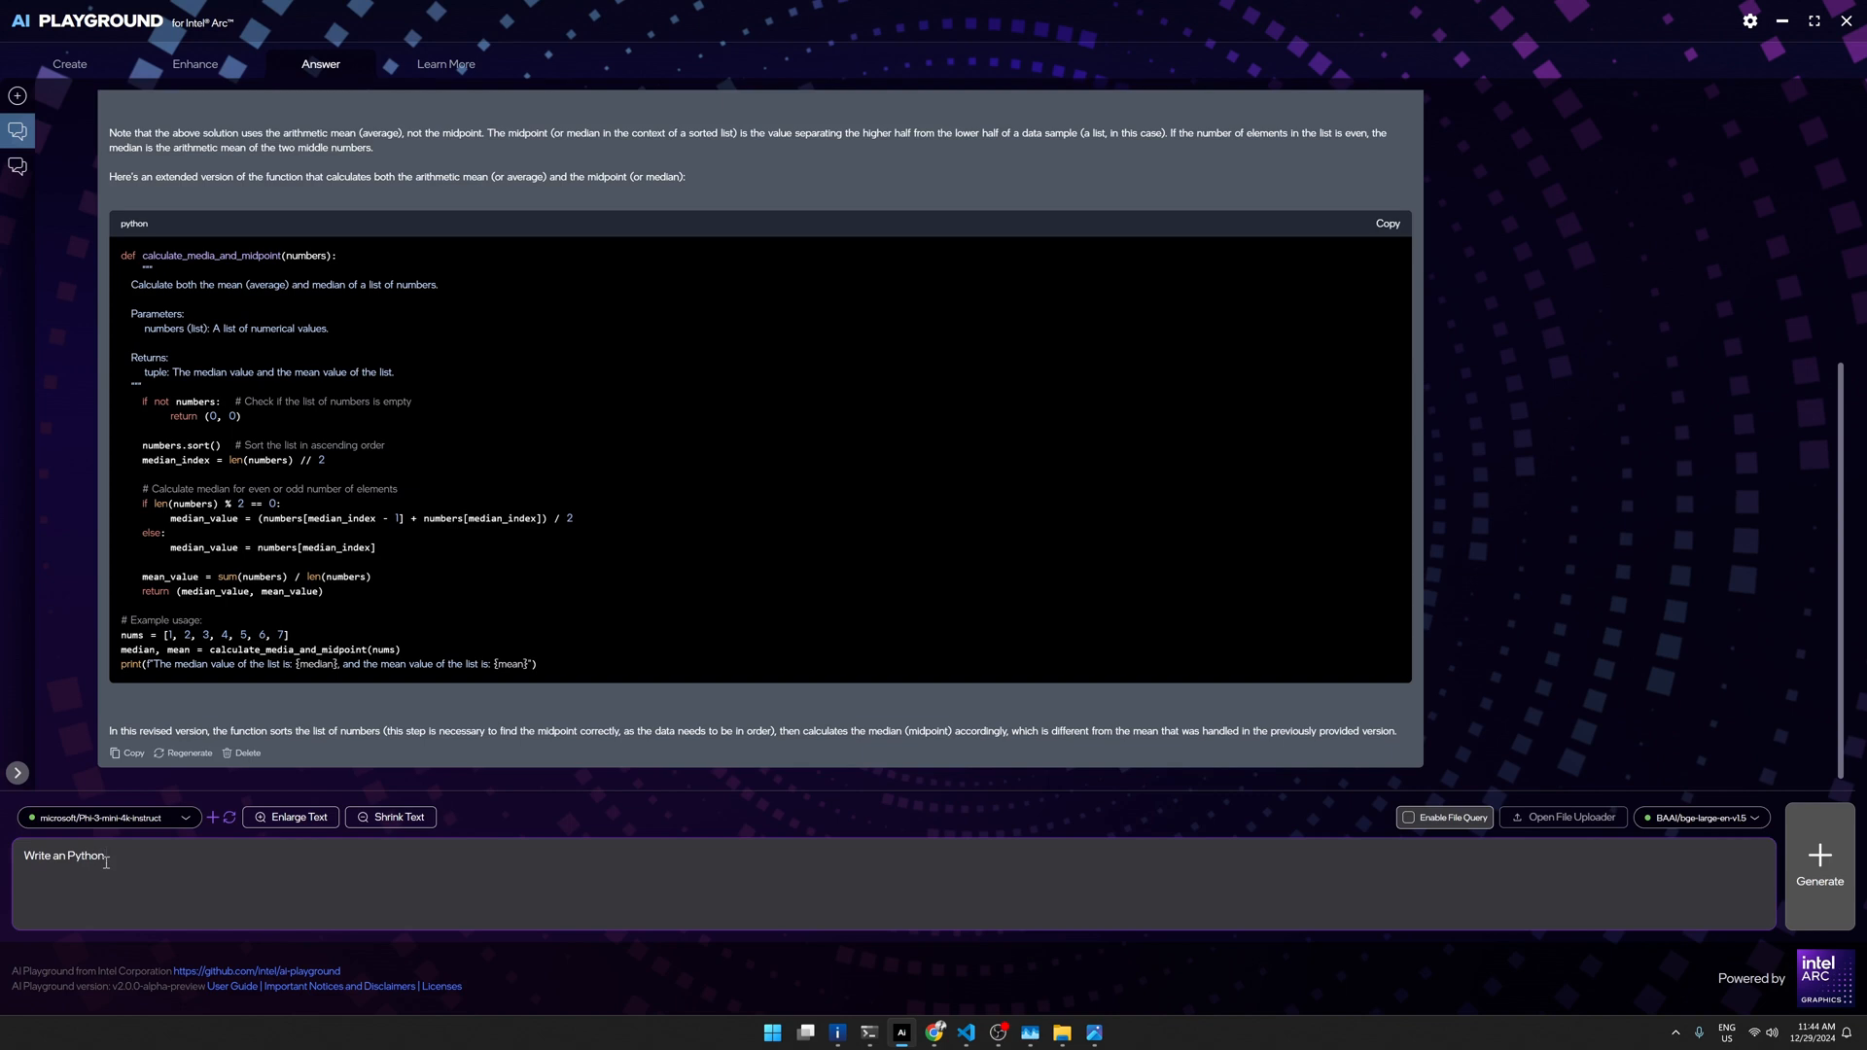
text(pro)
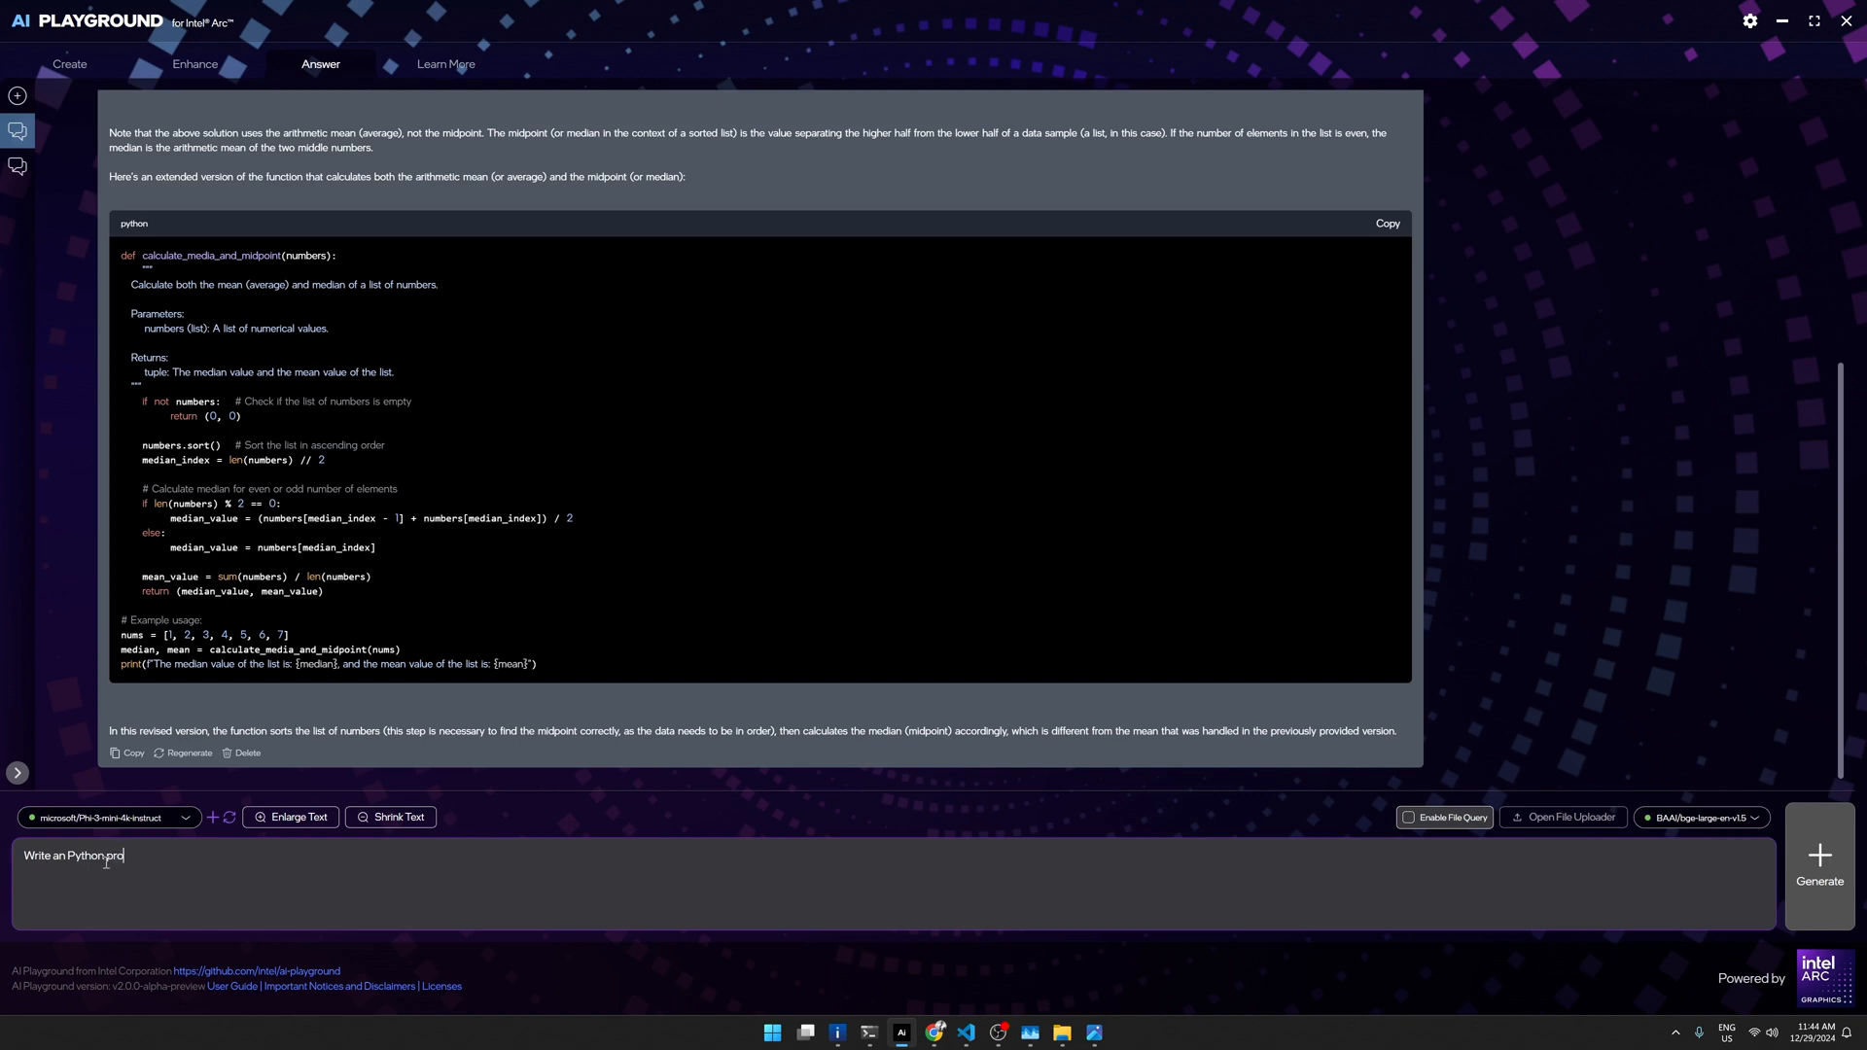
text(gram that traver)
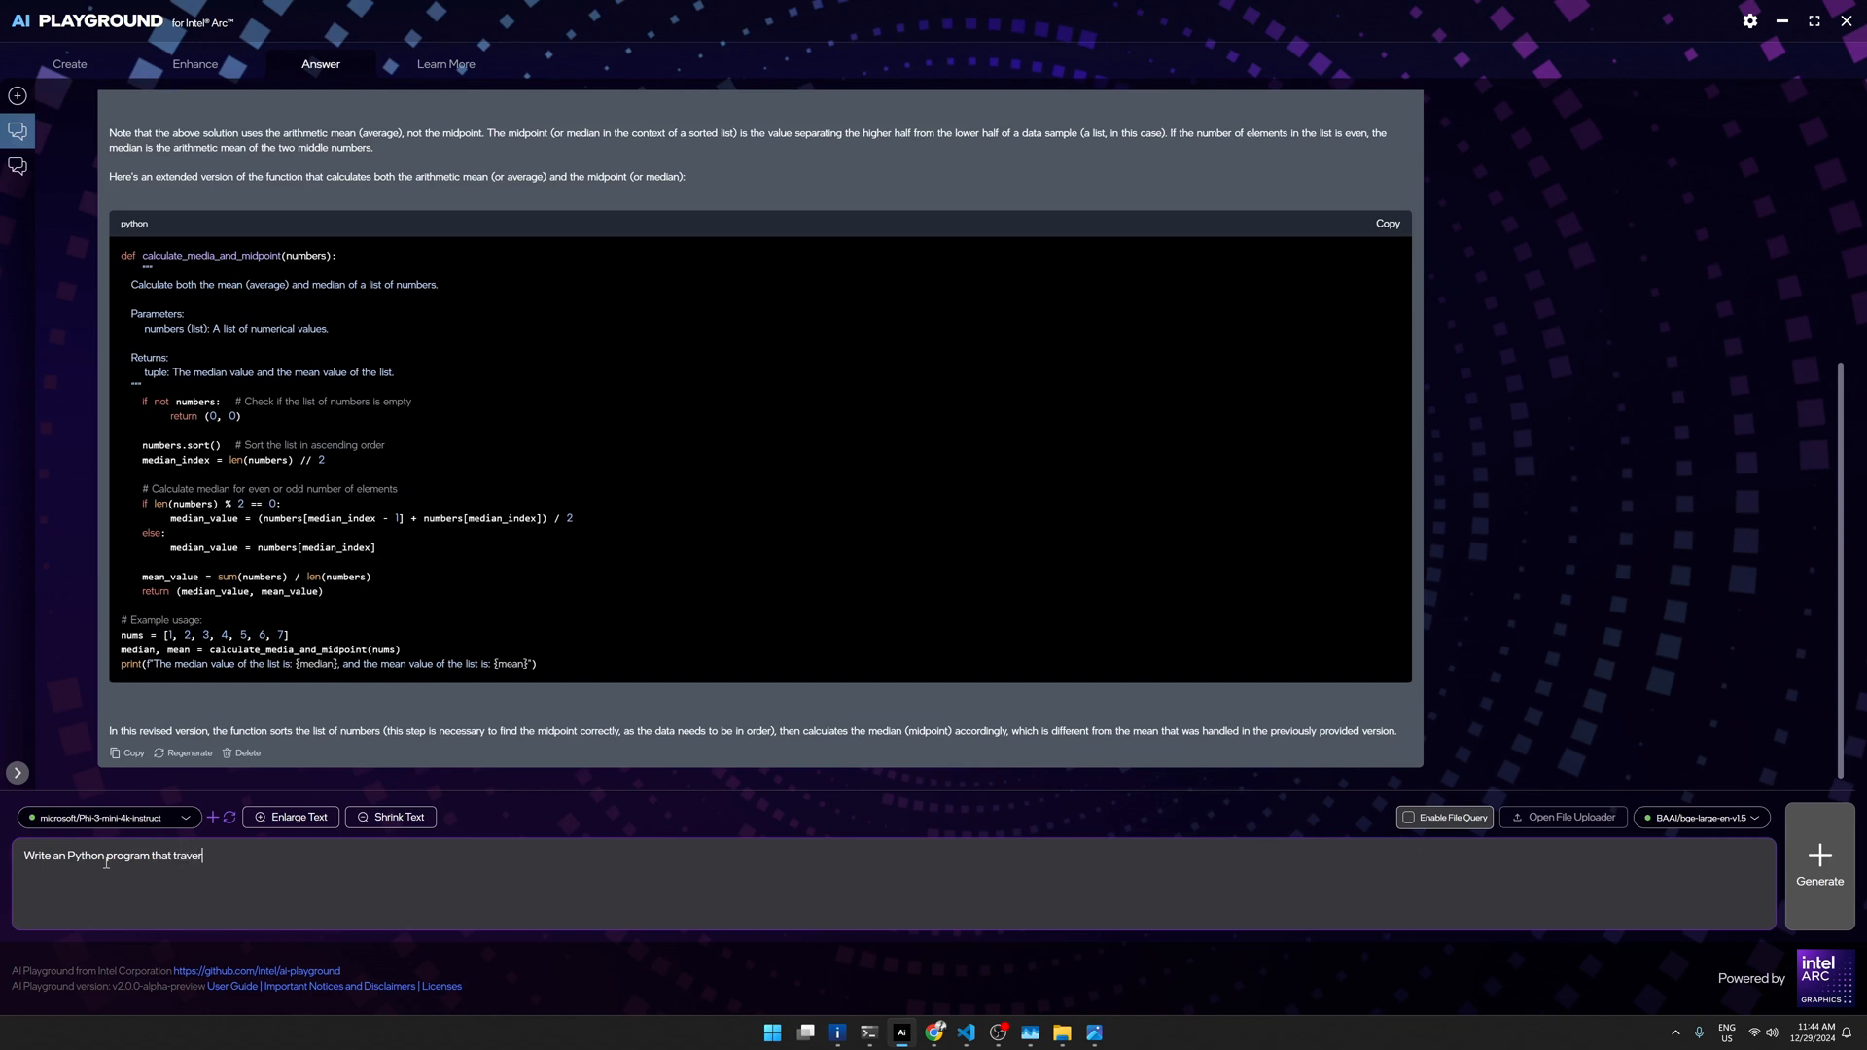
text(se a)
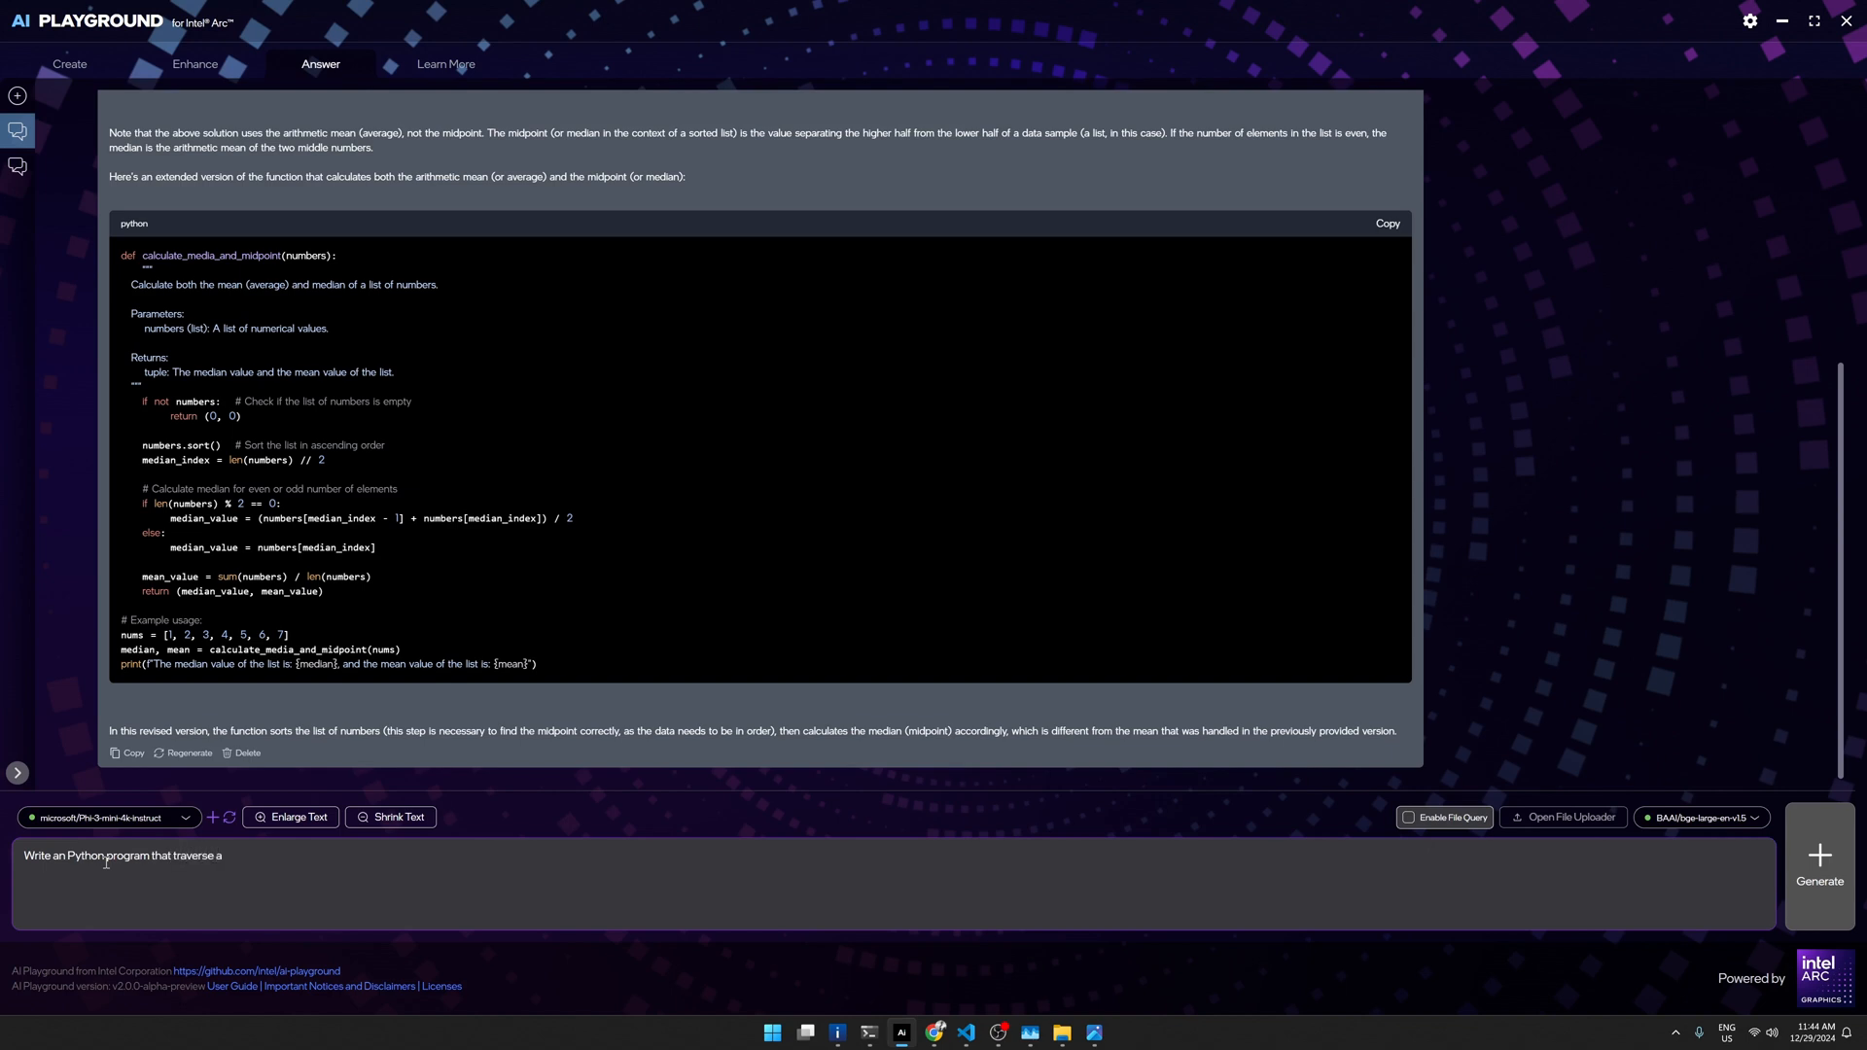
text(graph)
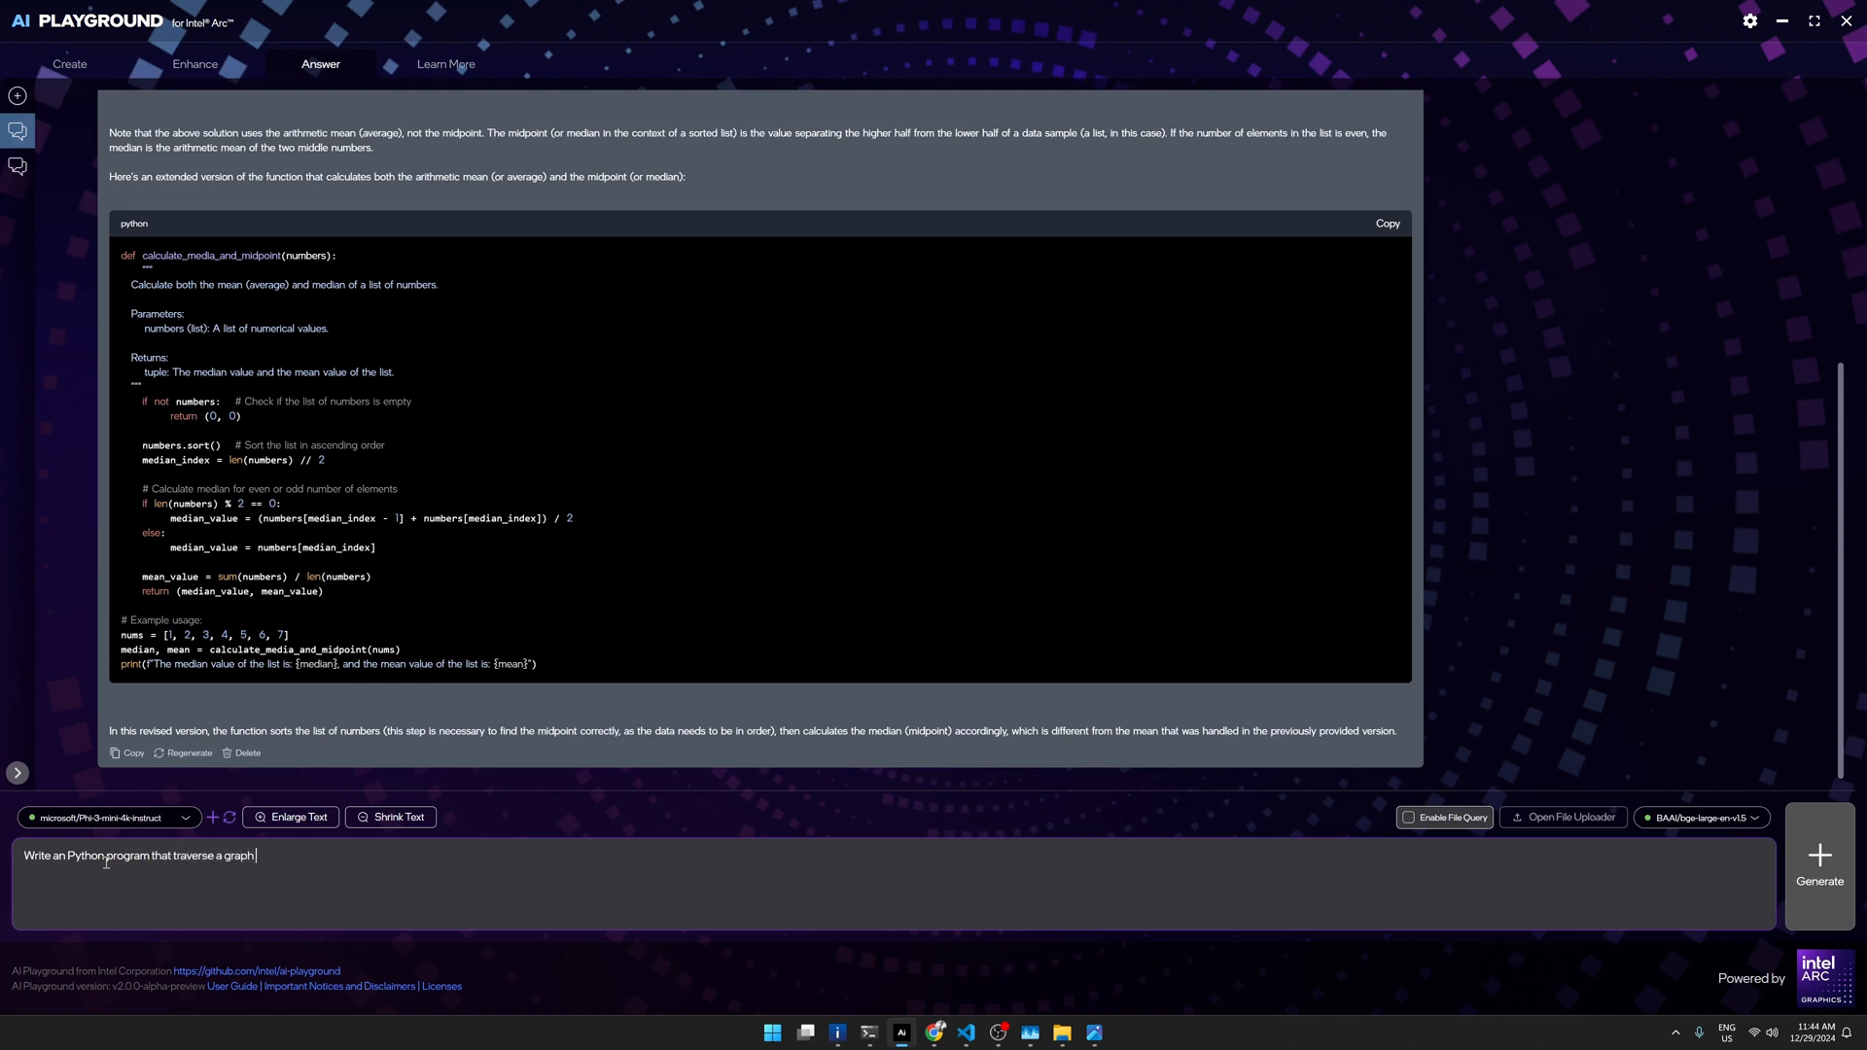
text(structure)
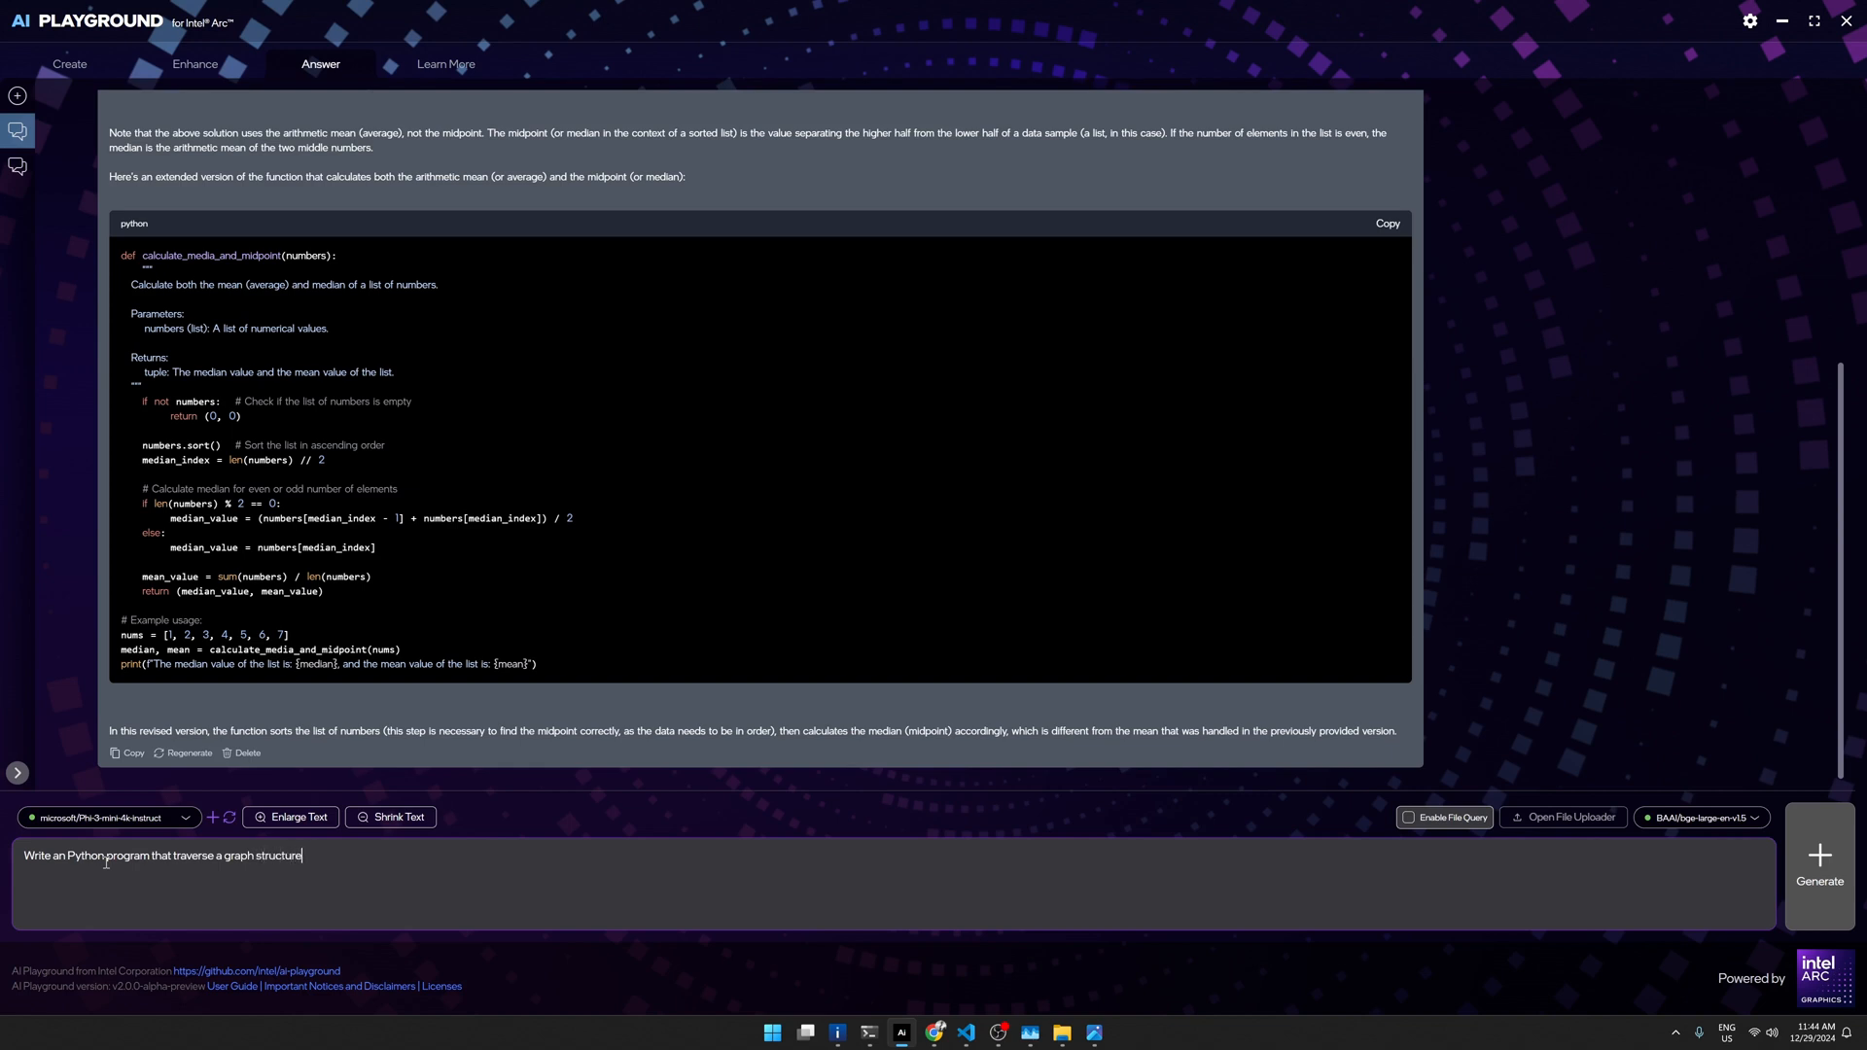
click(1818, 863)
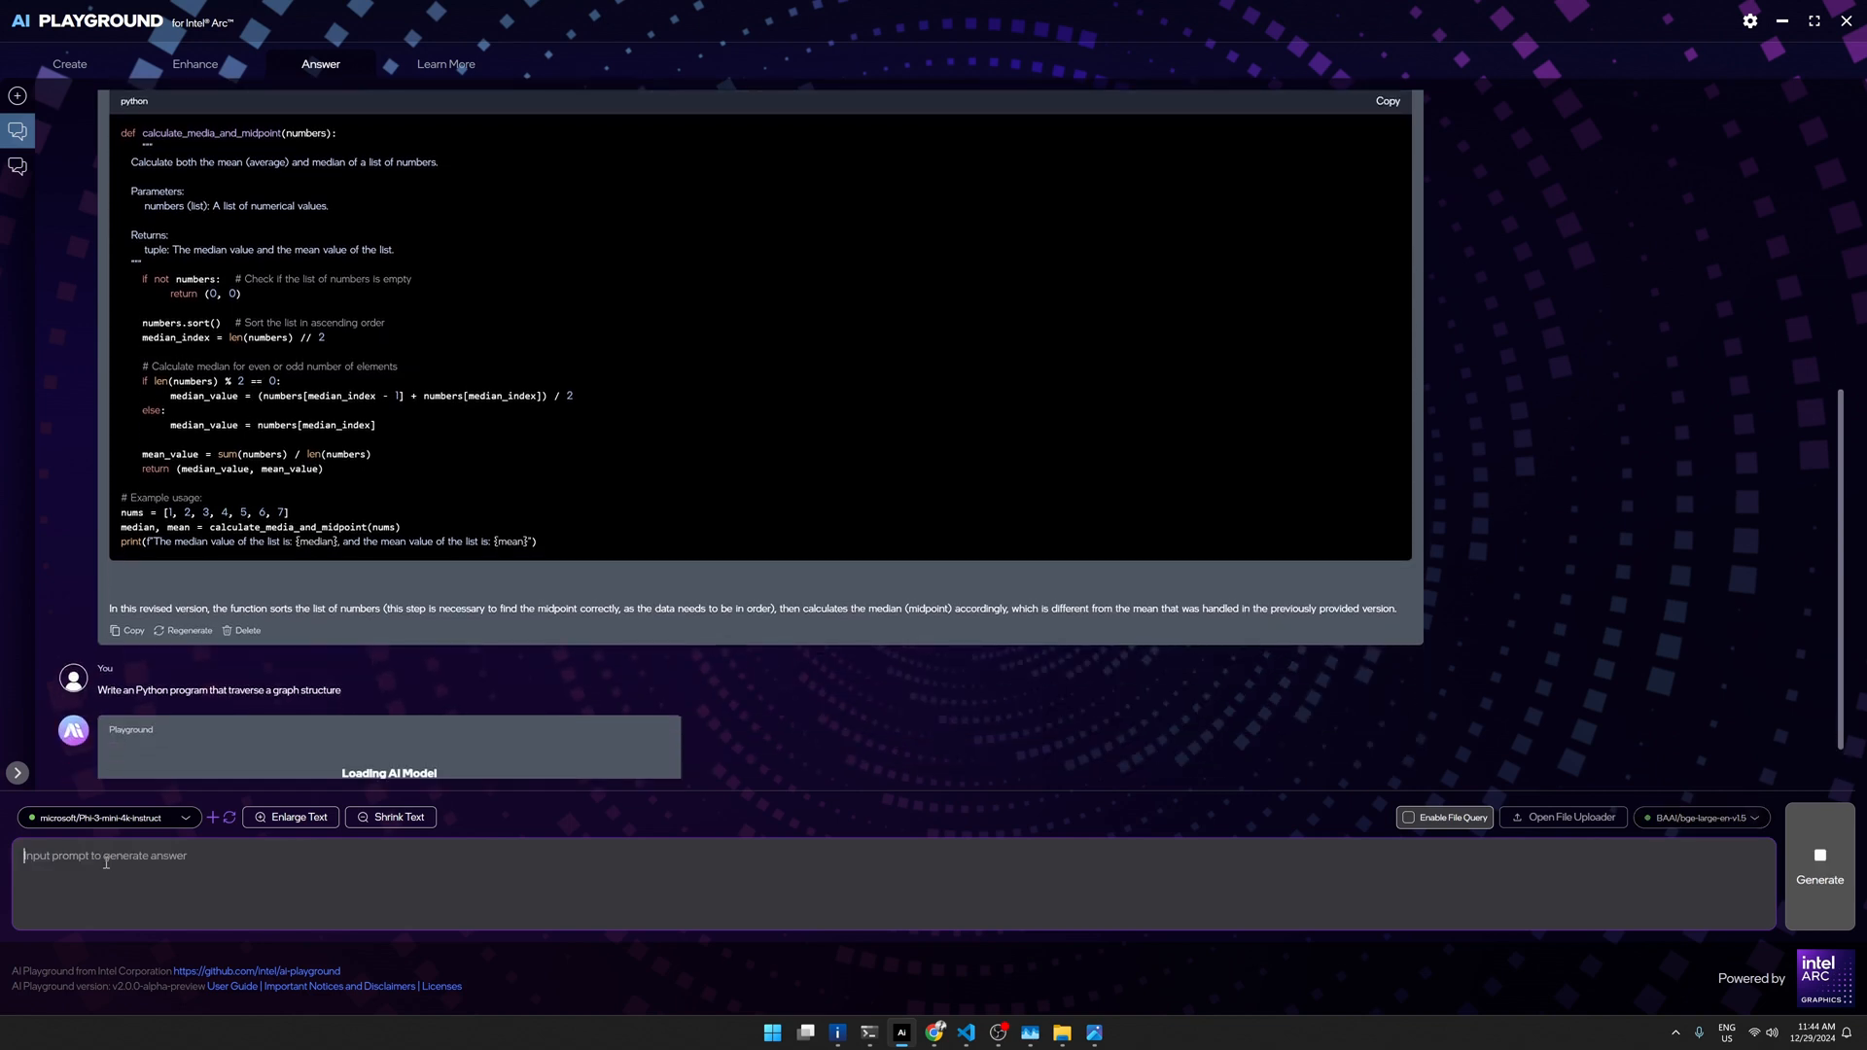
mouse_move(393, 681)
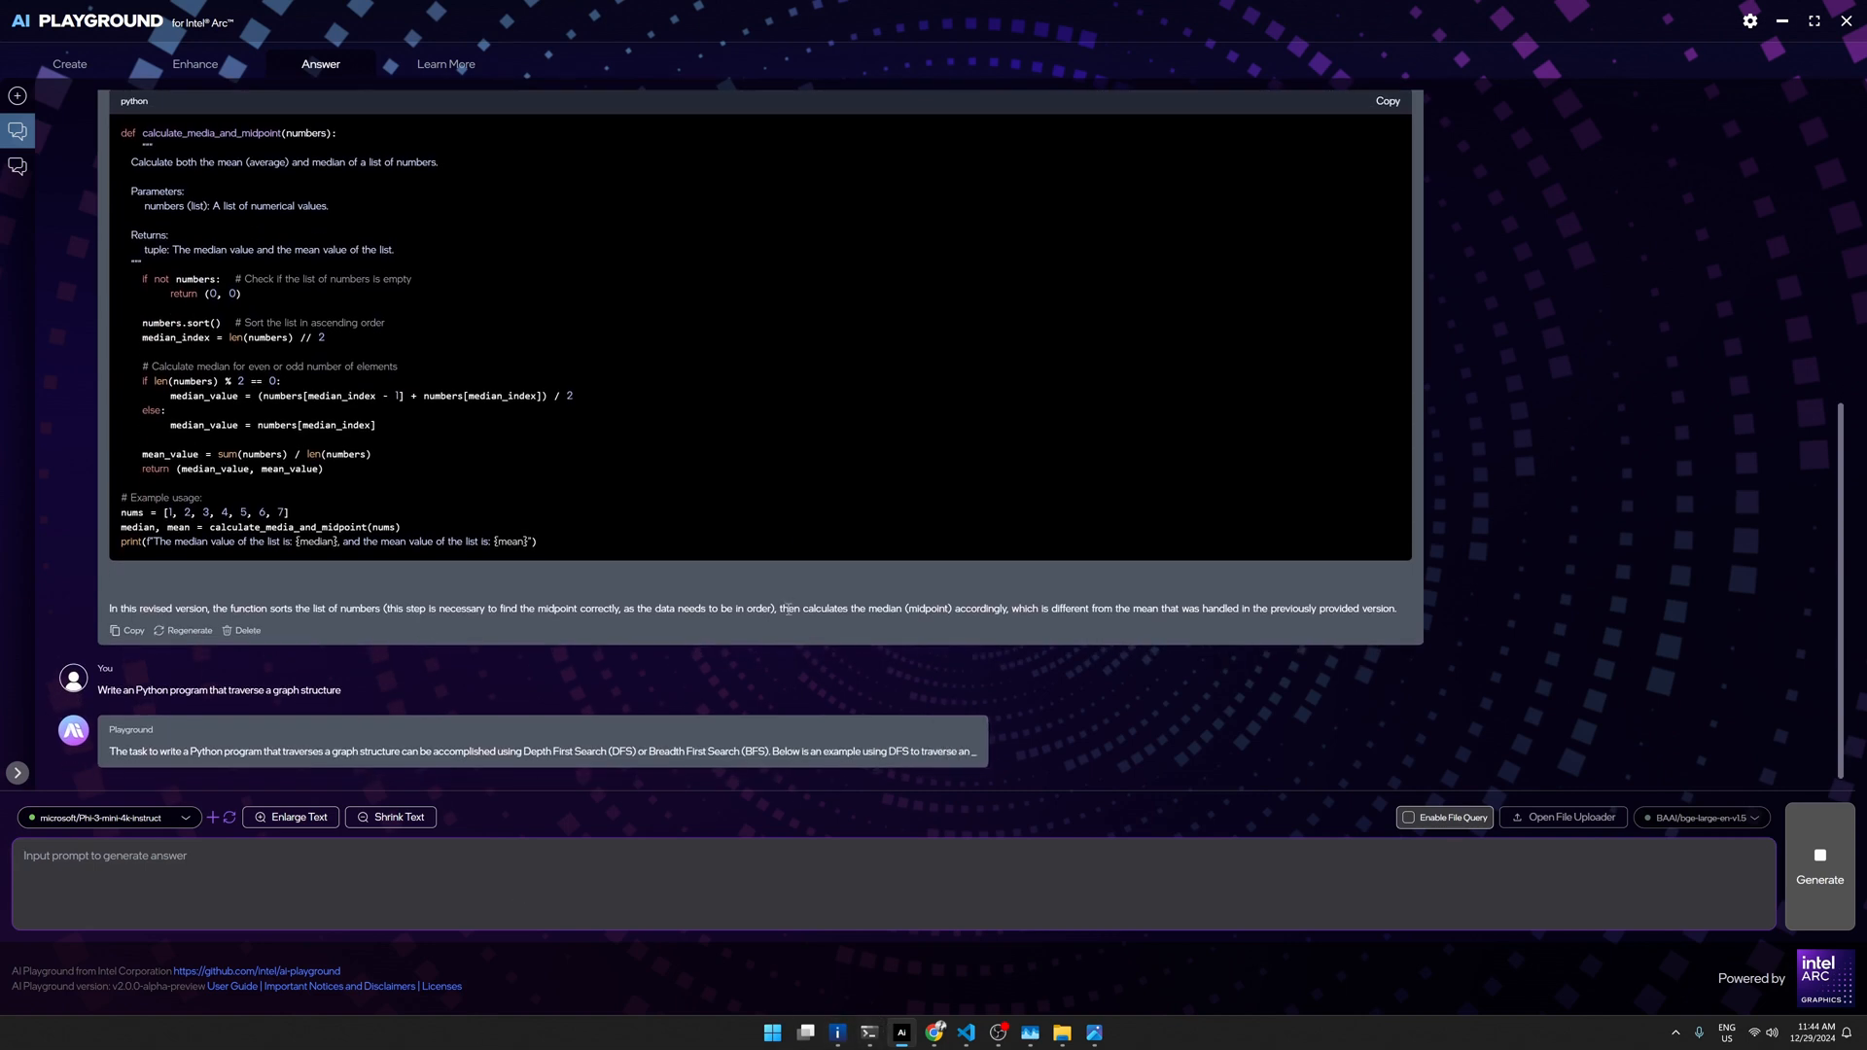
Step: Scroll through the streaming DFS Graph class, usage example and expected output
scroll(down, 3)
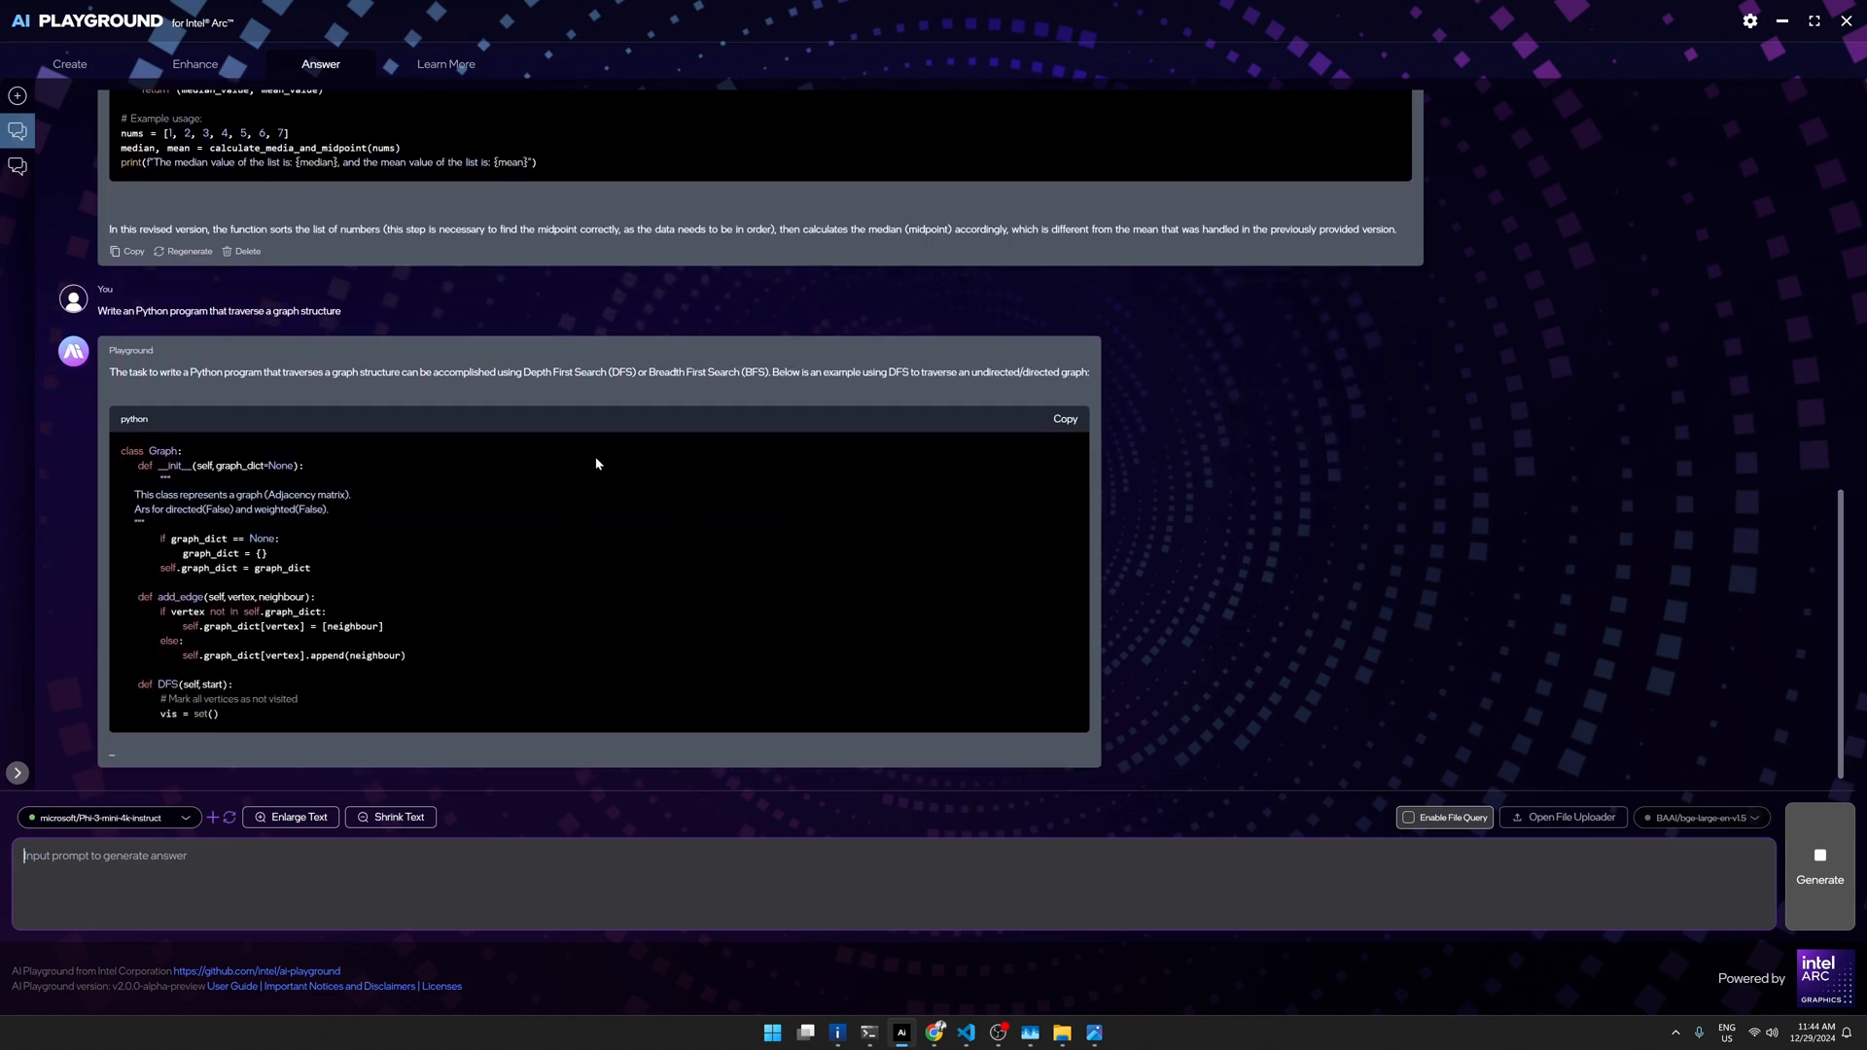
scroll(down, 3)
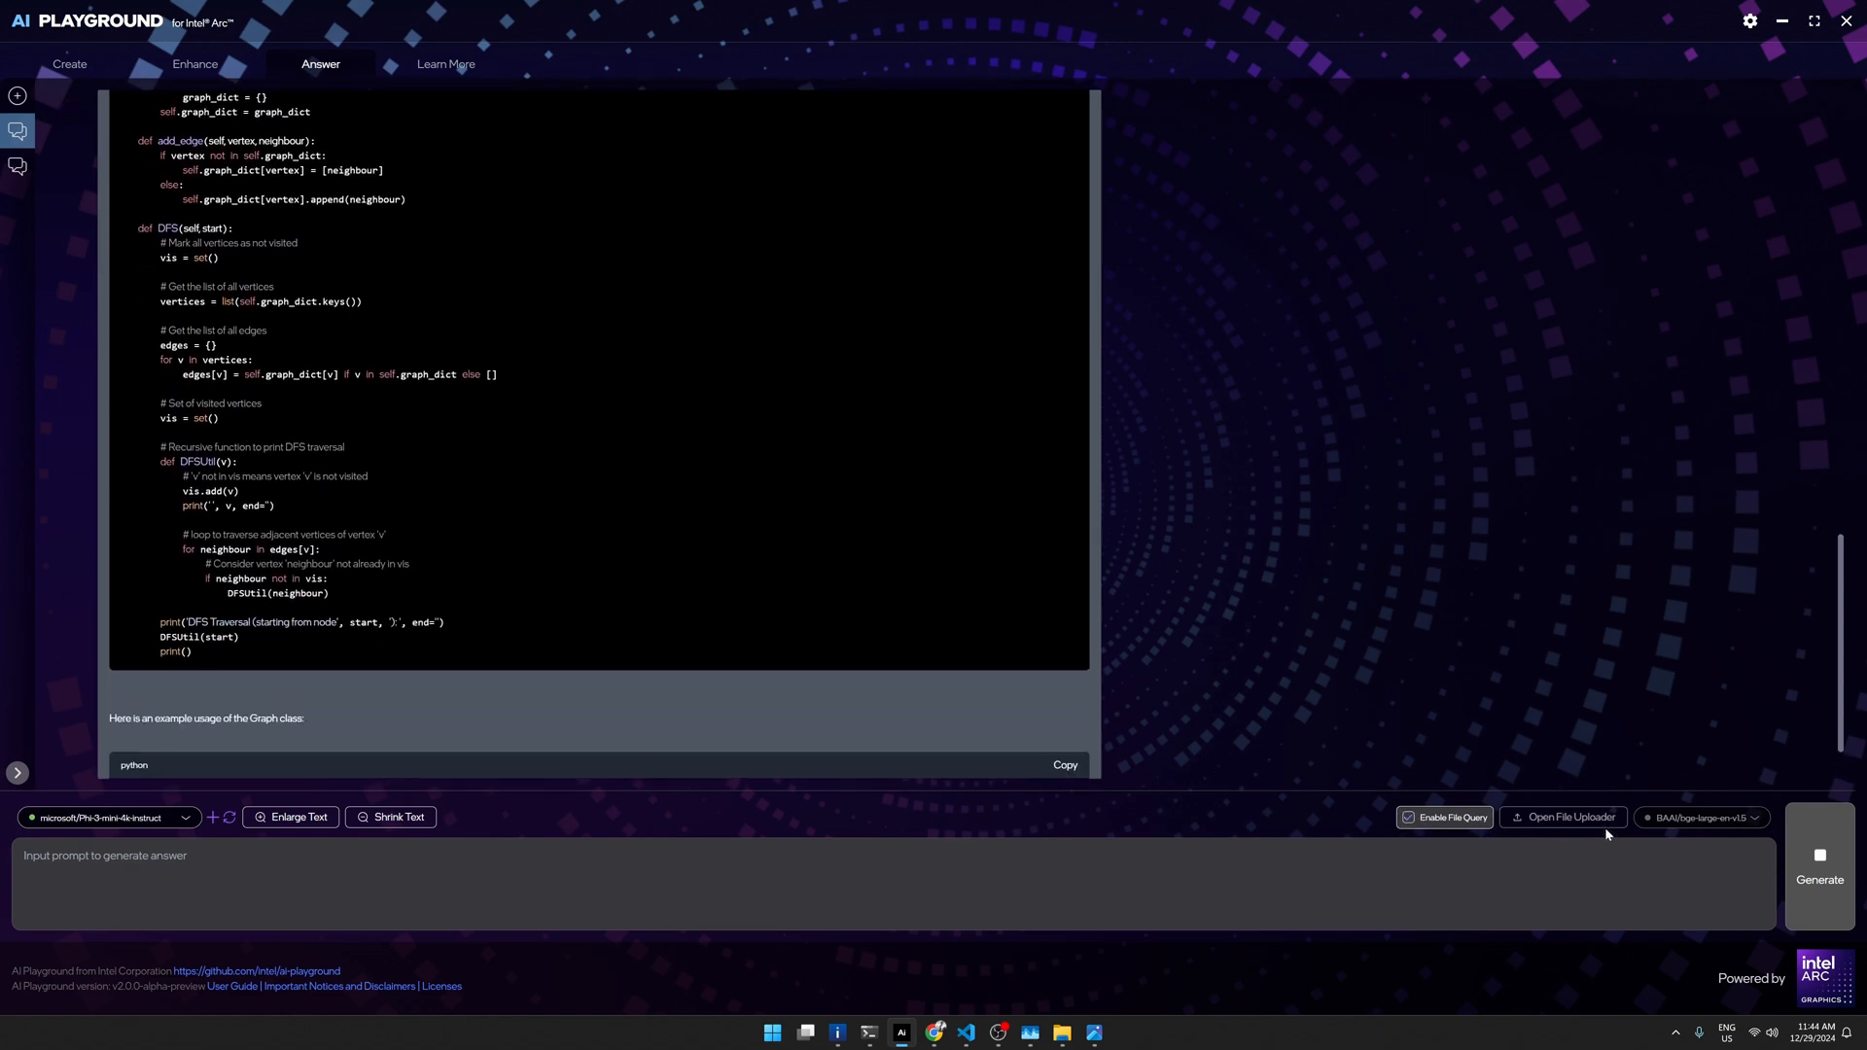
scroll(down, 3)
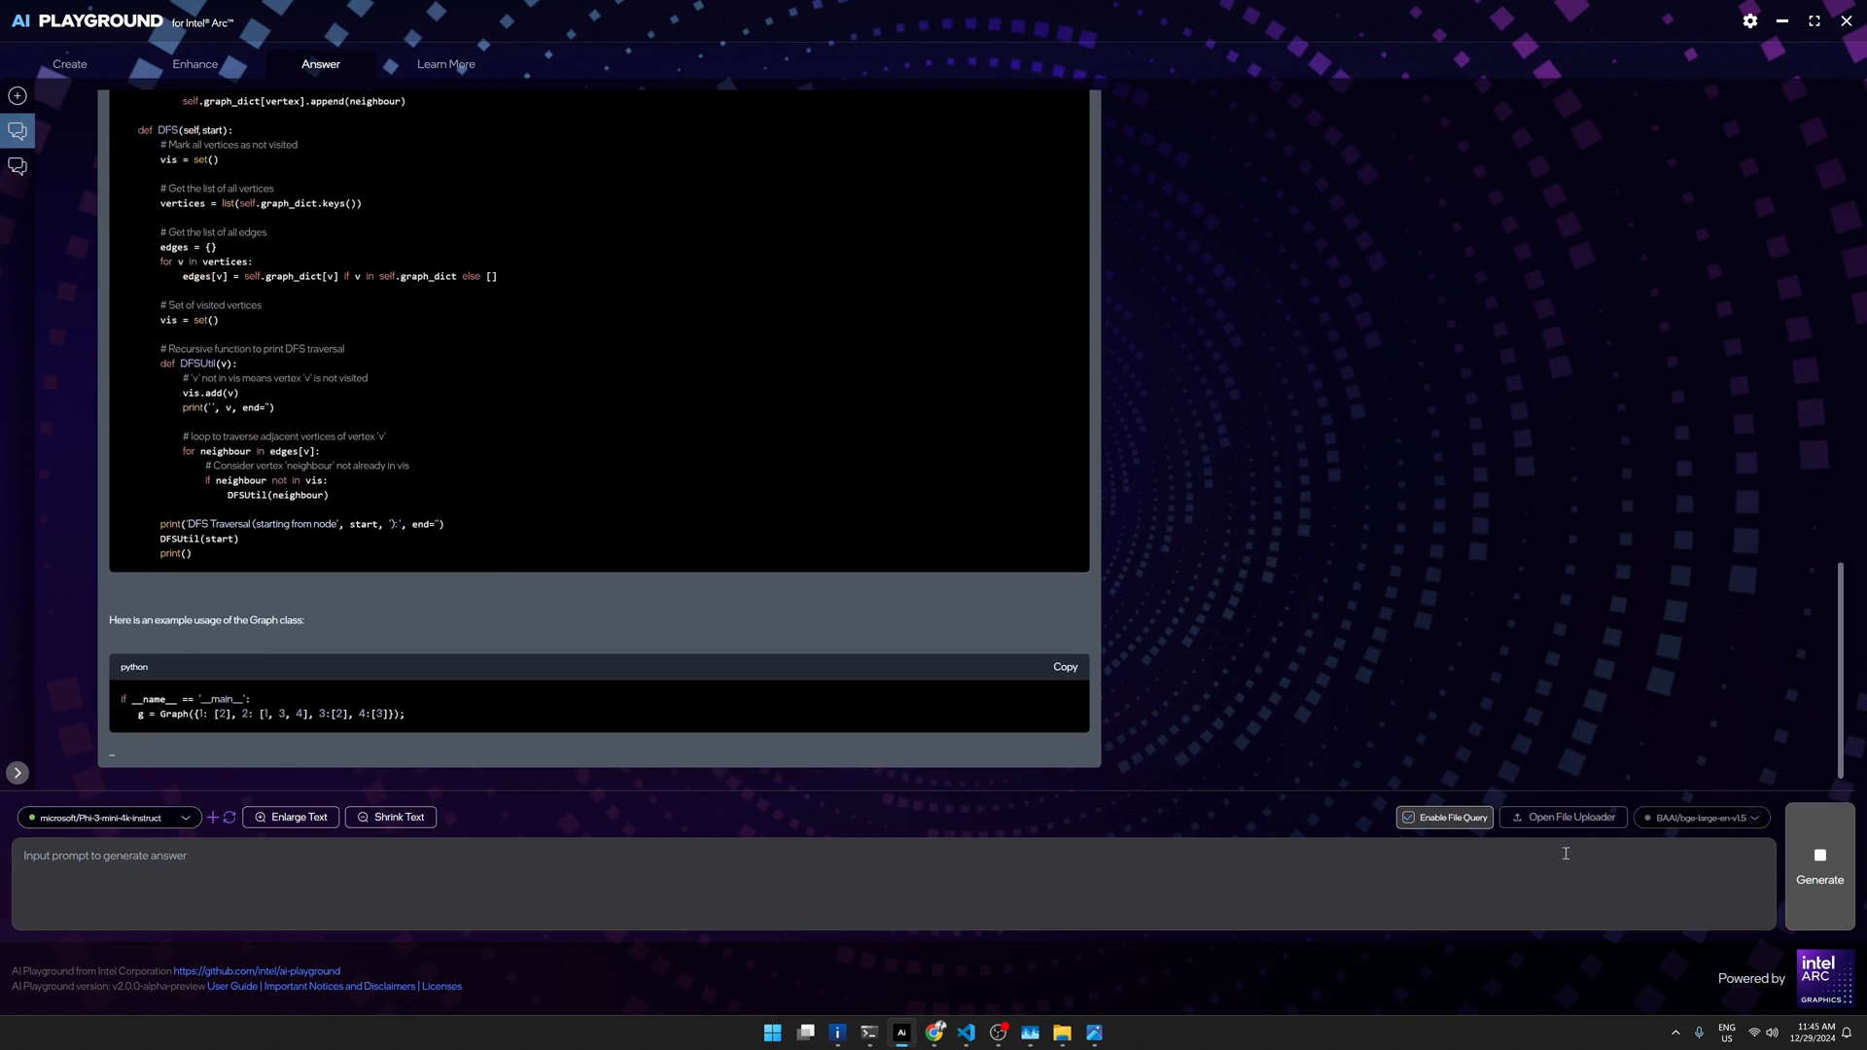
scroll(down, 3)
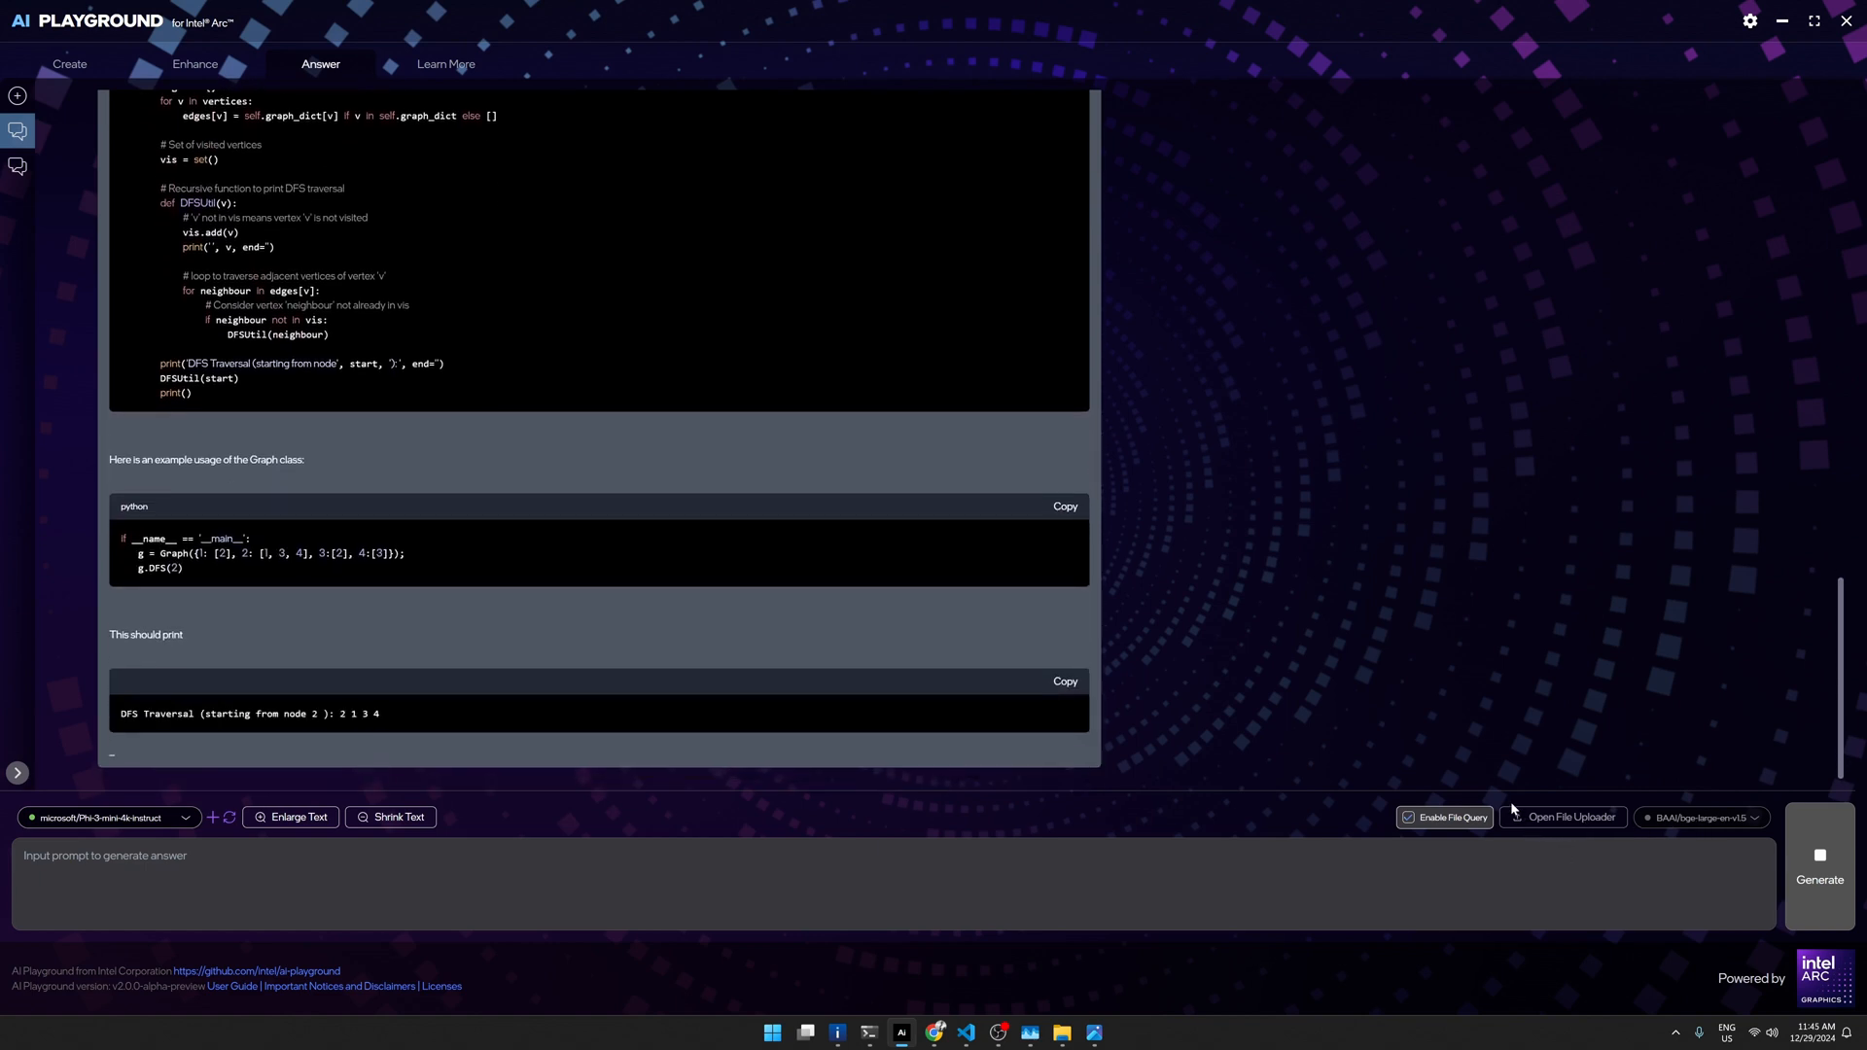
scroll(down, 3)
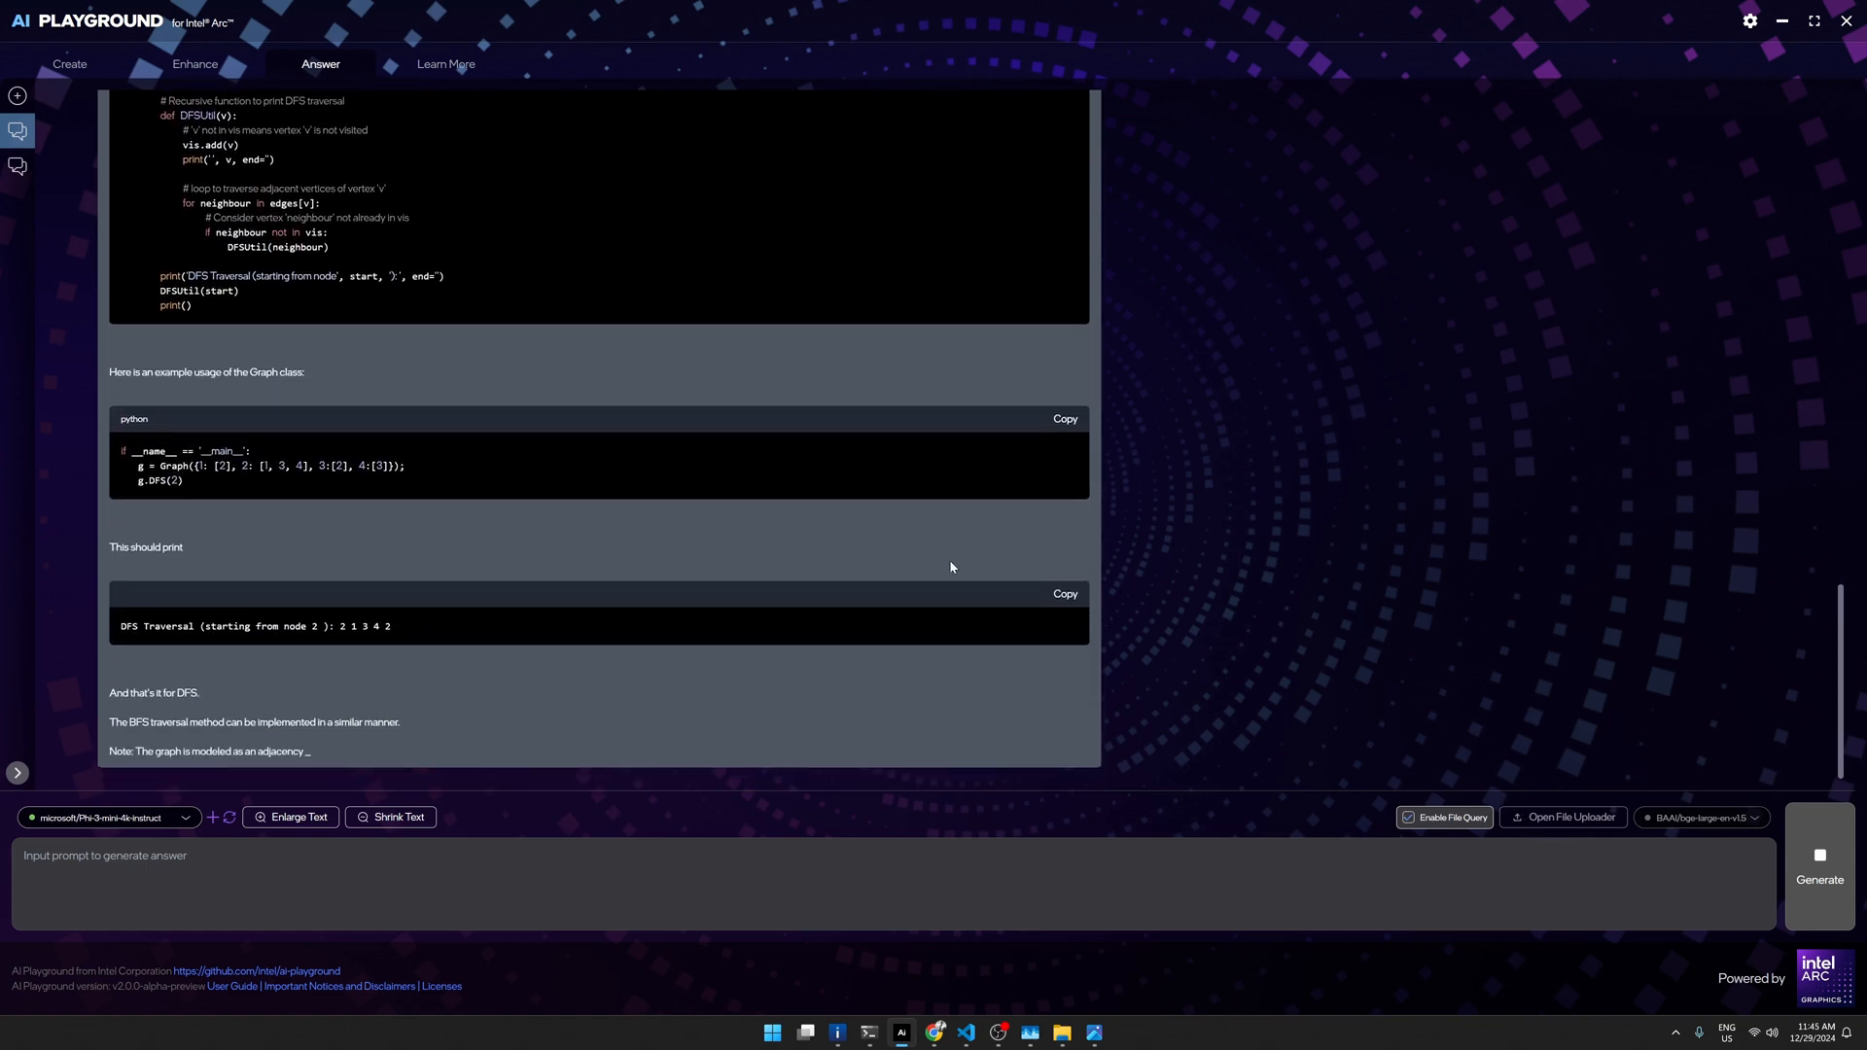